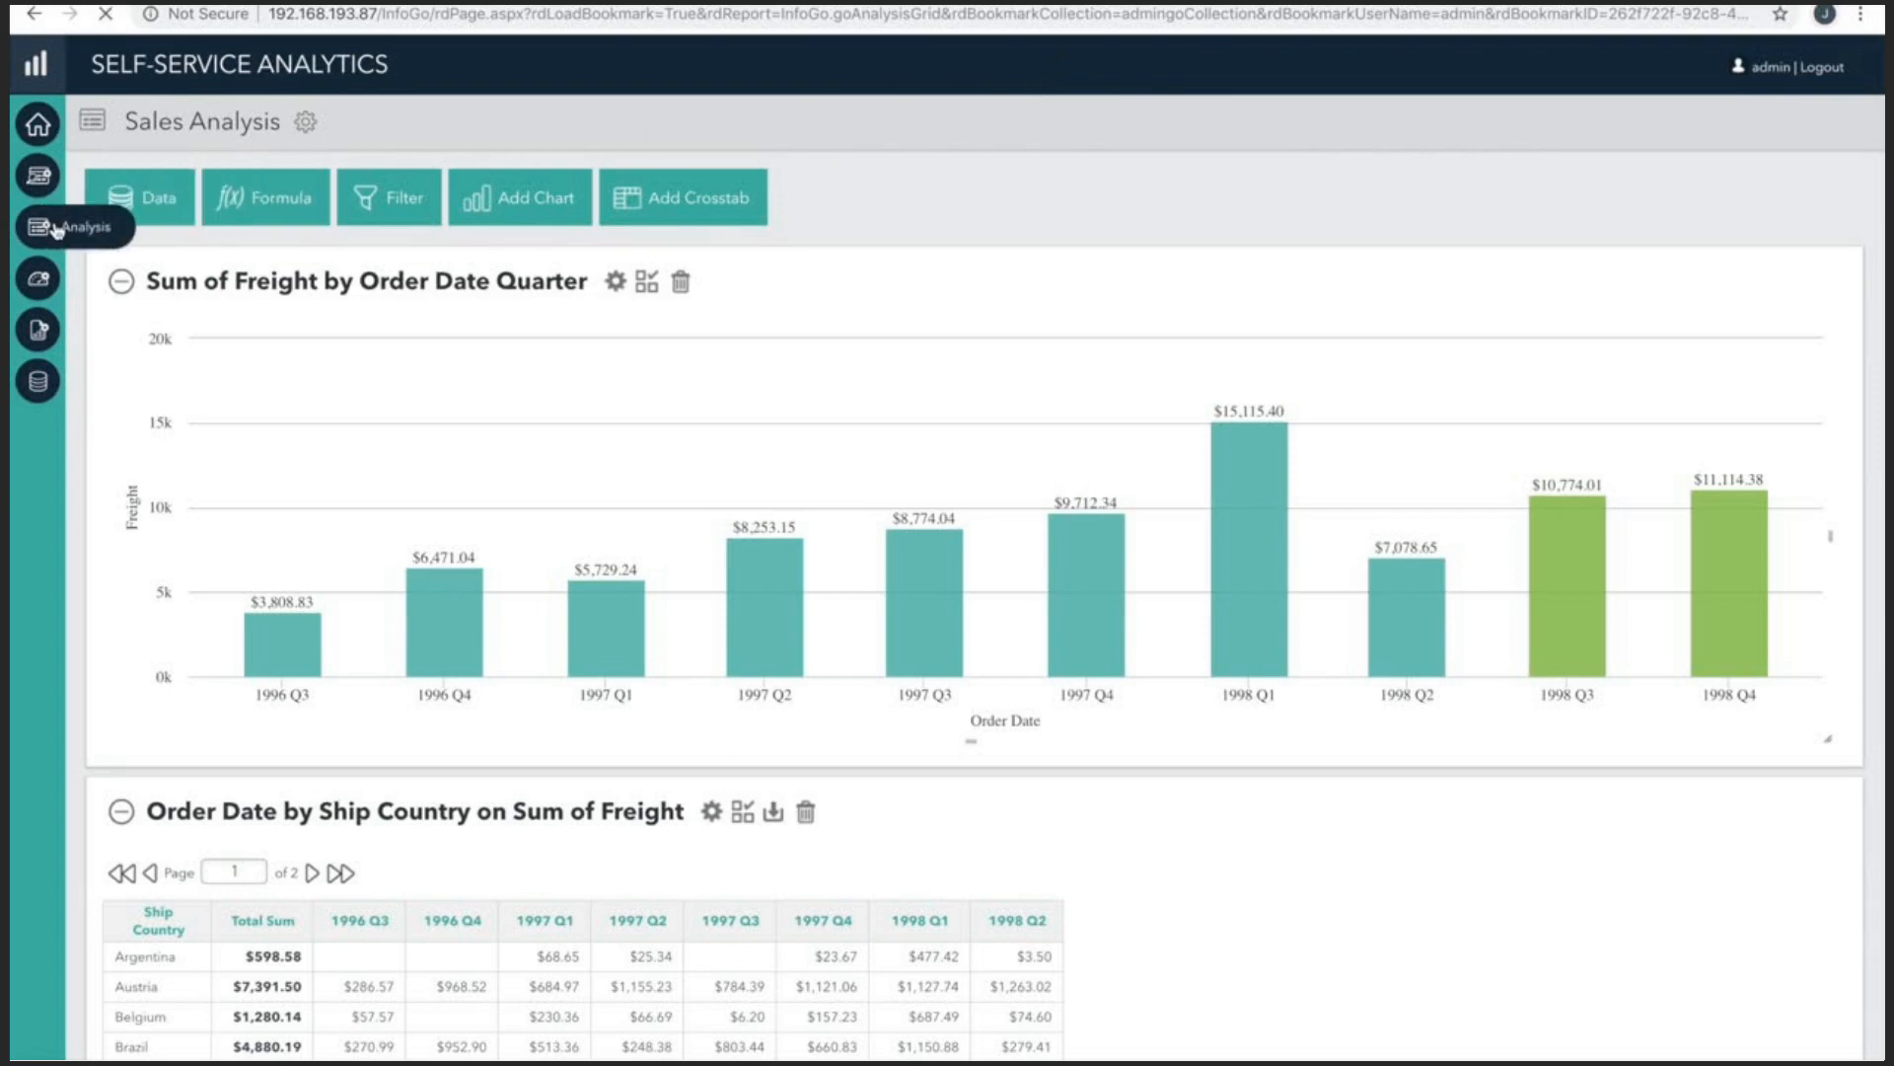
Create a new analysis using Sales Data 2018 as the source and Orders as the table.
left_click(32, 230)
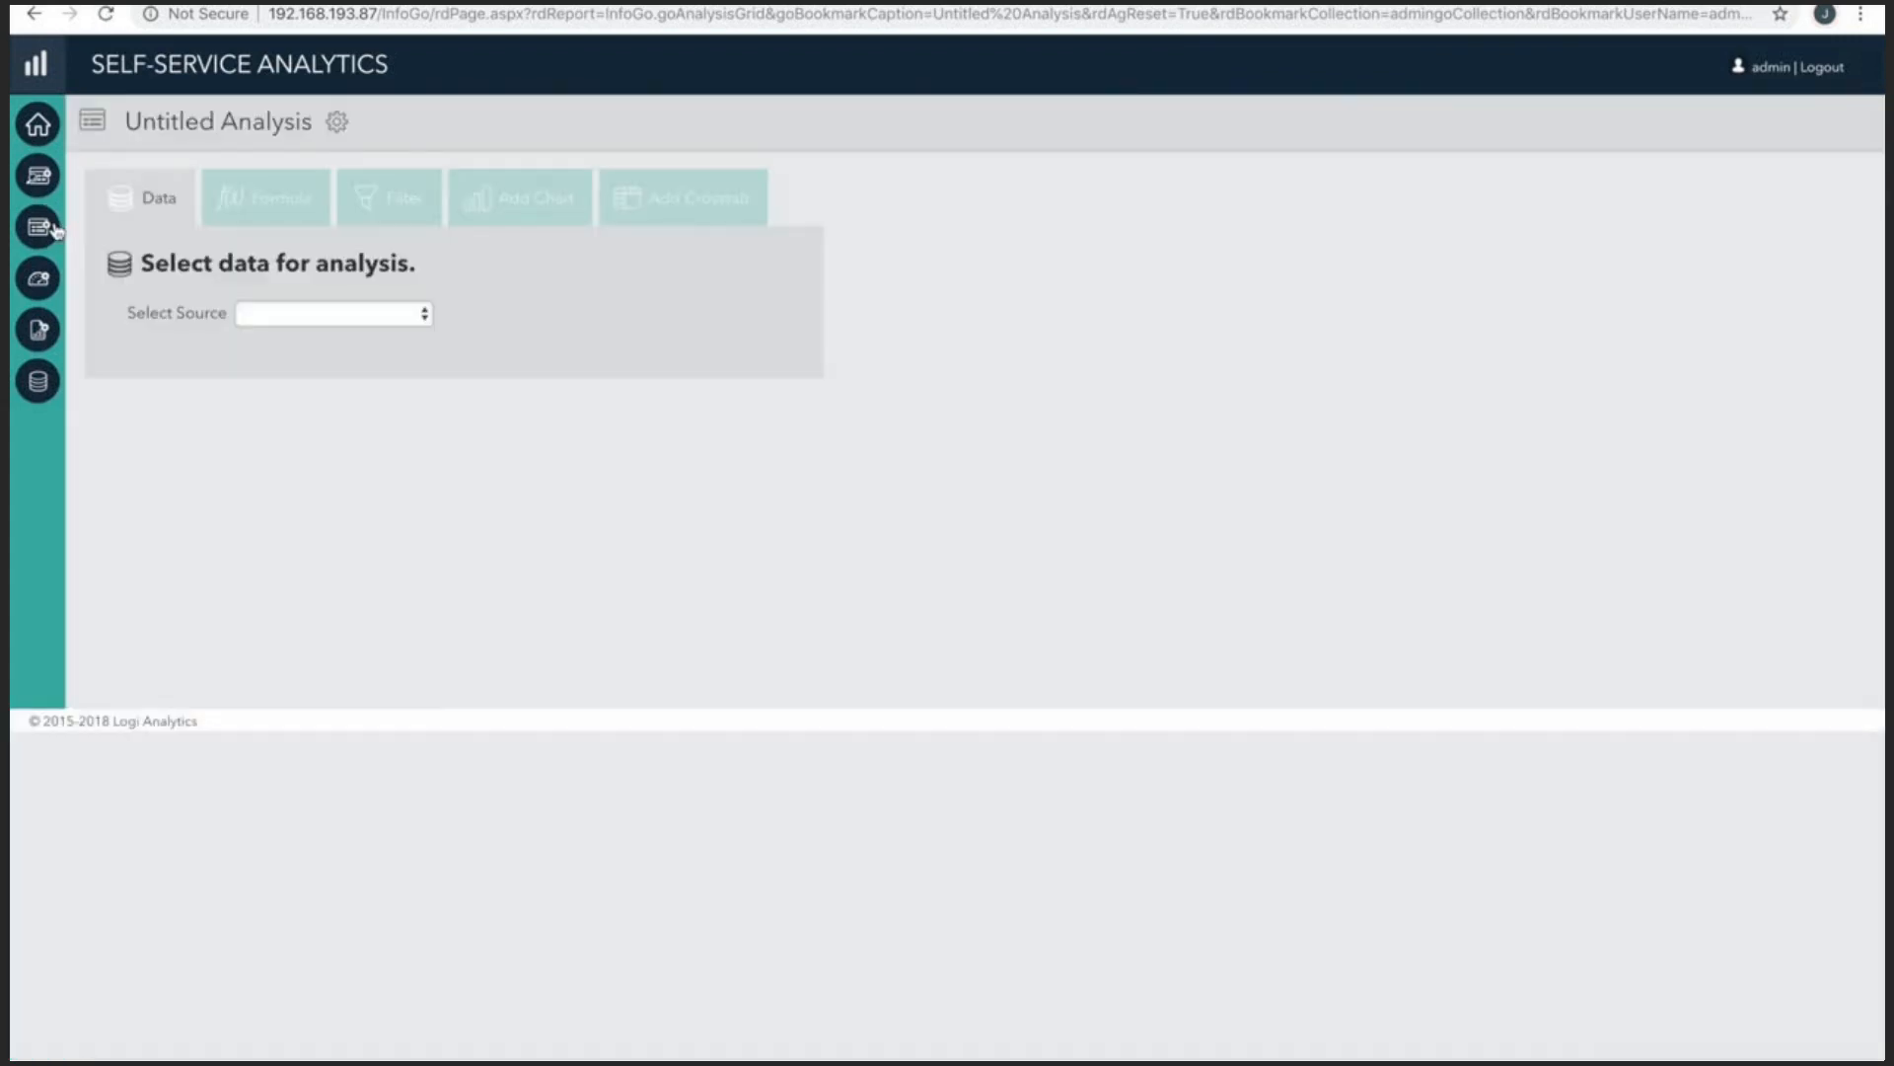
left_click(334, 314)
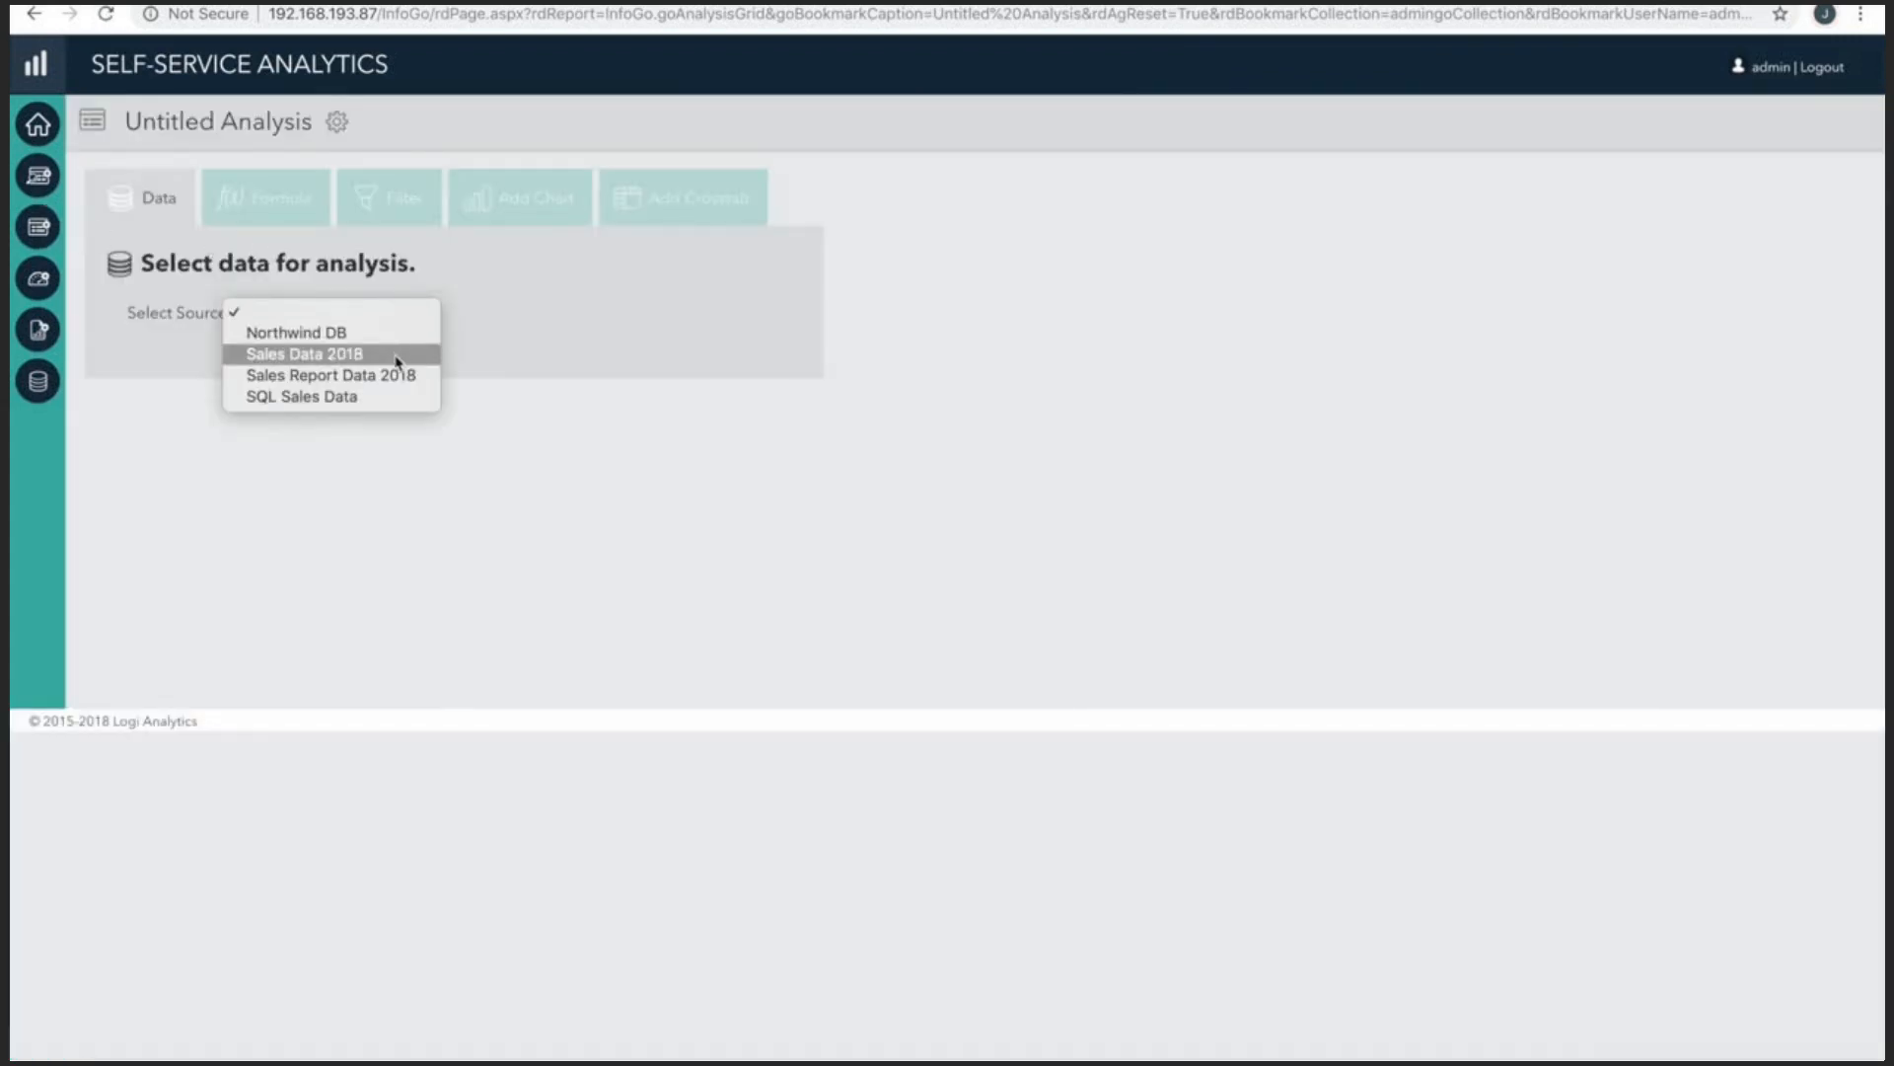
left_click(307, 354)
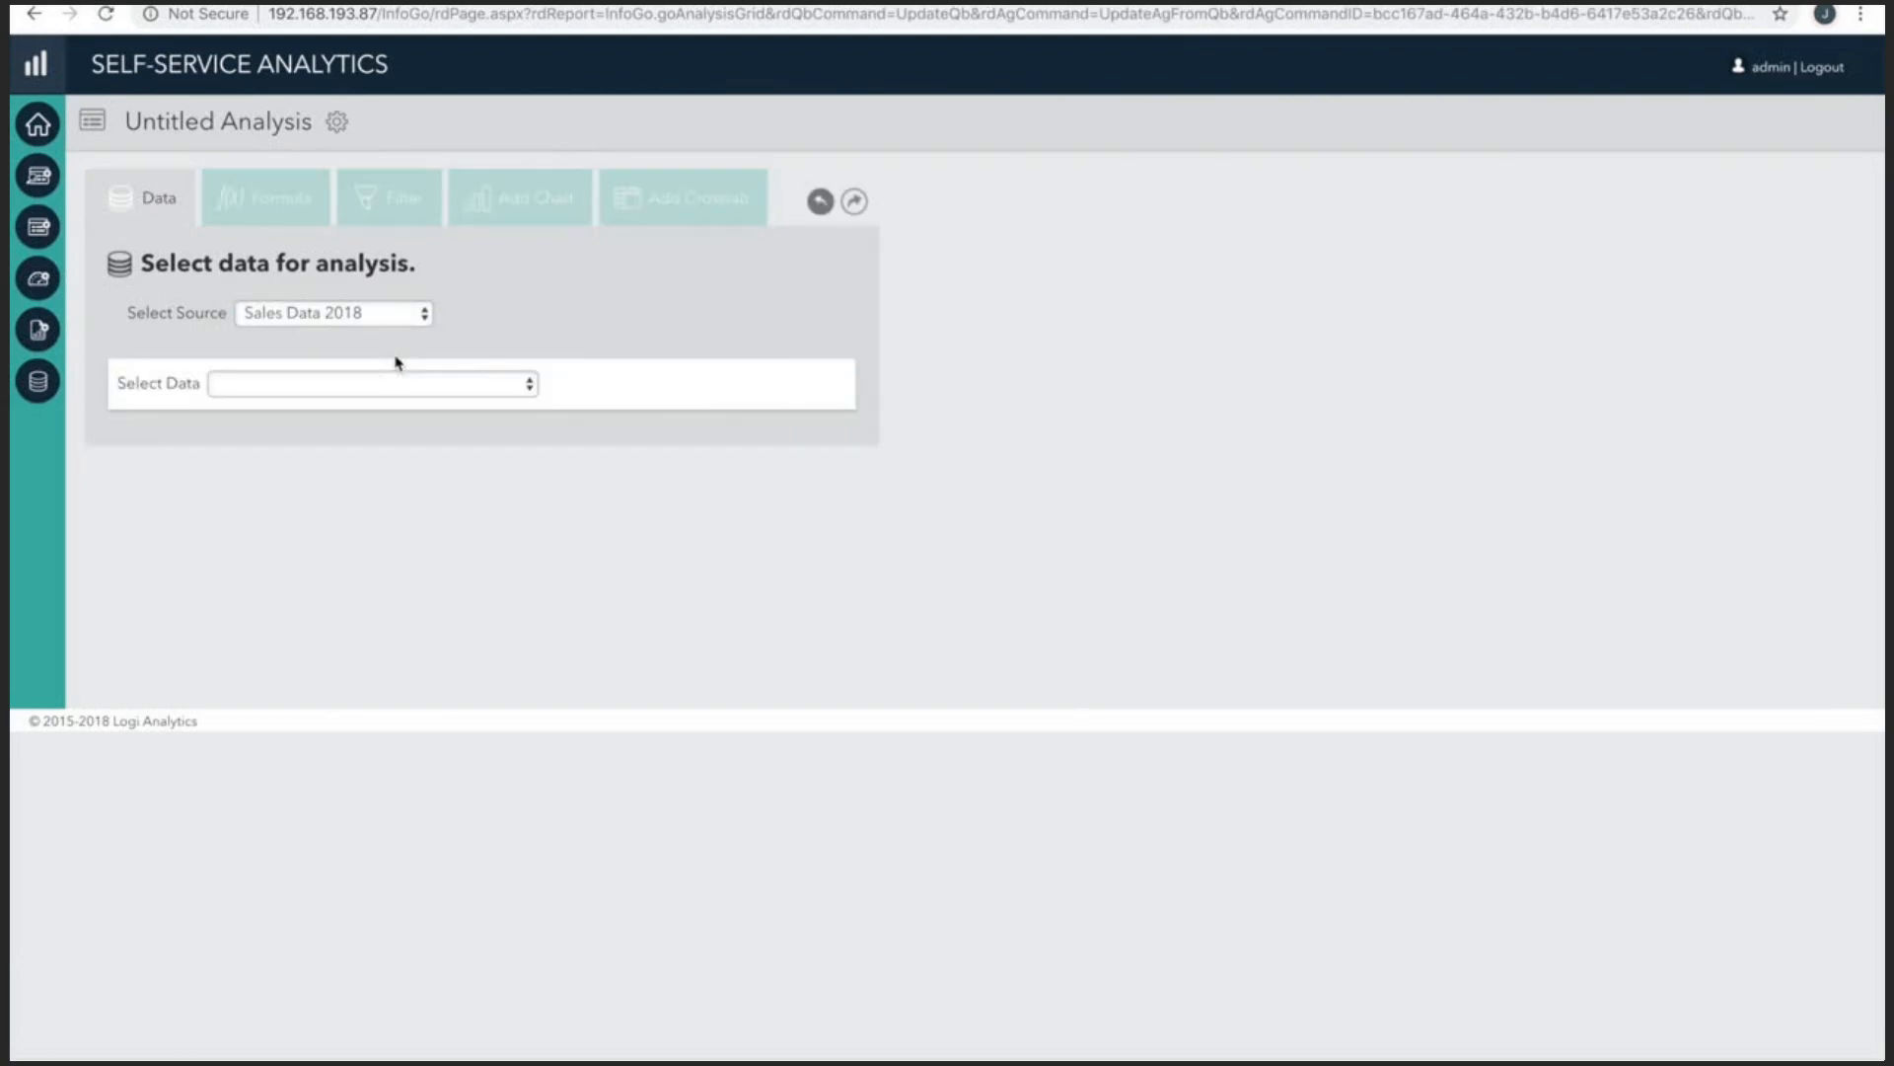
left_click(371, 384)
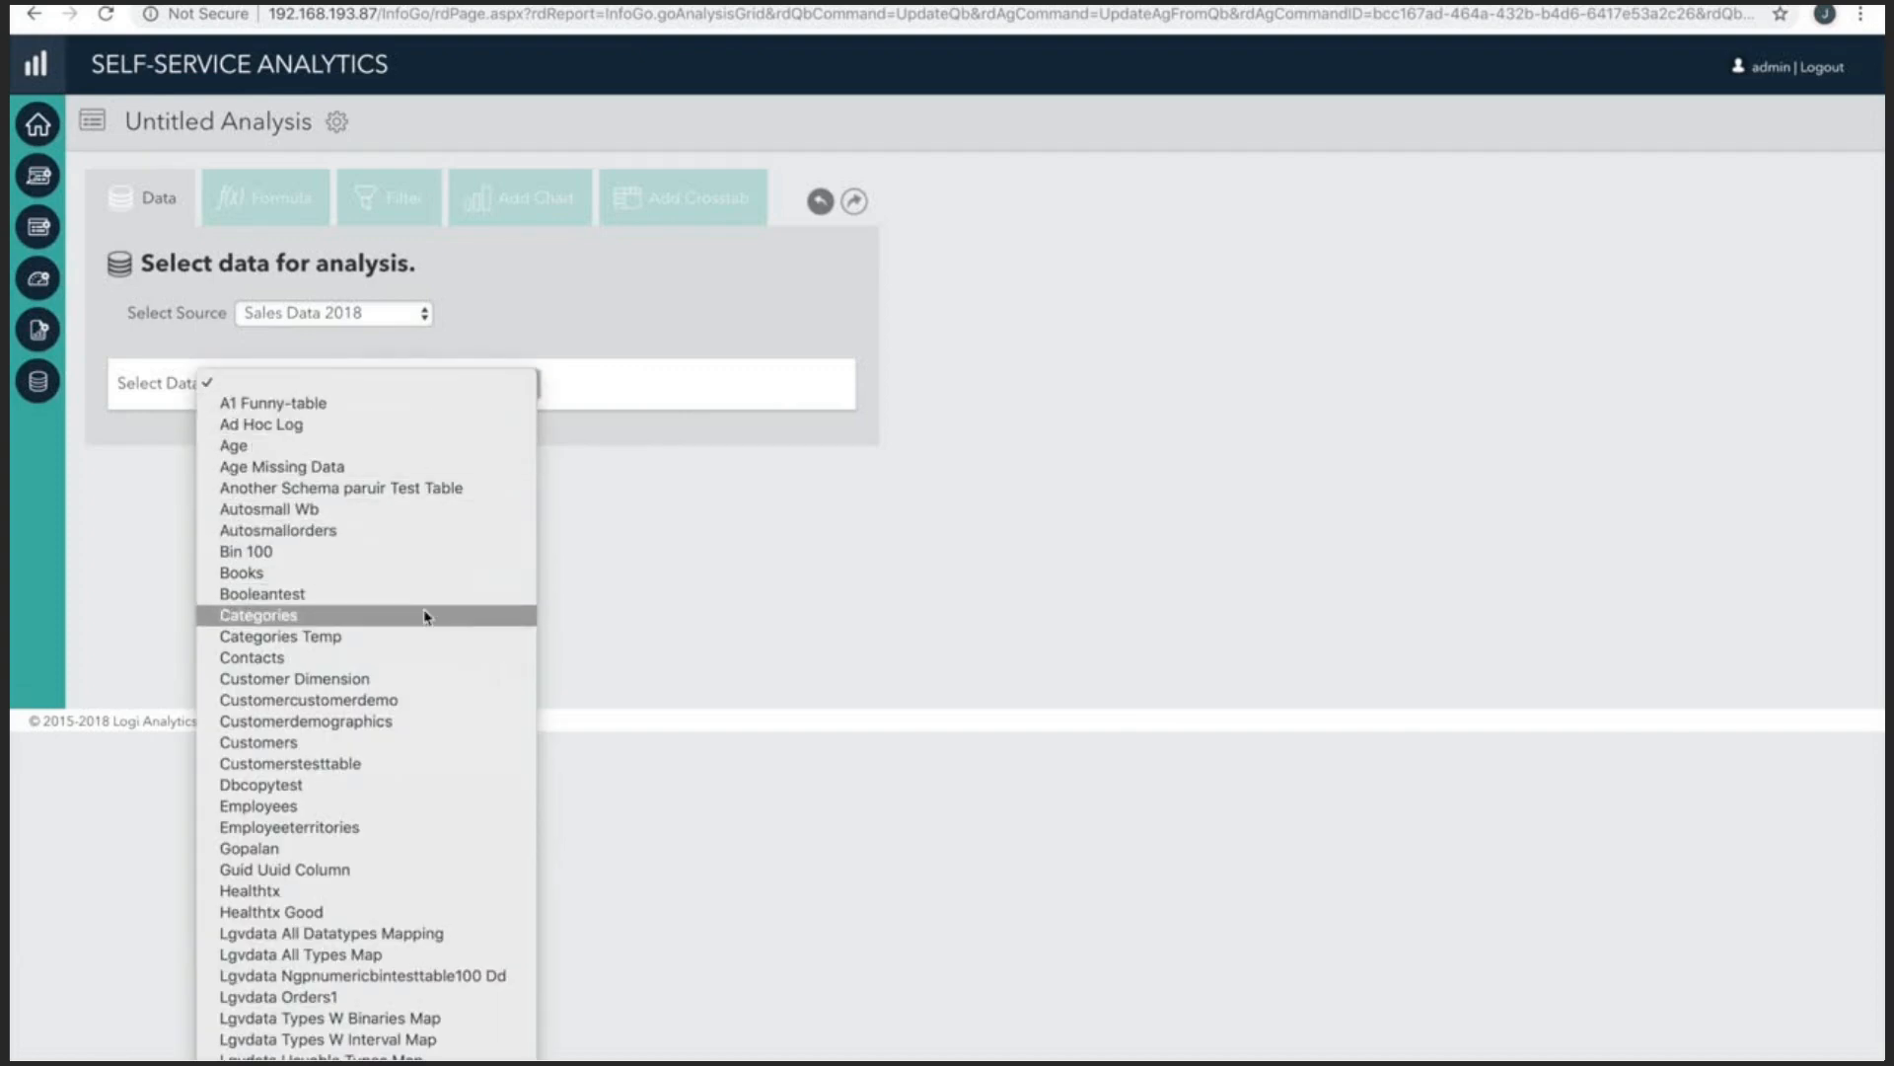
scroll("down", 3)
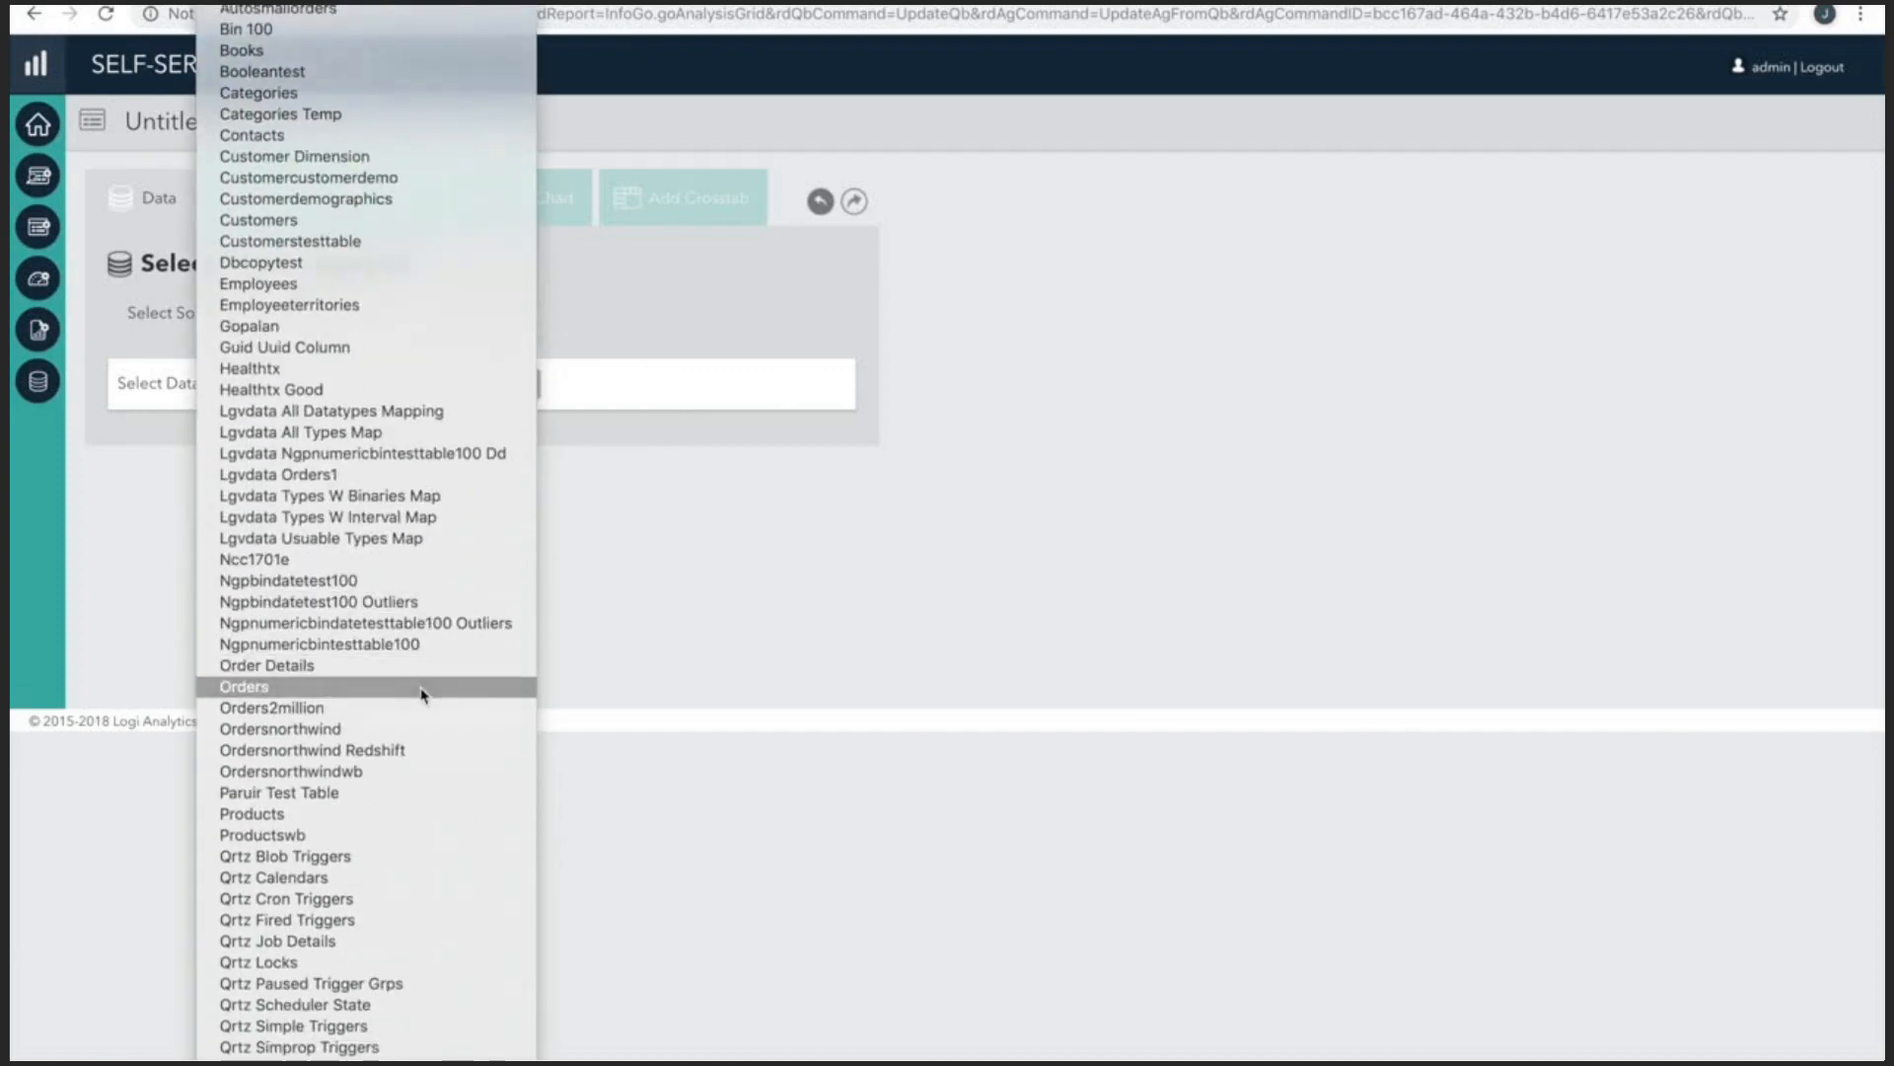
left_click(244, 685)
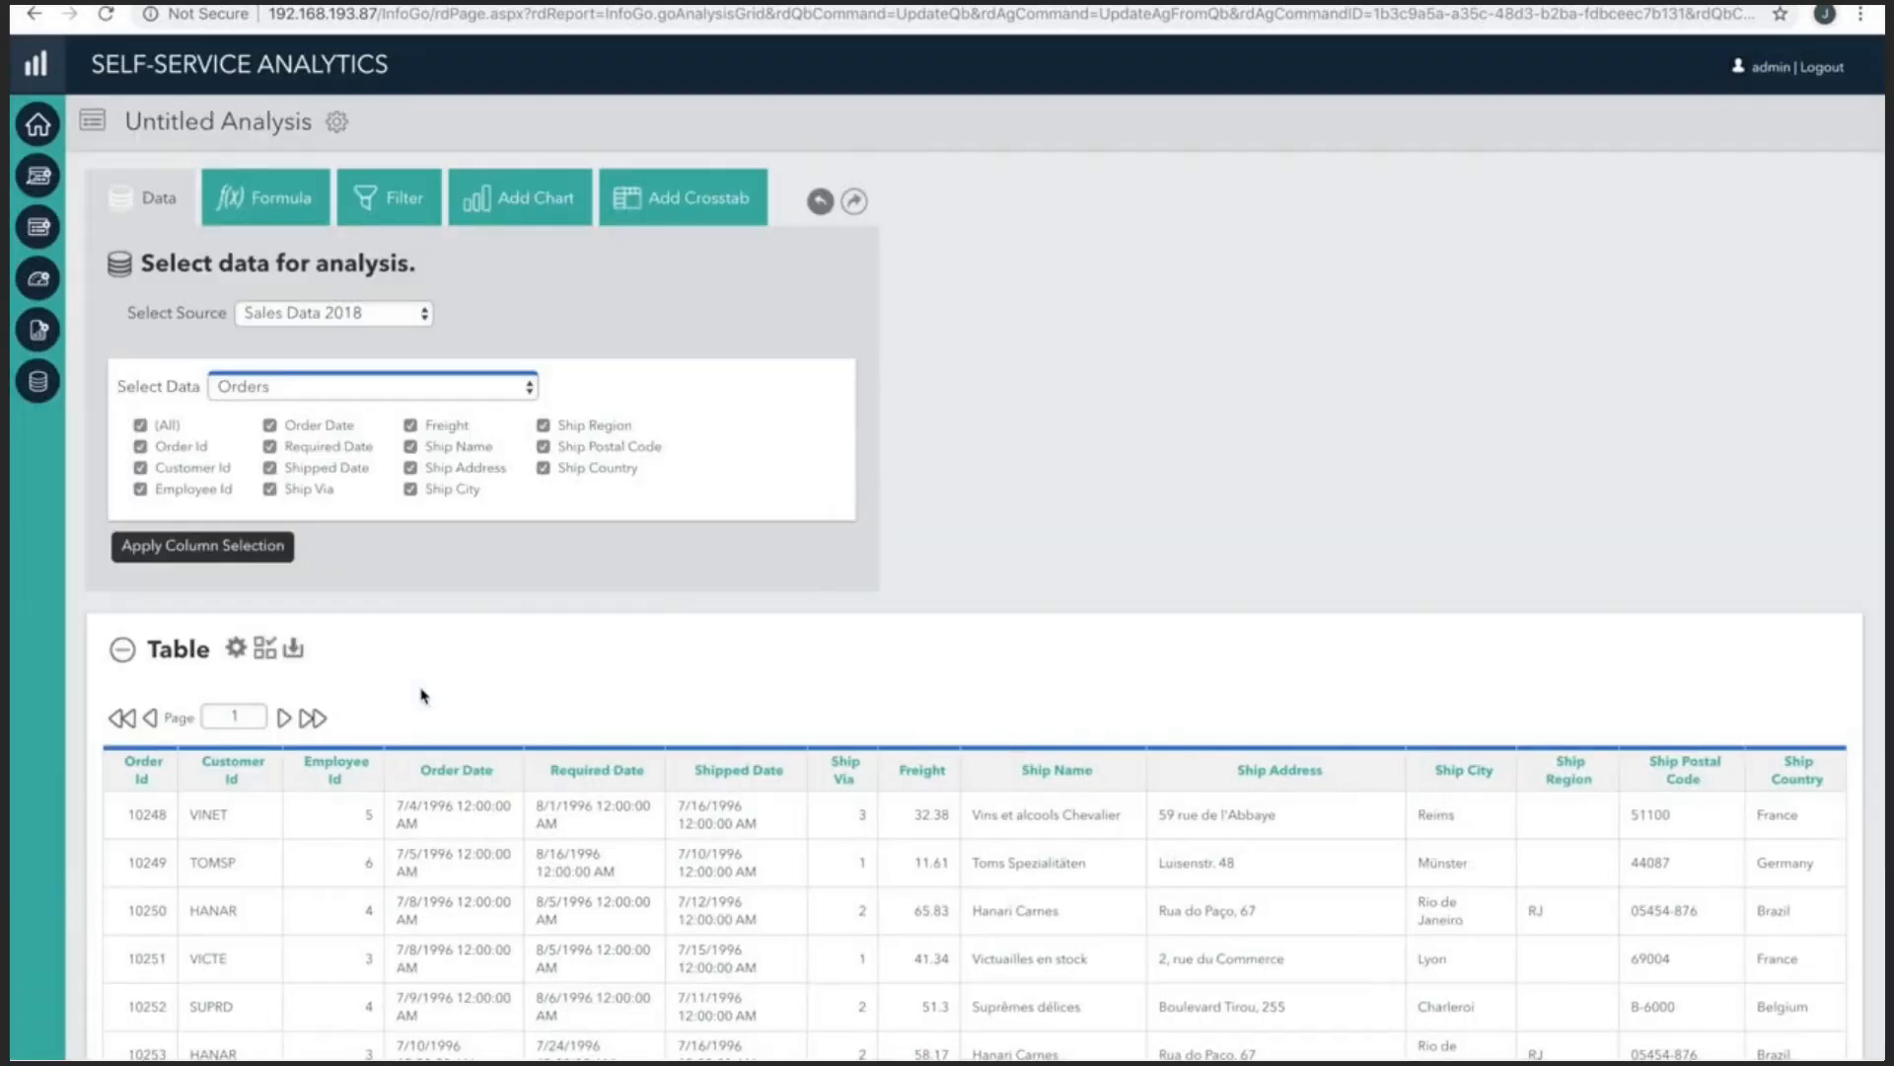
Deselect the Employee Id and Customer Id columns and apply the column selection.
left_click(139, 491)
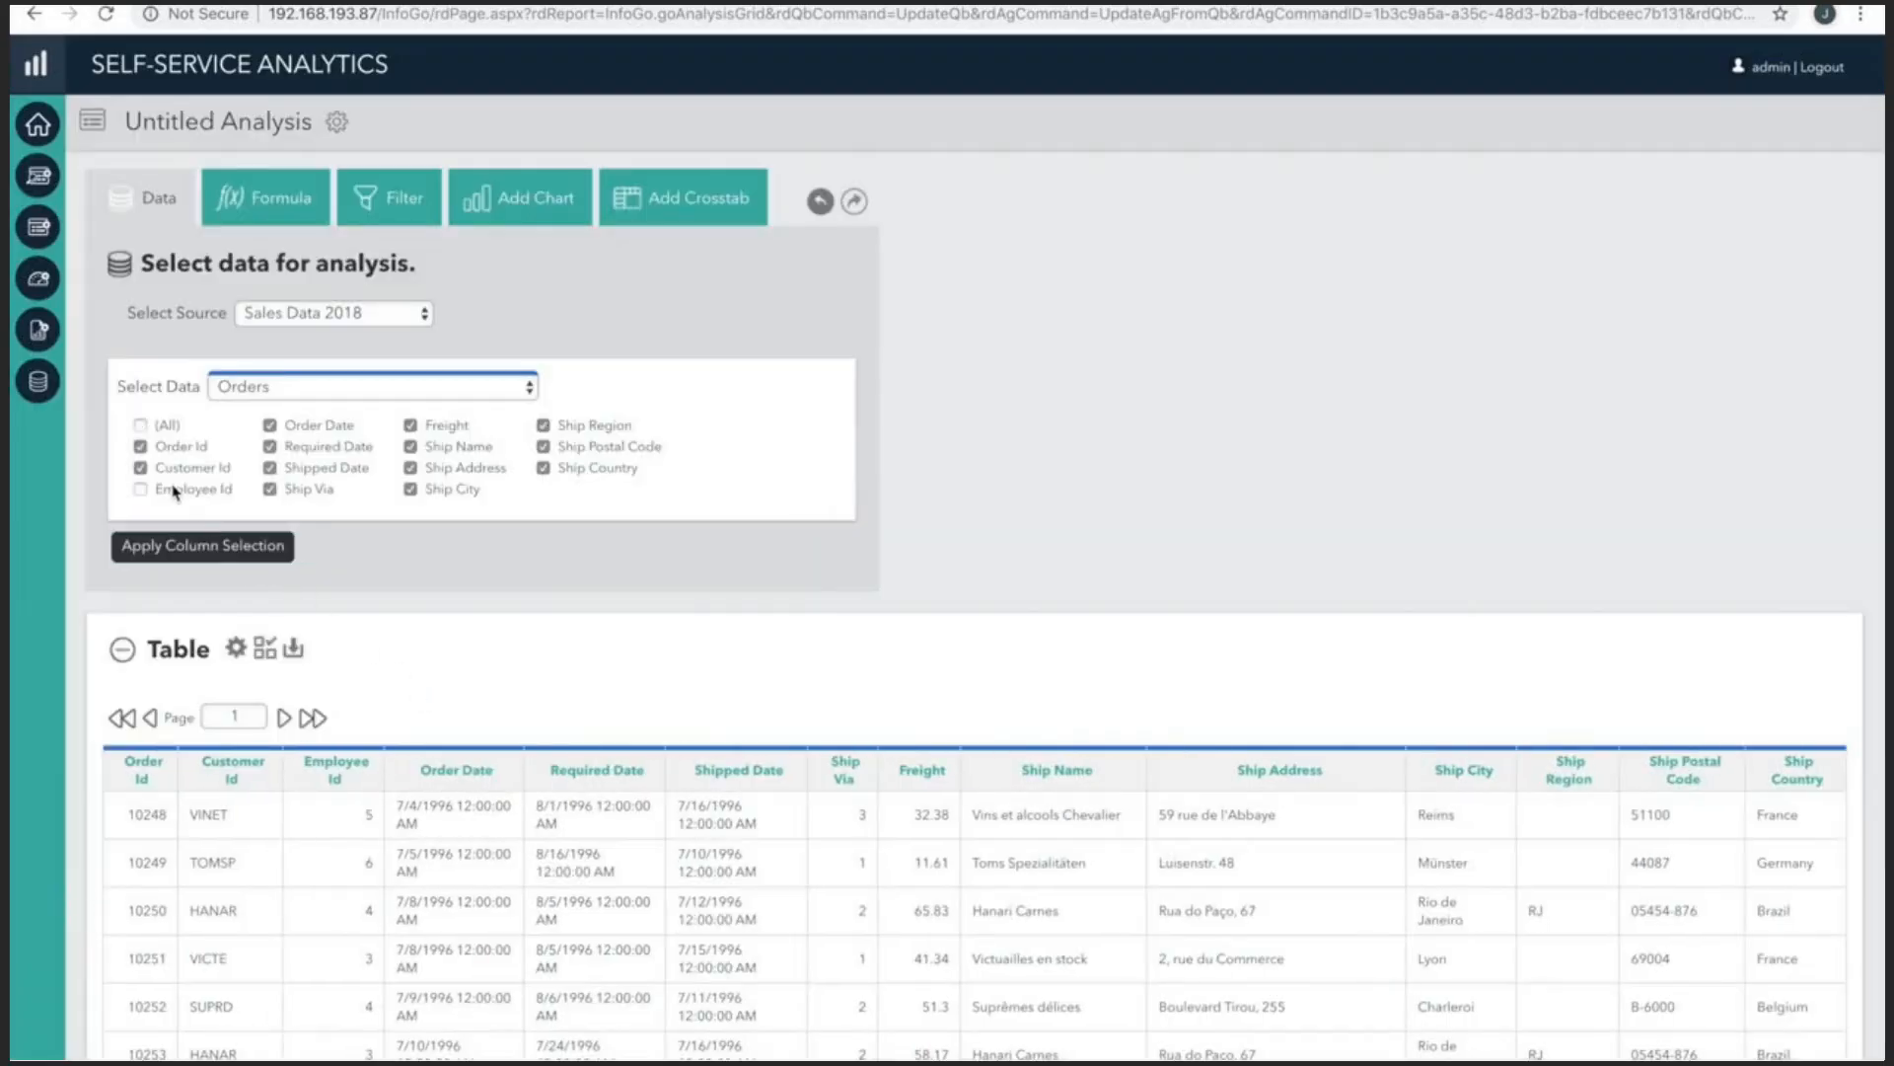
left_click(140, 467)
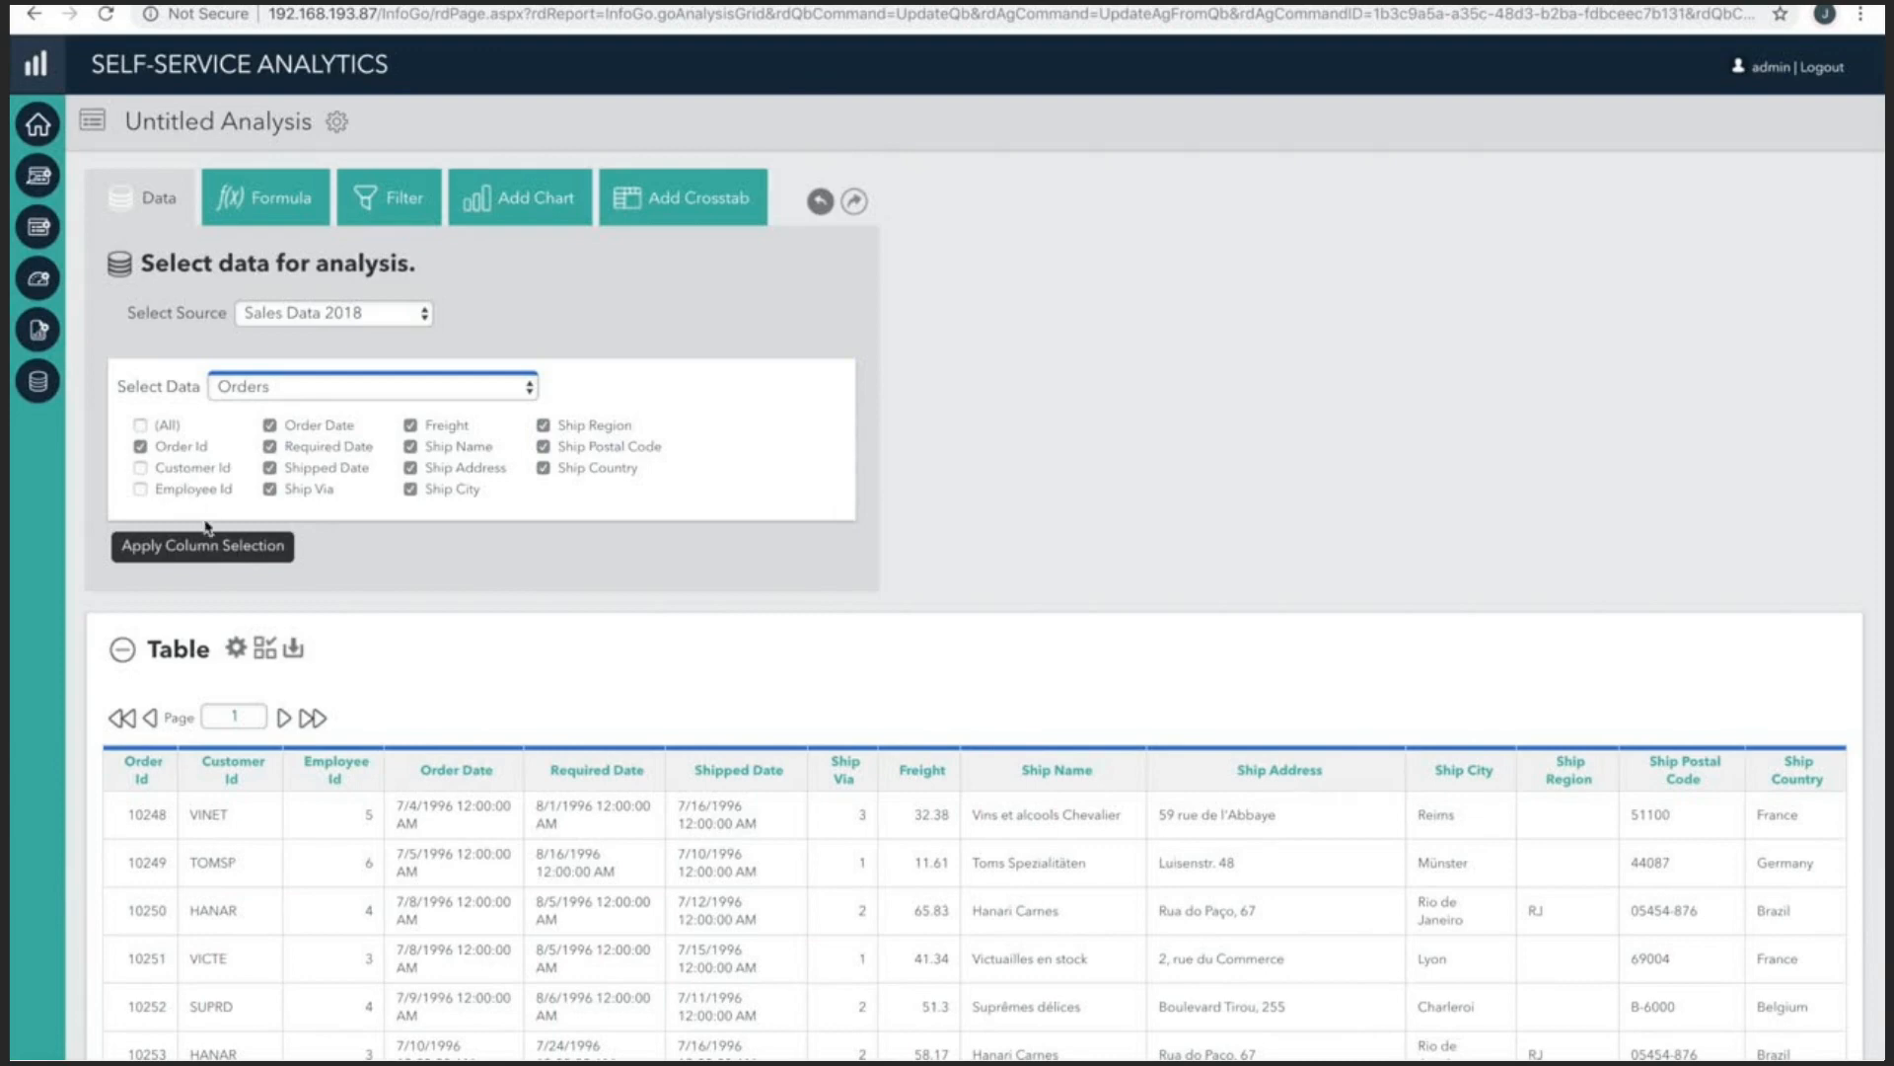
left_click(202, 547)
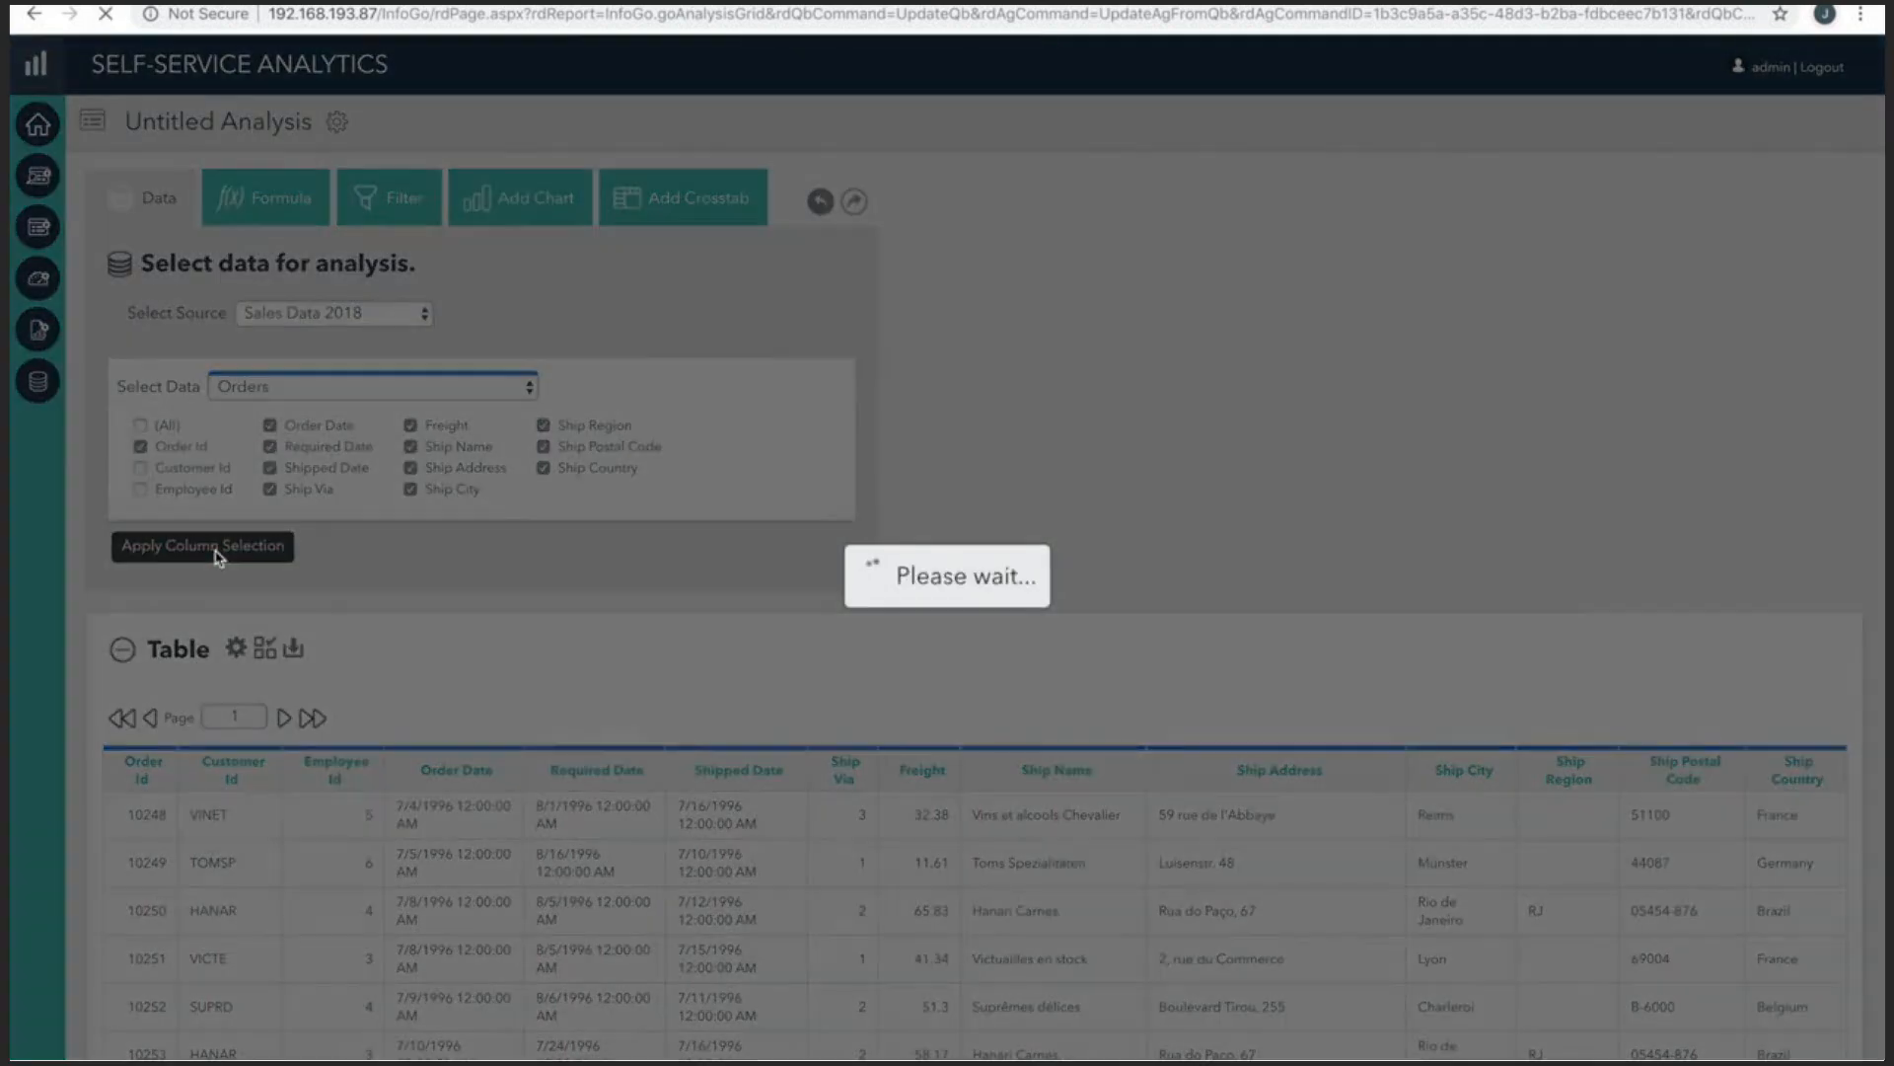
left_click(203, 547)
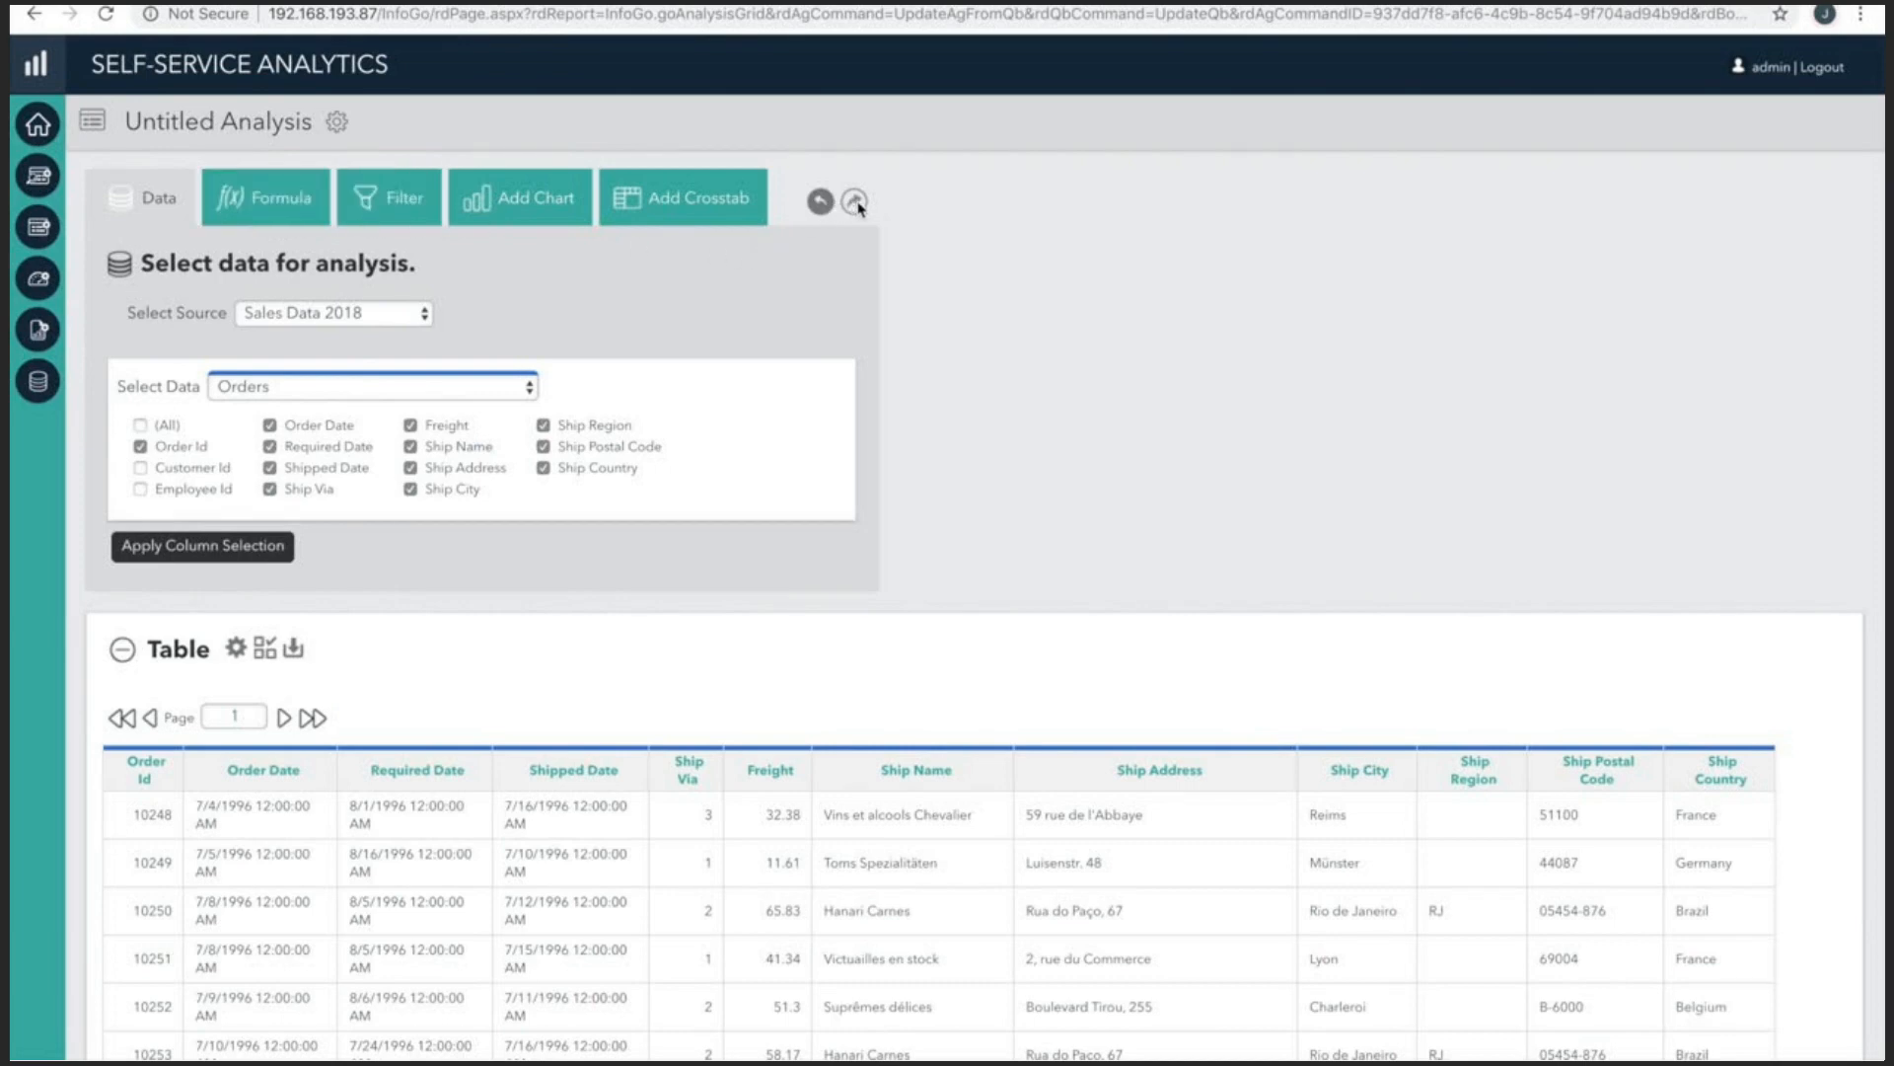
mouse_move(852, 201)
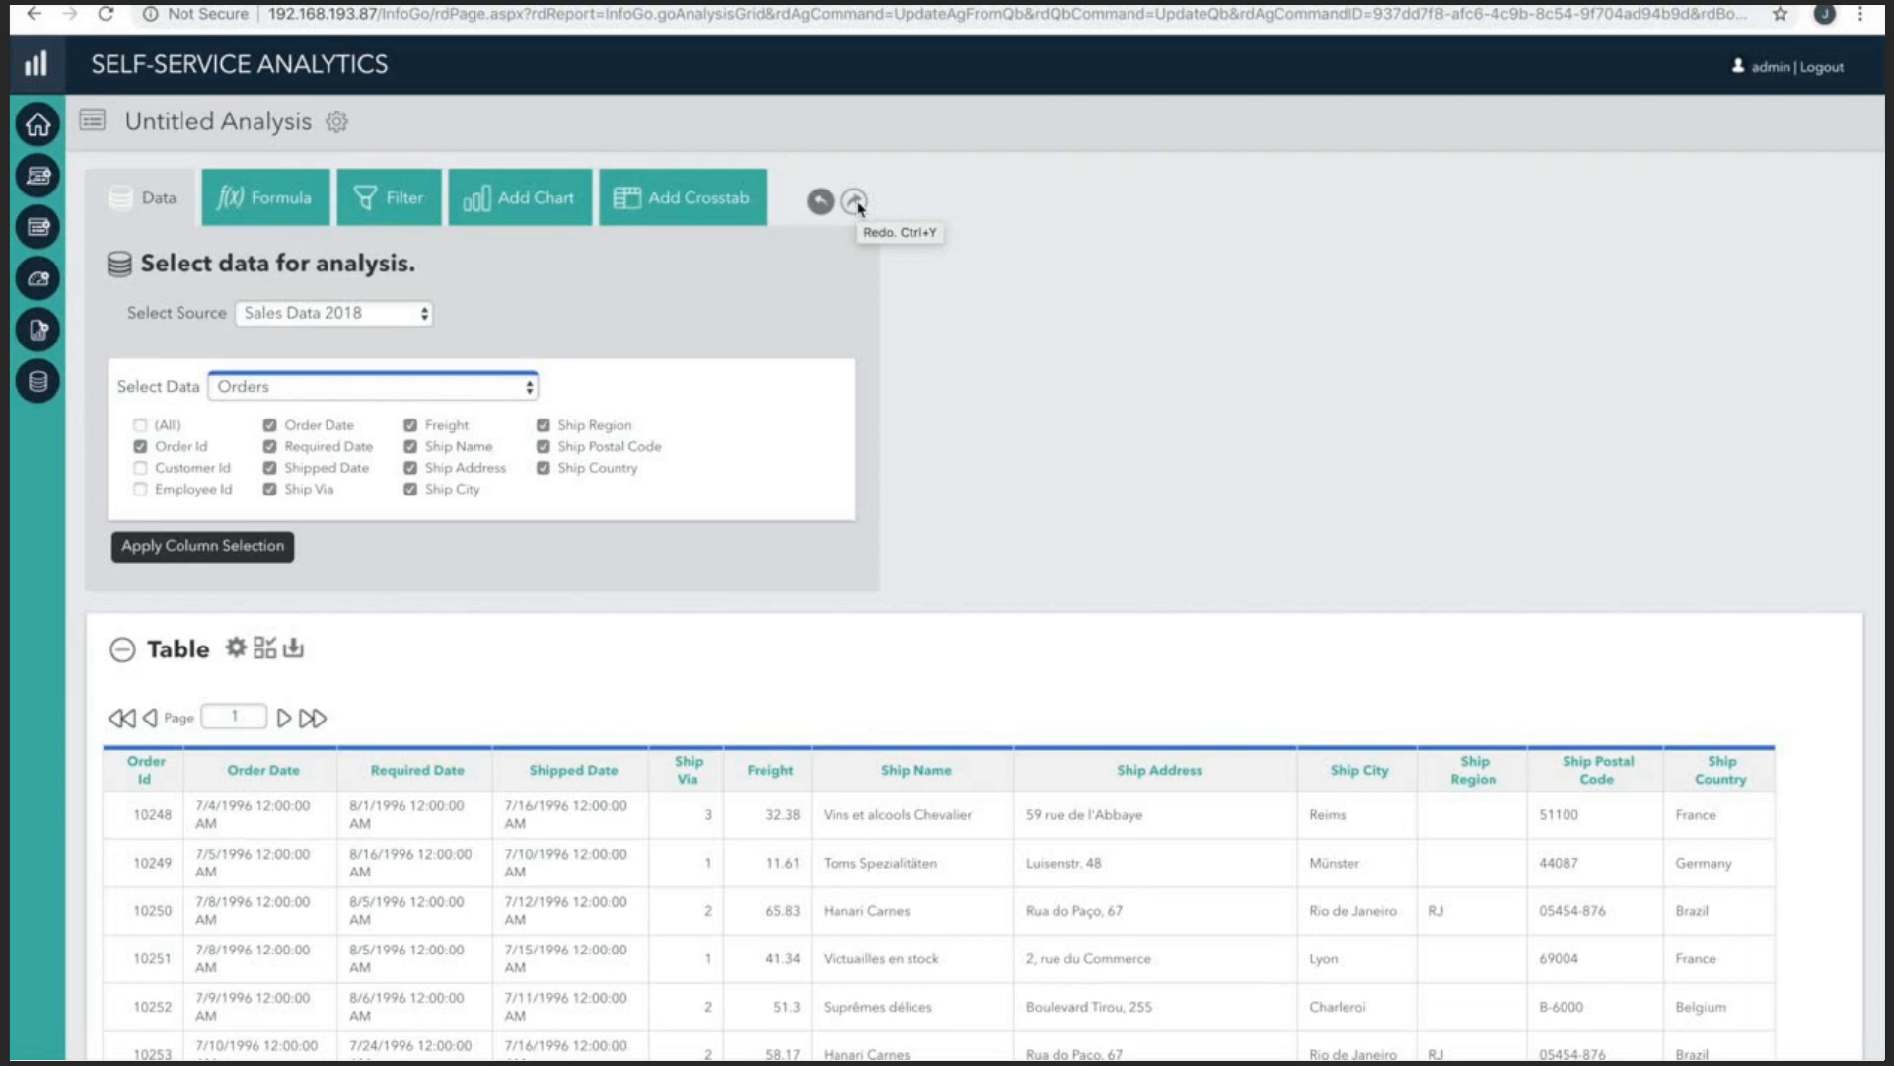
left_click(389, 198)
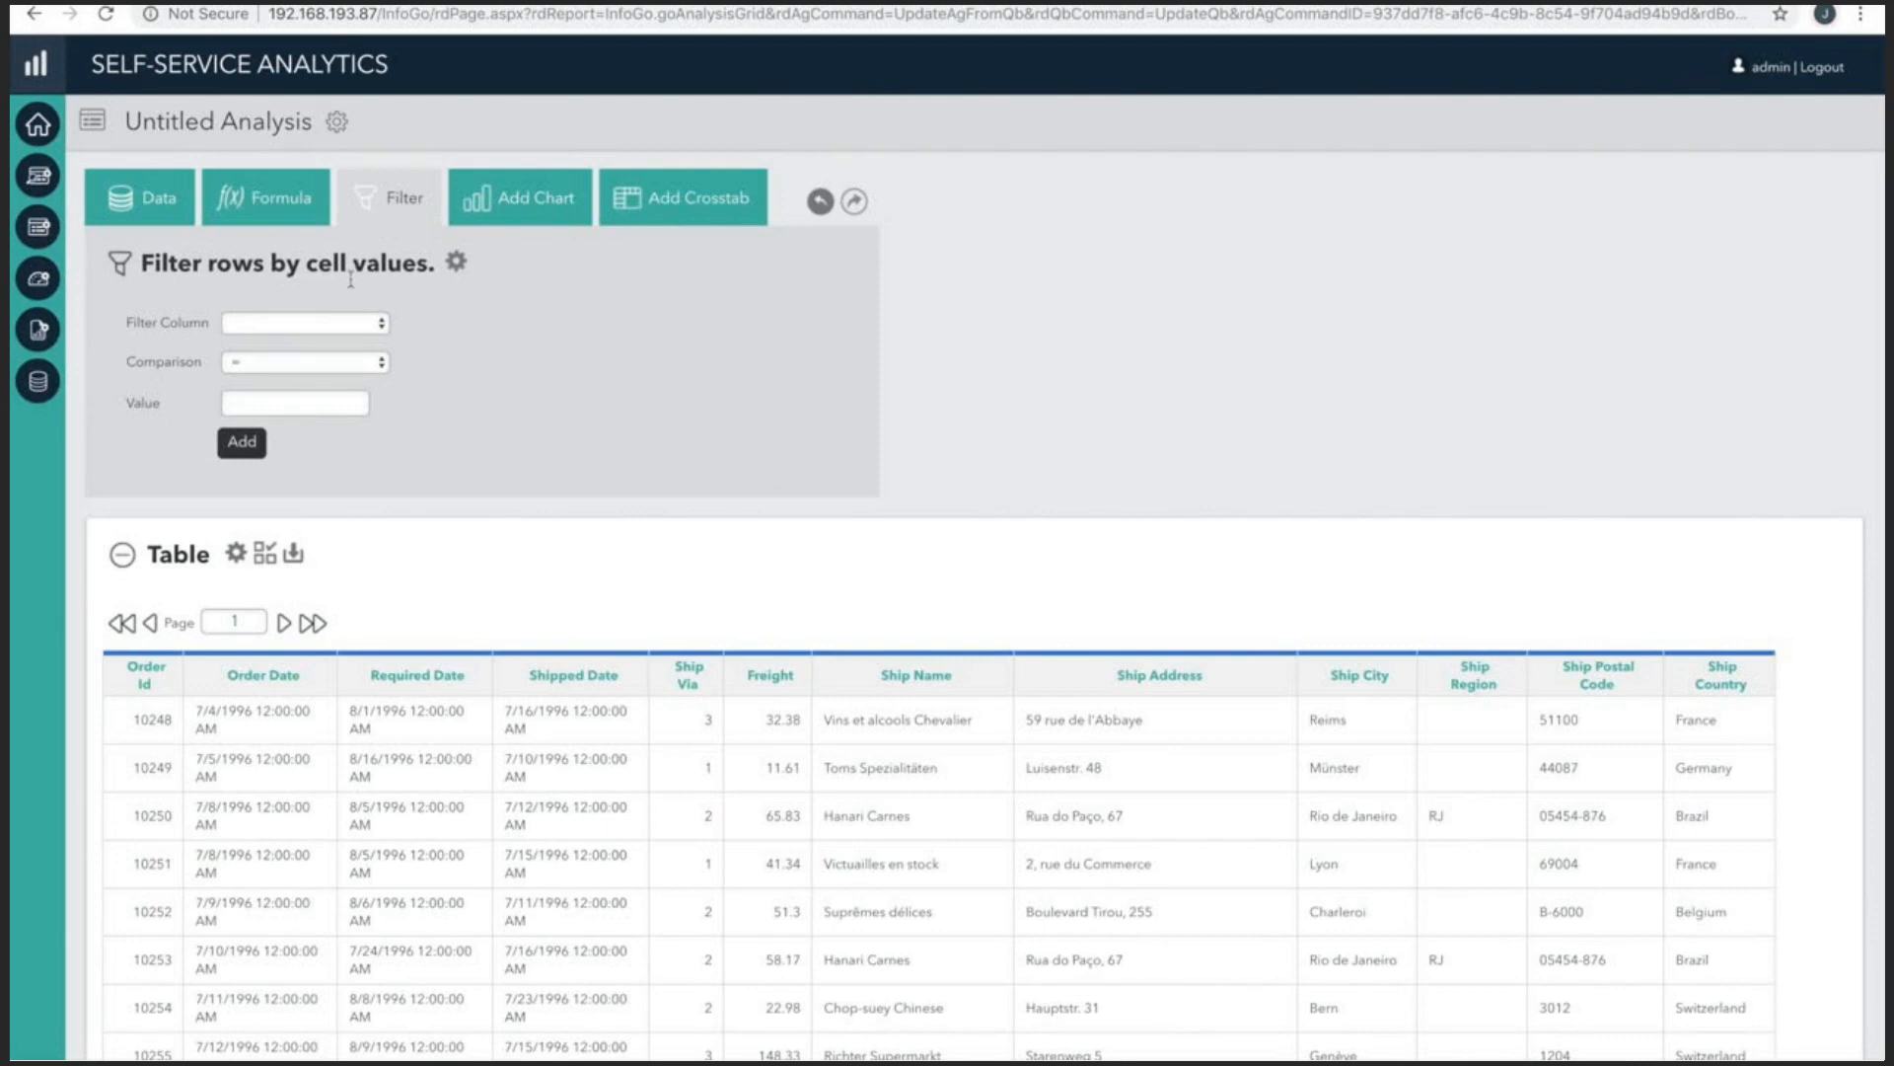
Review the row filter options with Equals as comparison, without adding a filter.
left_click(296, 297)
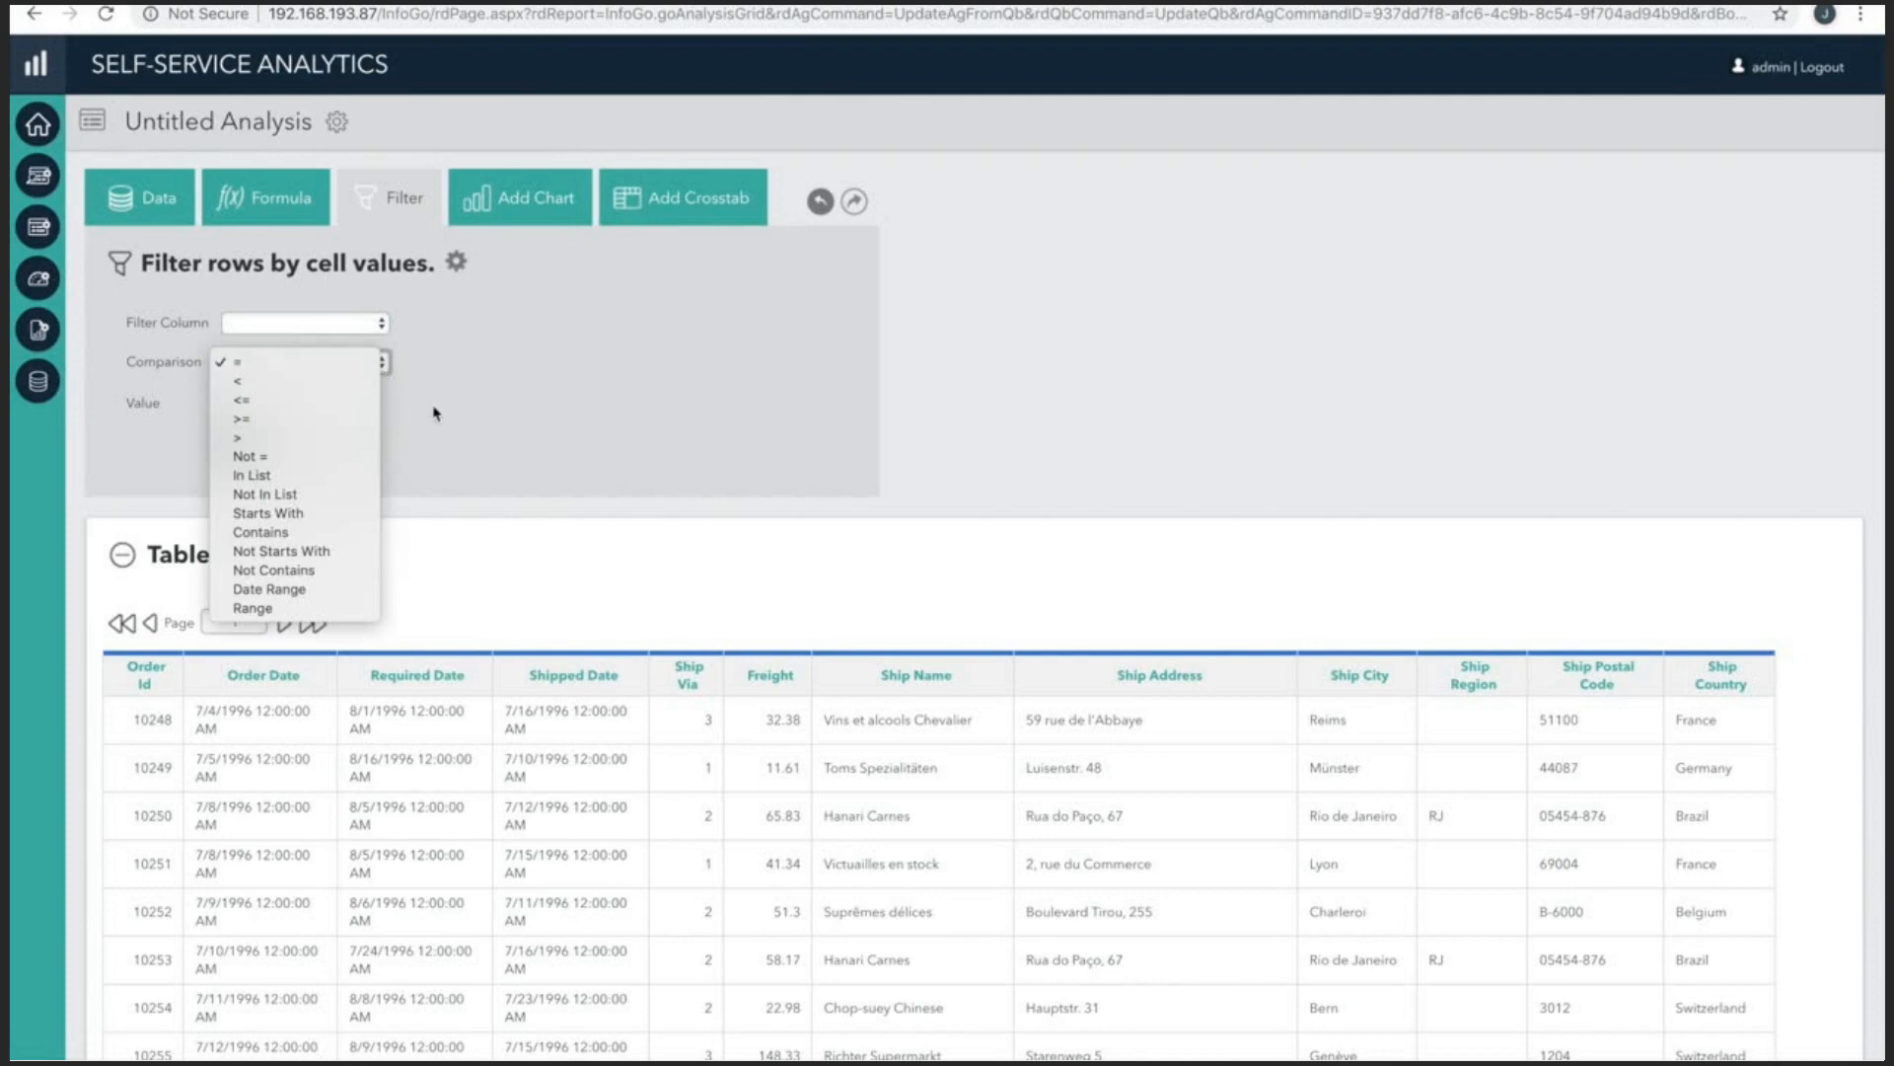
left_click(235, 363)
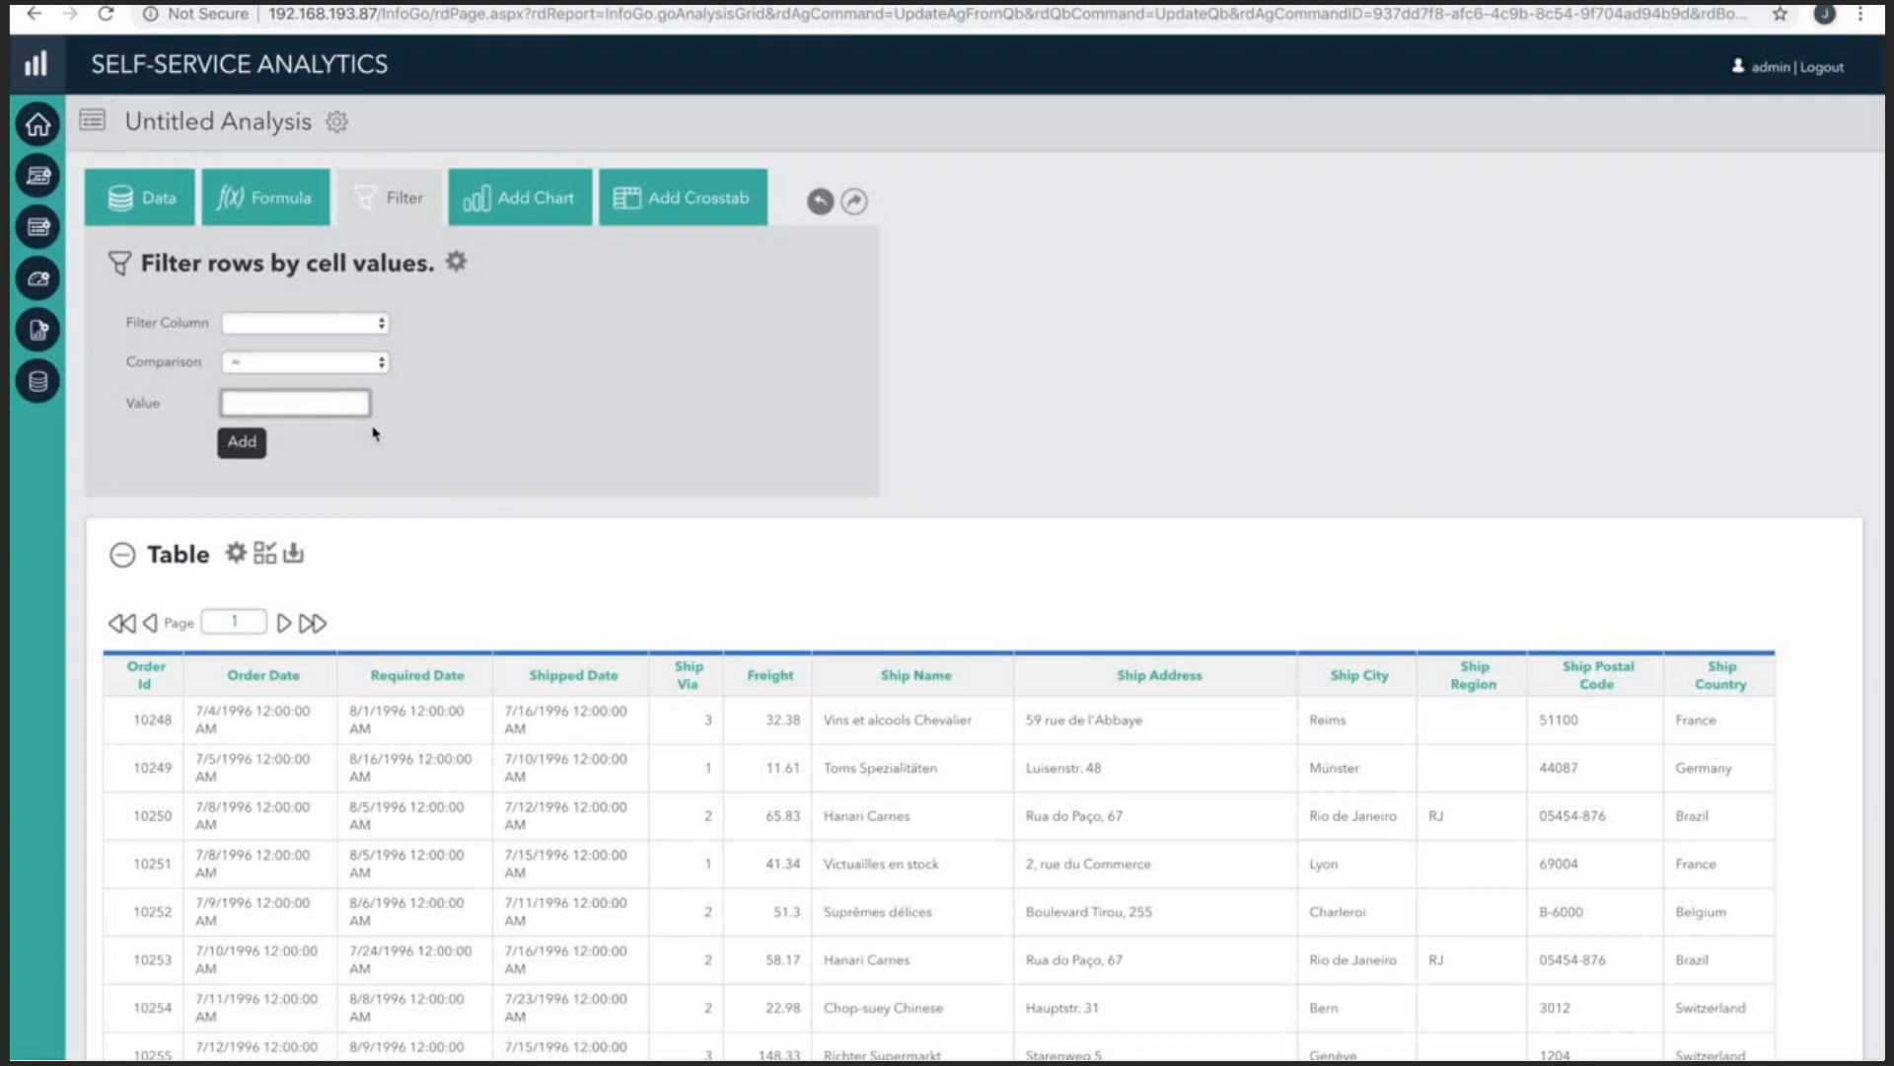
left_click(273, 198)
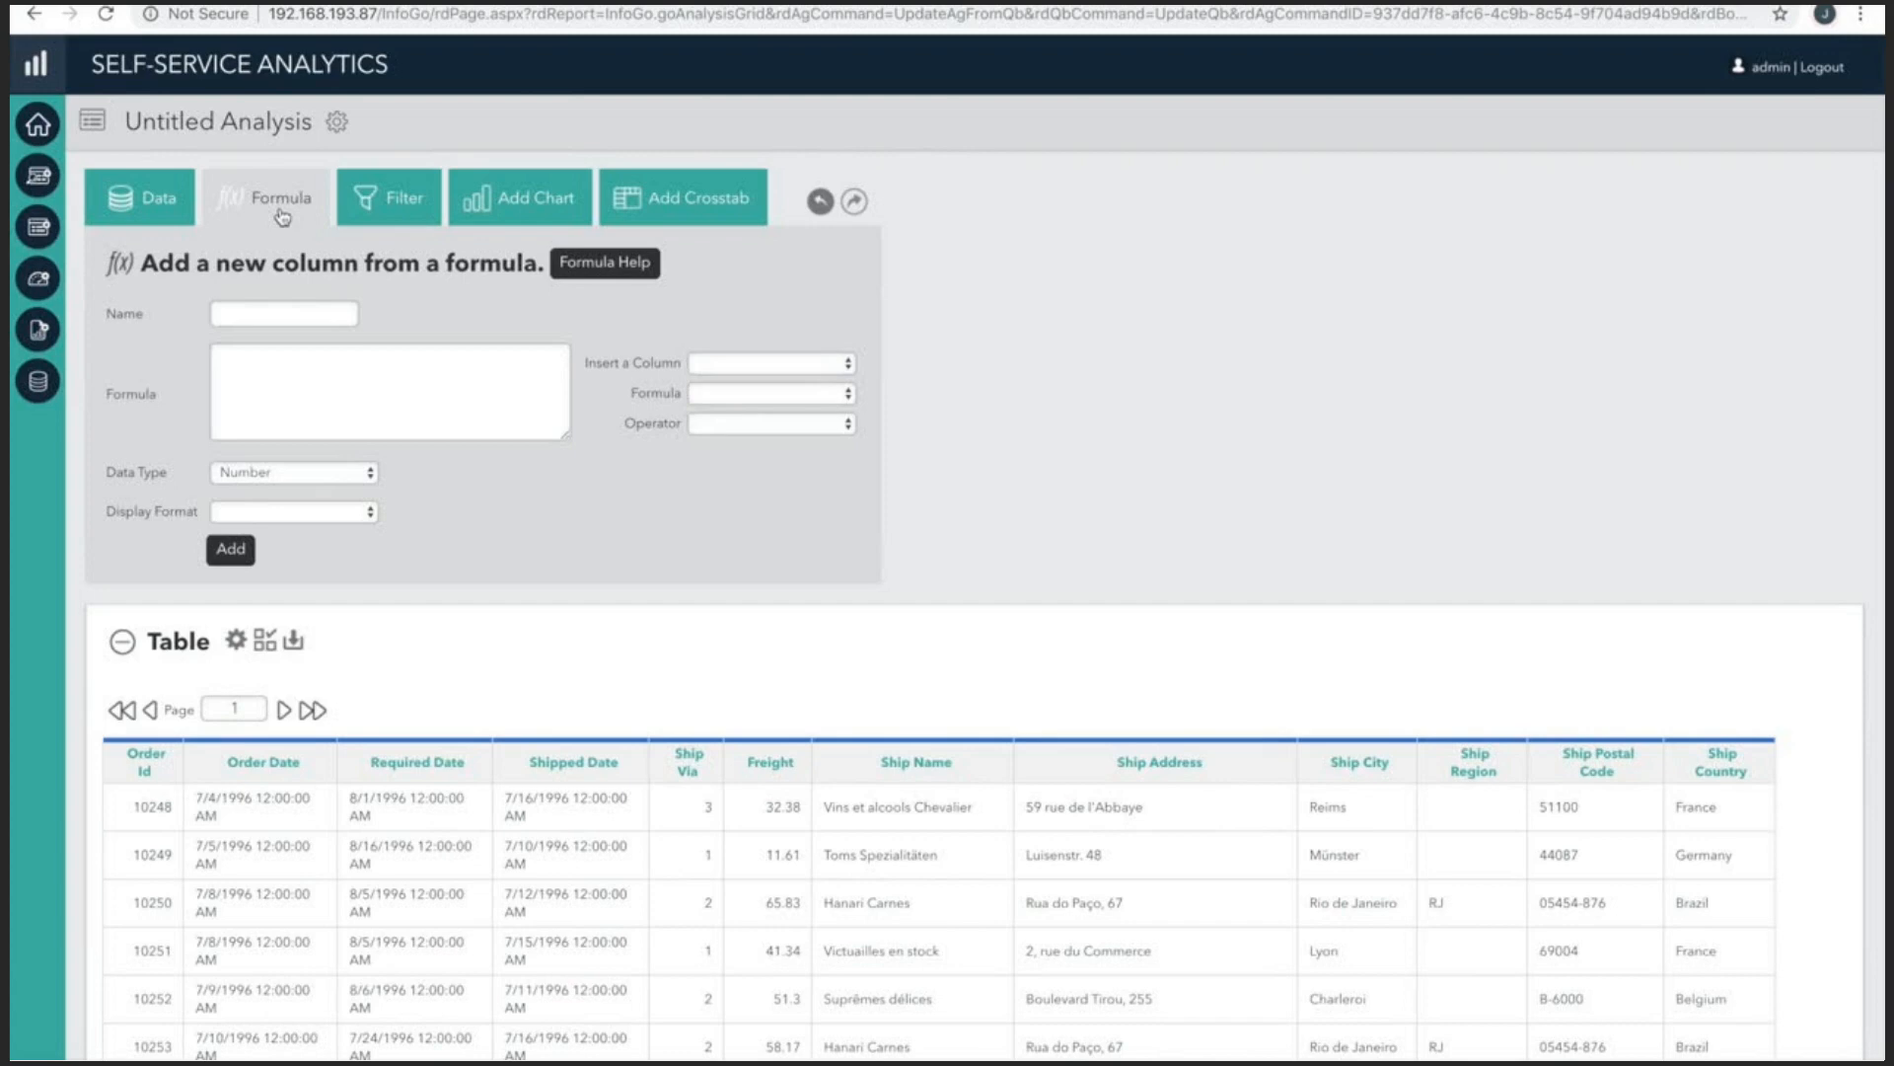
mouse_move(685, 396)
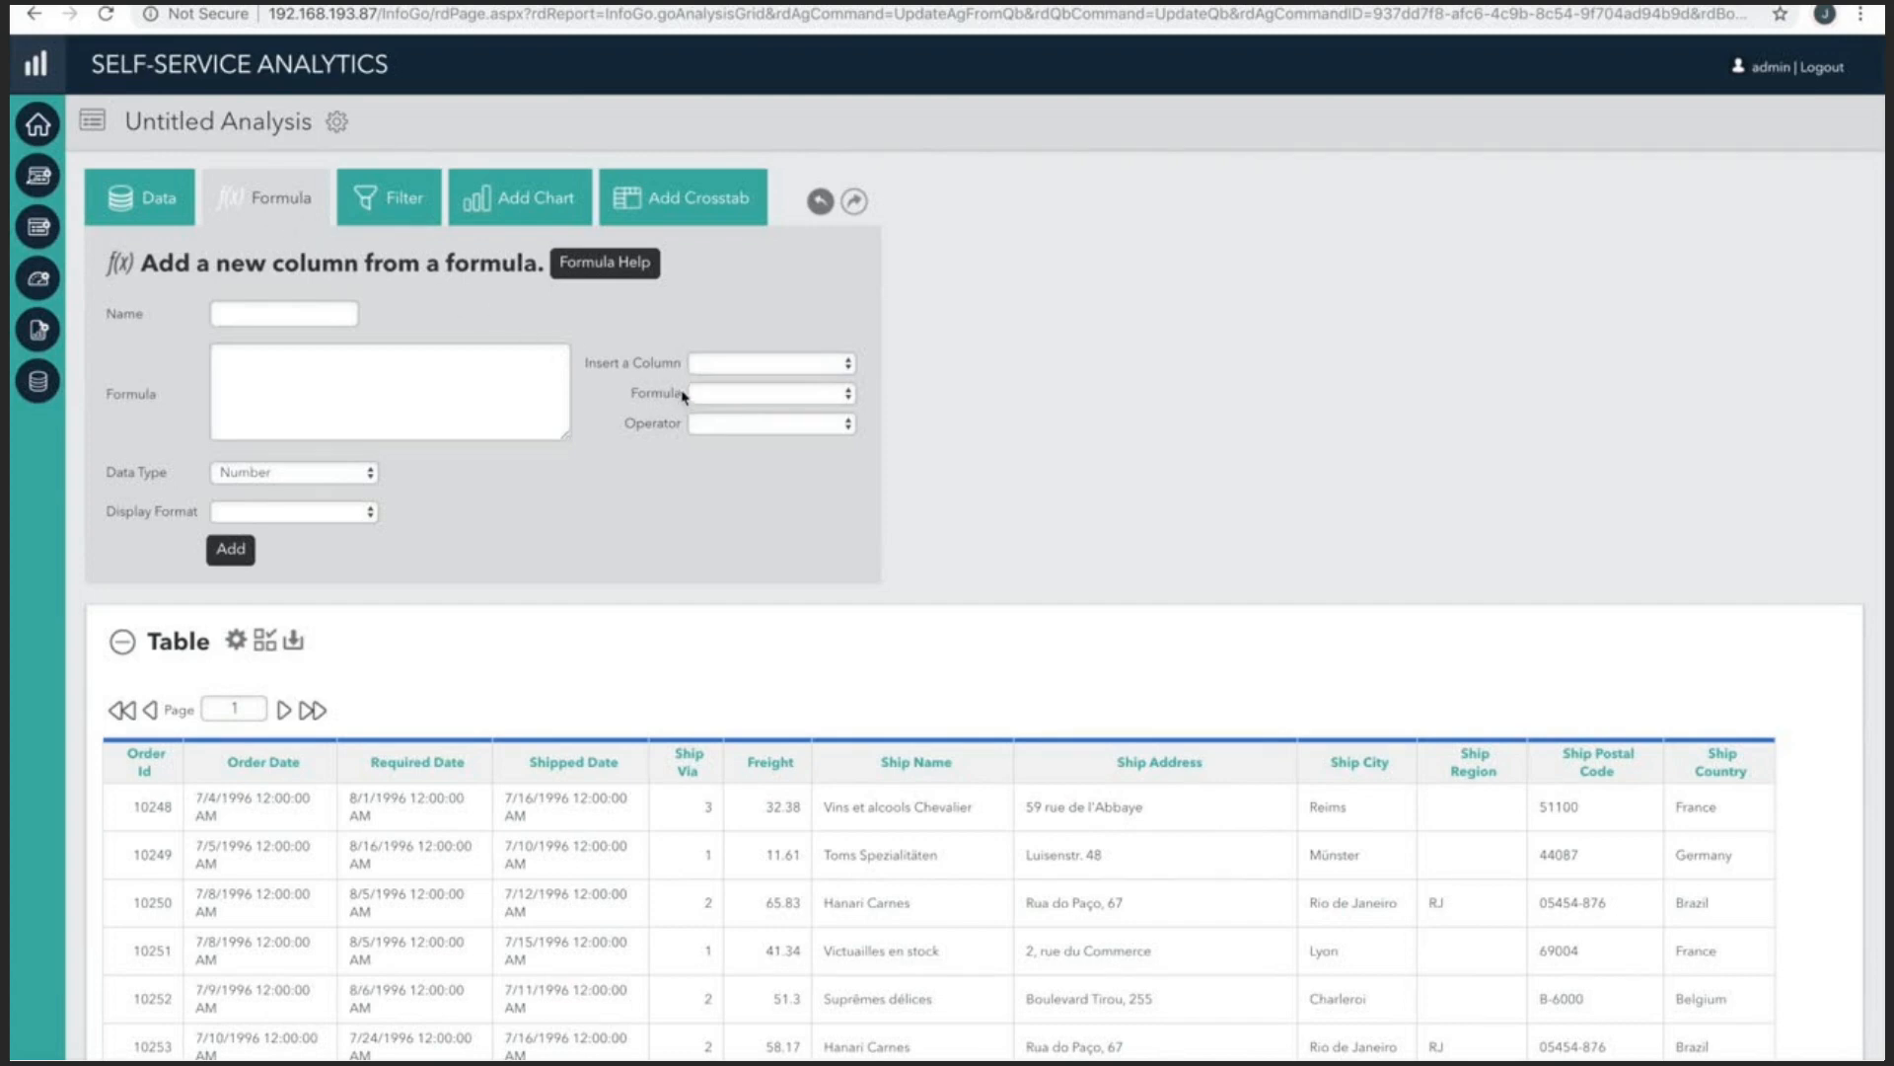
mouse_move(634, 266)
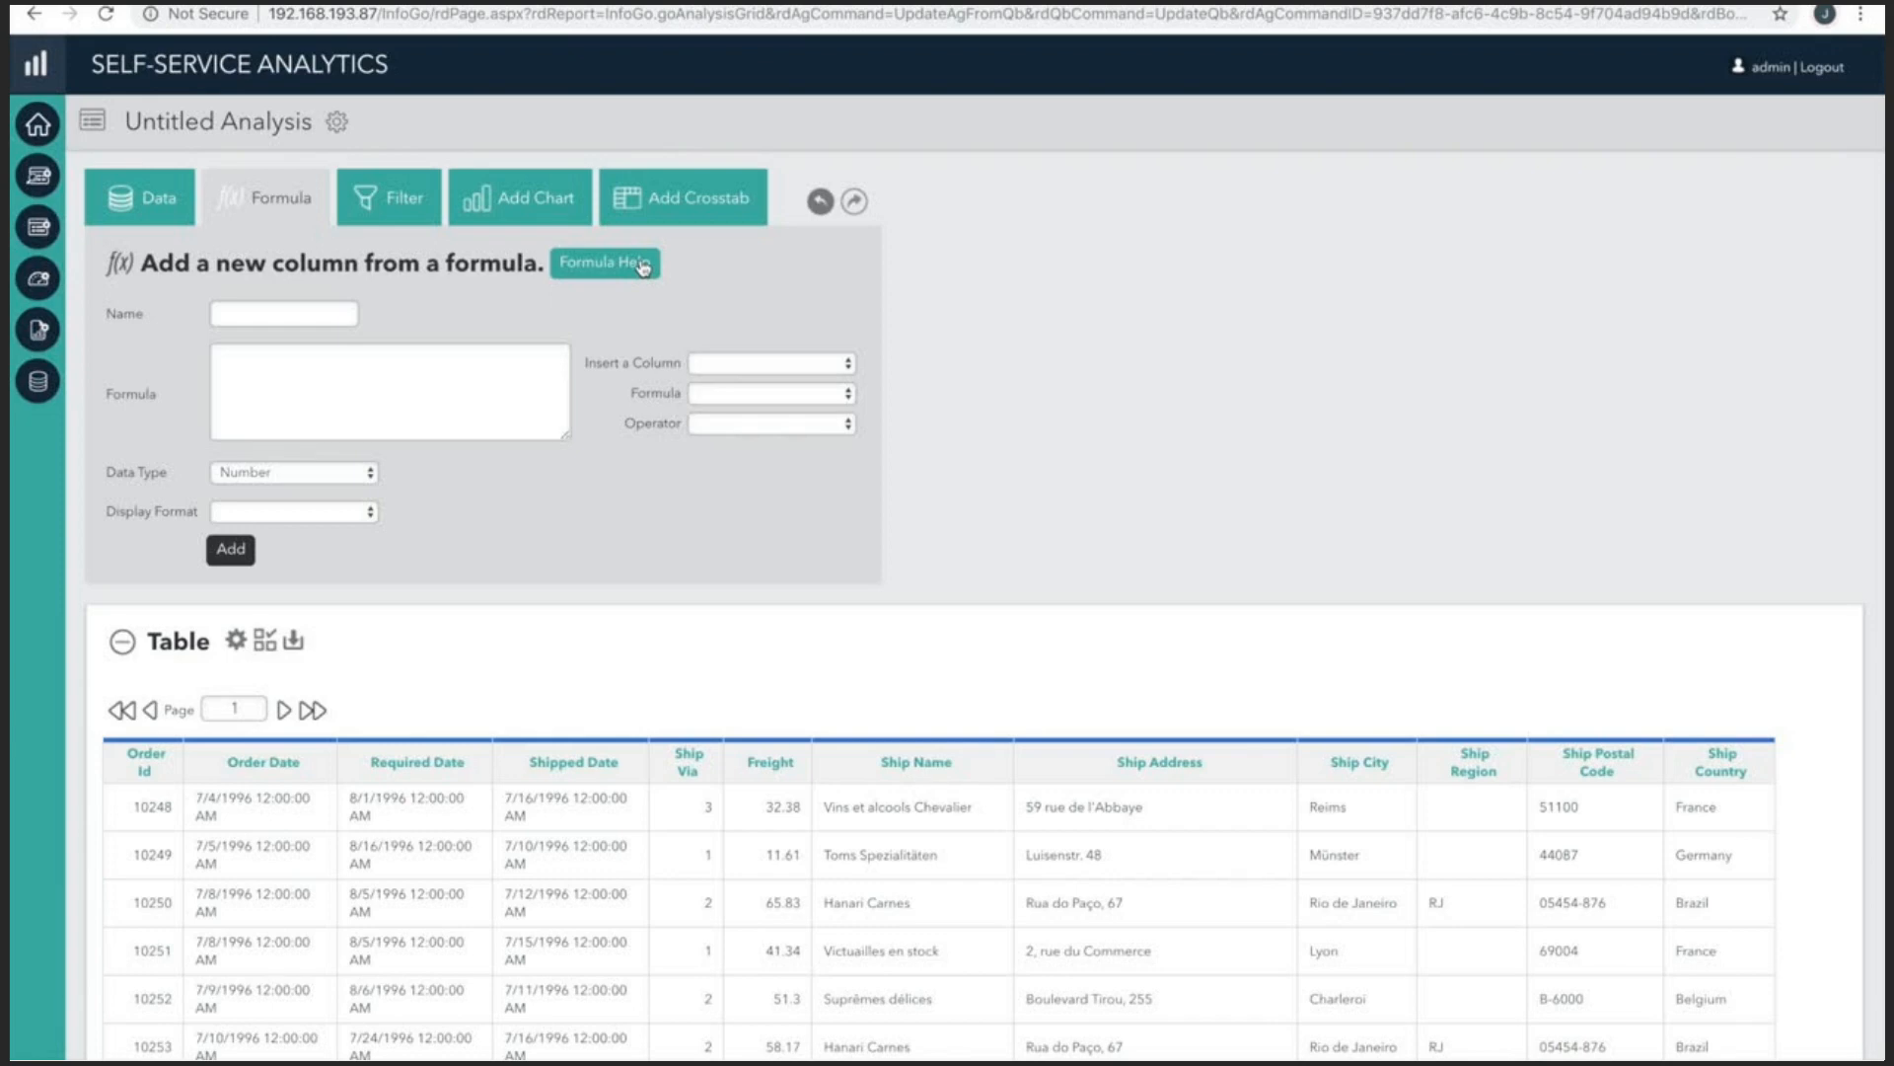
mouse_move(424, 231)
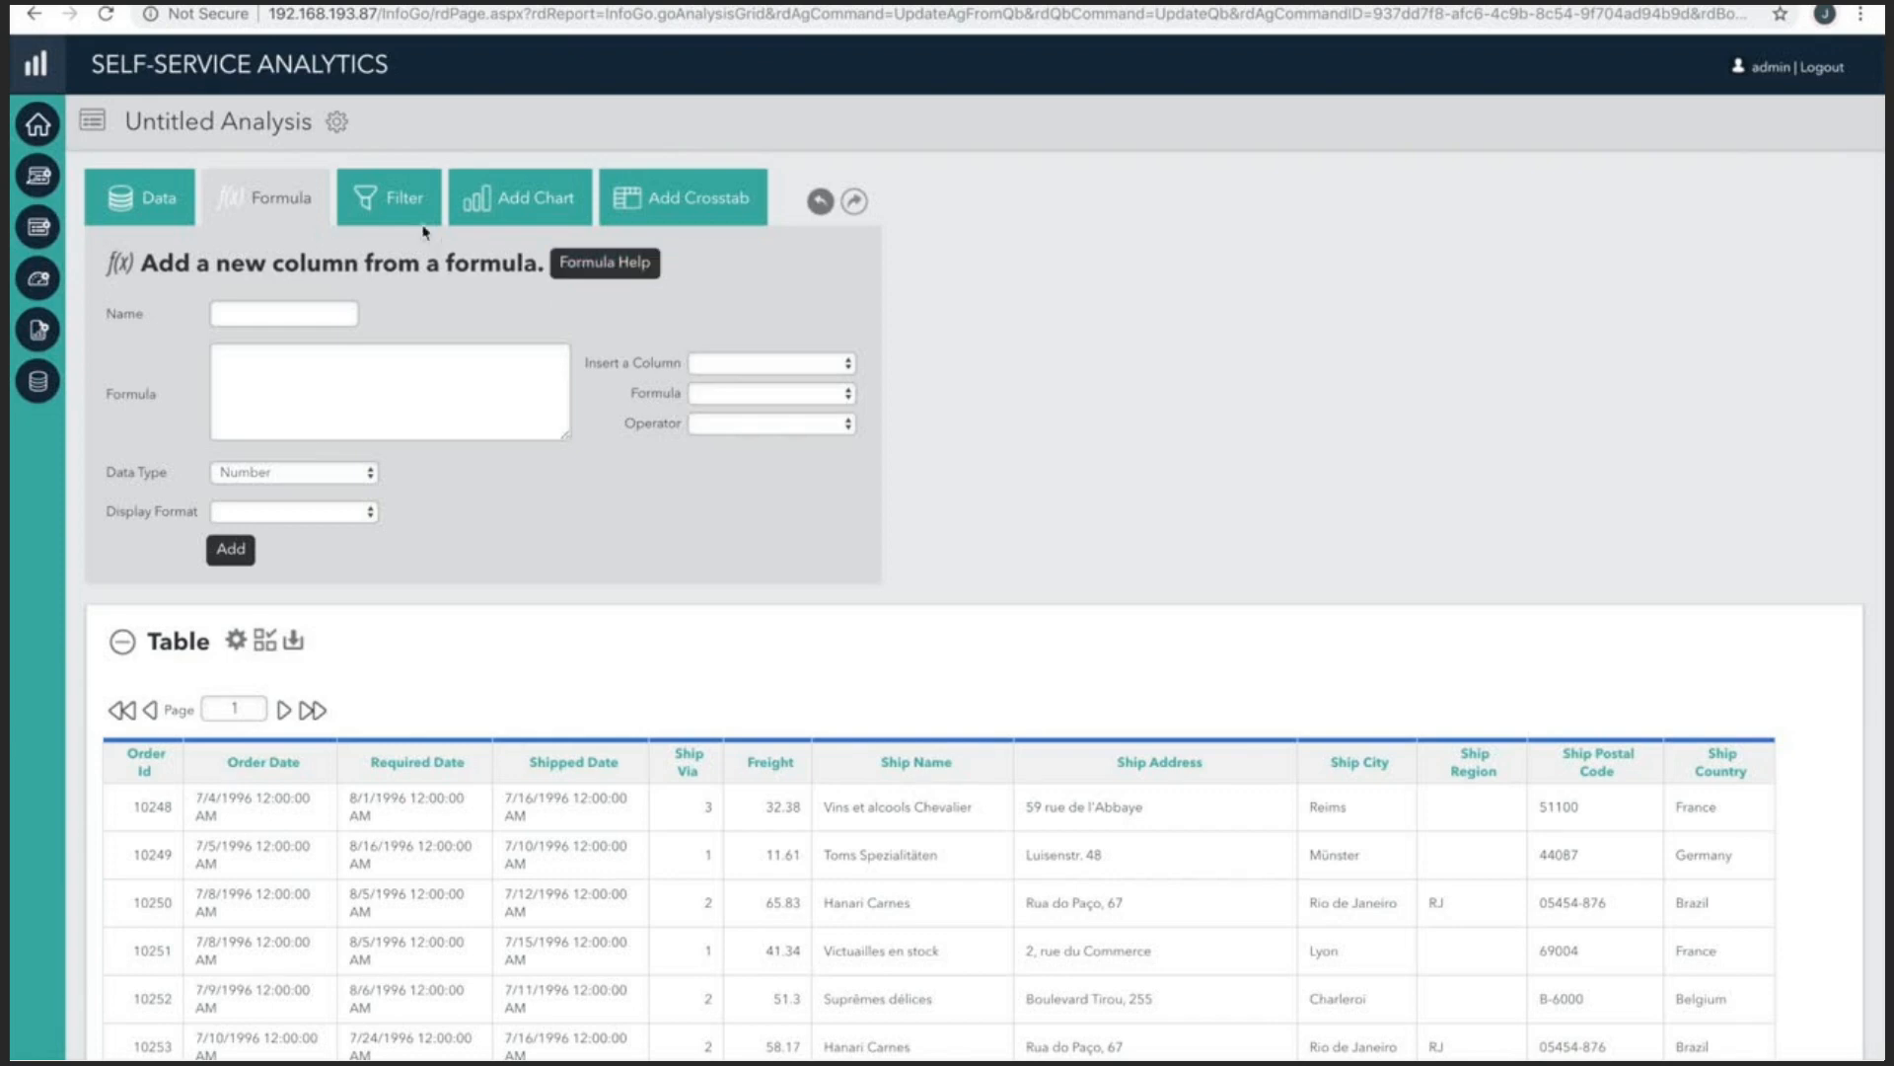
Close the formula options and browse the table's Sort, Group, Aggregate and Paging settings.
left_click(263, 197)
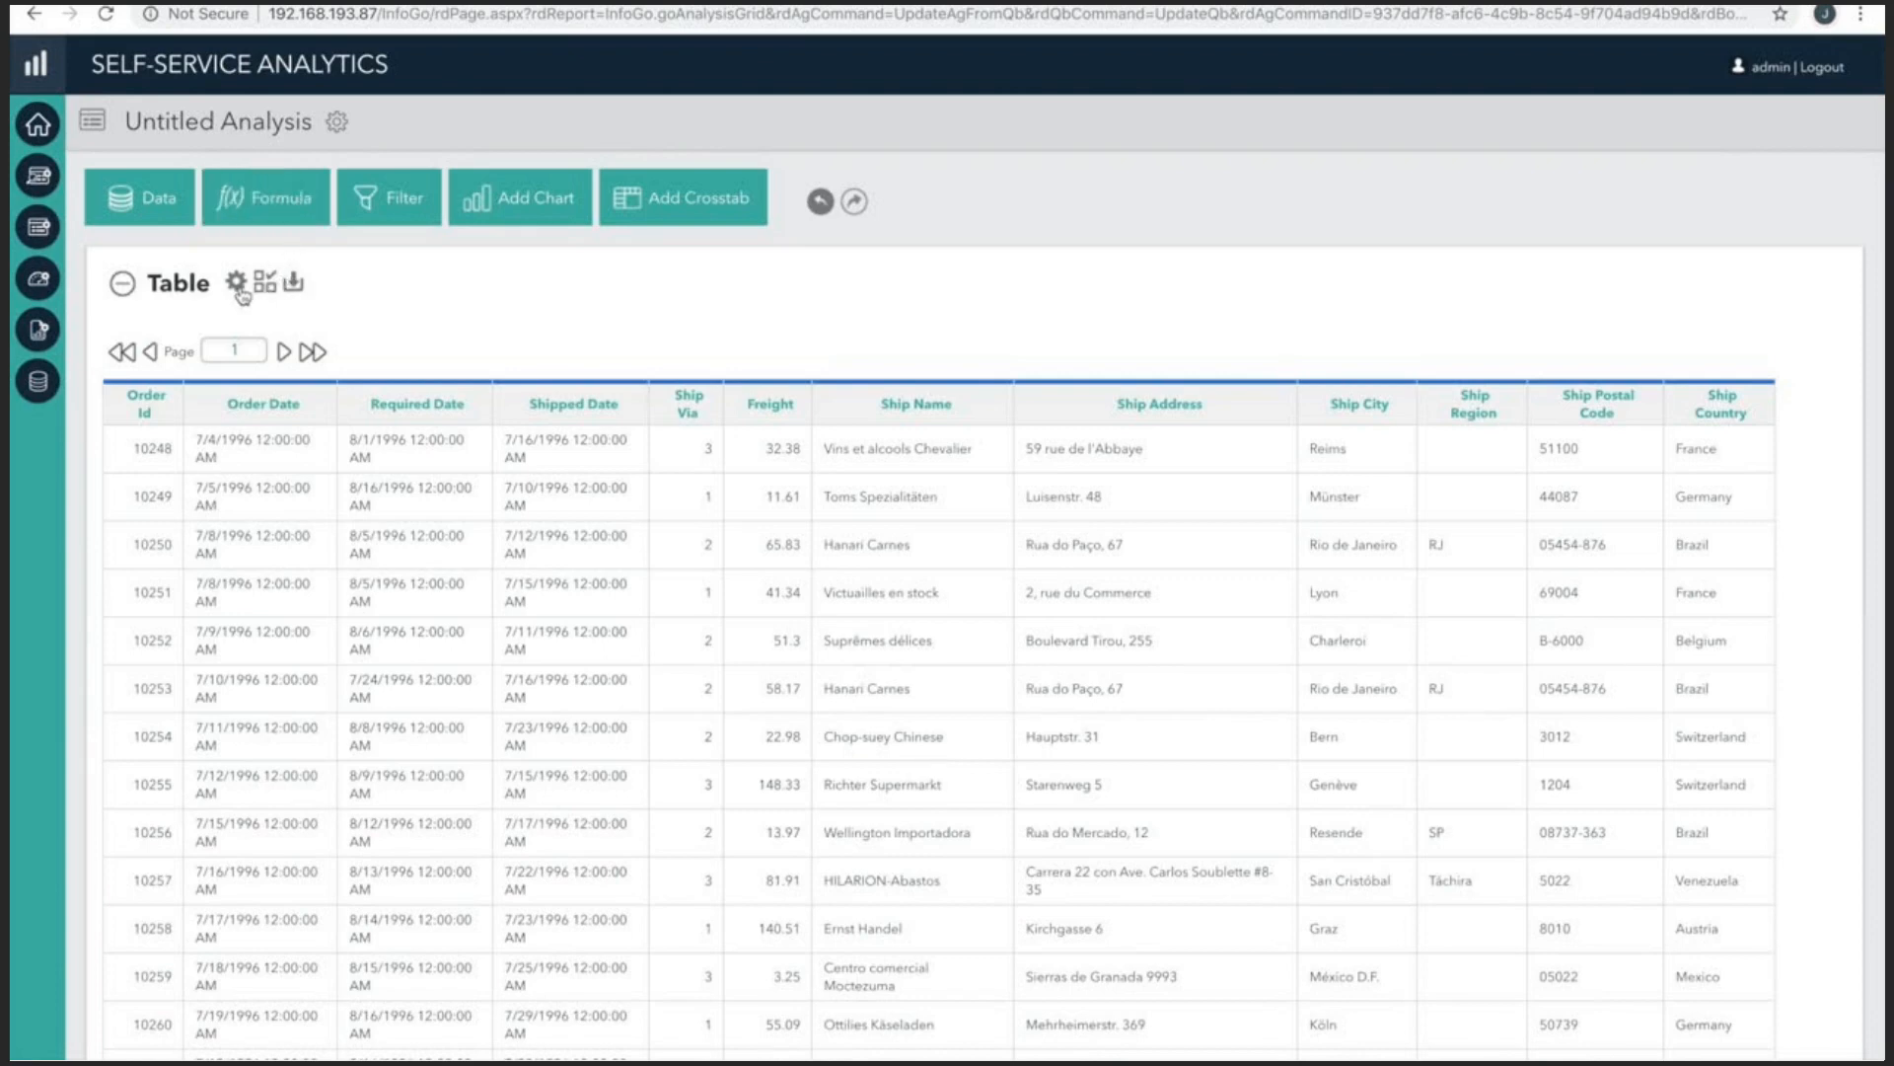
left_click(232, 284)
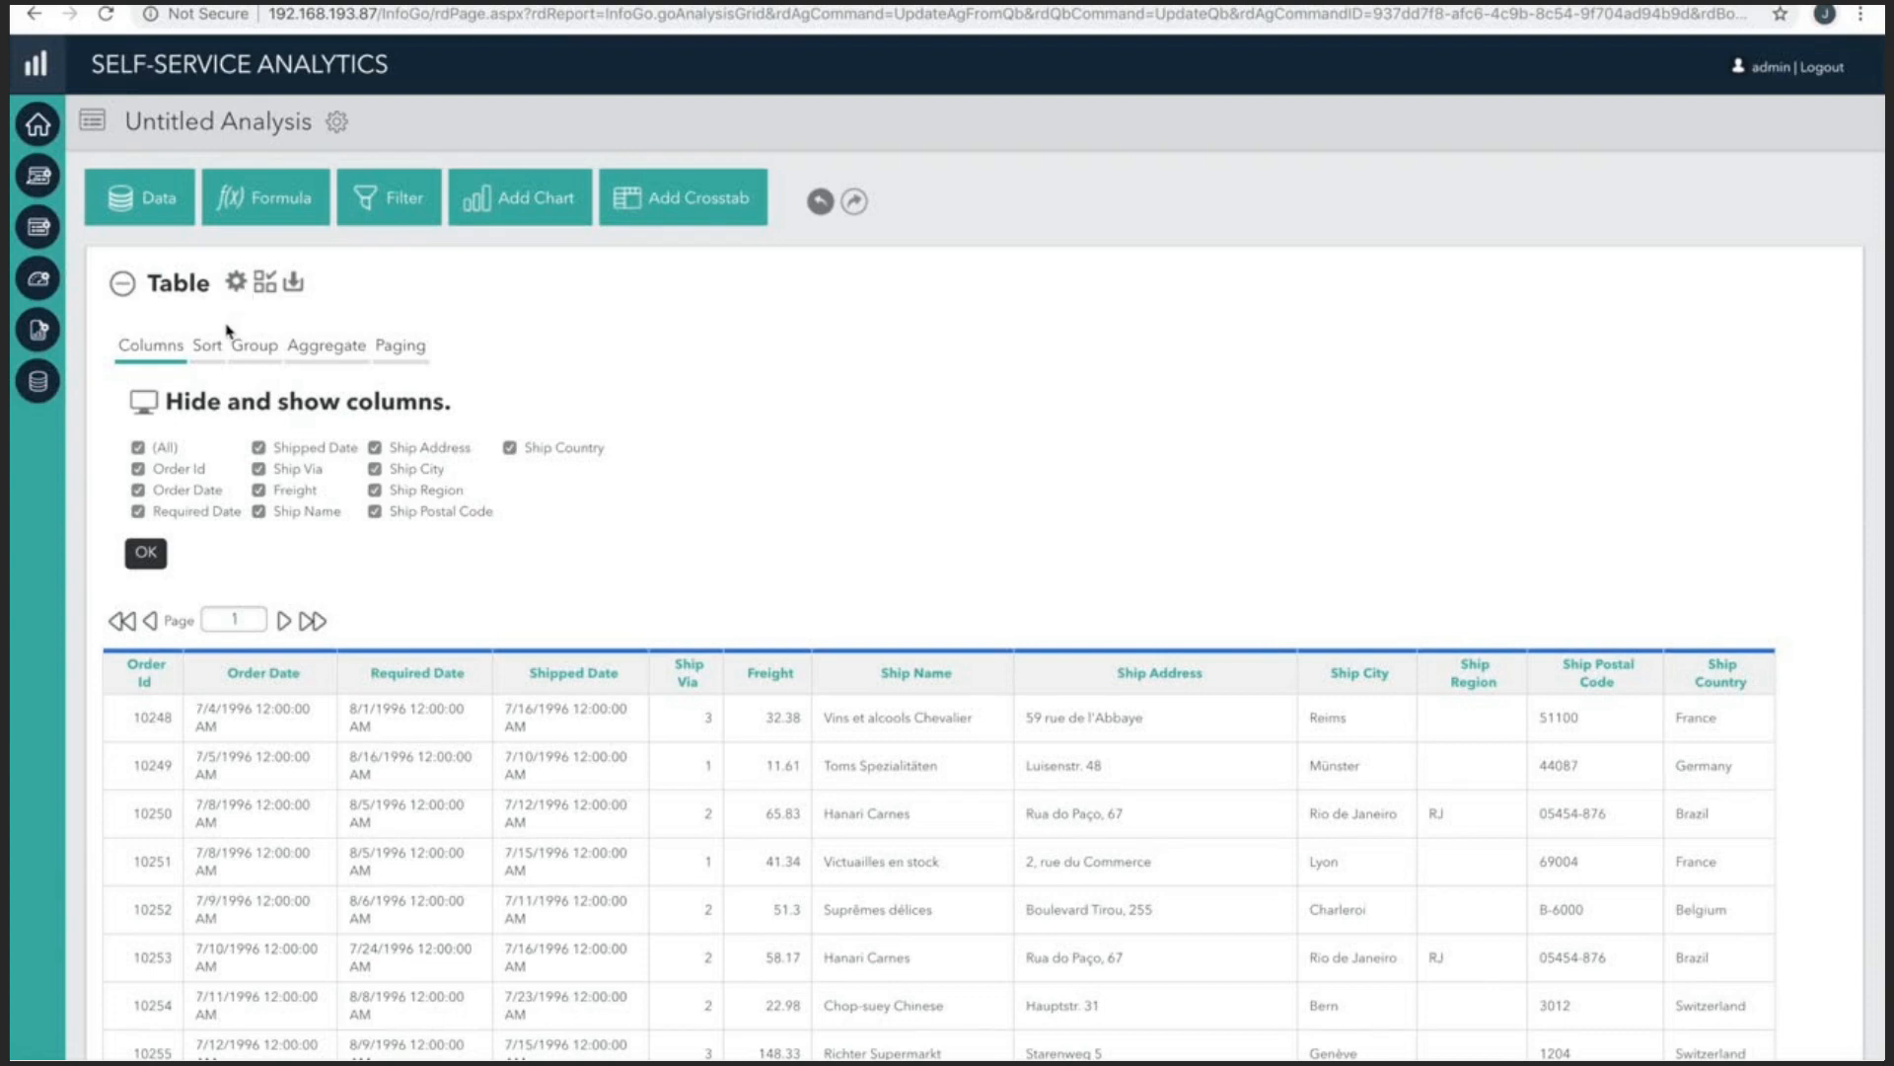
left_click(203, 346)
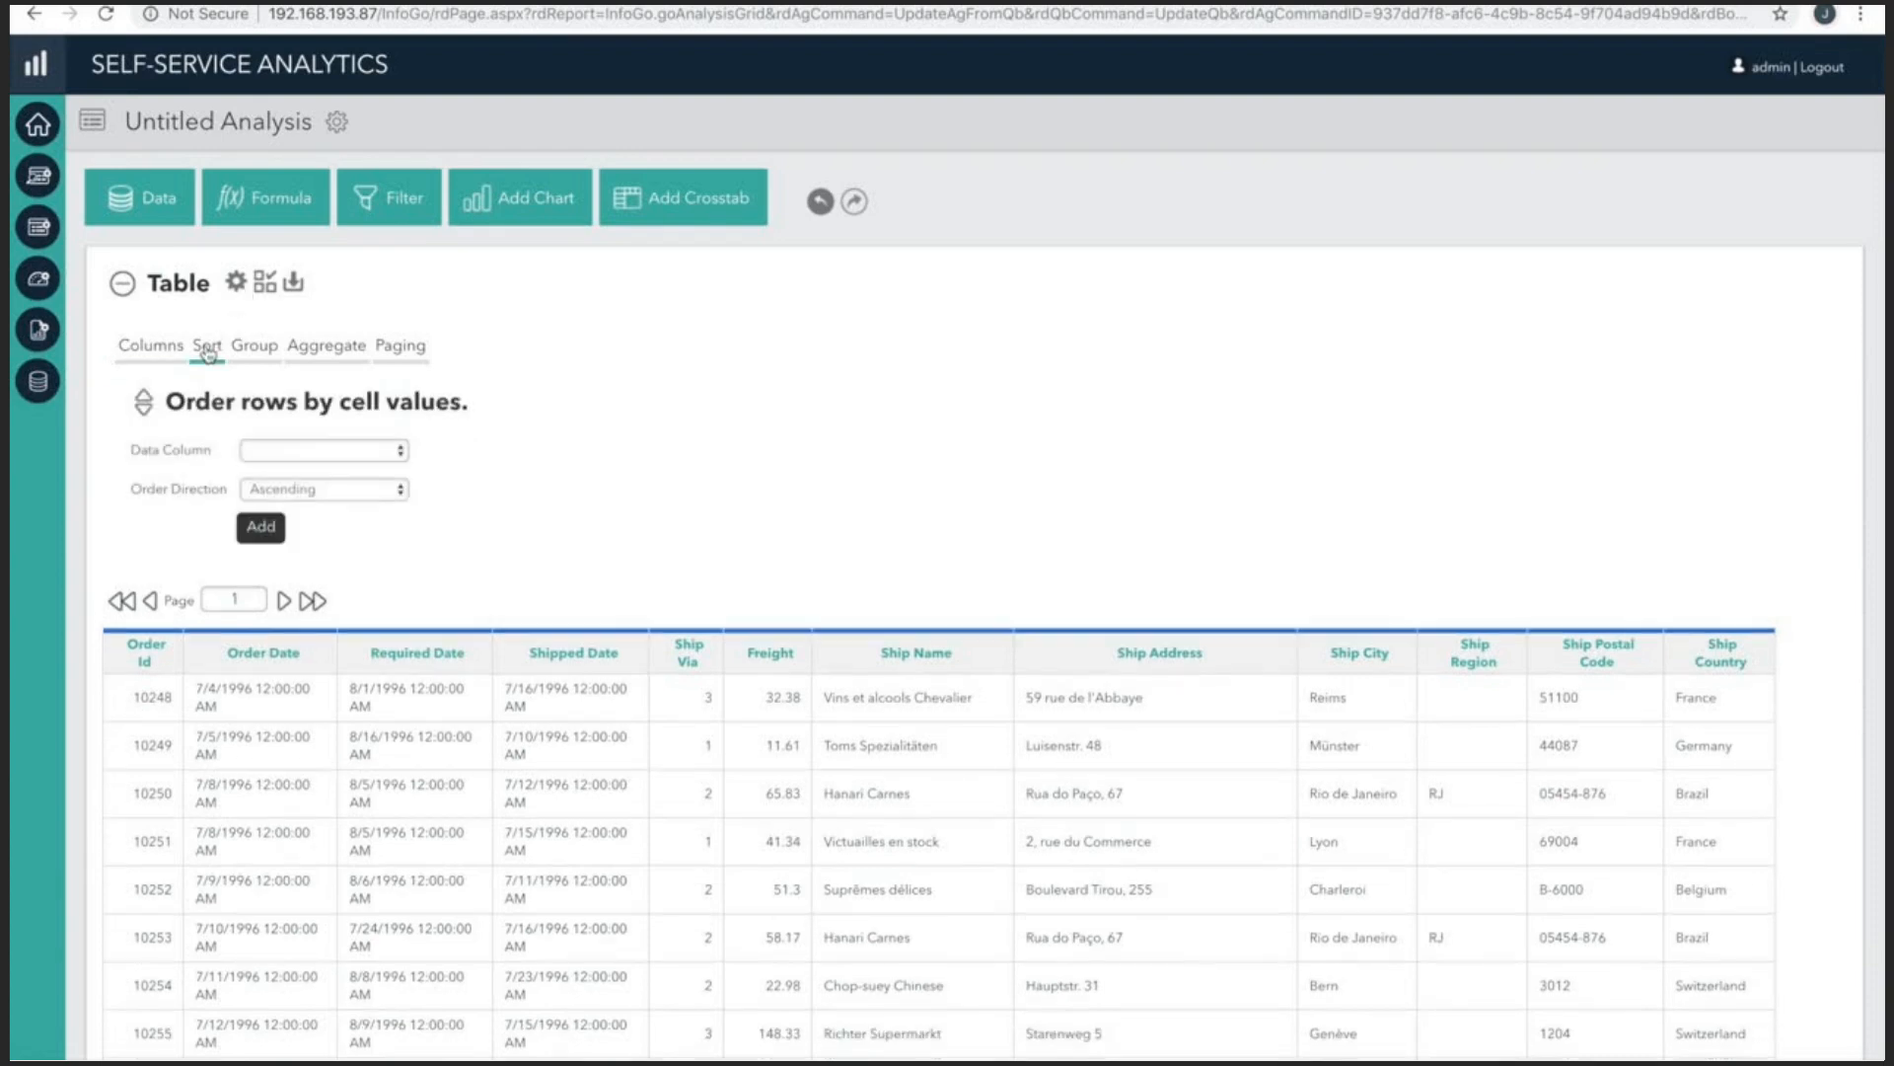
mouse_move(258, 347)
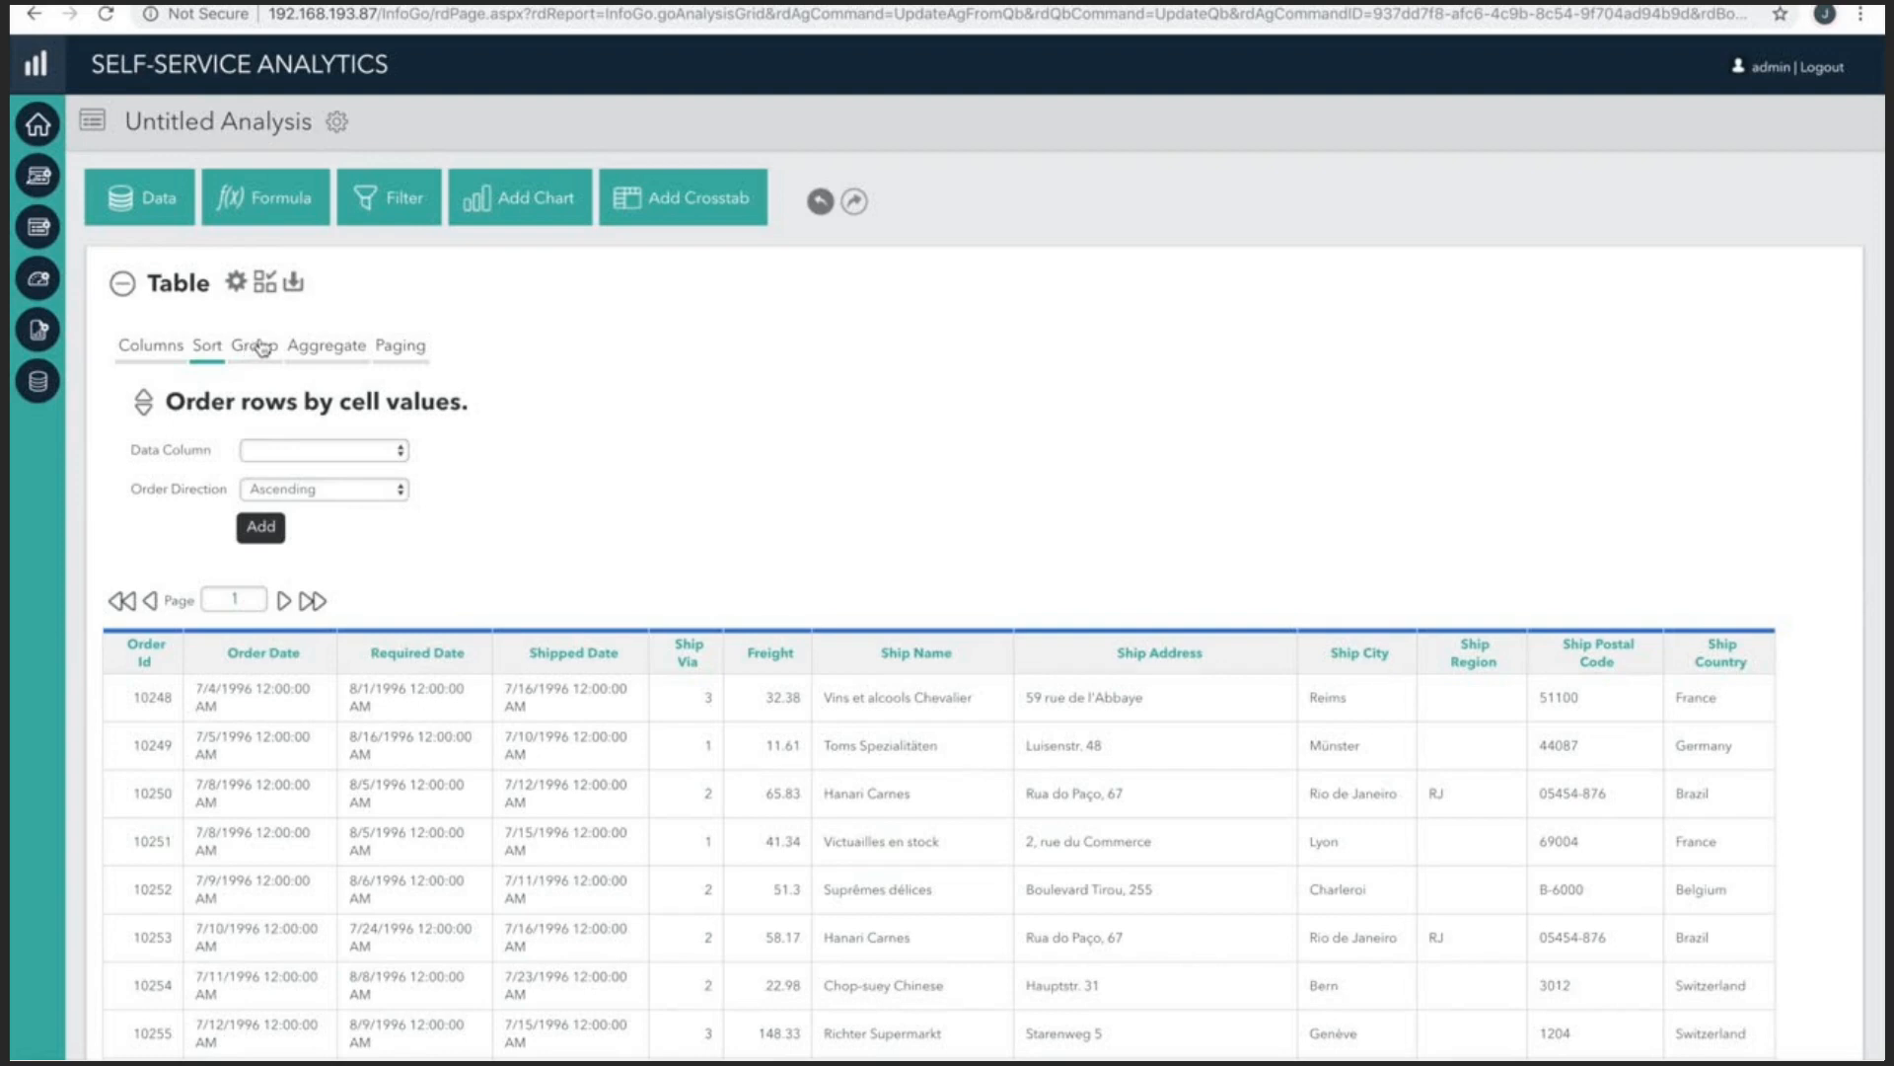
left_click(246, 345)
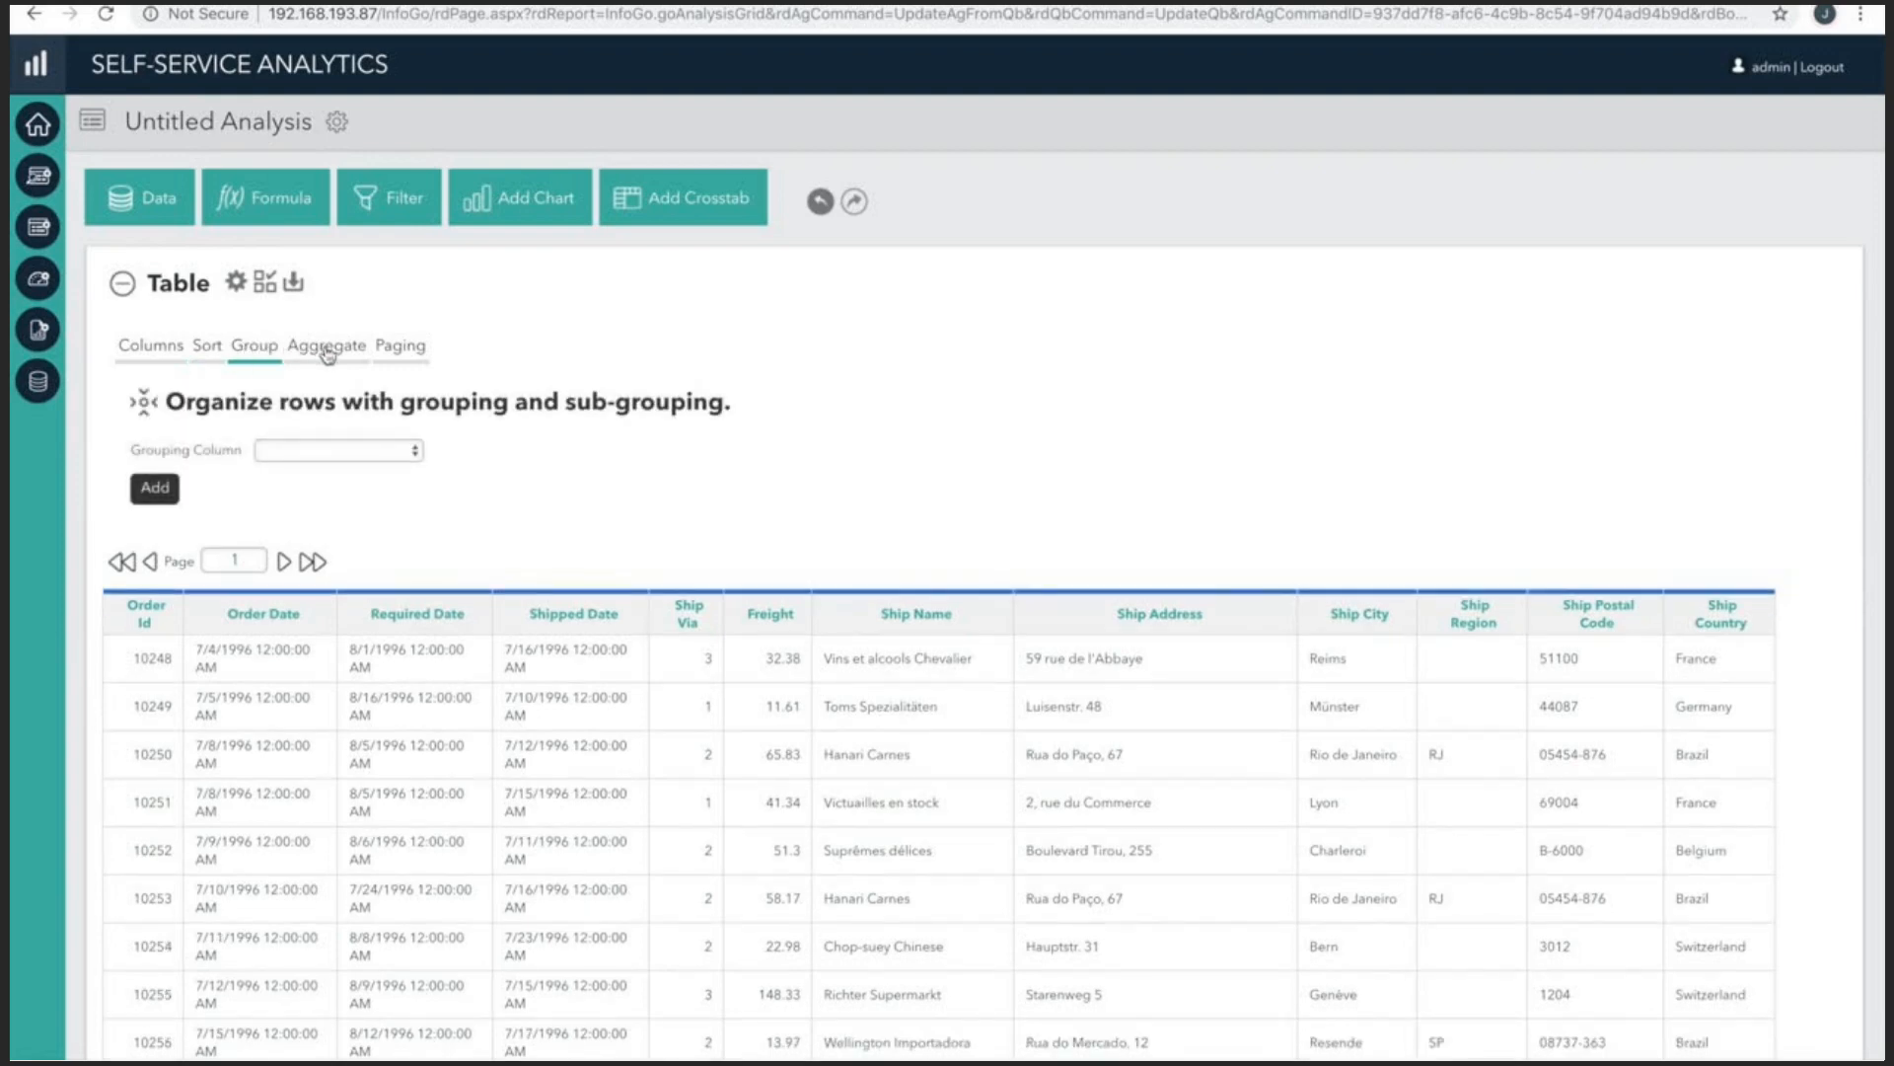
left_click(326, 345)
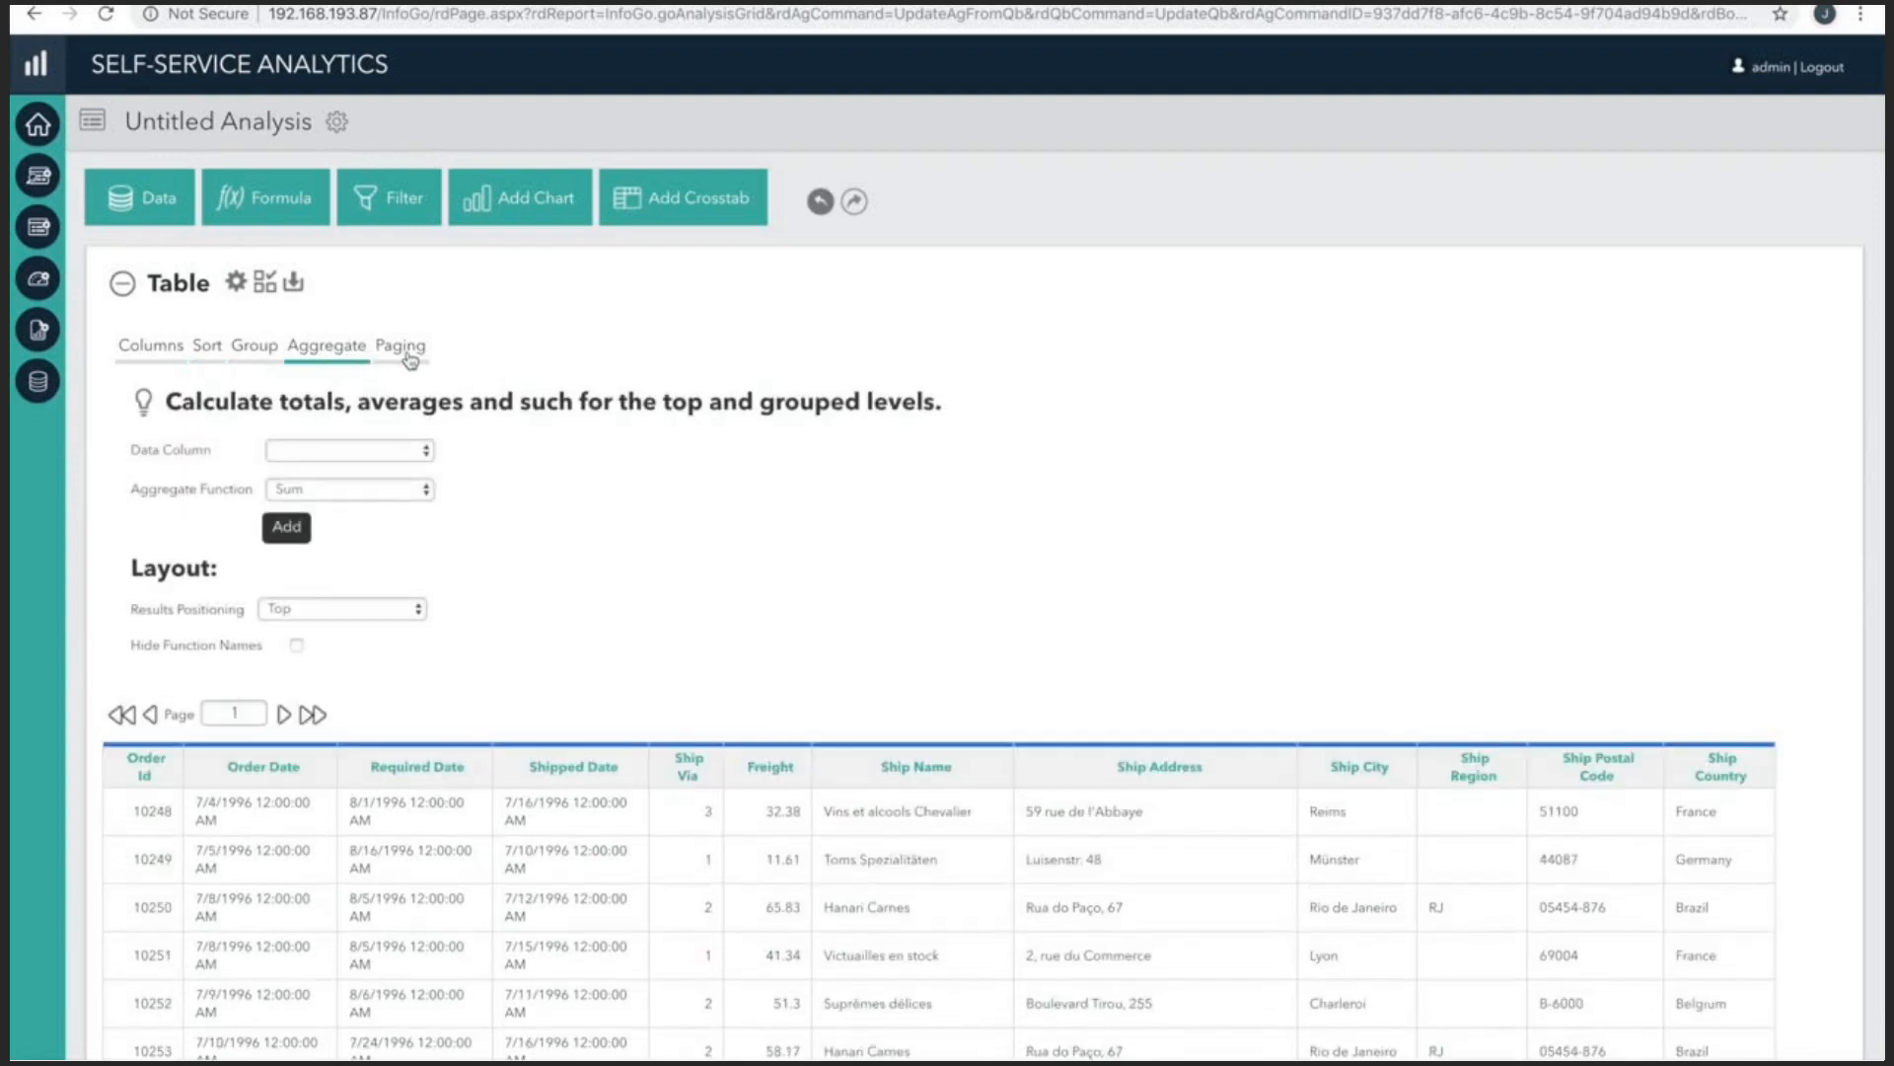
left_click(401, 346)
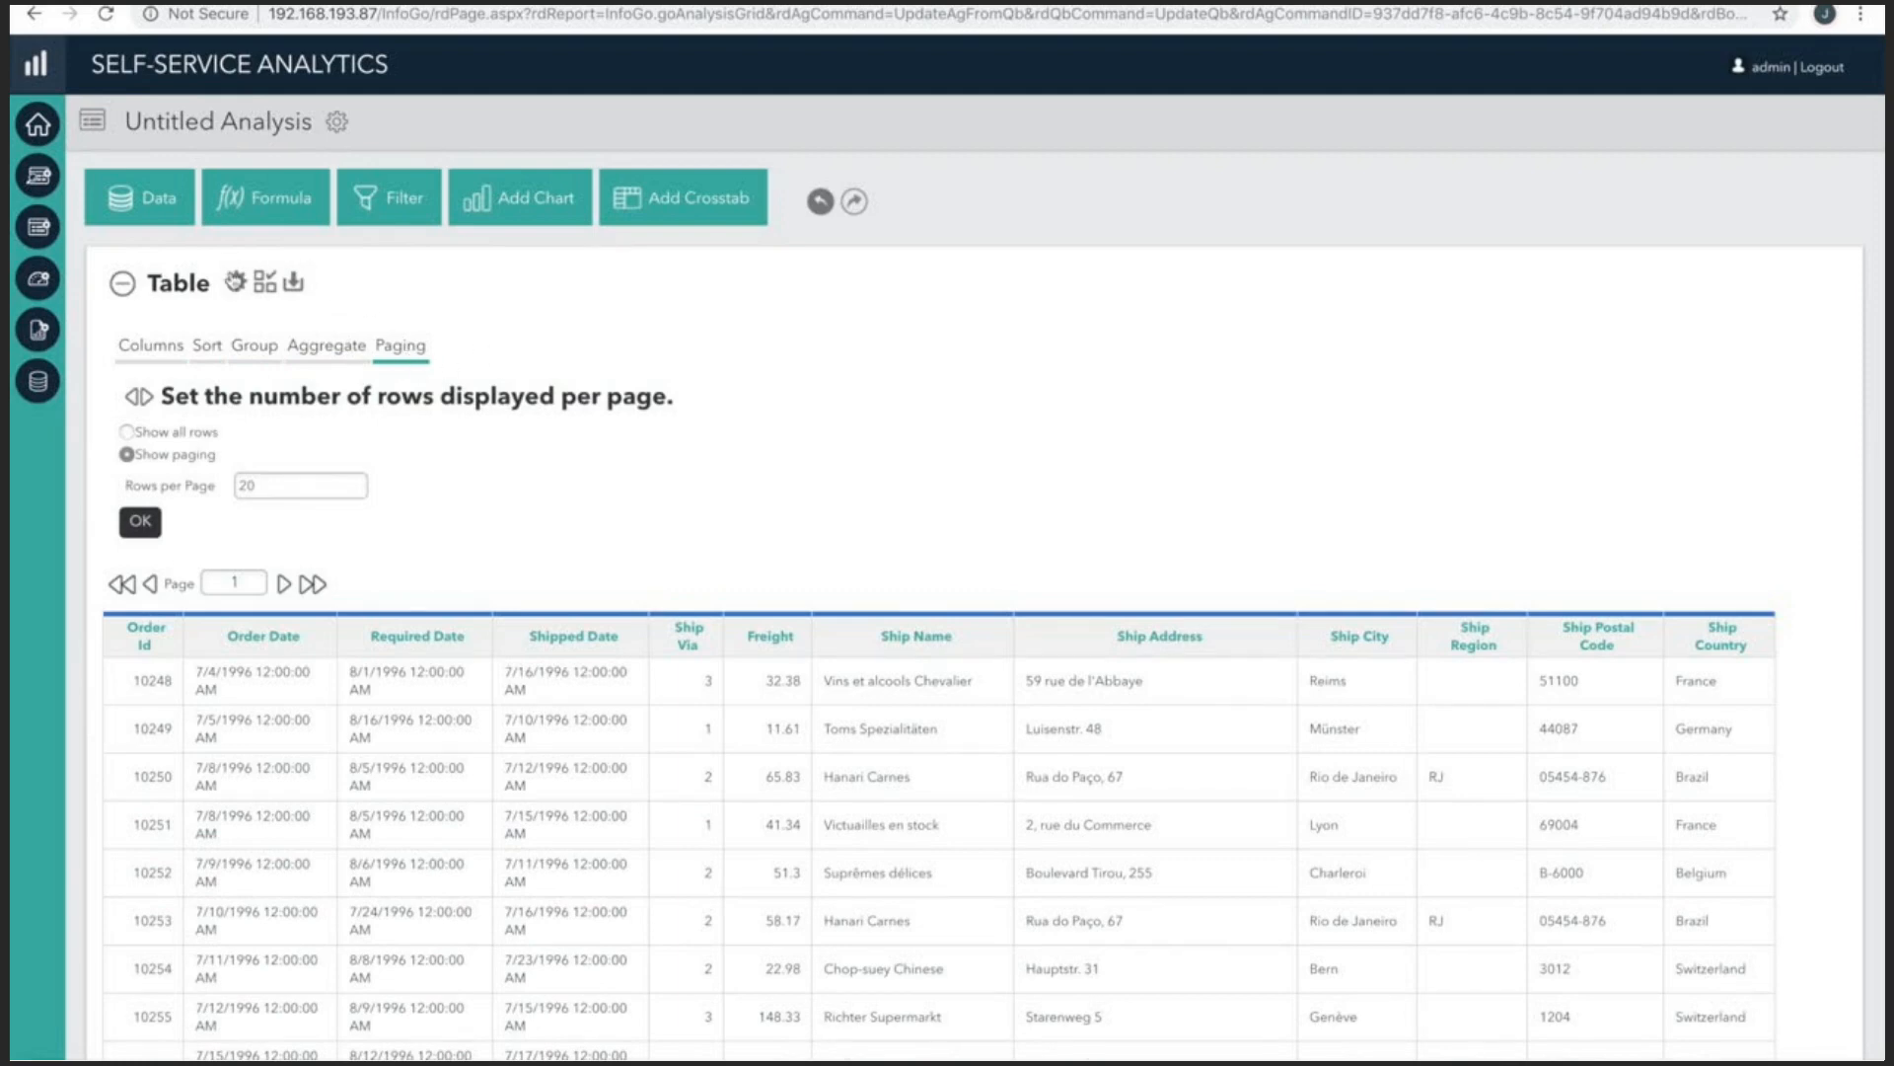
left_click(135, 521)
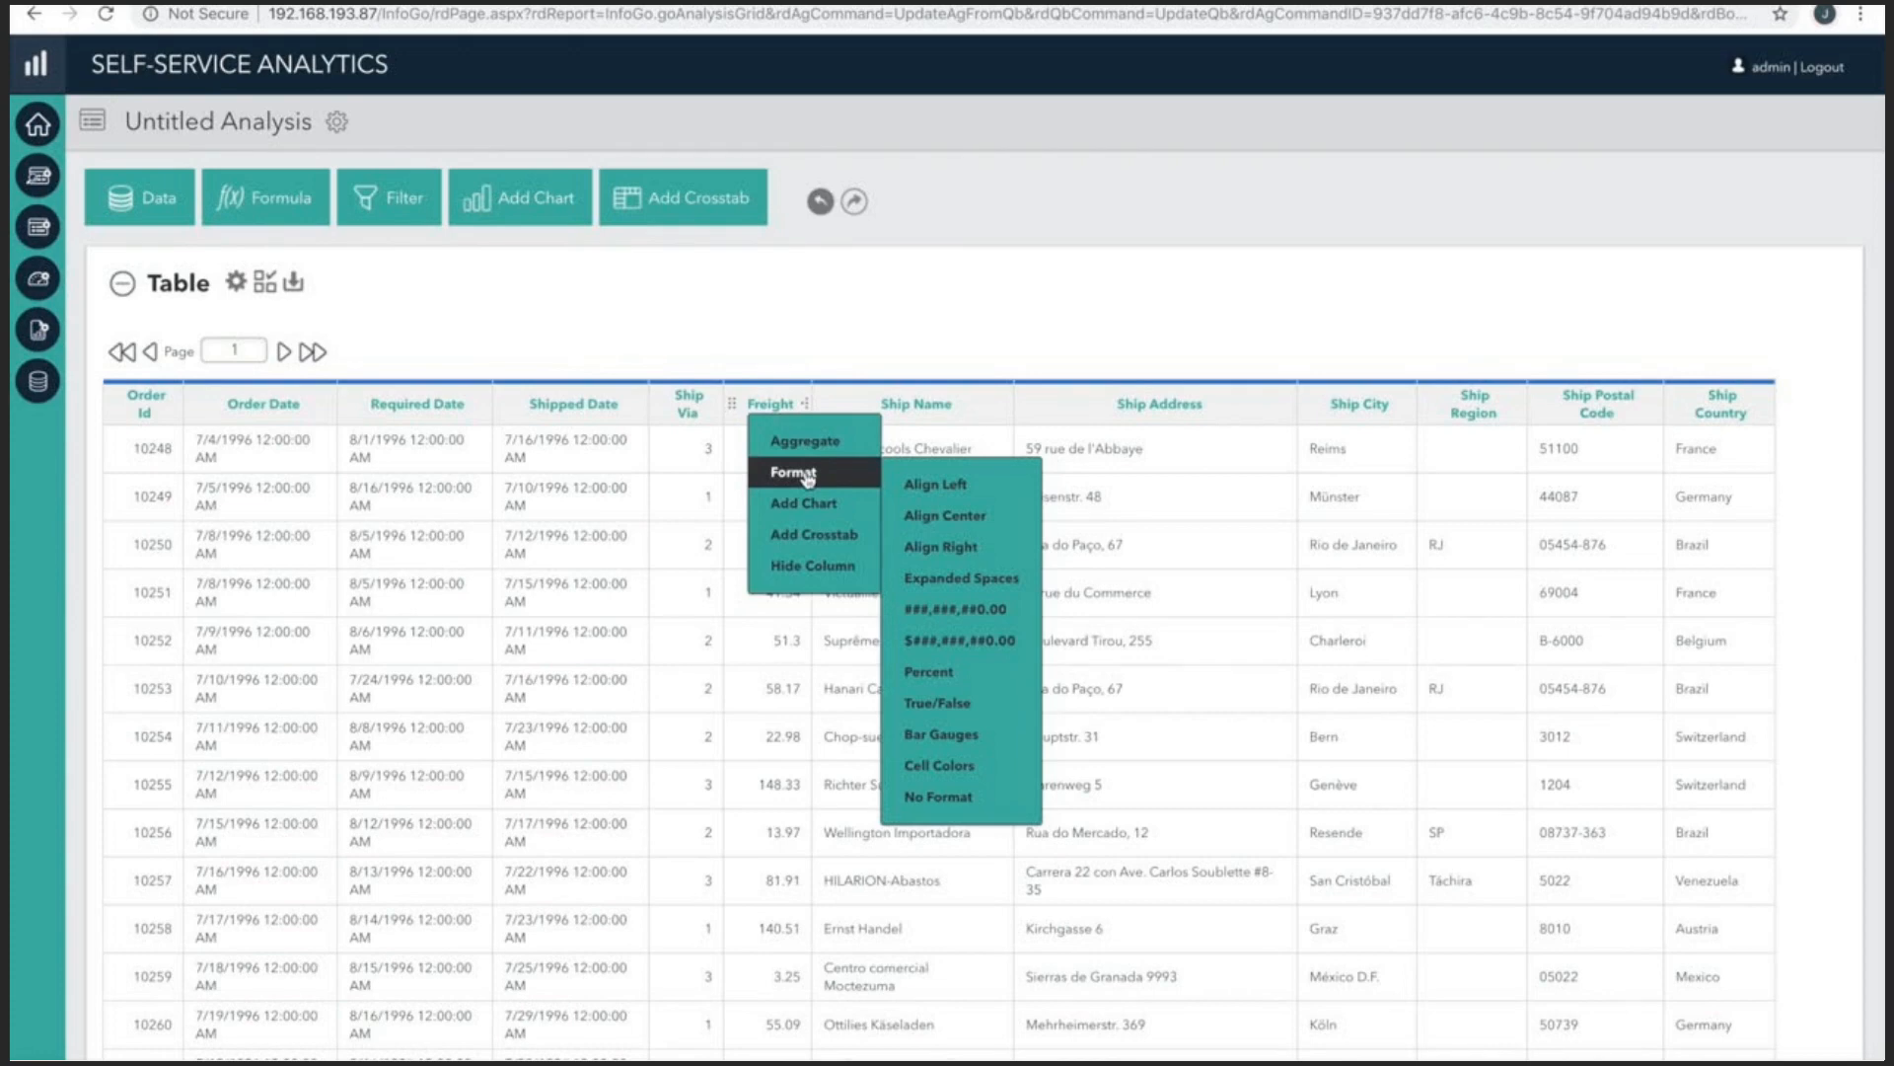
mouse_move(953, 618)
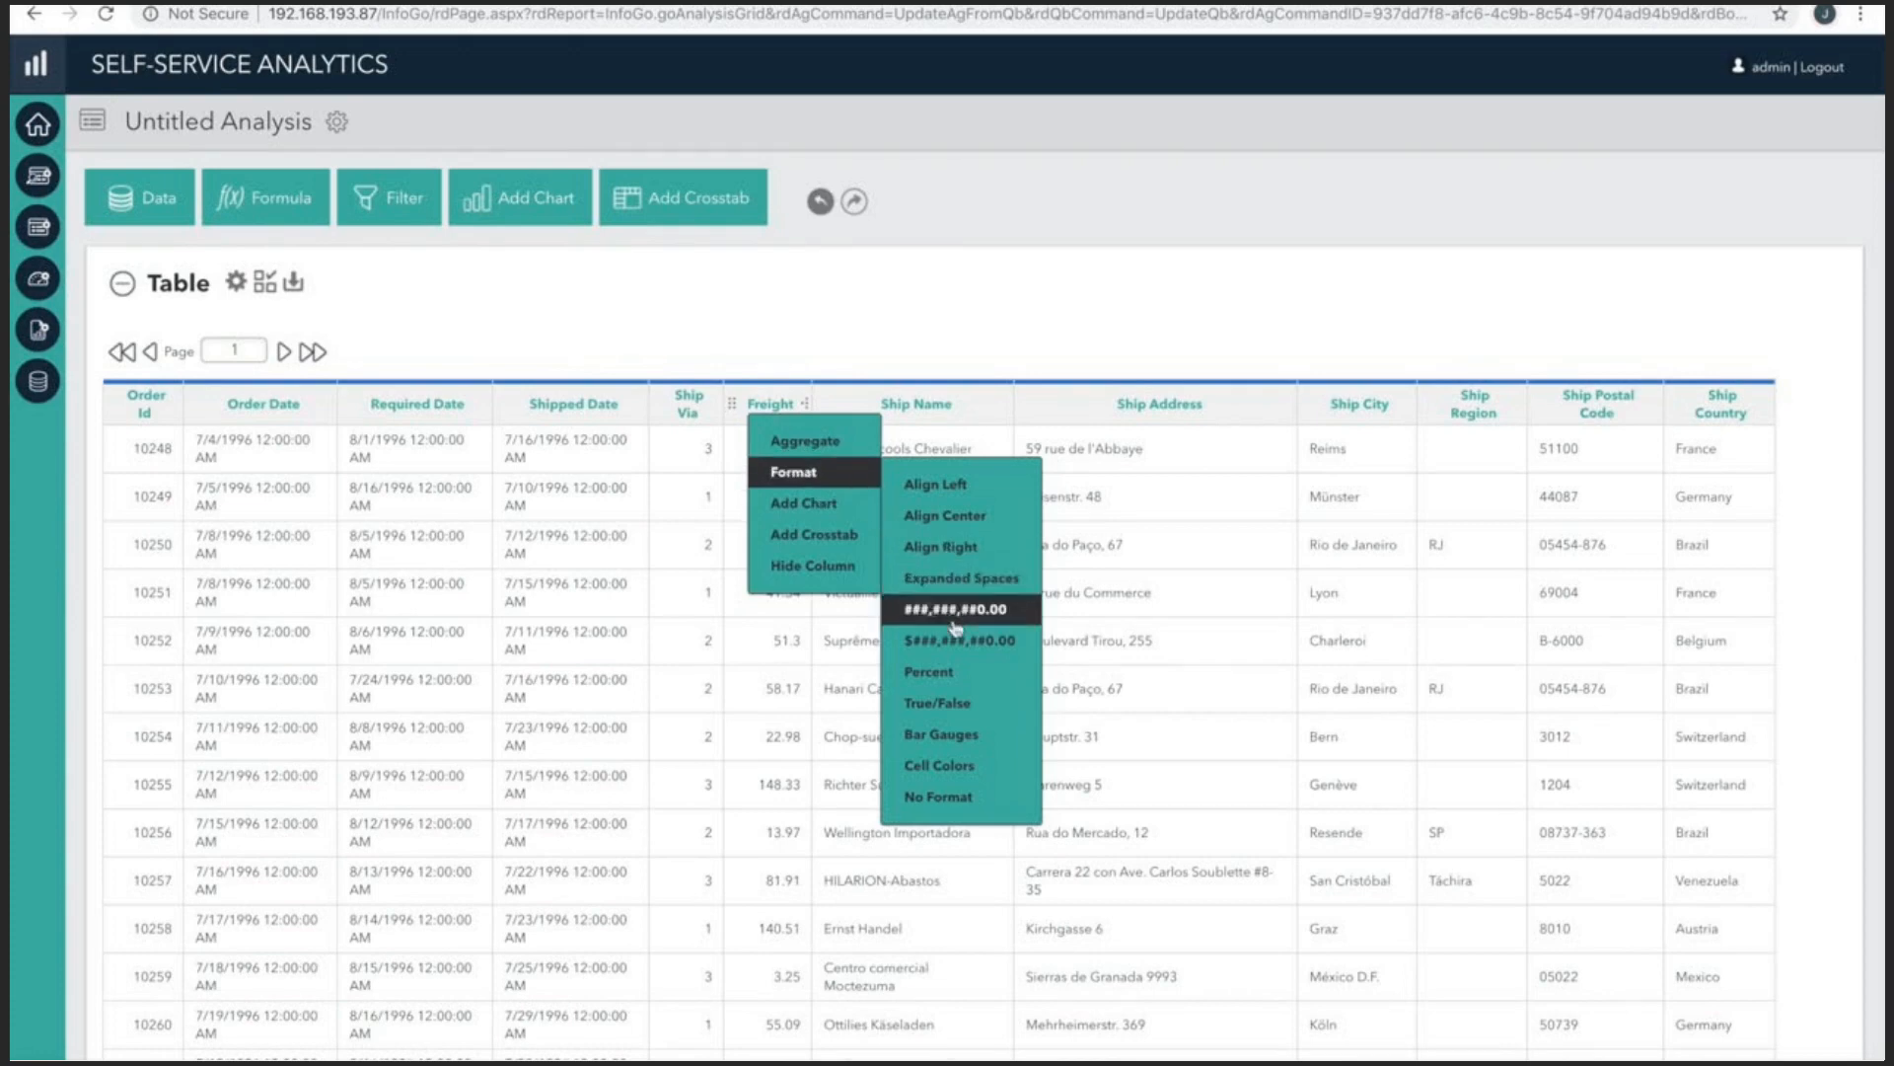
Format the Freight column as $###,##0.00 currency.
left_click(954, 609)
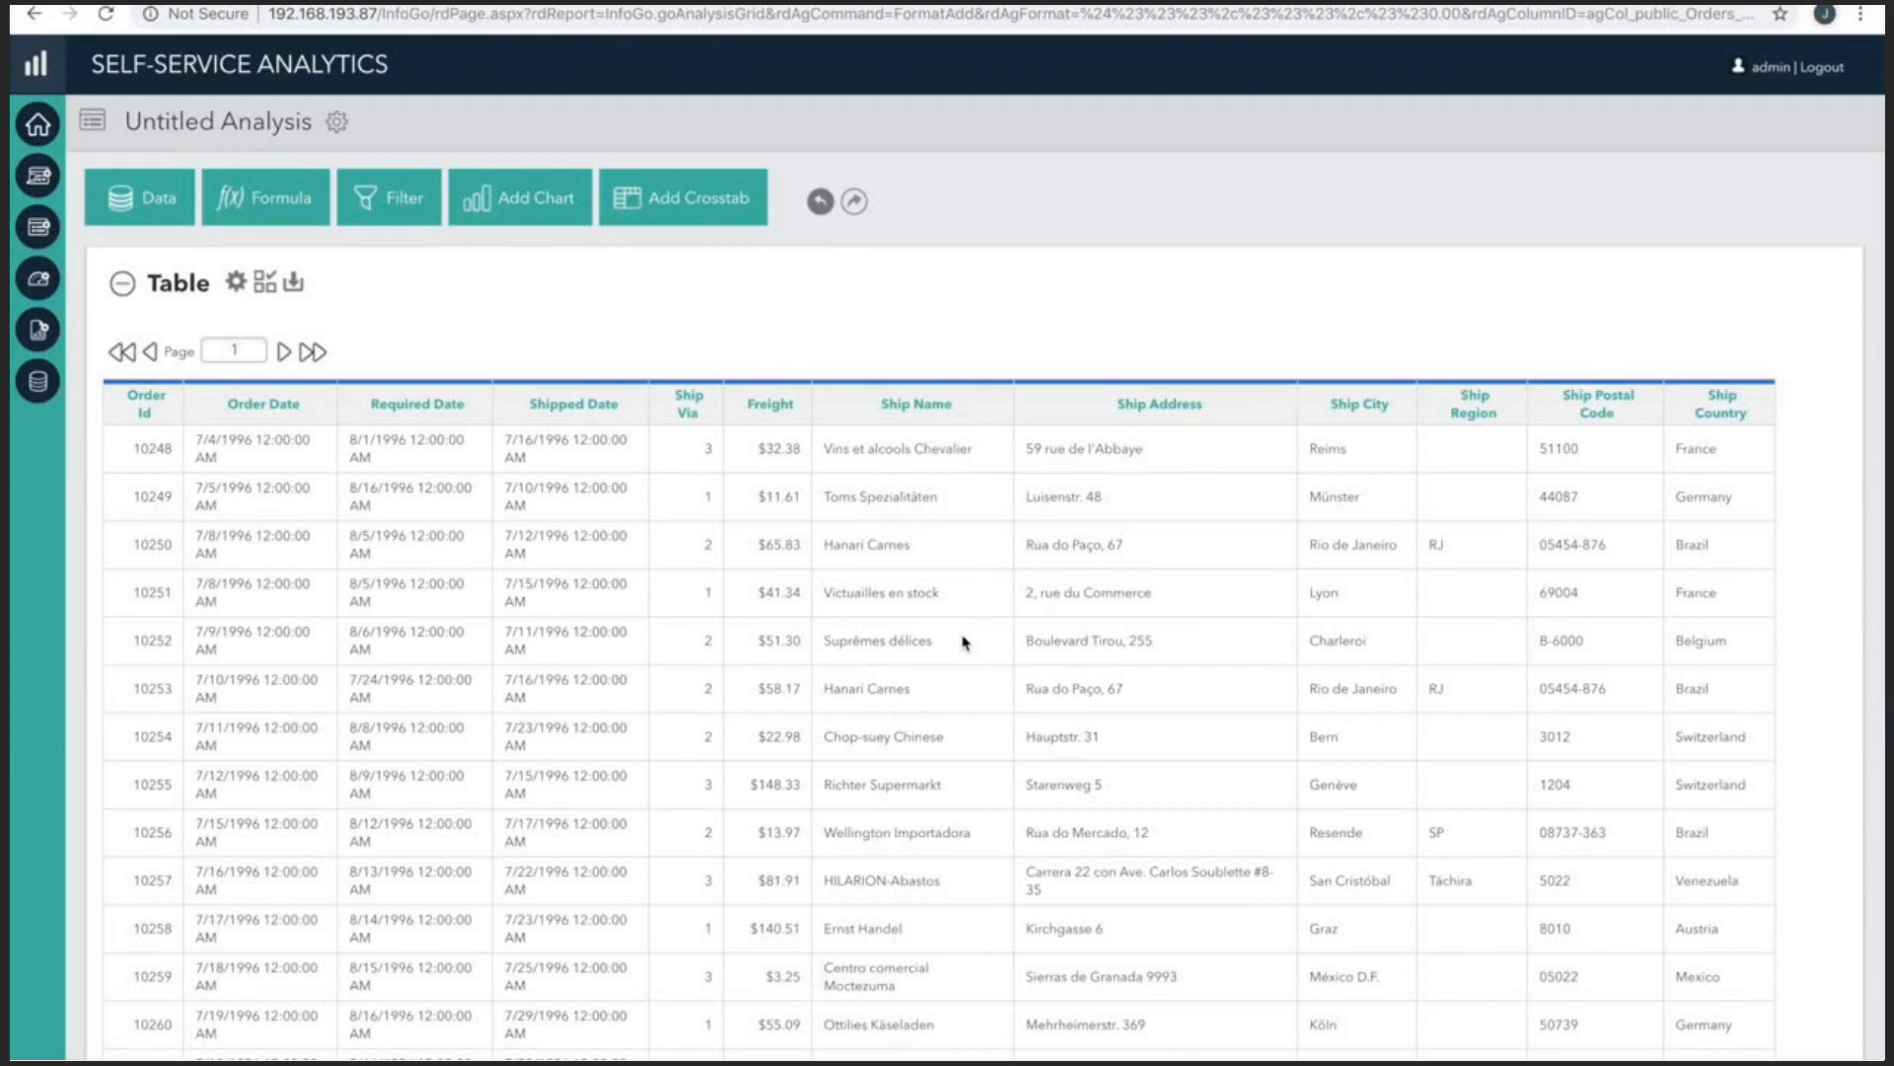
mouse_move(534, 212)
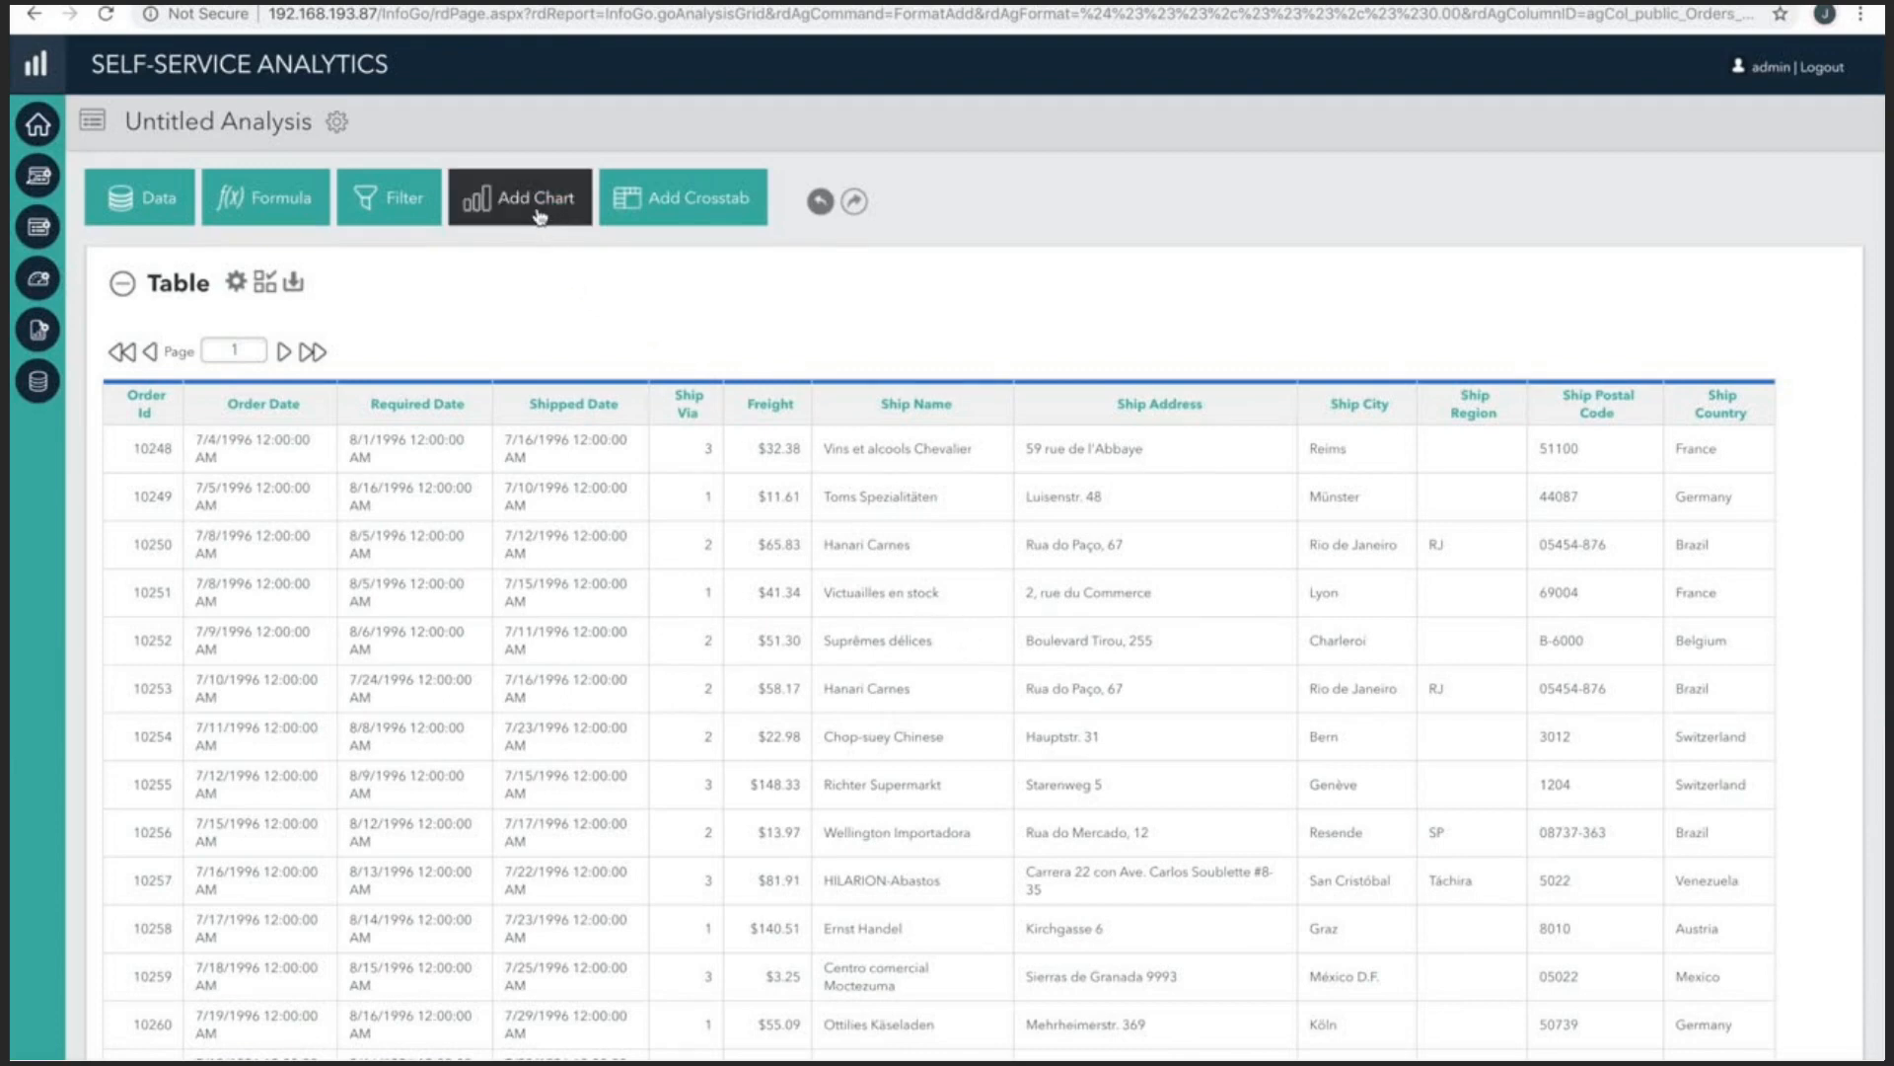
Insert a default bar chart of Sum of Order Id by Order Date Year.
left_click(521, 197)
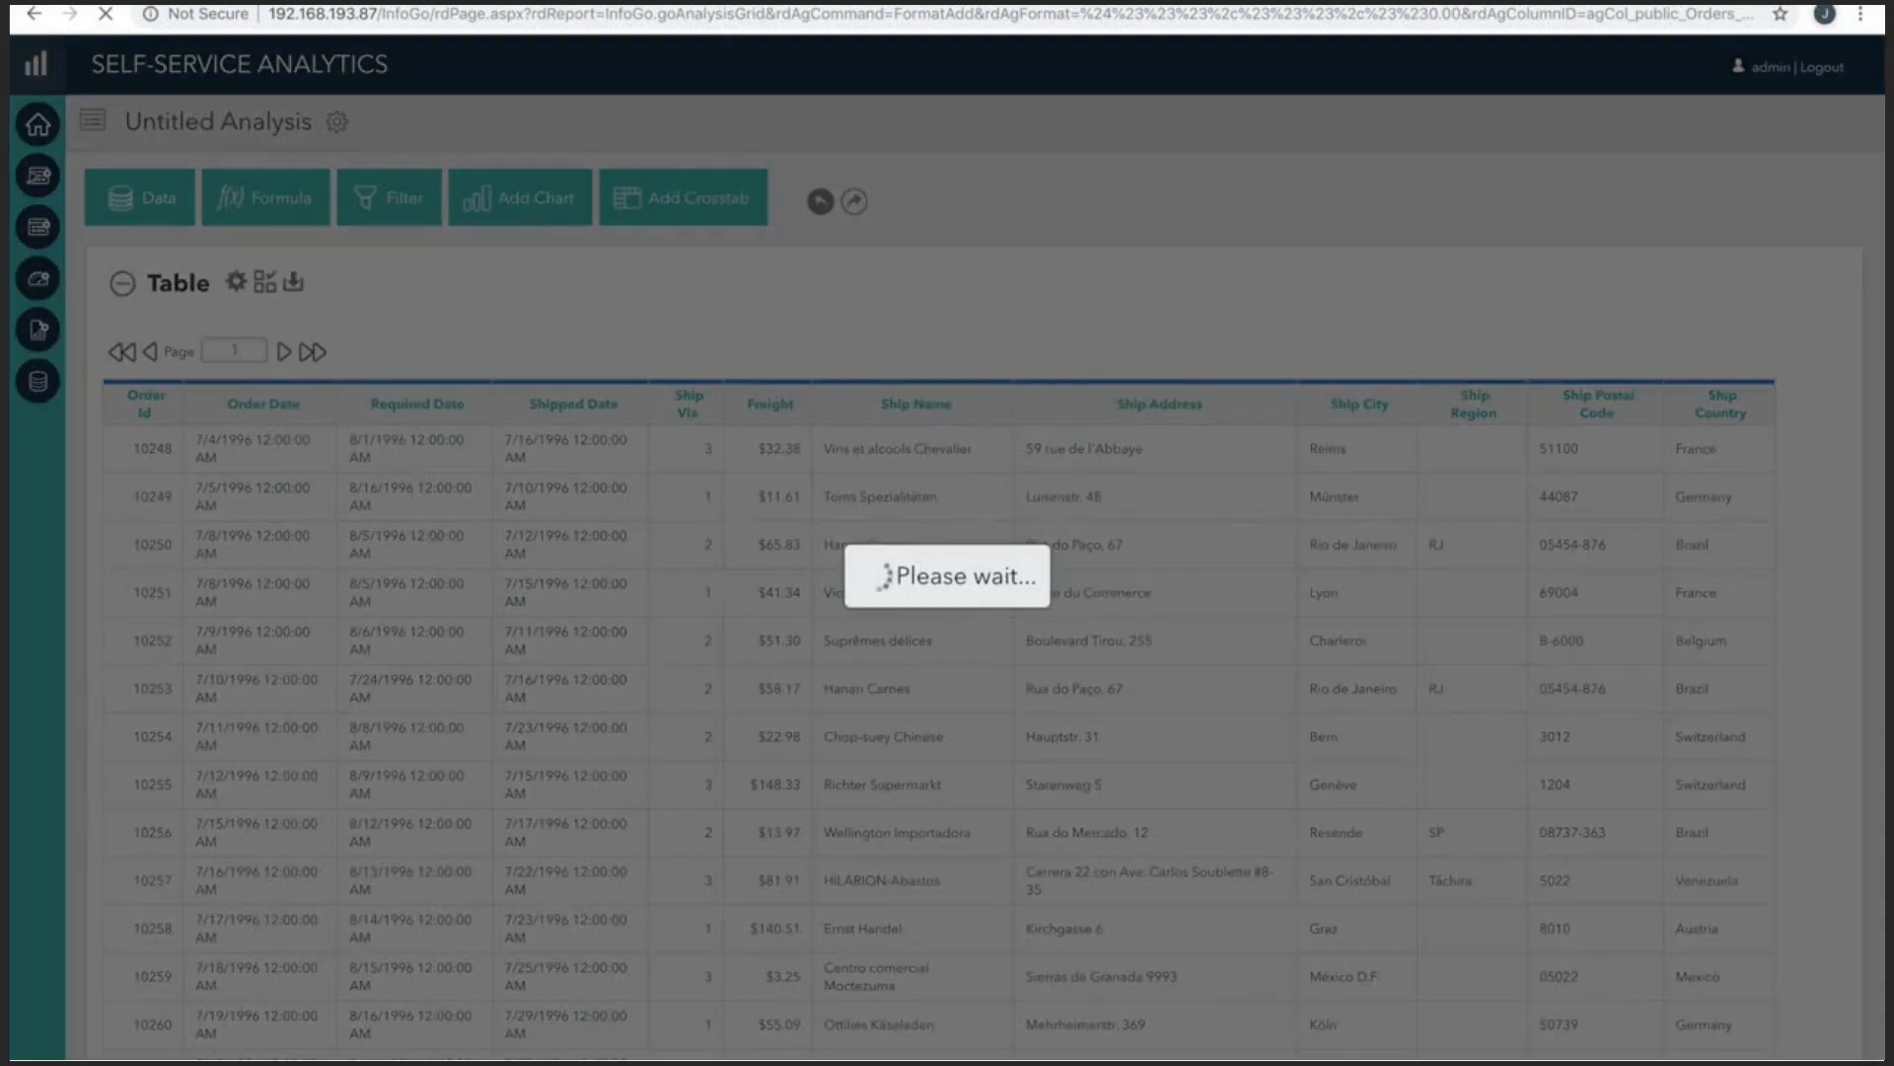
left_click(519, 197)
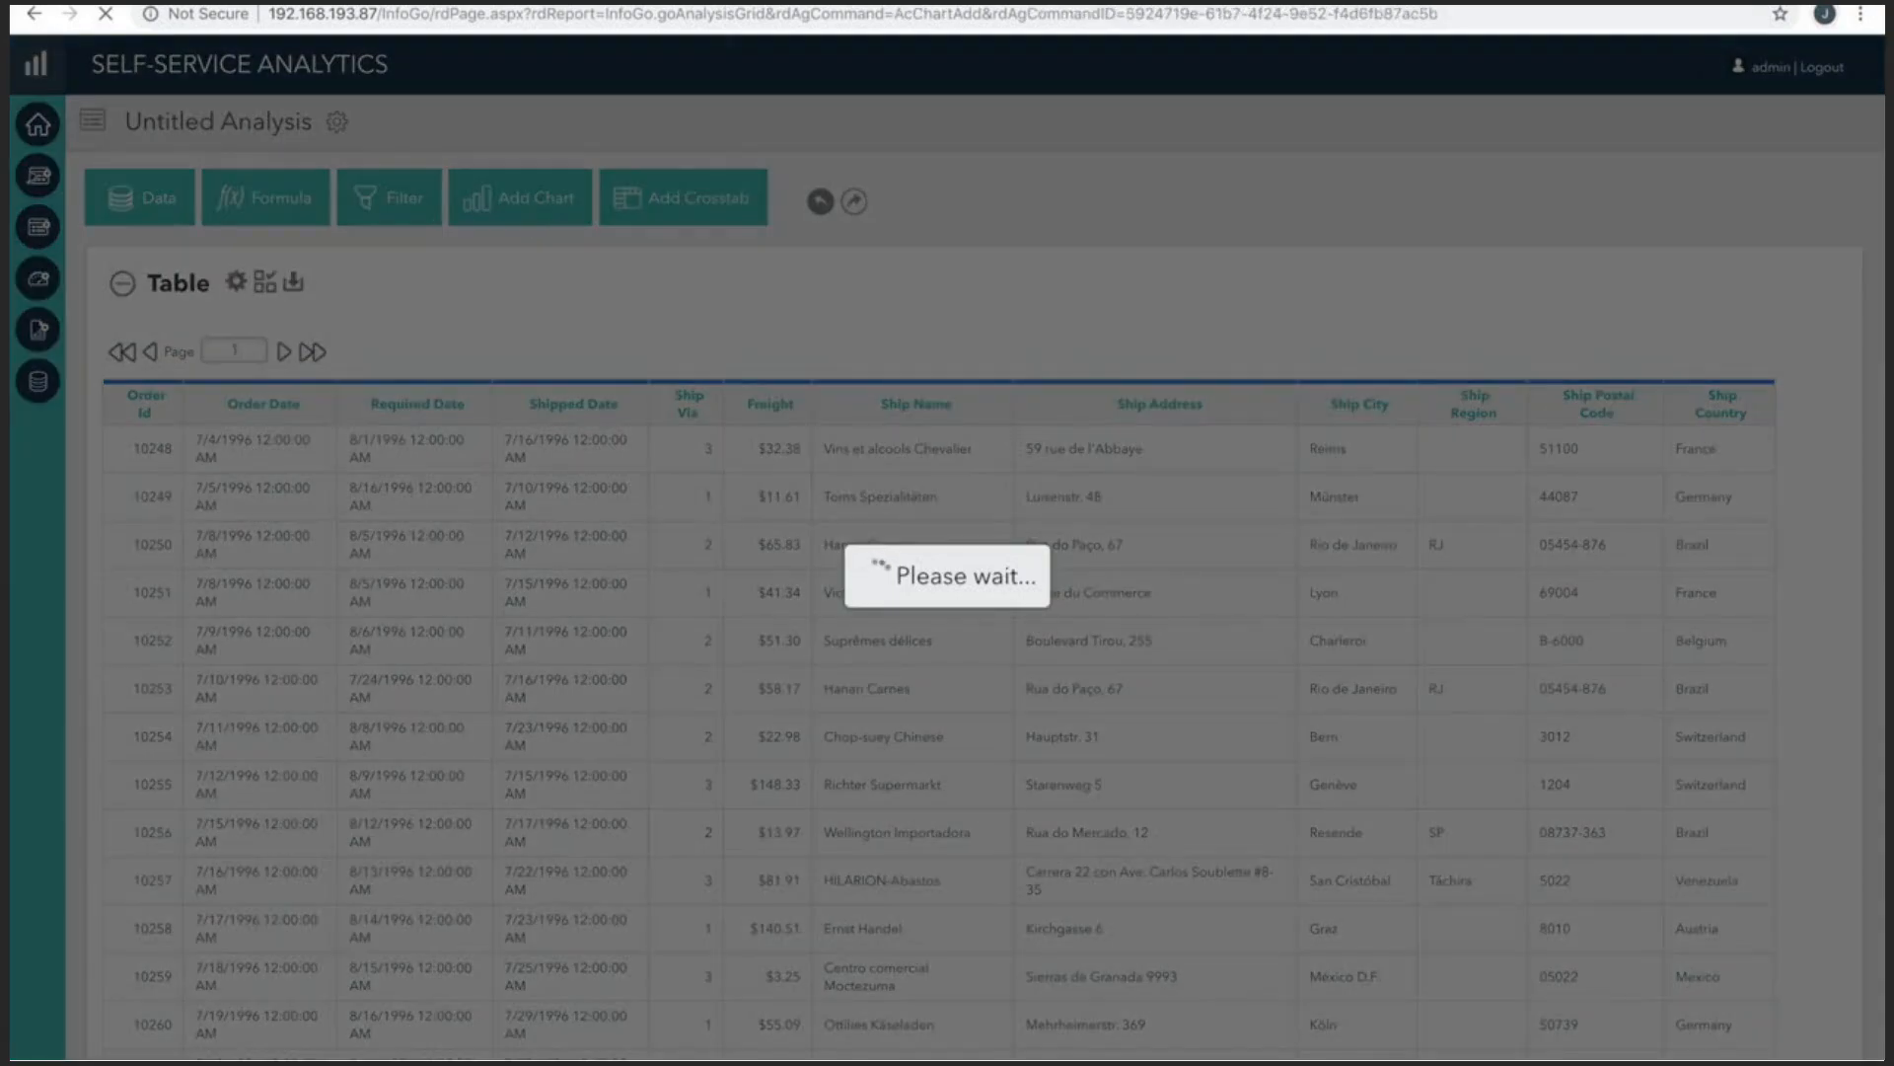
left_click(519, 196)
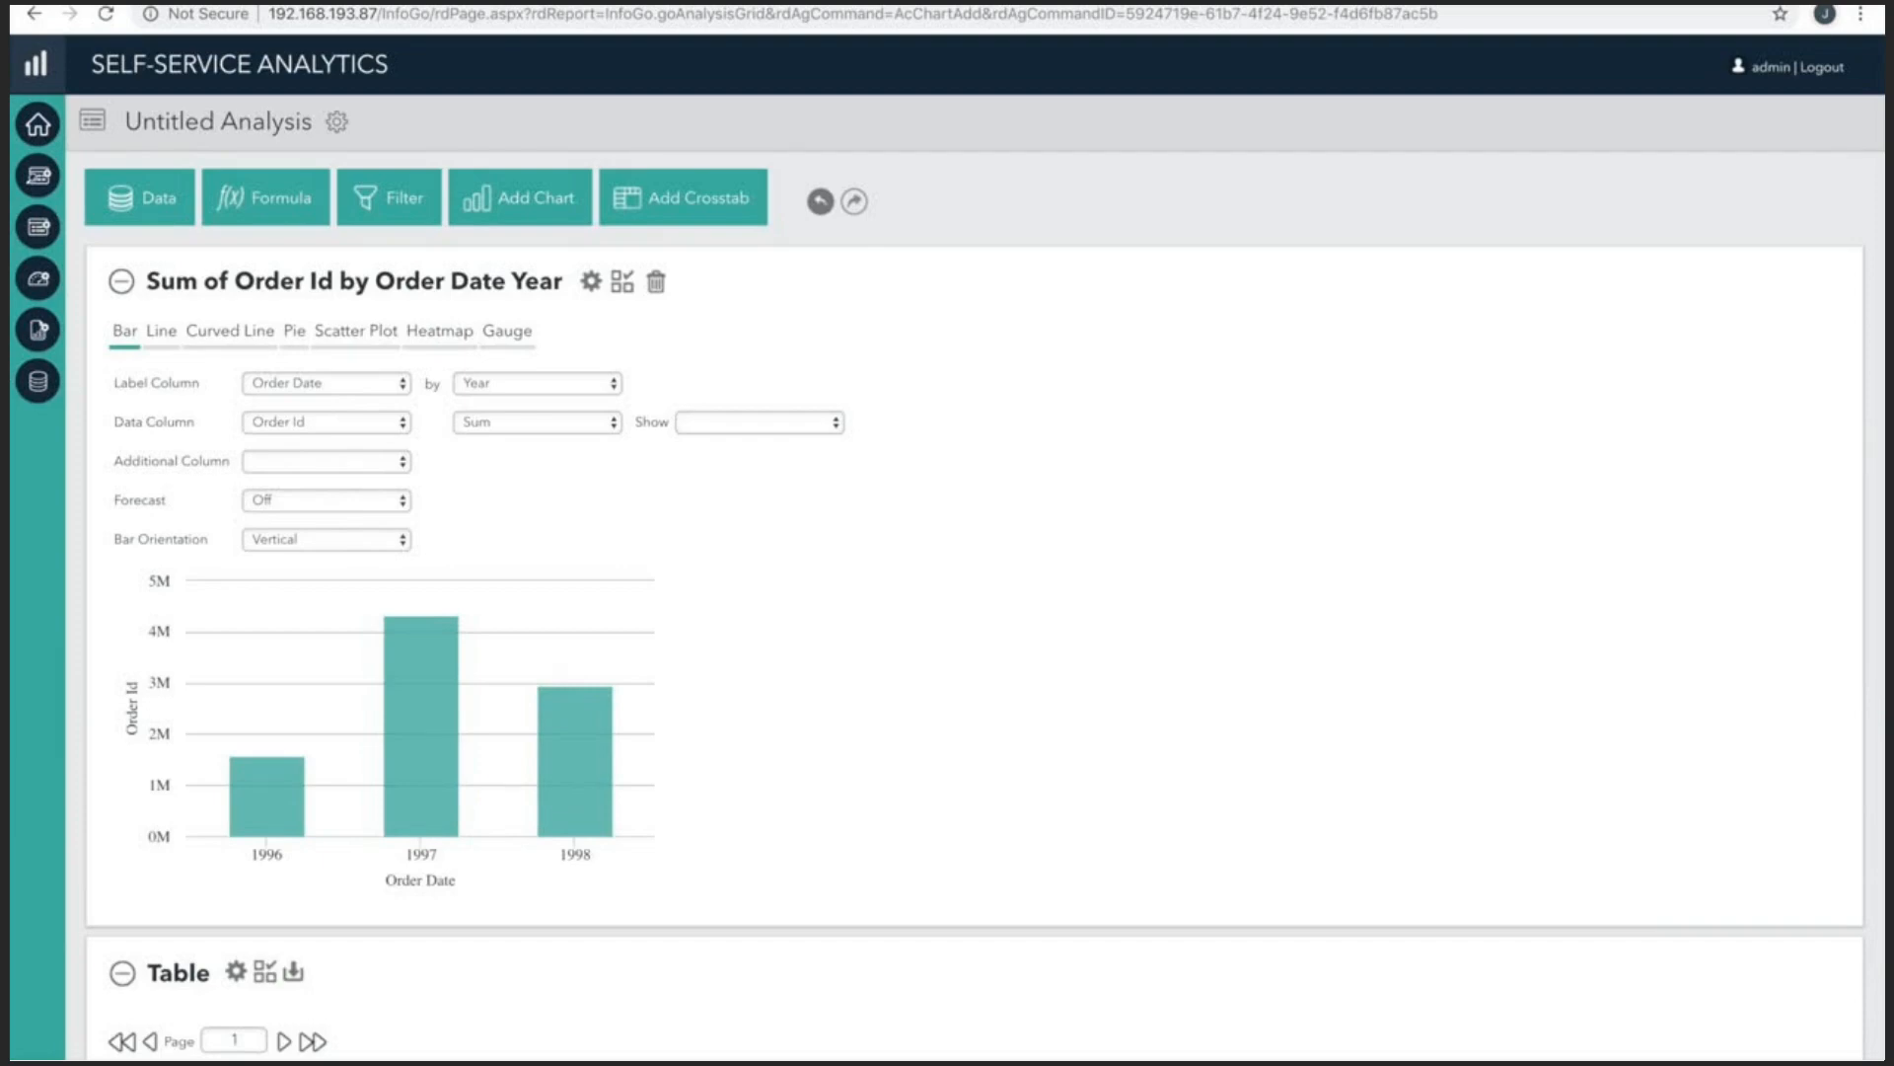
mouse_move(382, 384)
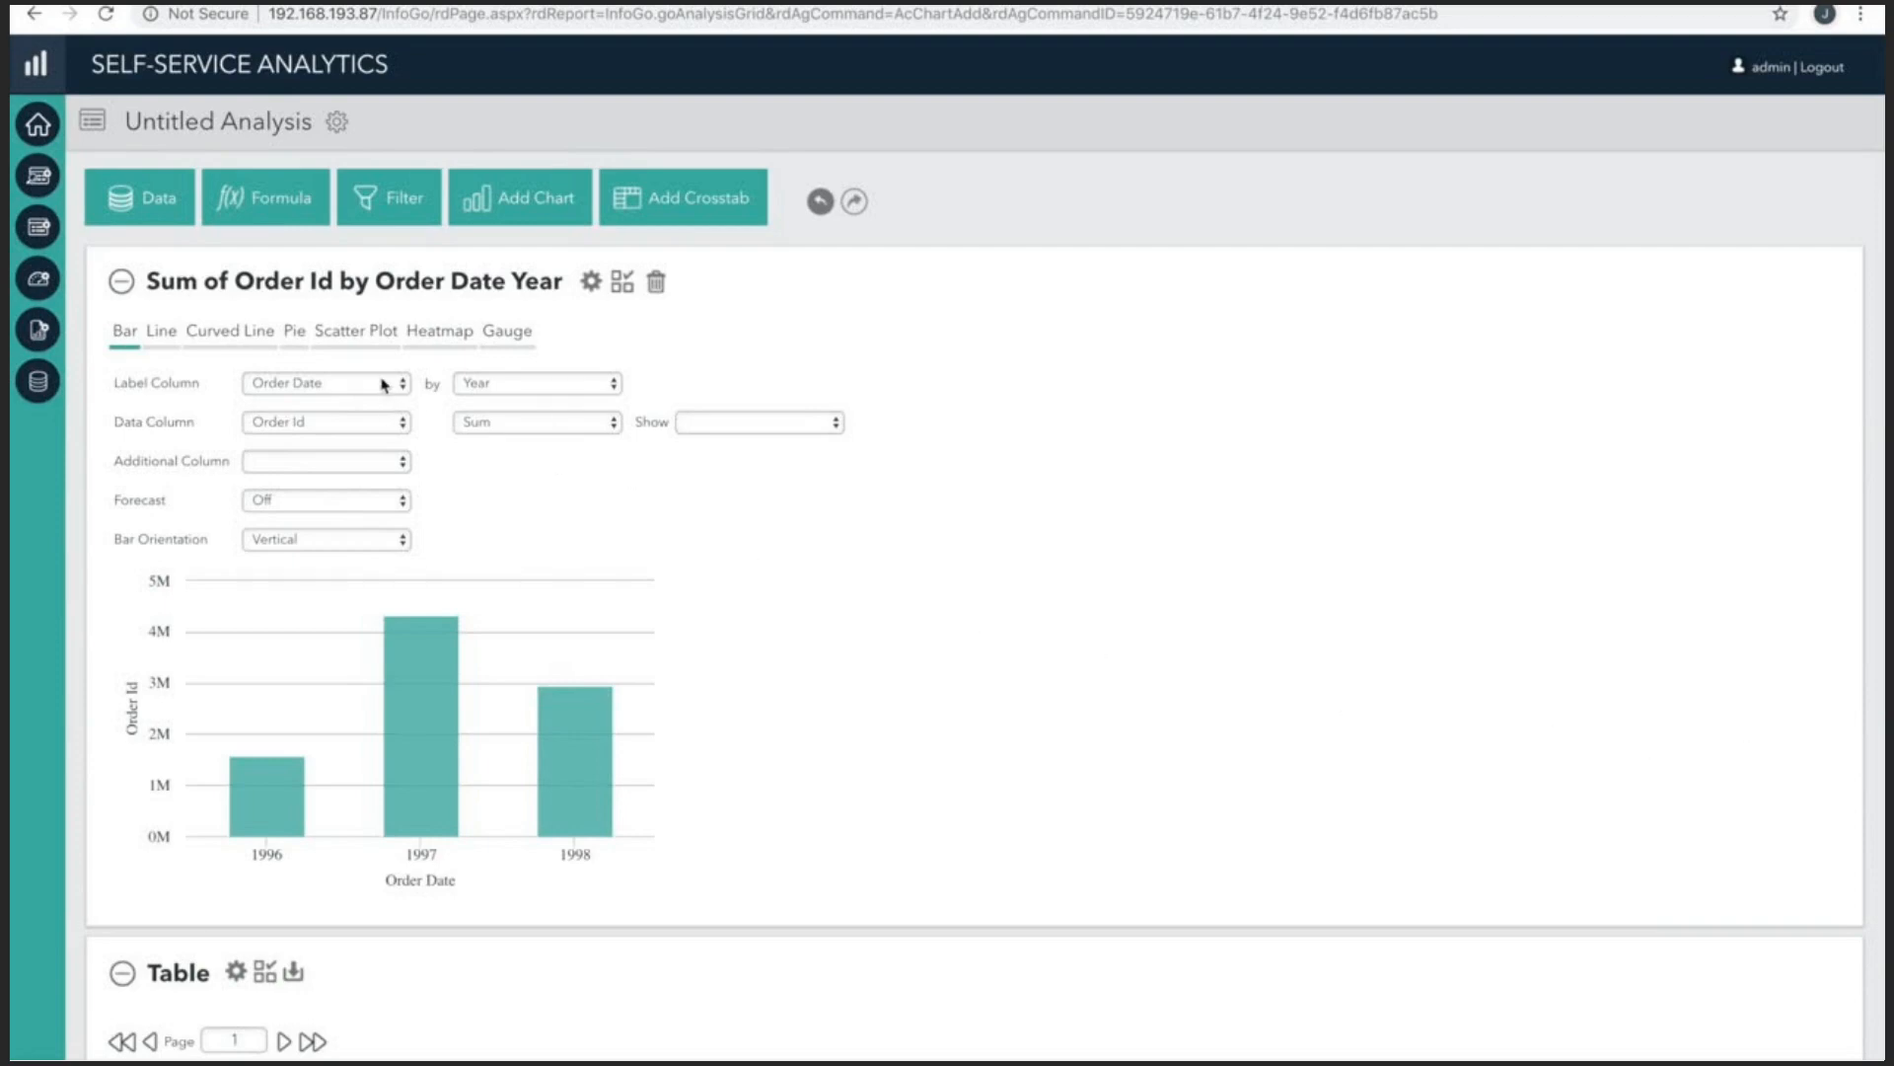
Label the chart bars by Shipped Date grouped by quarter.
left_click(325, 383)
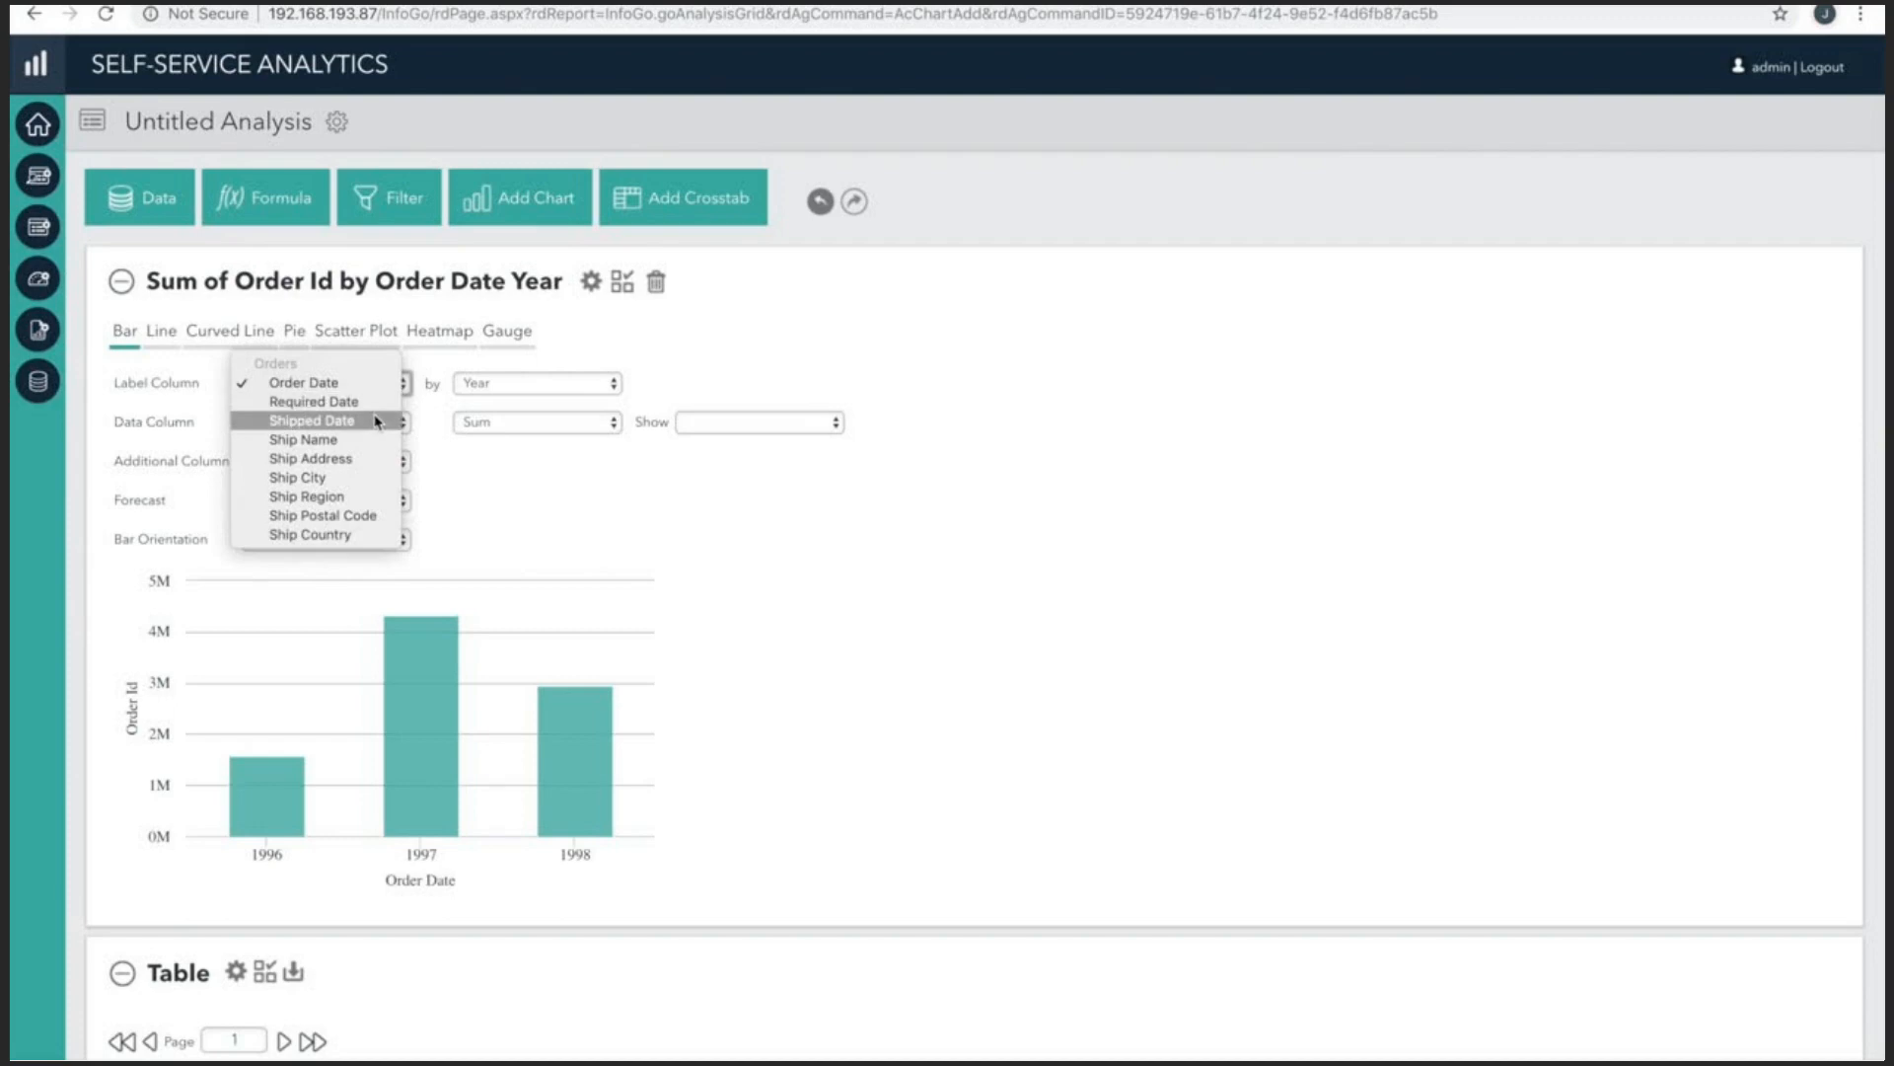
left_click(305, 421)
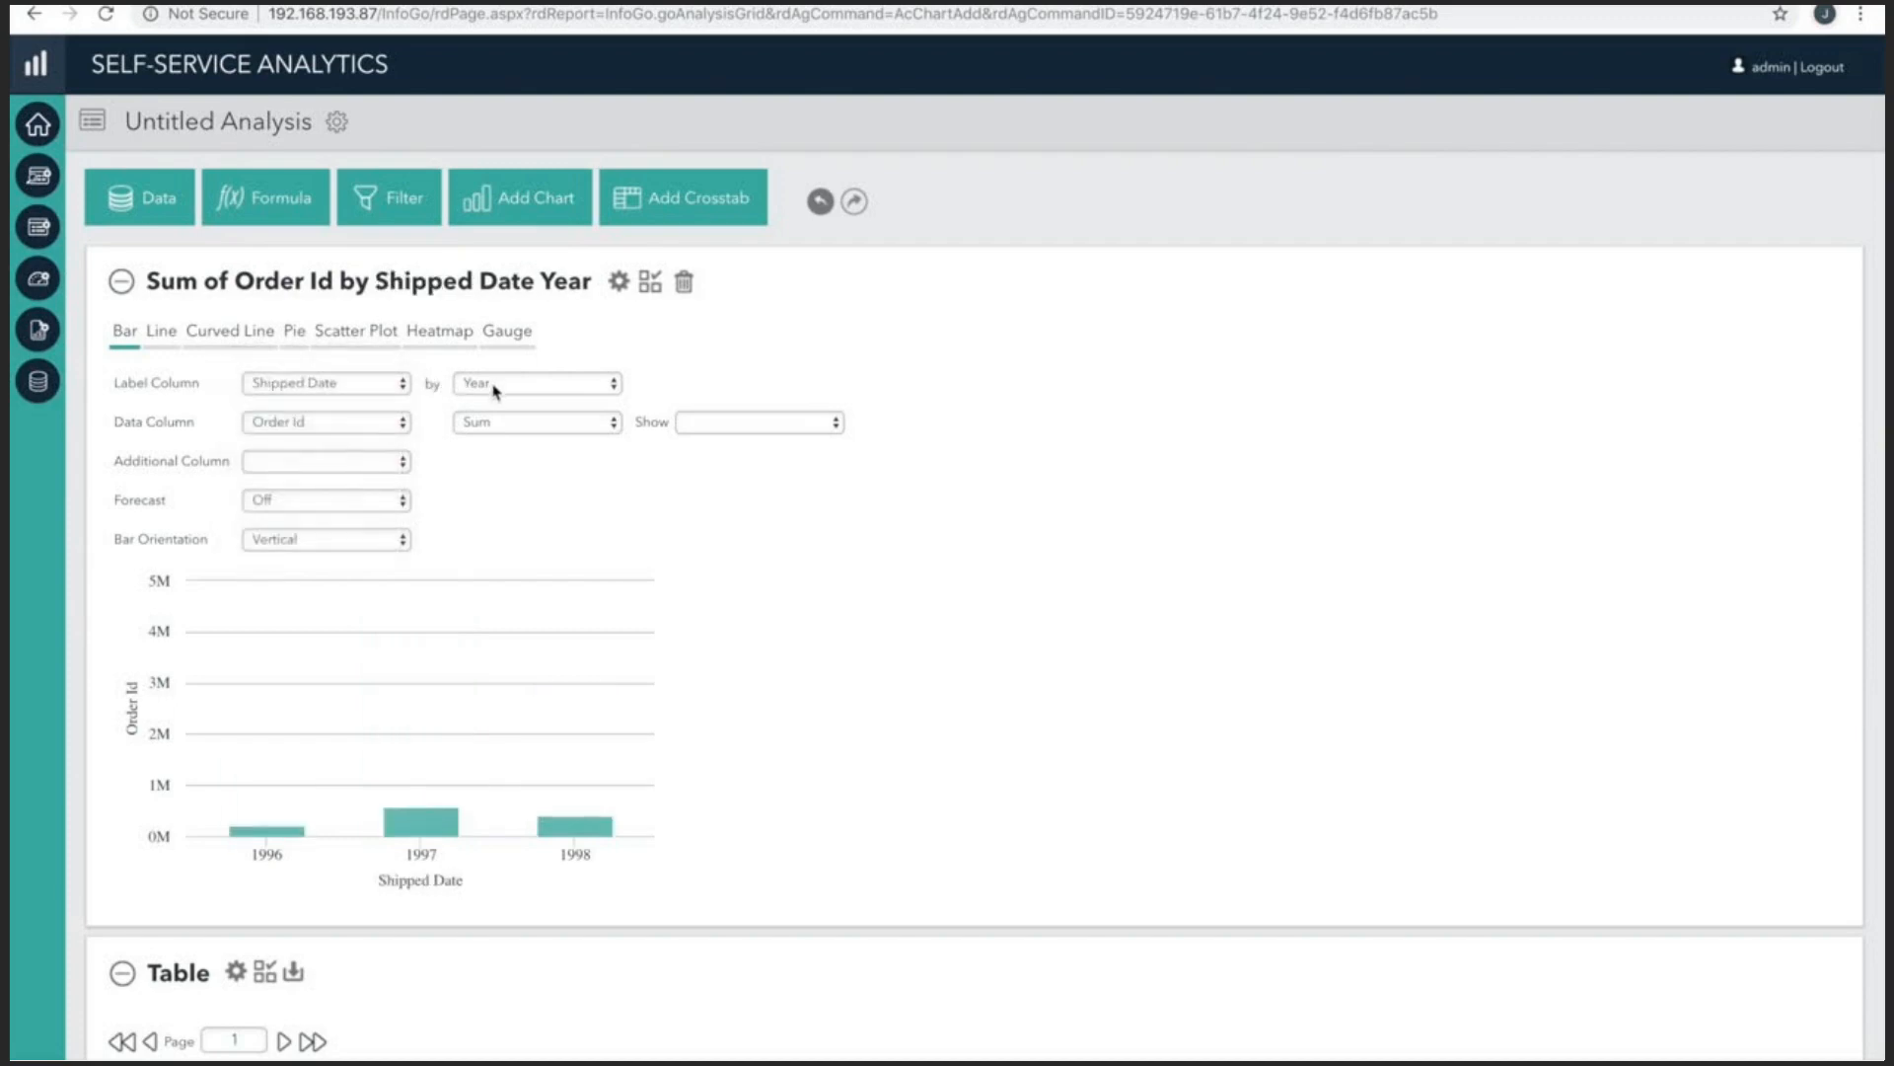
left_click(537, 383)
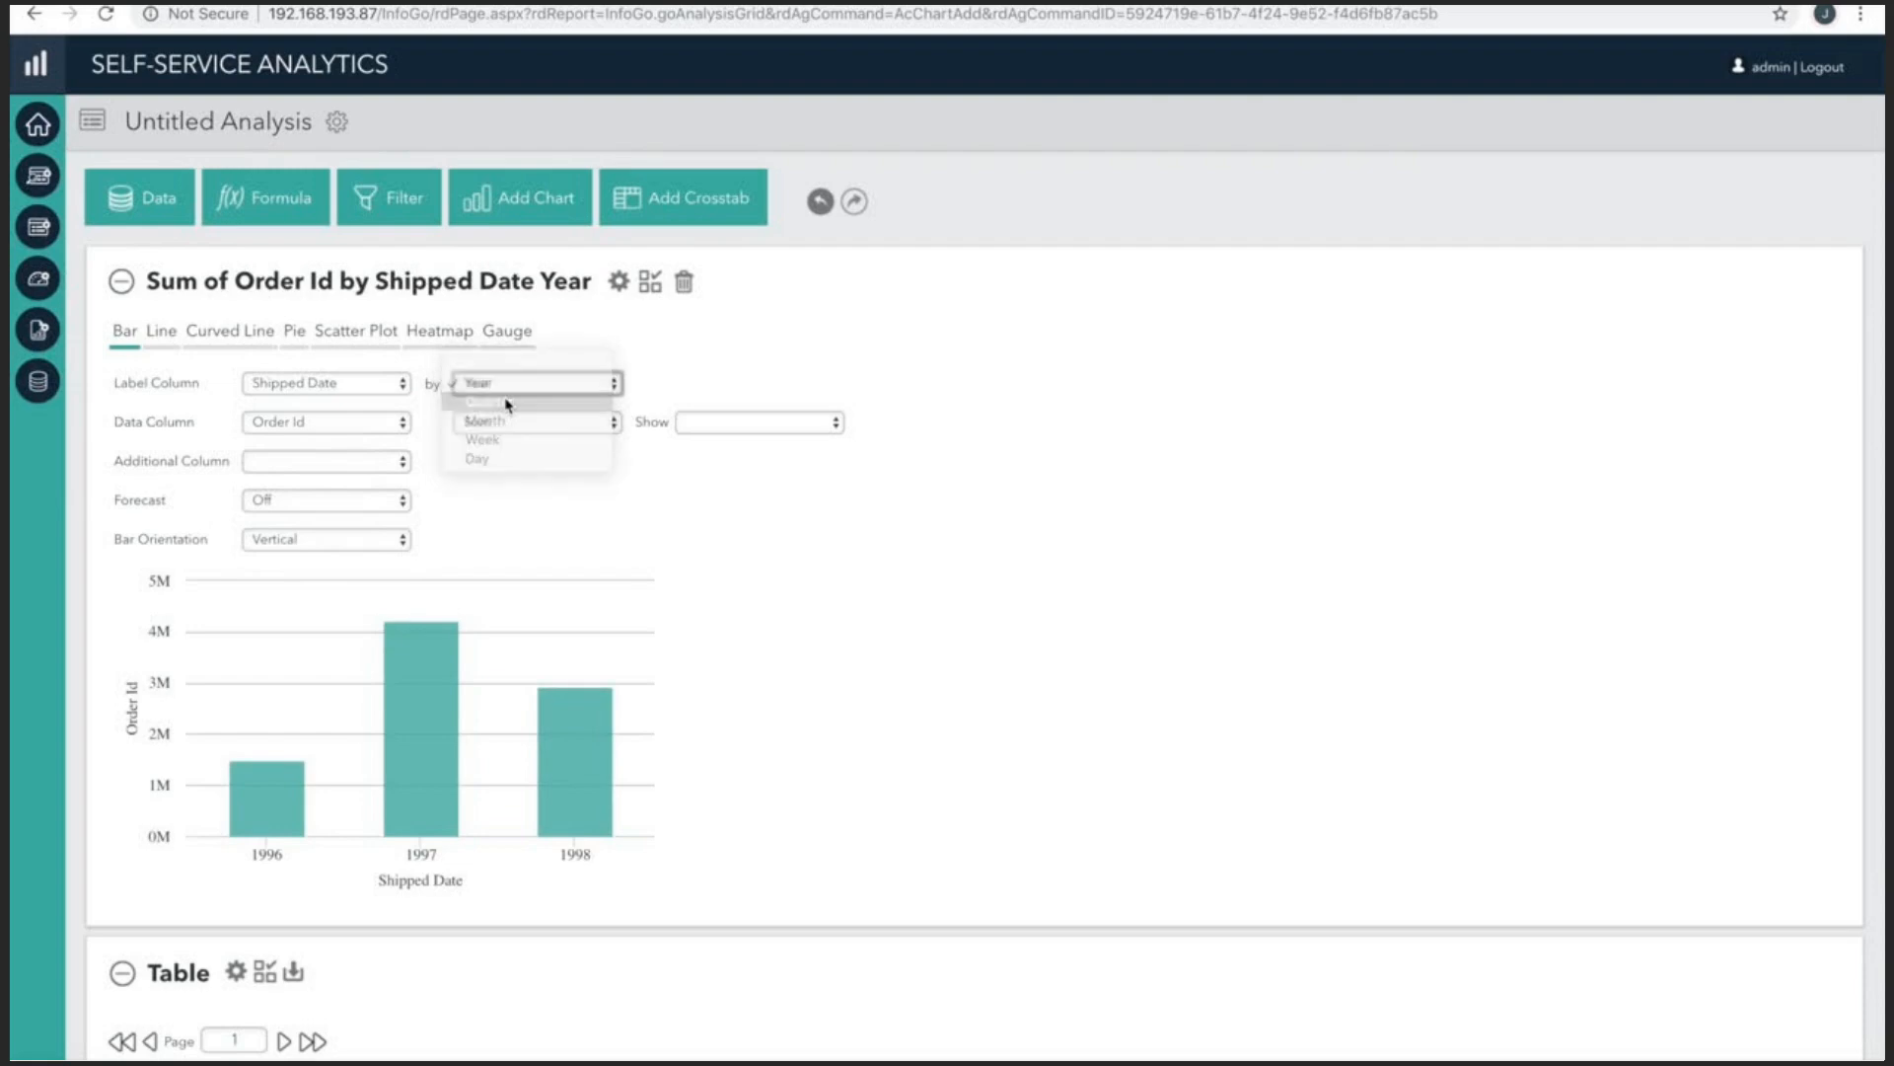
left_click(485, 401)
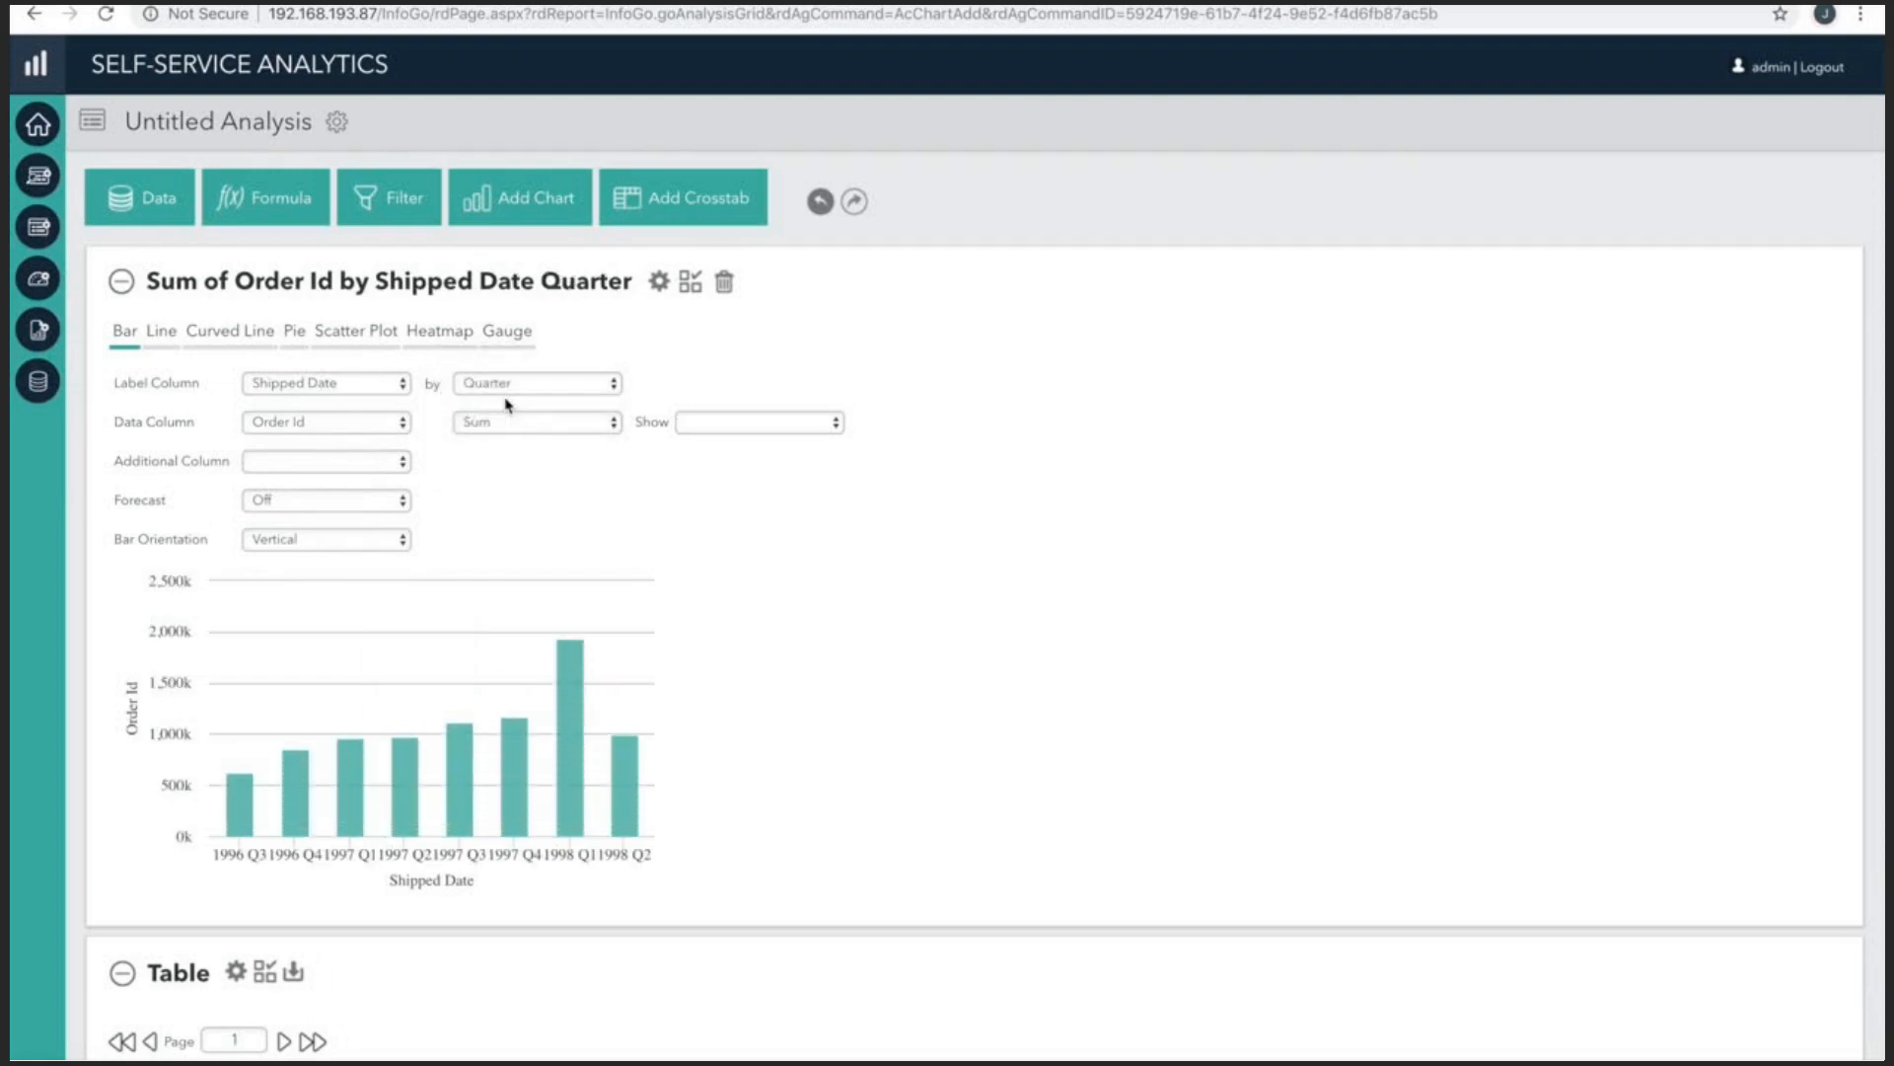
Chart summed Freight instead of Order Id, showing the value on each bar.
left_click(325, 422)
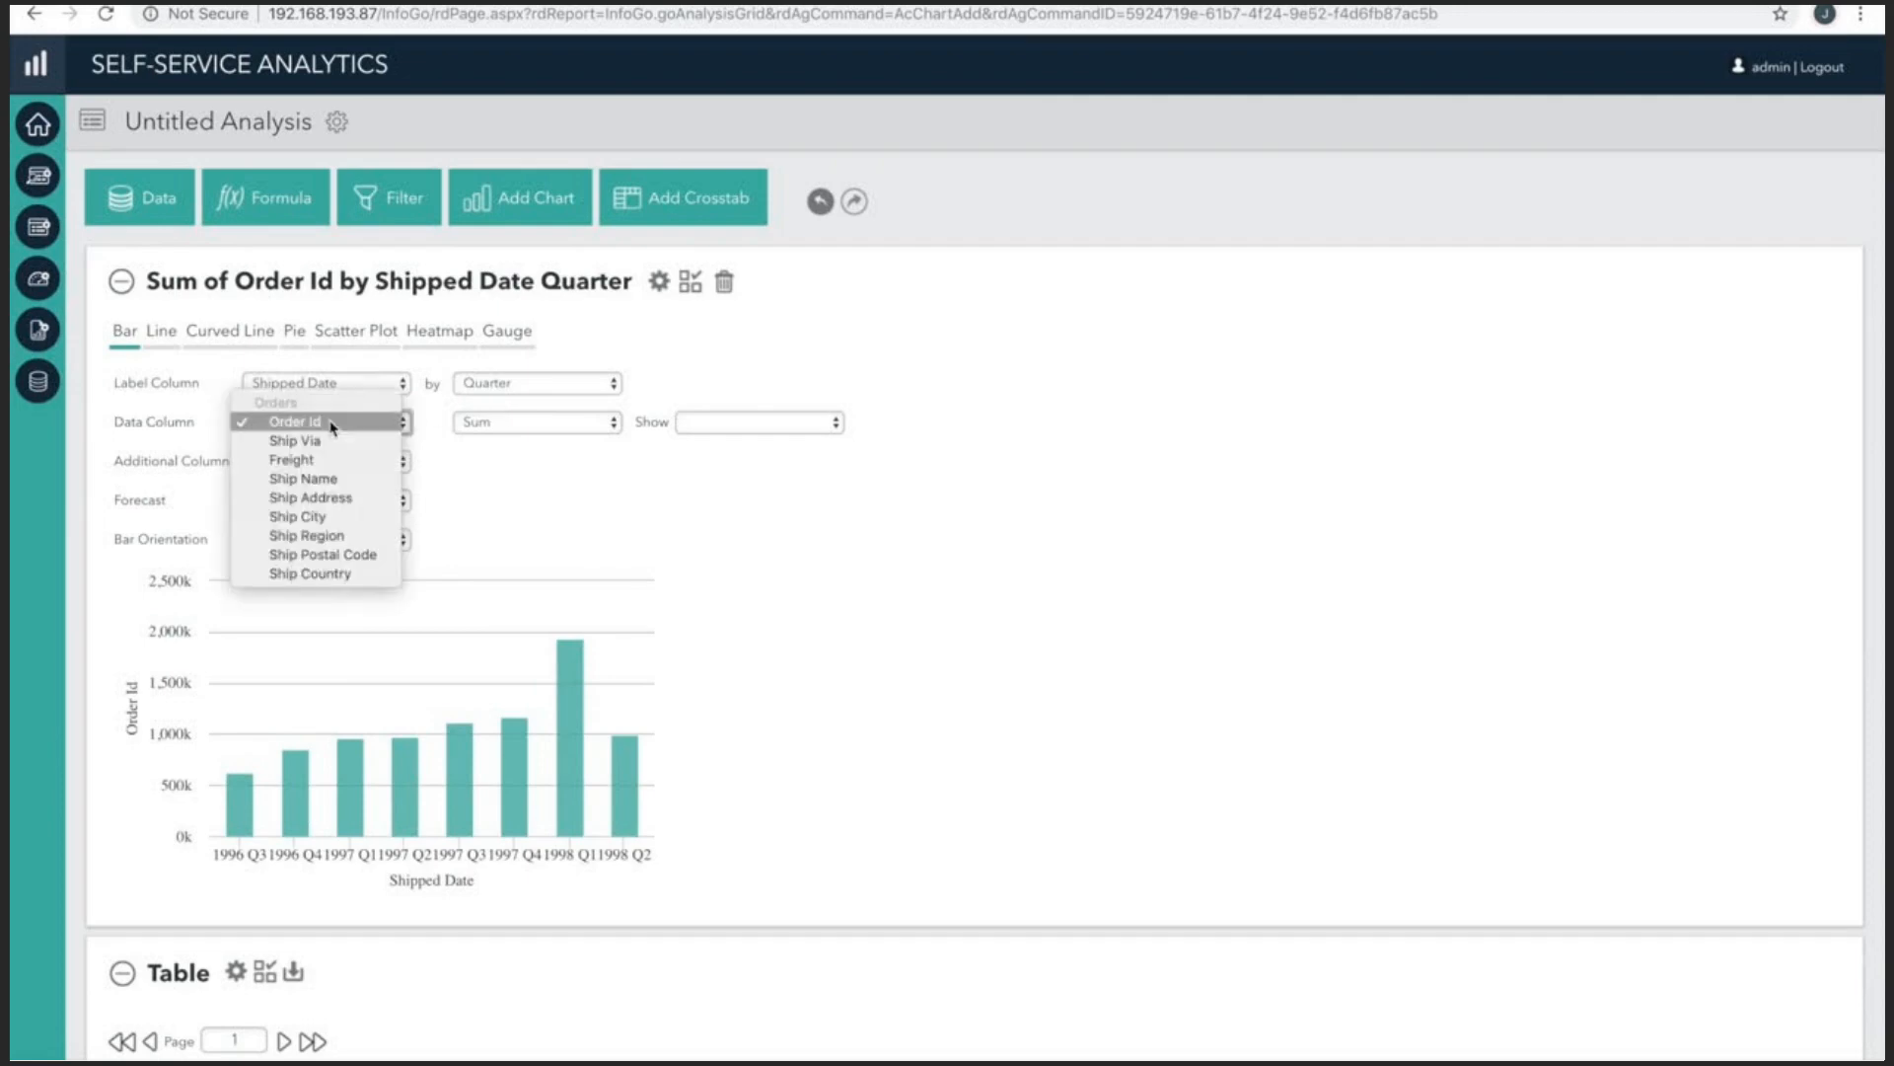
left_click(292, 459)
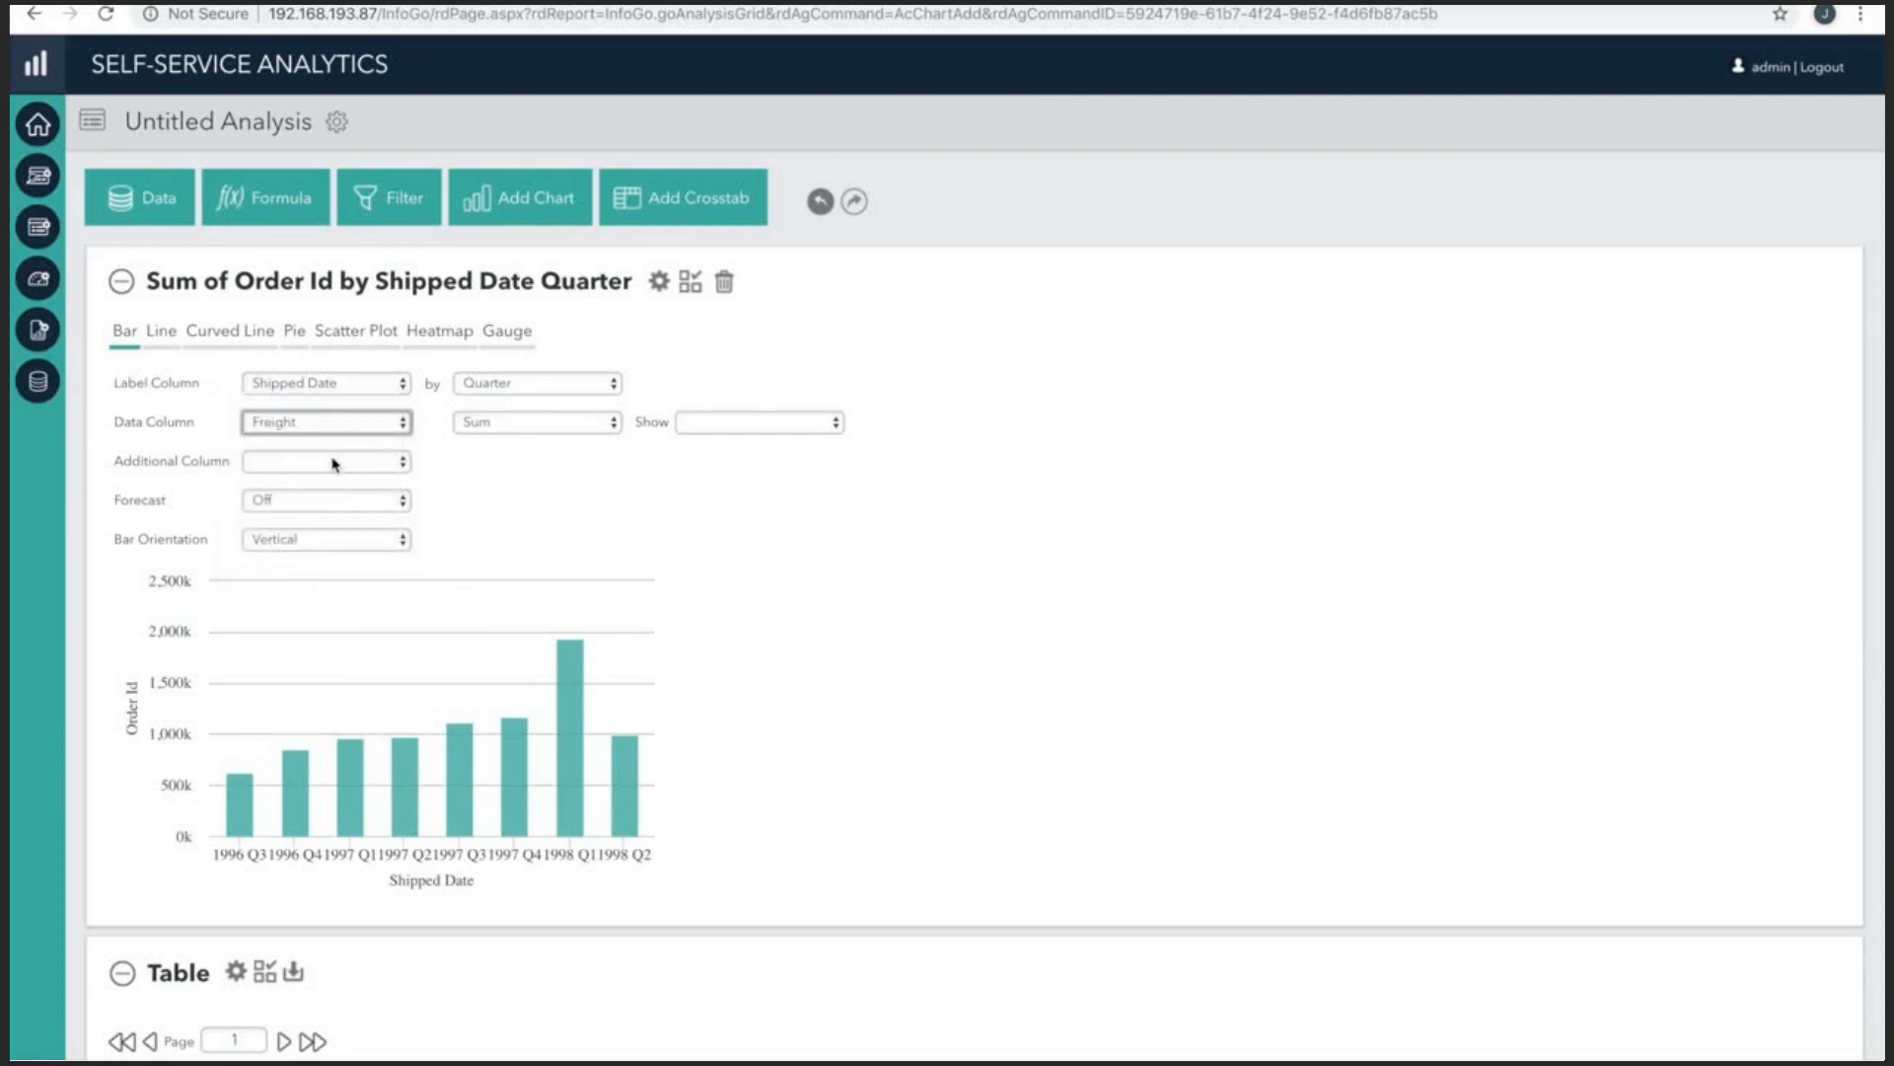
left_click(325, 422)
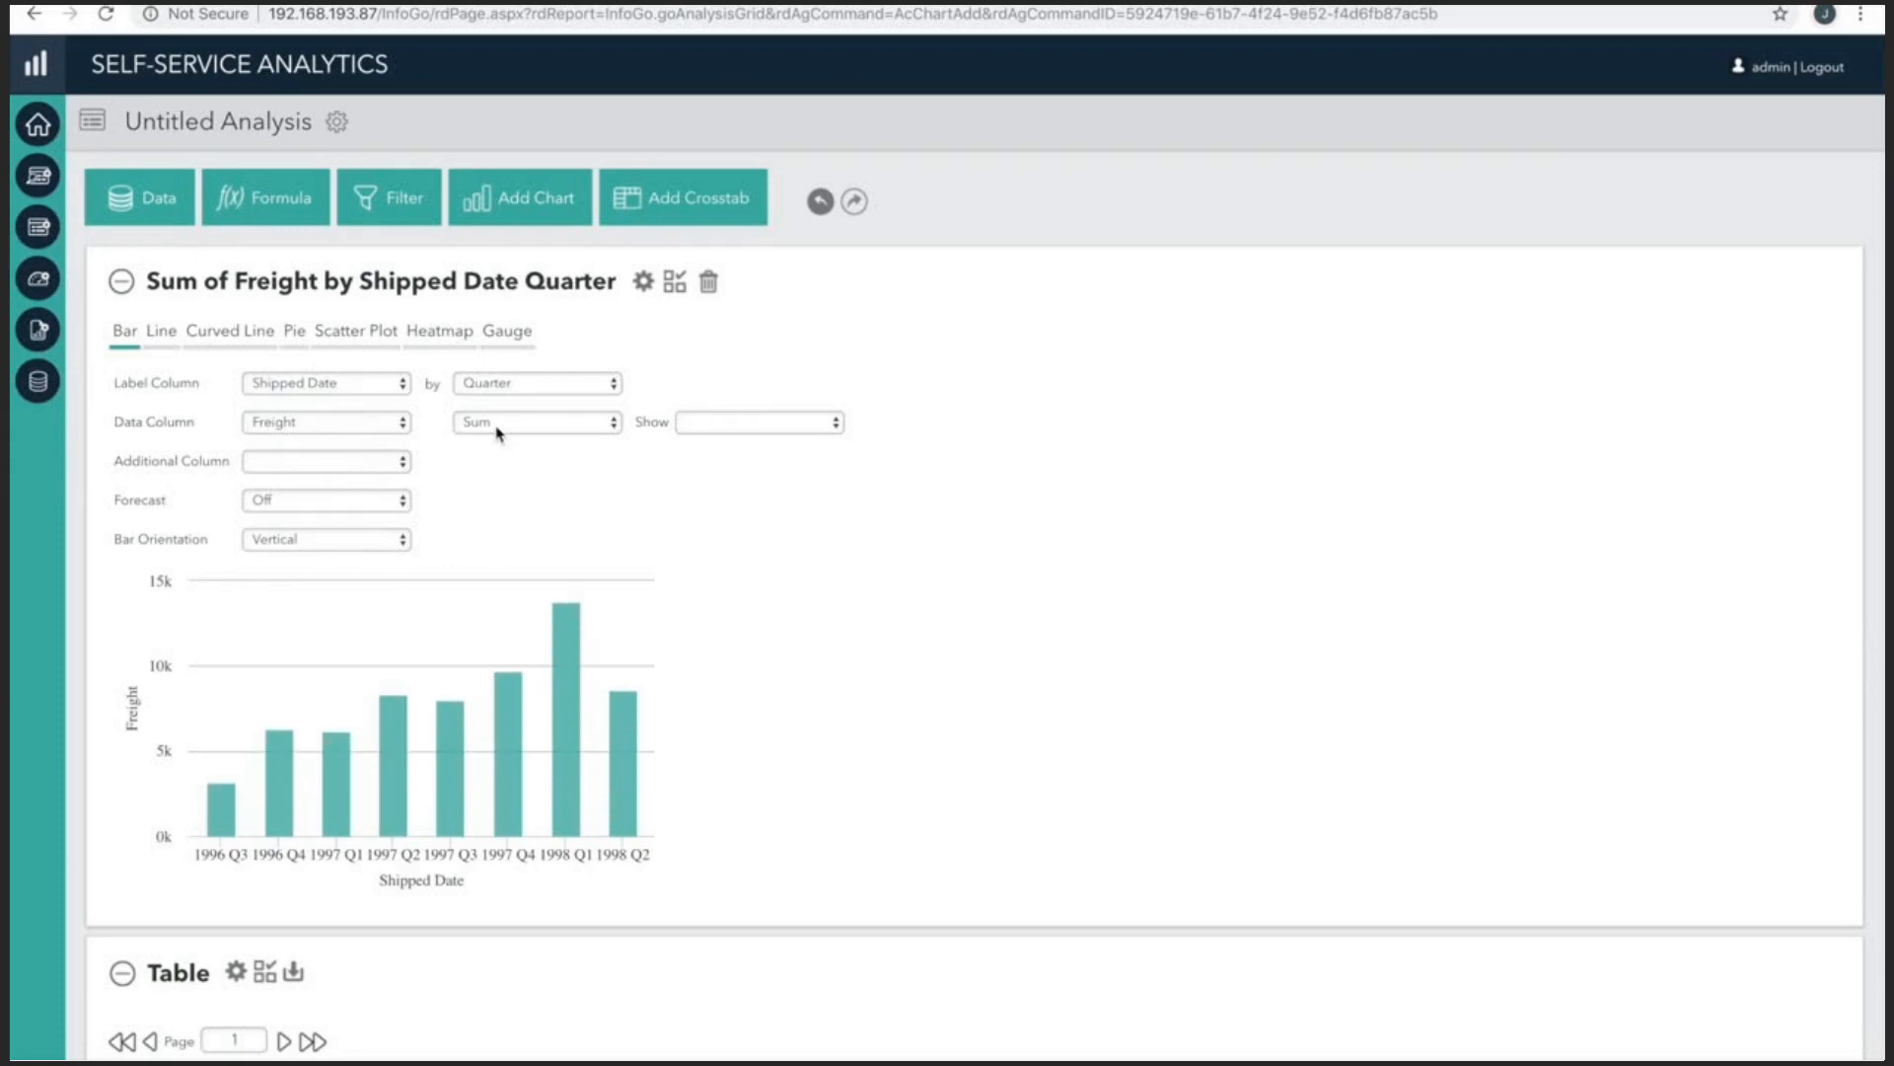
left_click(759, 422)
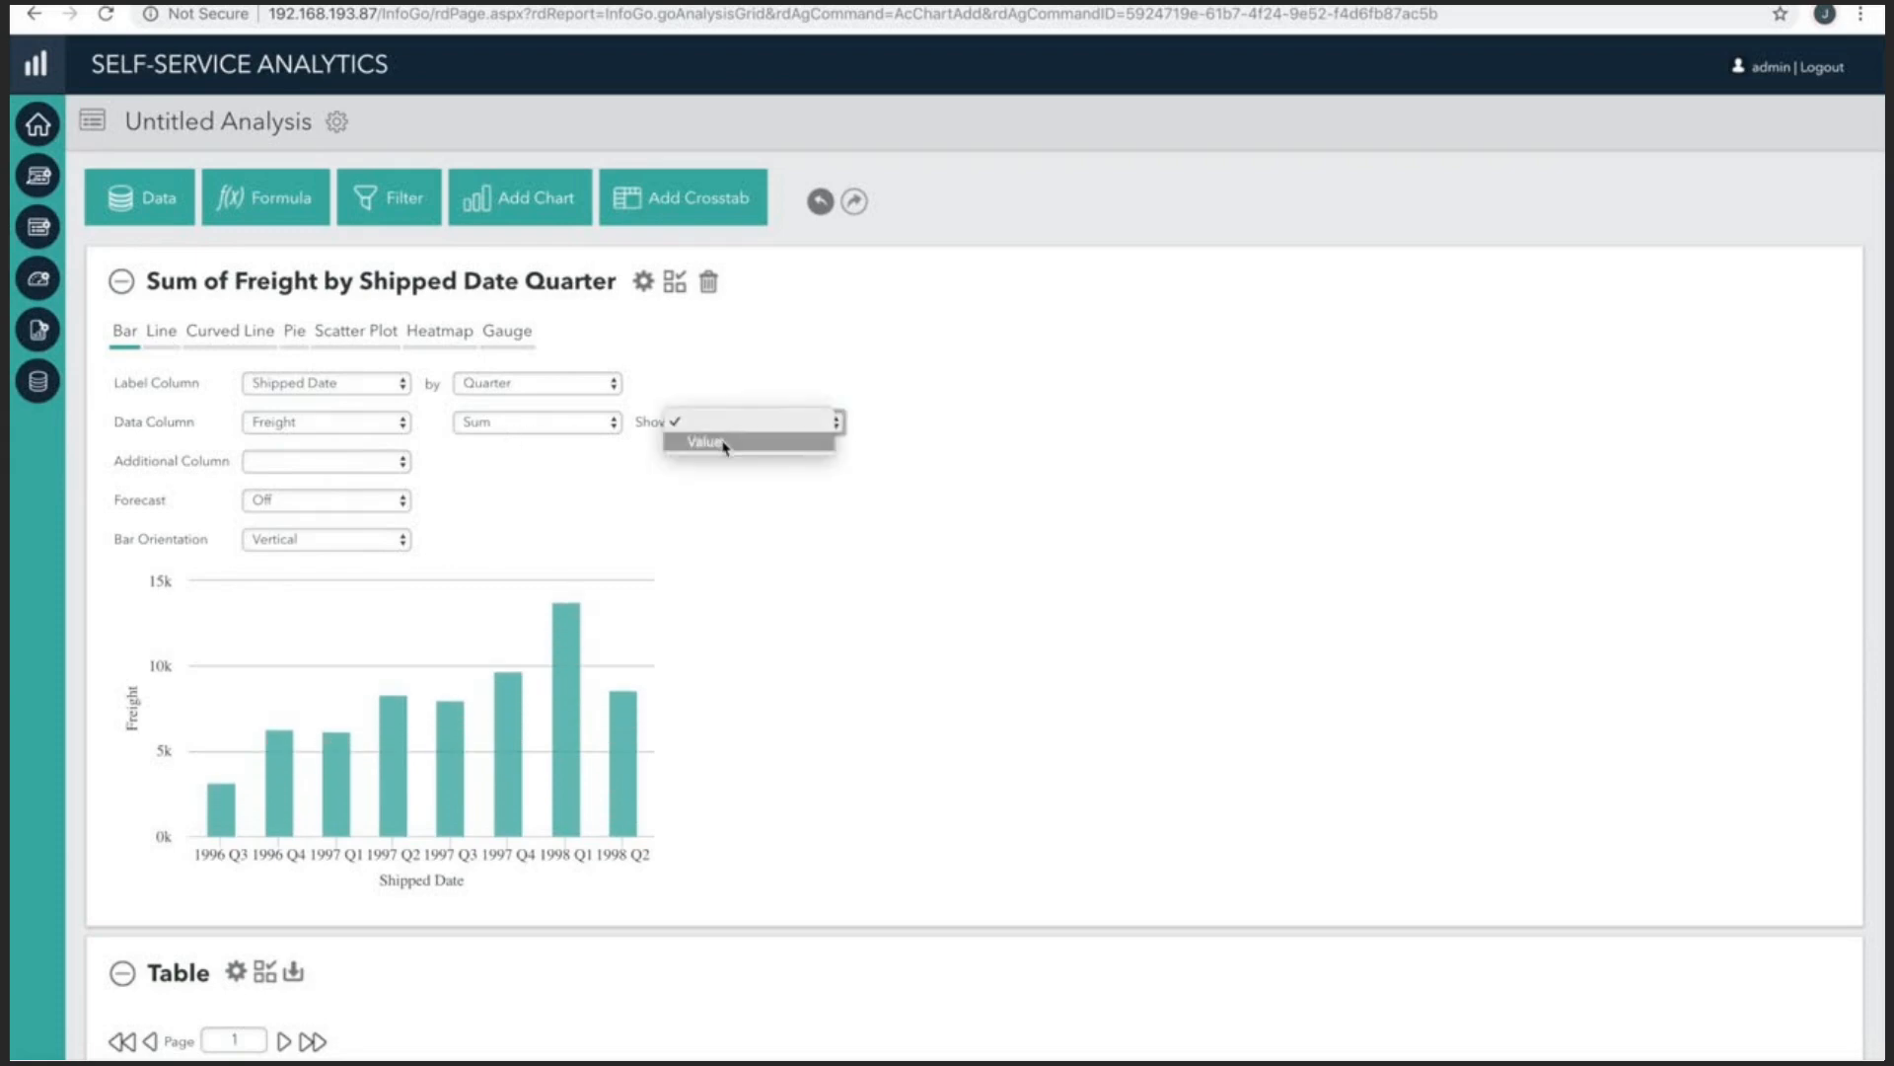
left_click(705, 440)
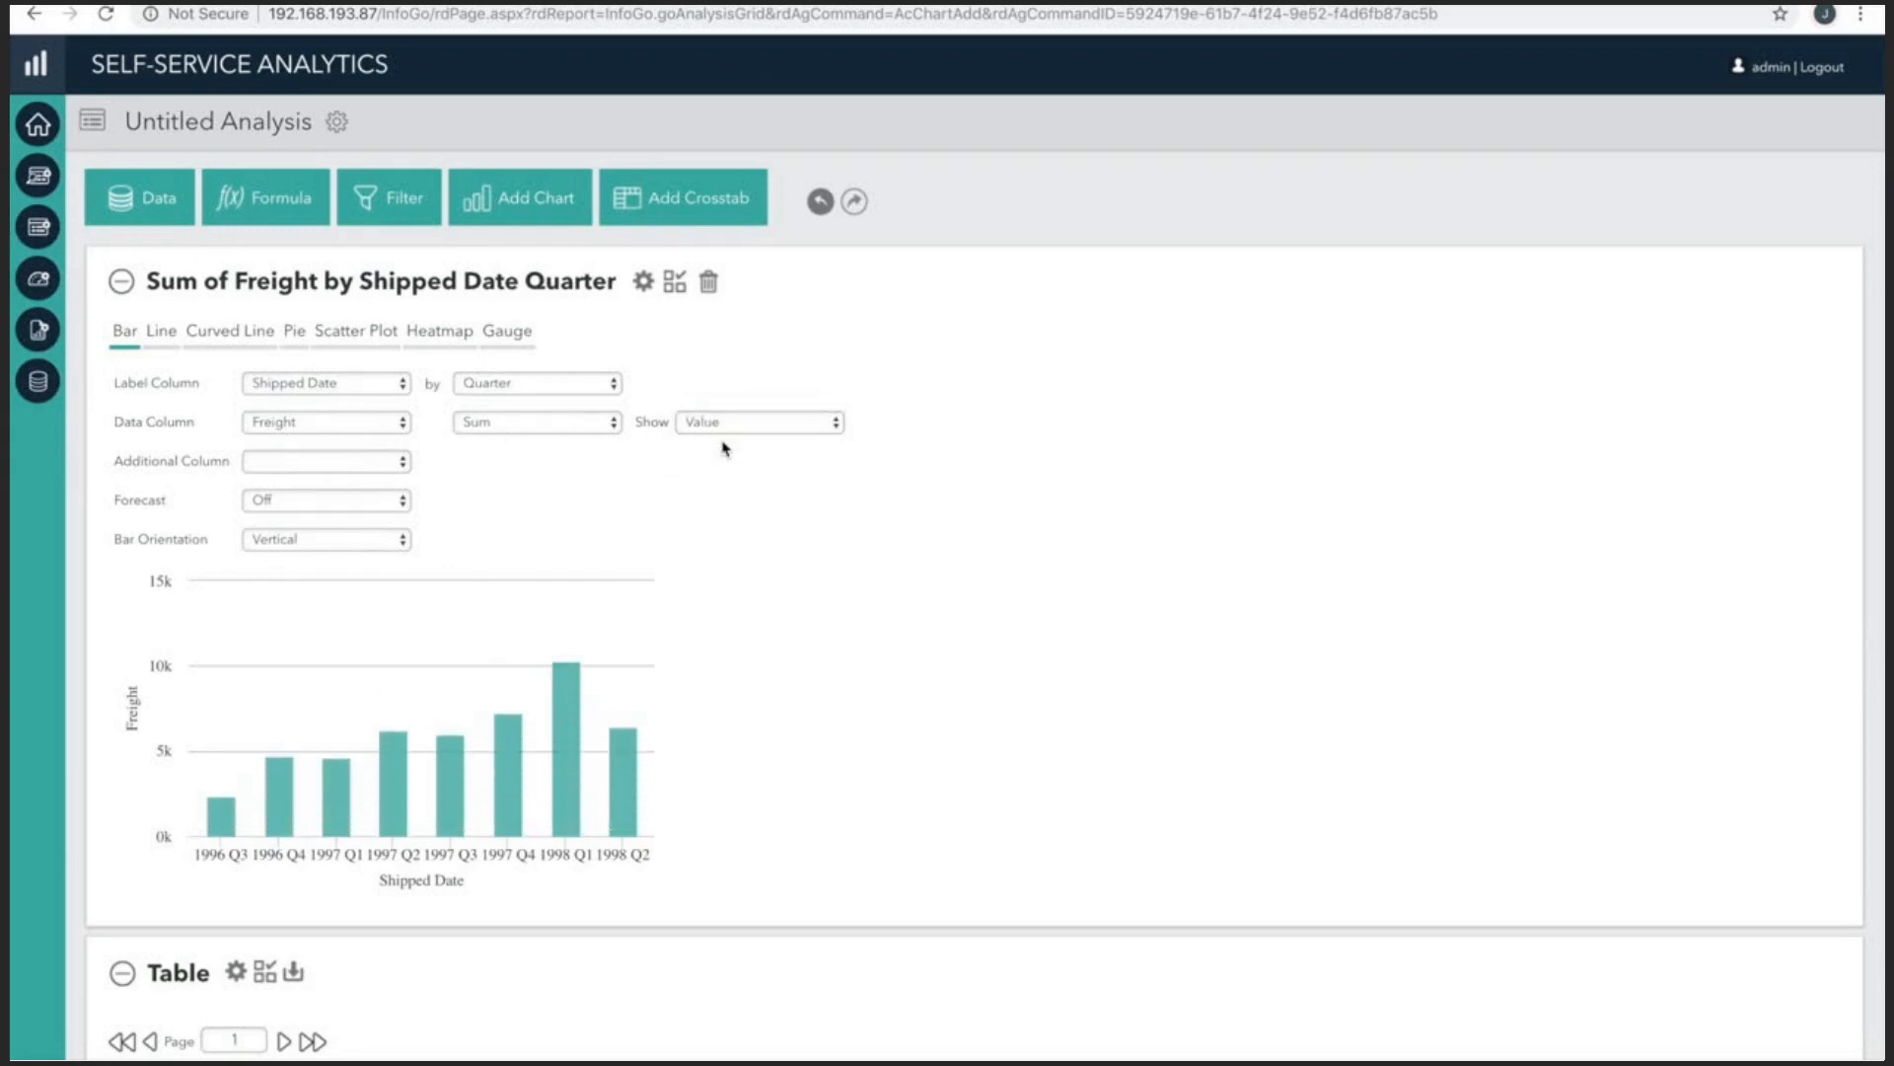
scroll("down", 3)
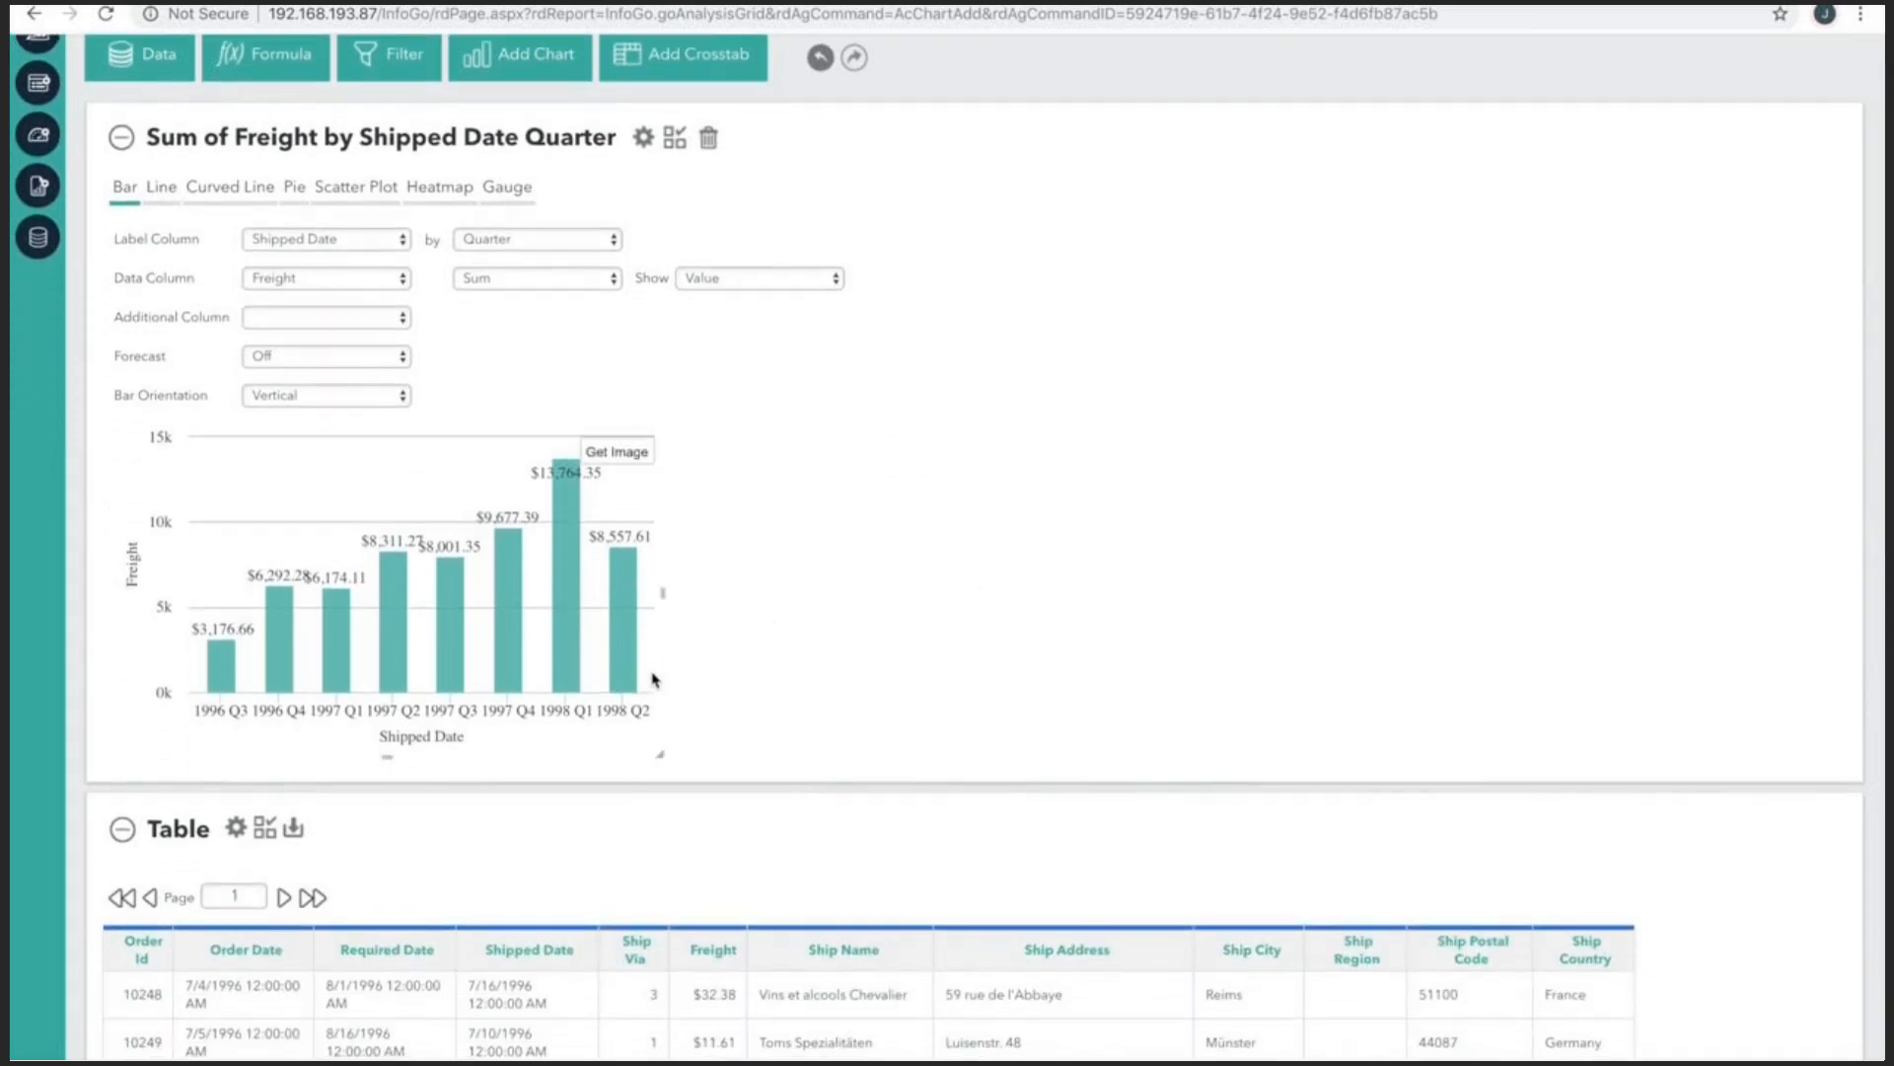
mouse_move(661, 758)
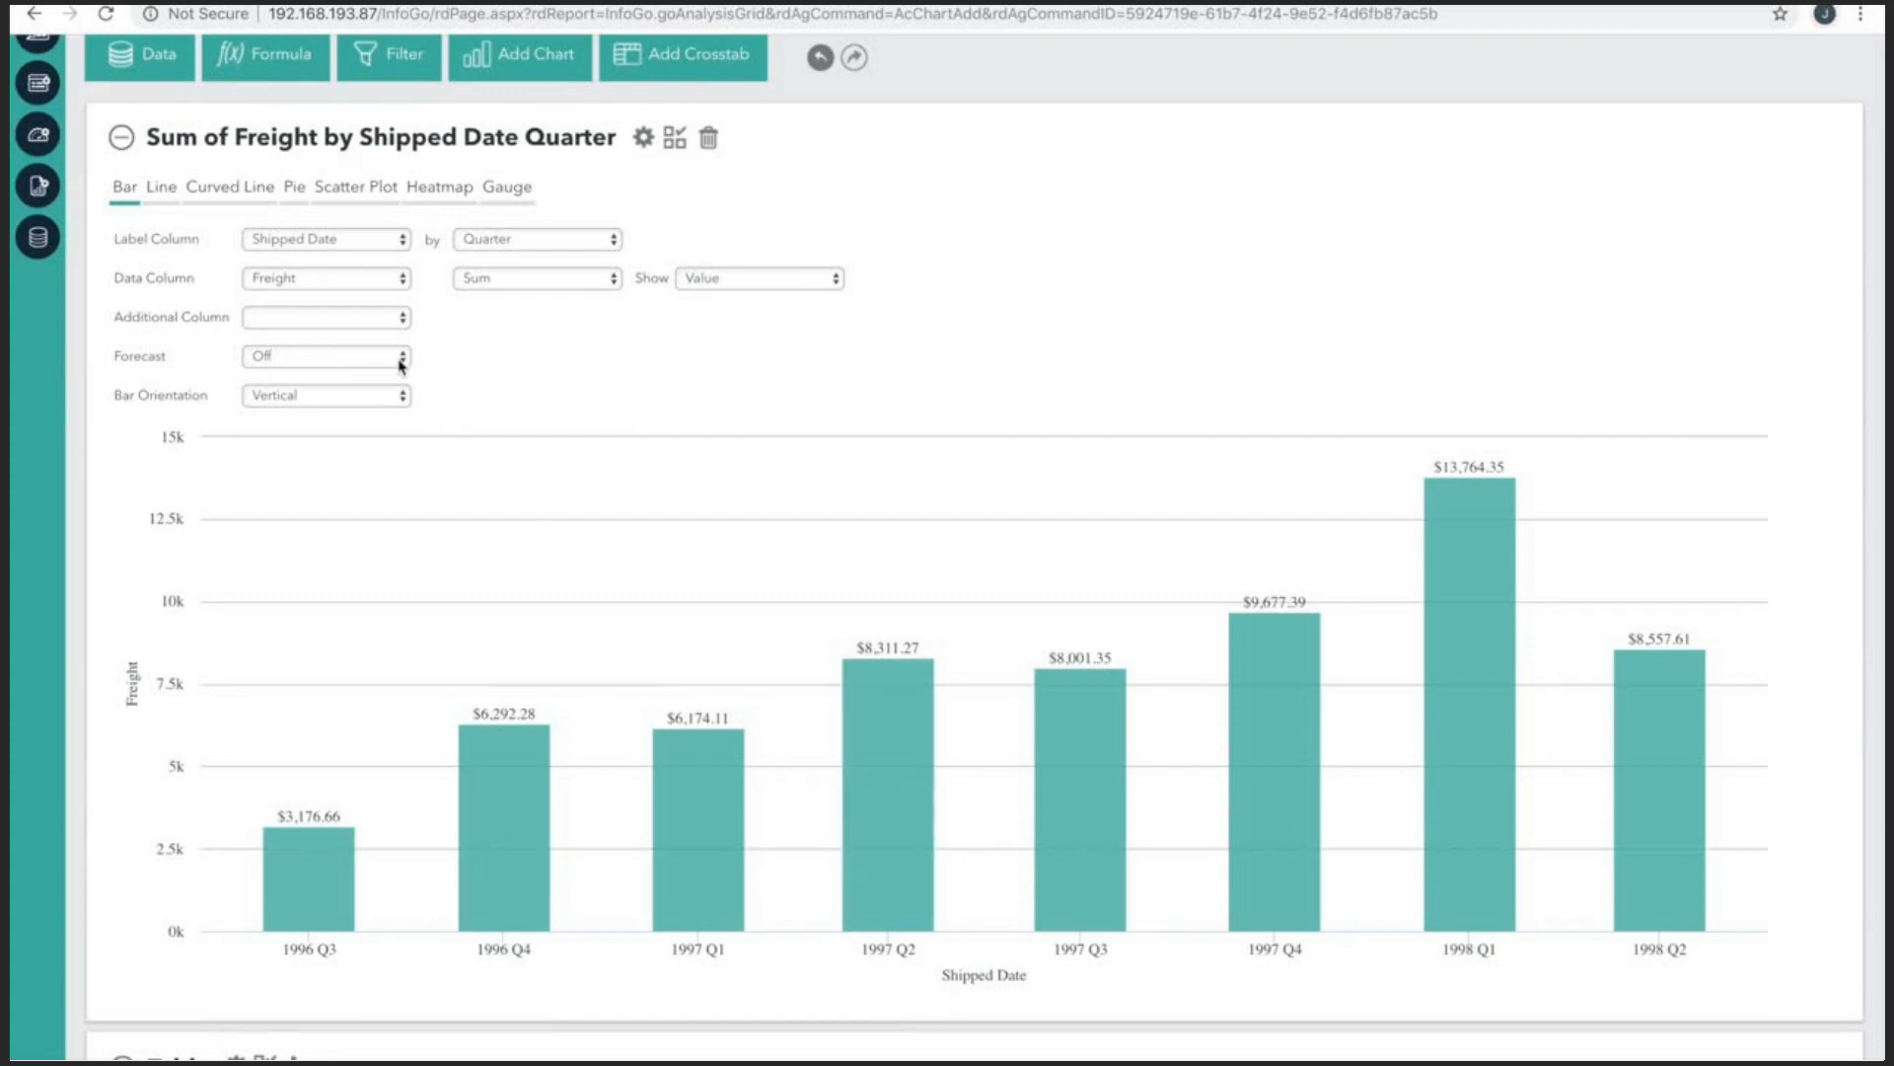
Set the chart forecast to Logarithmic Regression, projecting 1998 Q3 and Q4 bars.
left_click(325, 358)
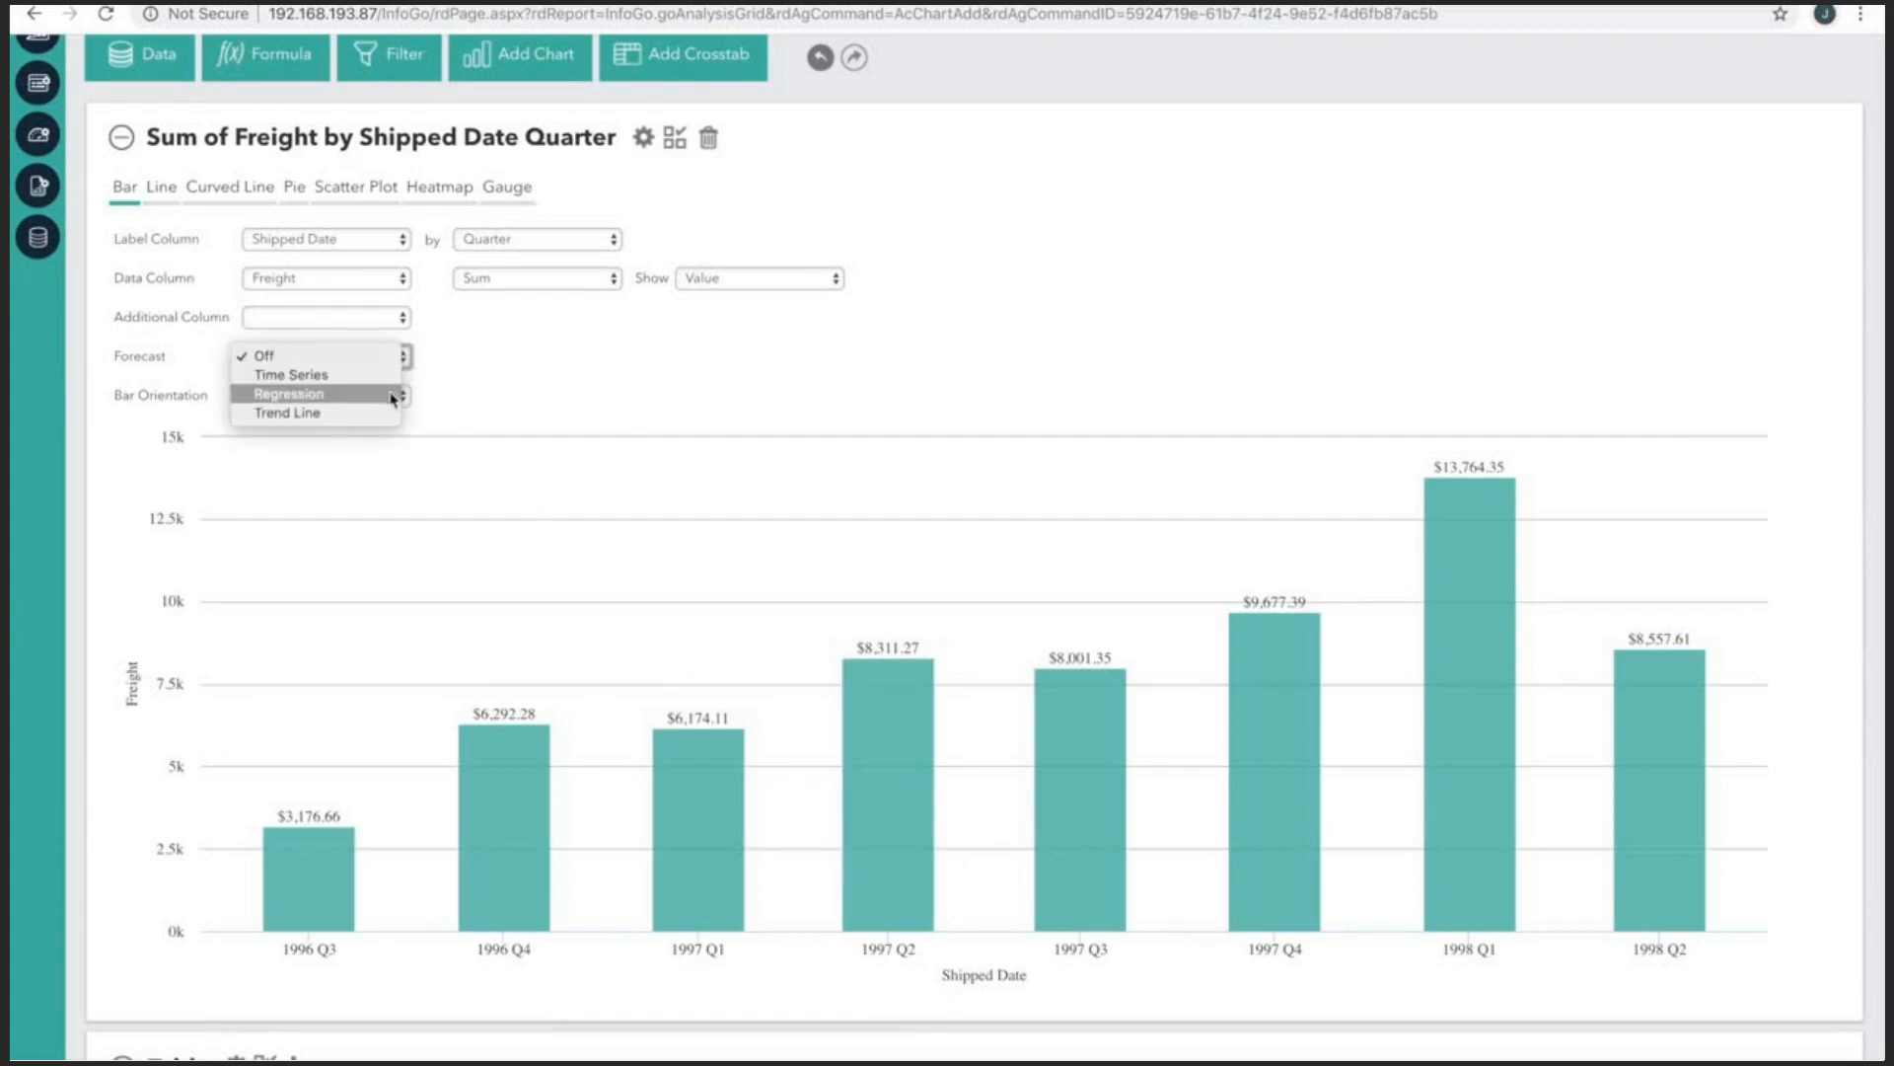
left_click(290, 374)
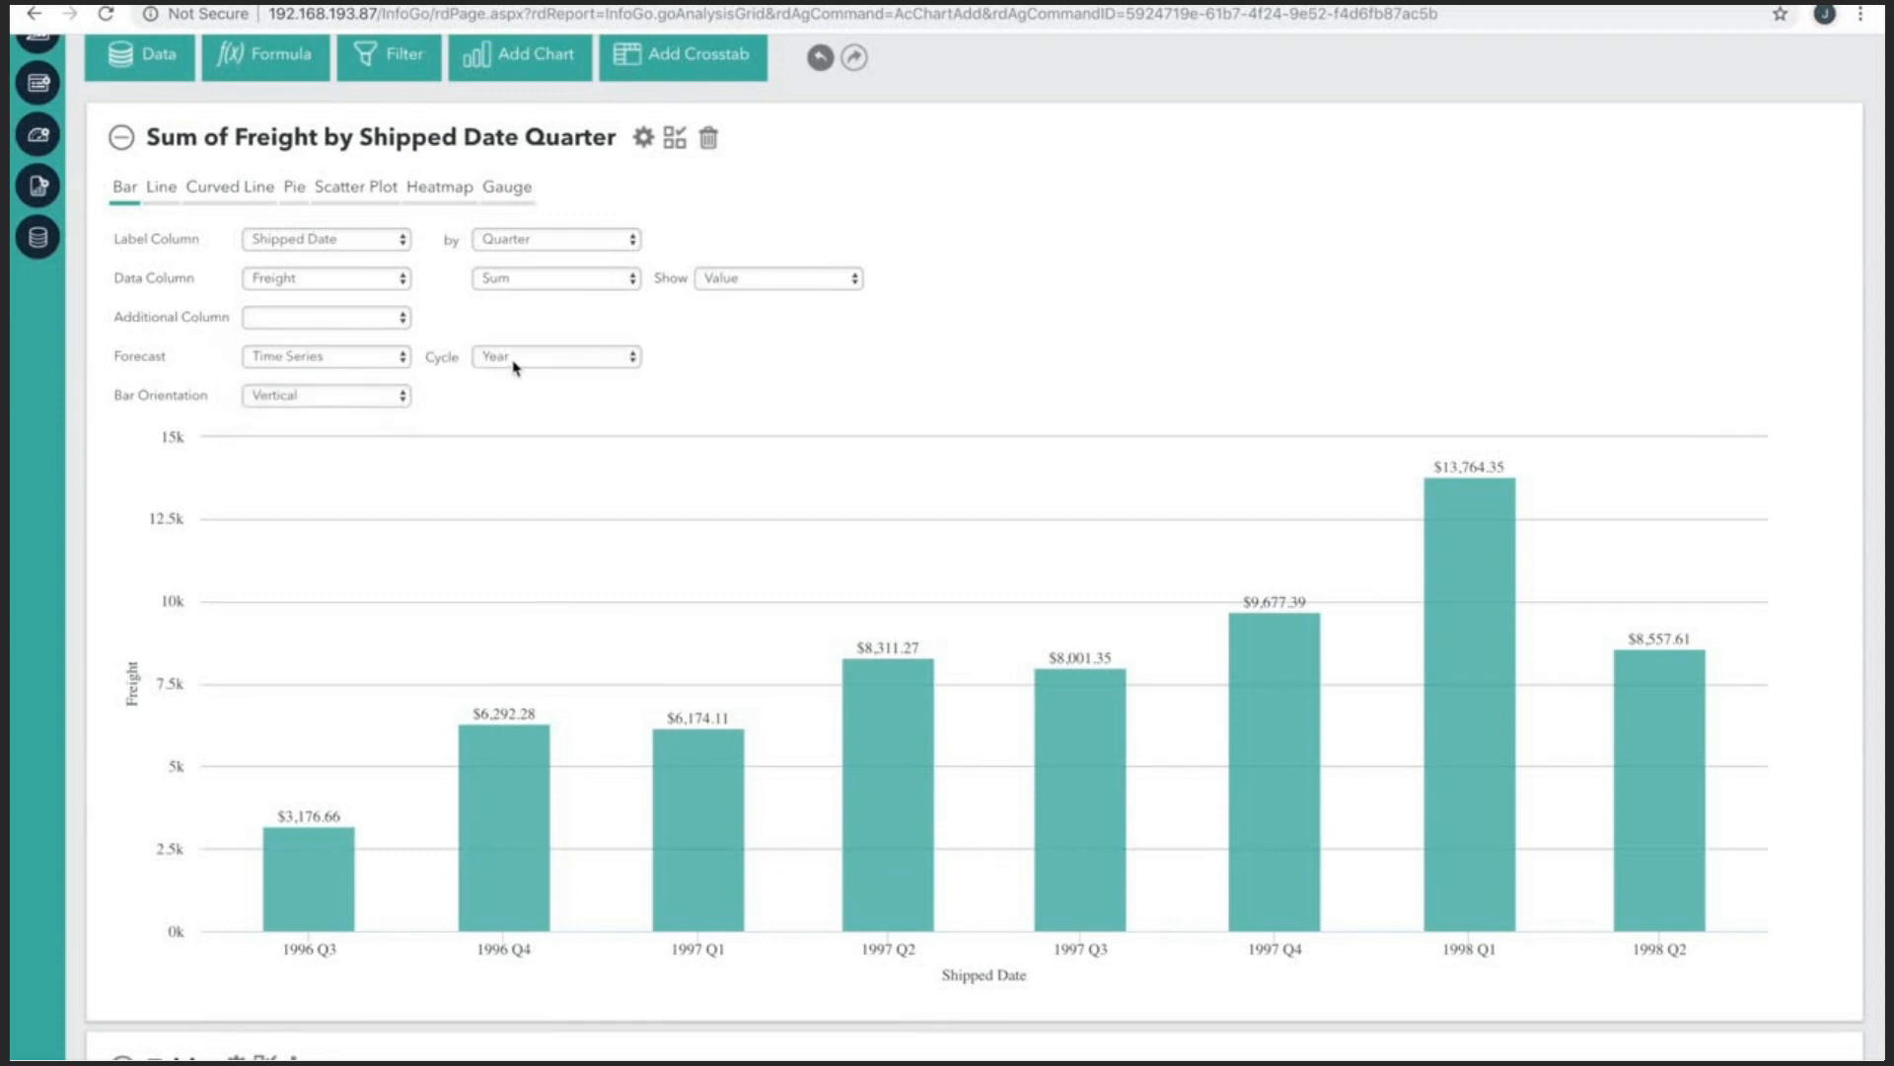
left_click(325, 356)
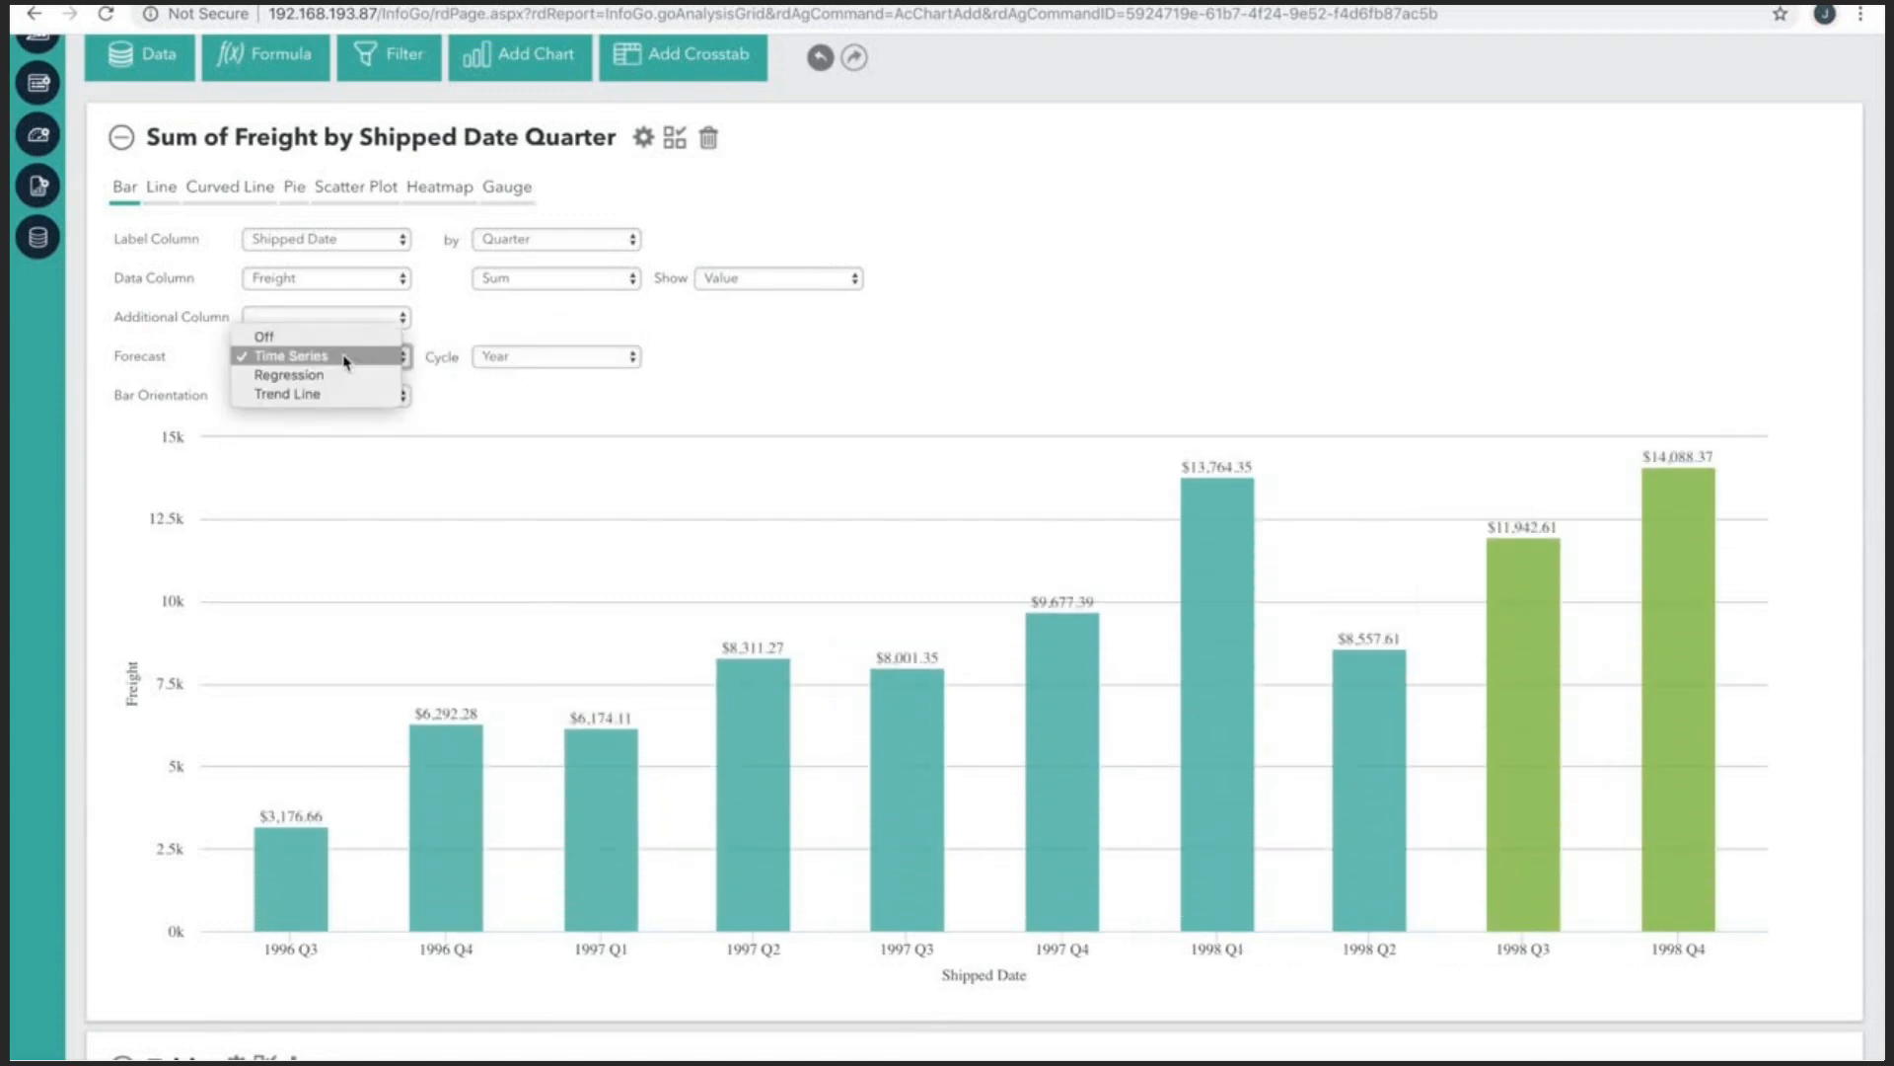
left_click(285, 375)
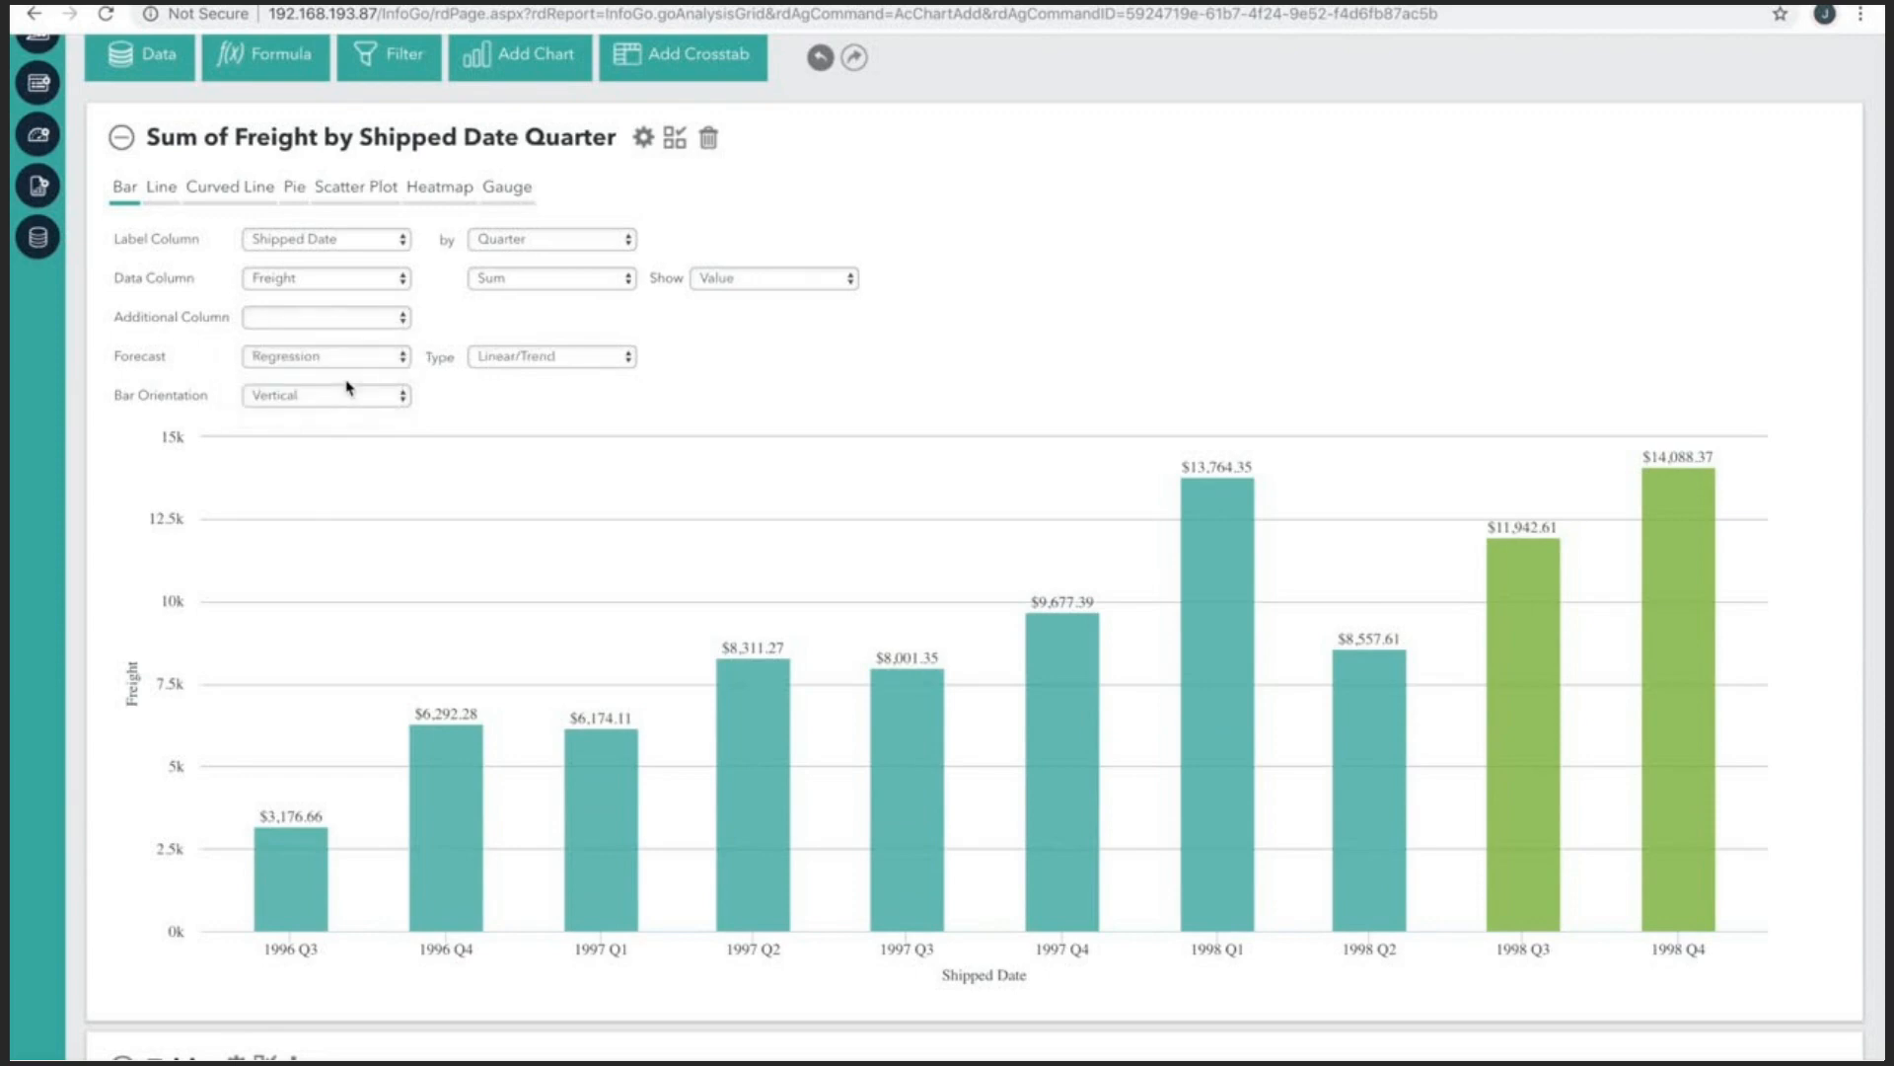
left_click(549, 356)
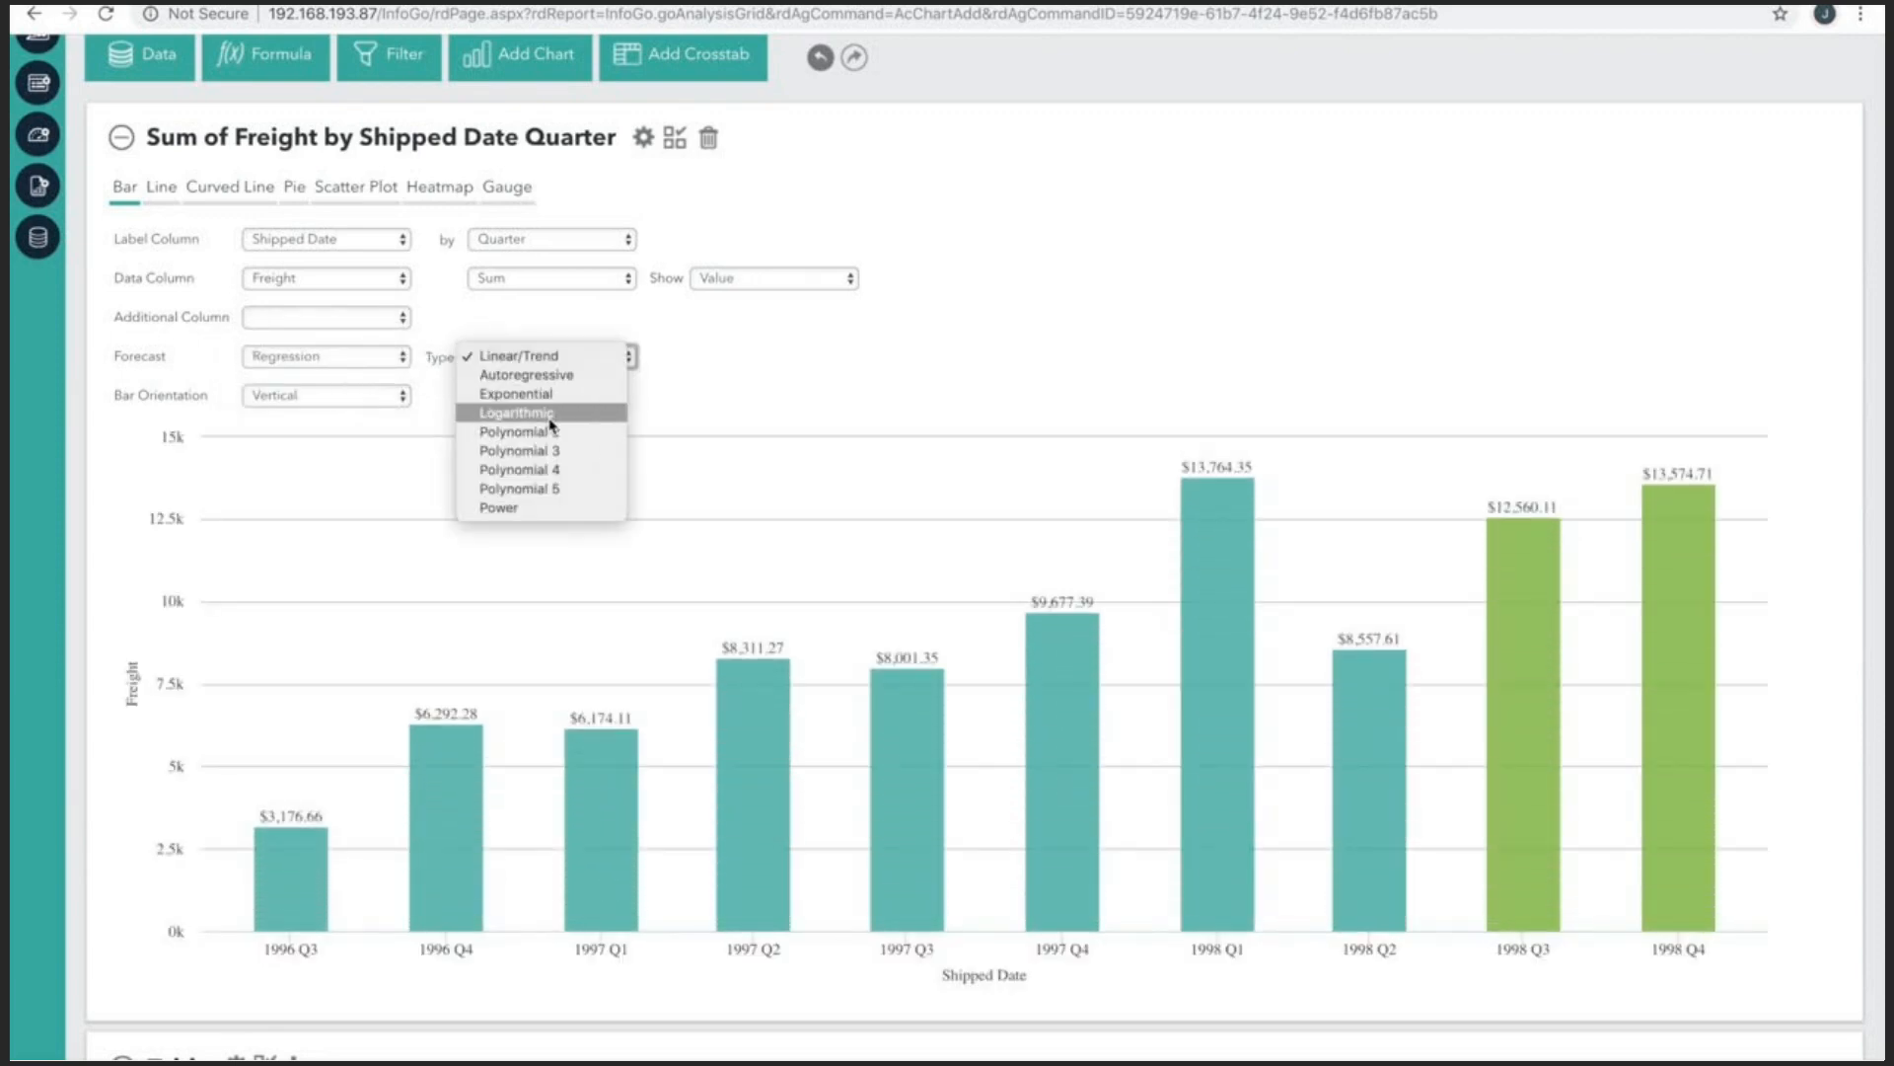
left_click(516, 412)
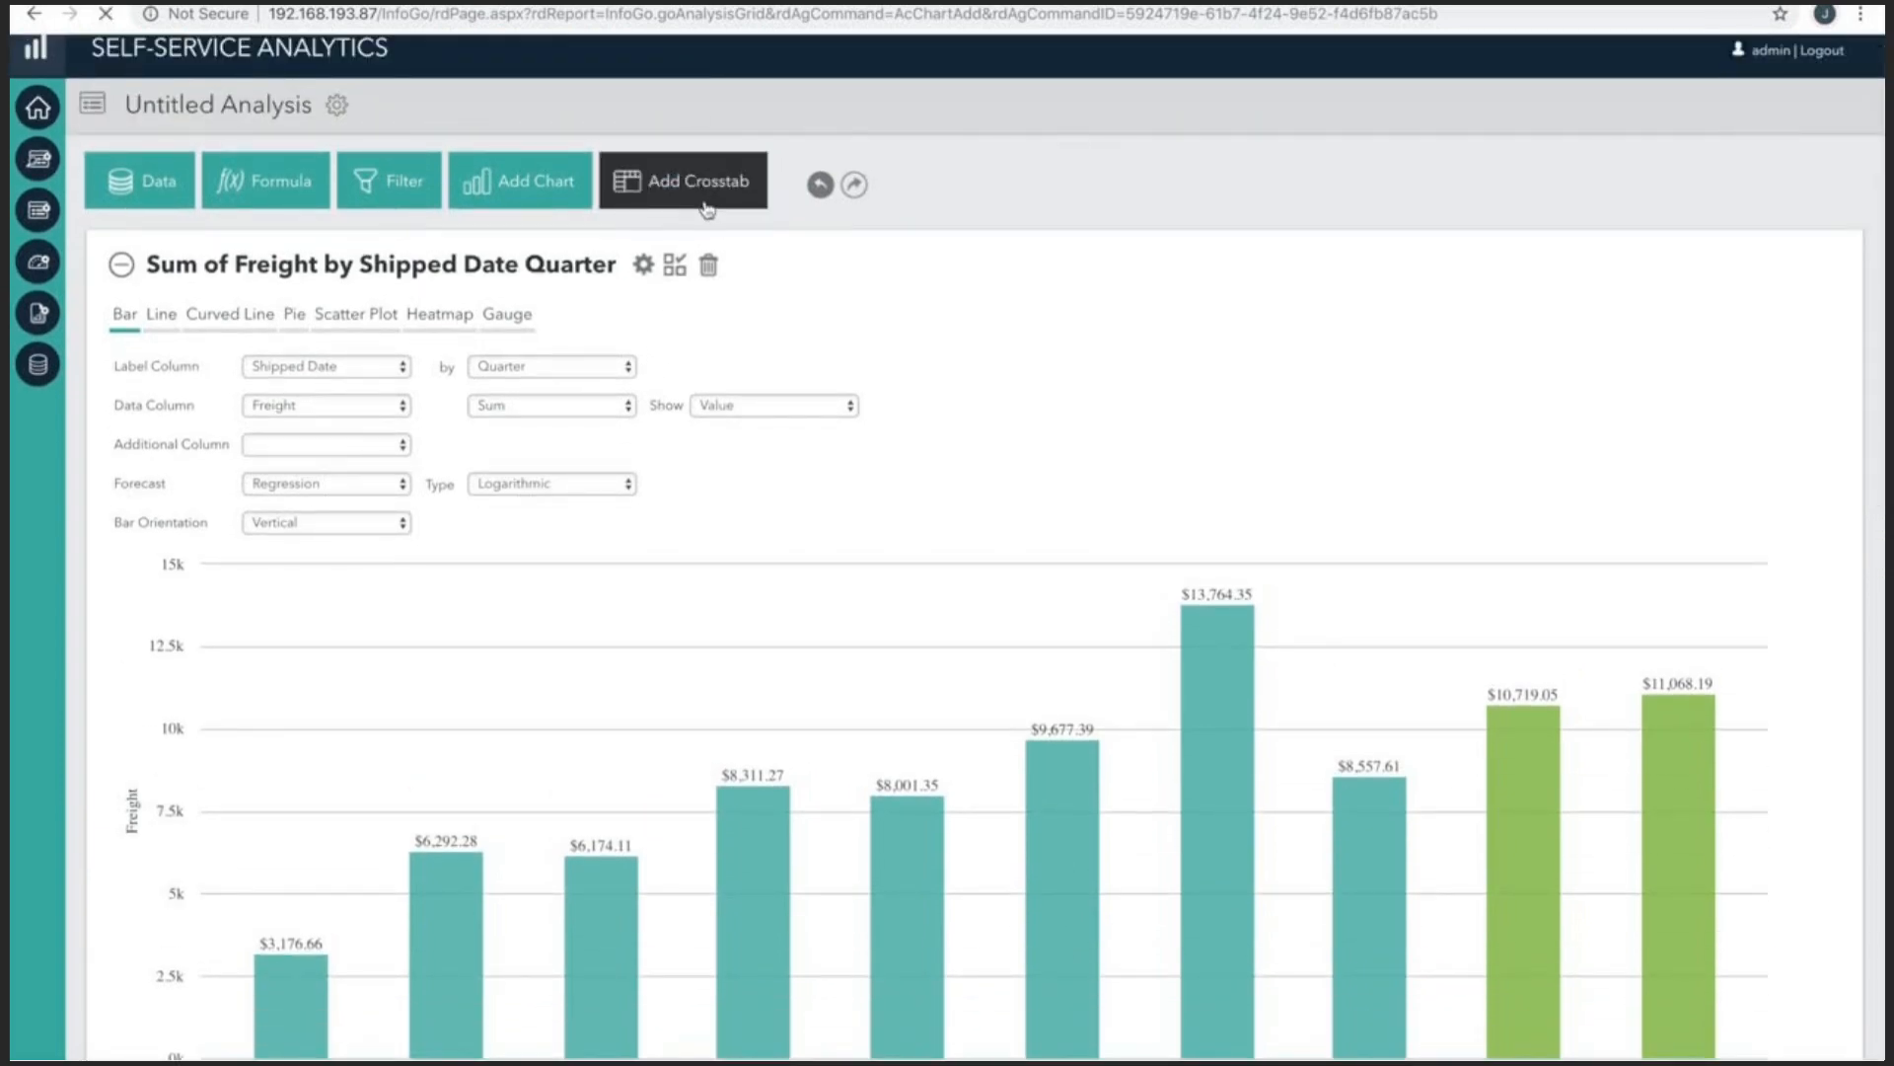
Add a crosstab with Shipped Date grouped by quarter as the header columns.
left_click(683, 180)
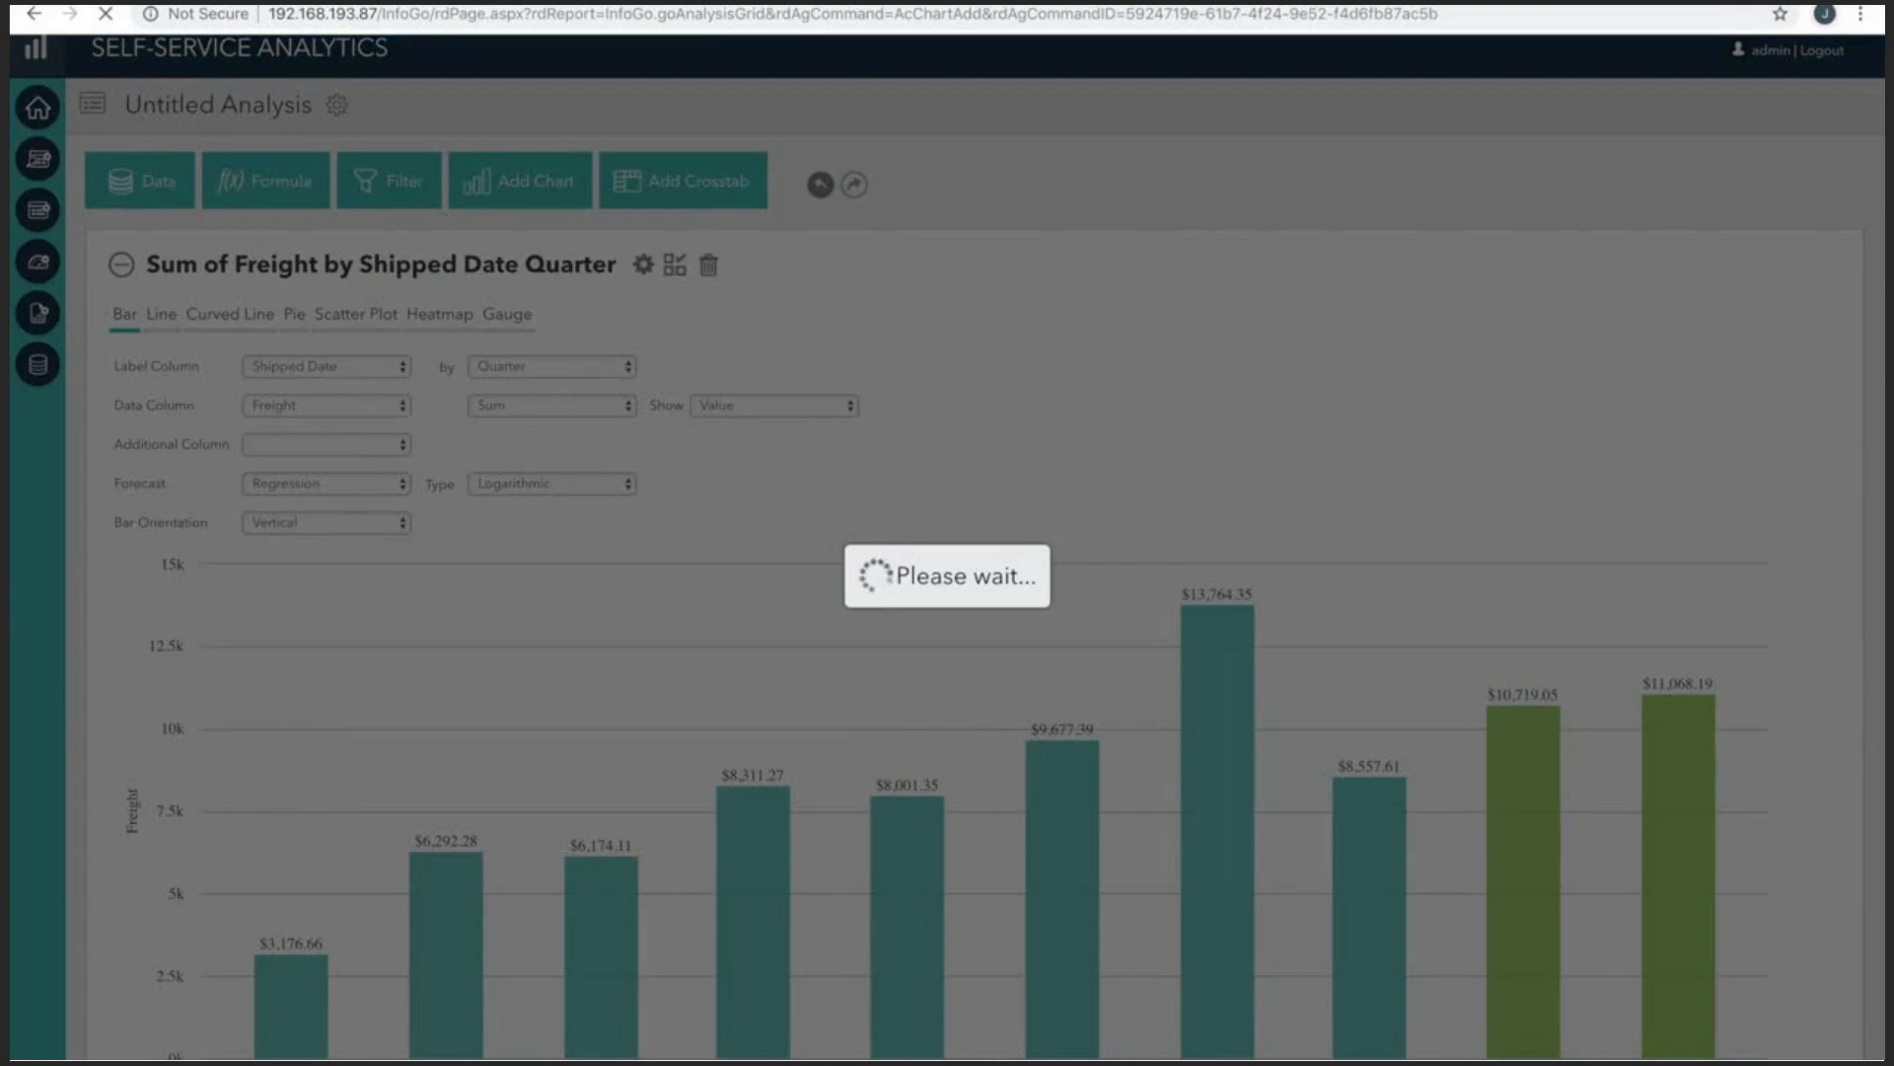
left_click(682, 180)
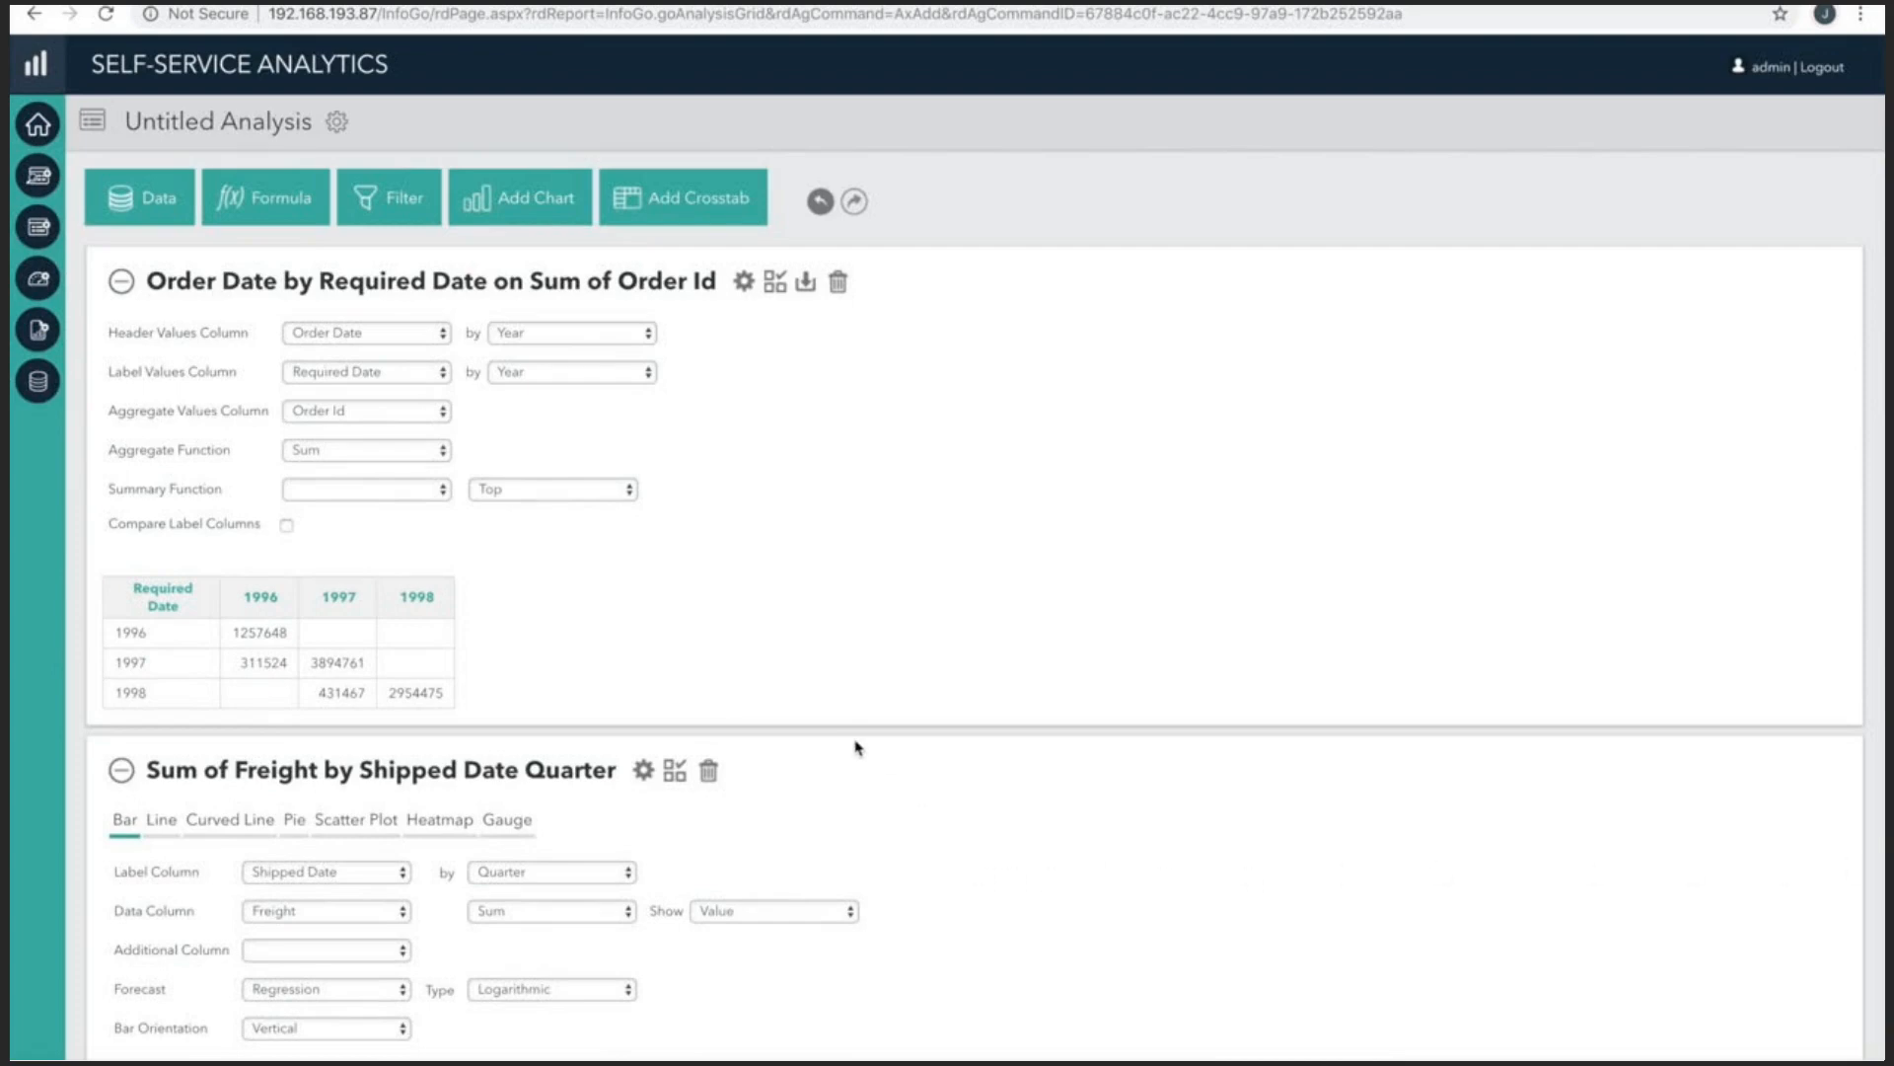
mouse_move(817, 737)
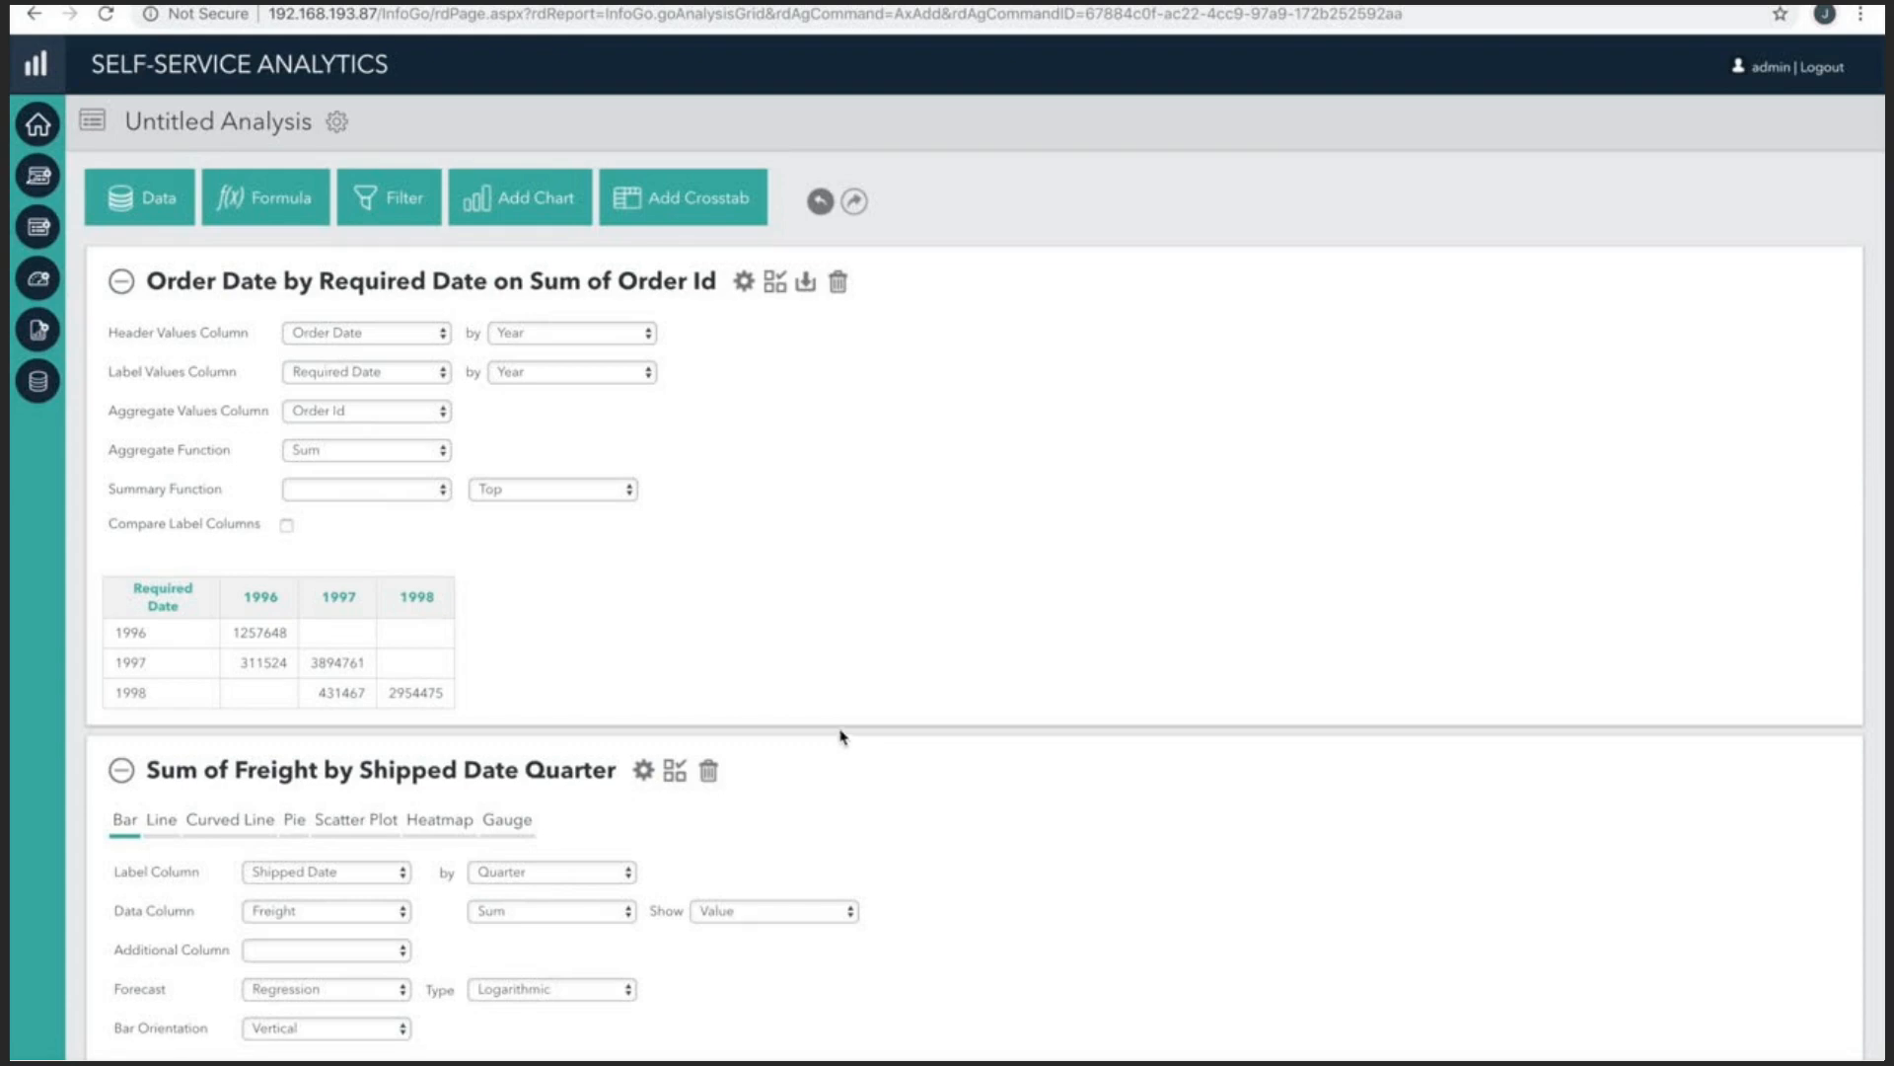
mouse_move(734, 656)
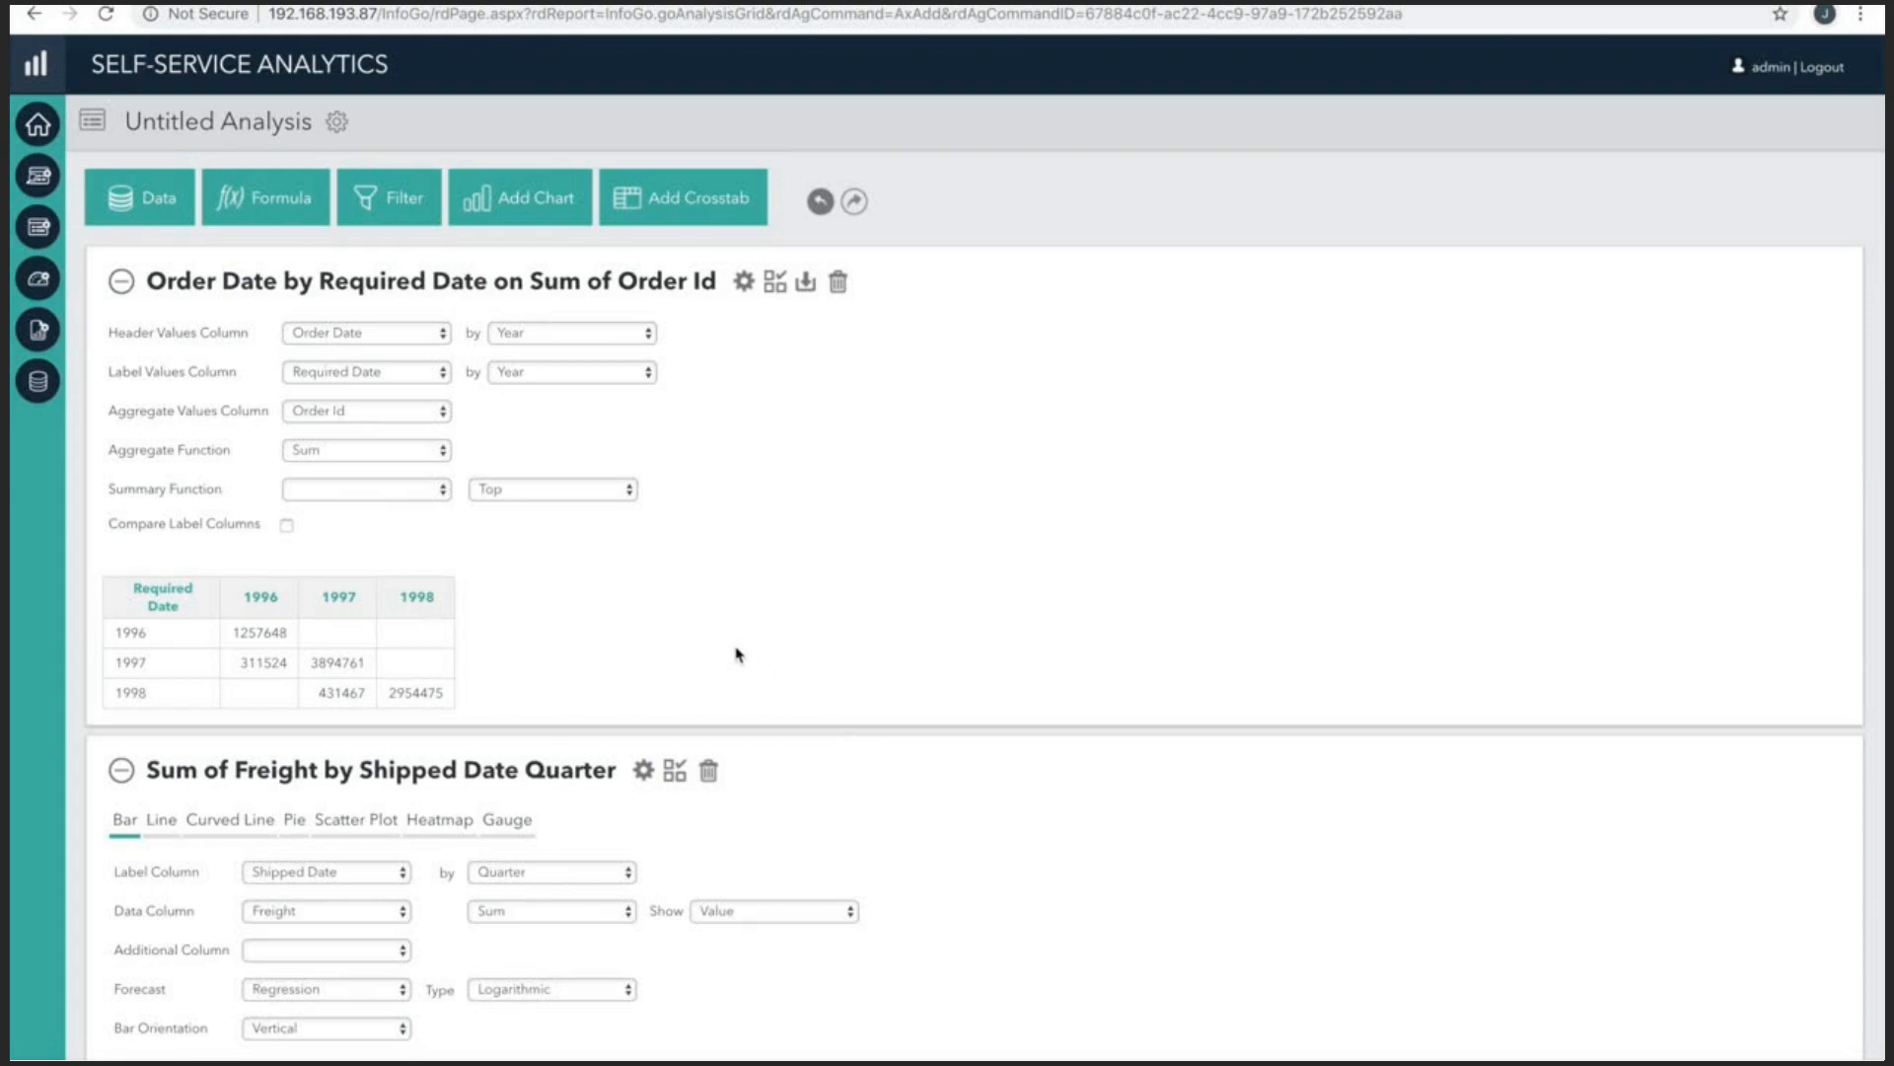
left_click(365, 332)
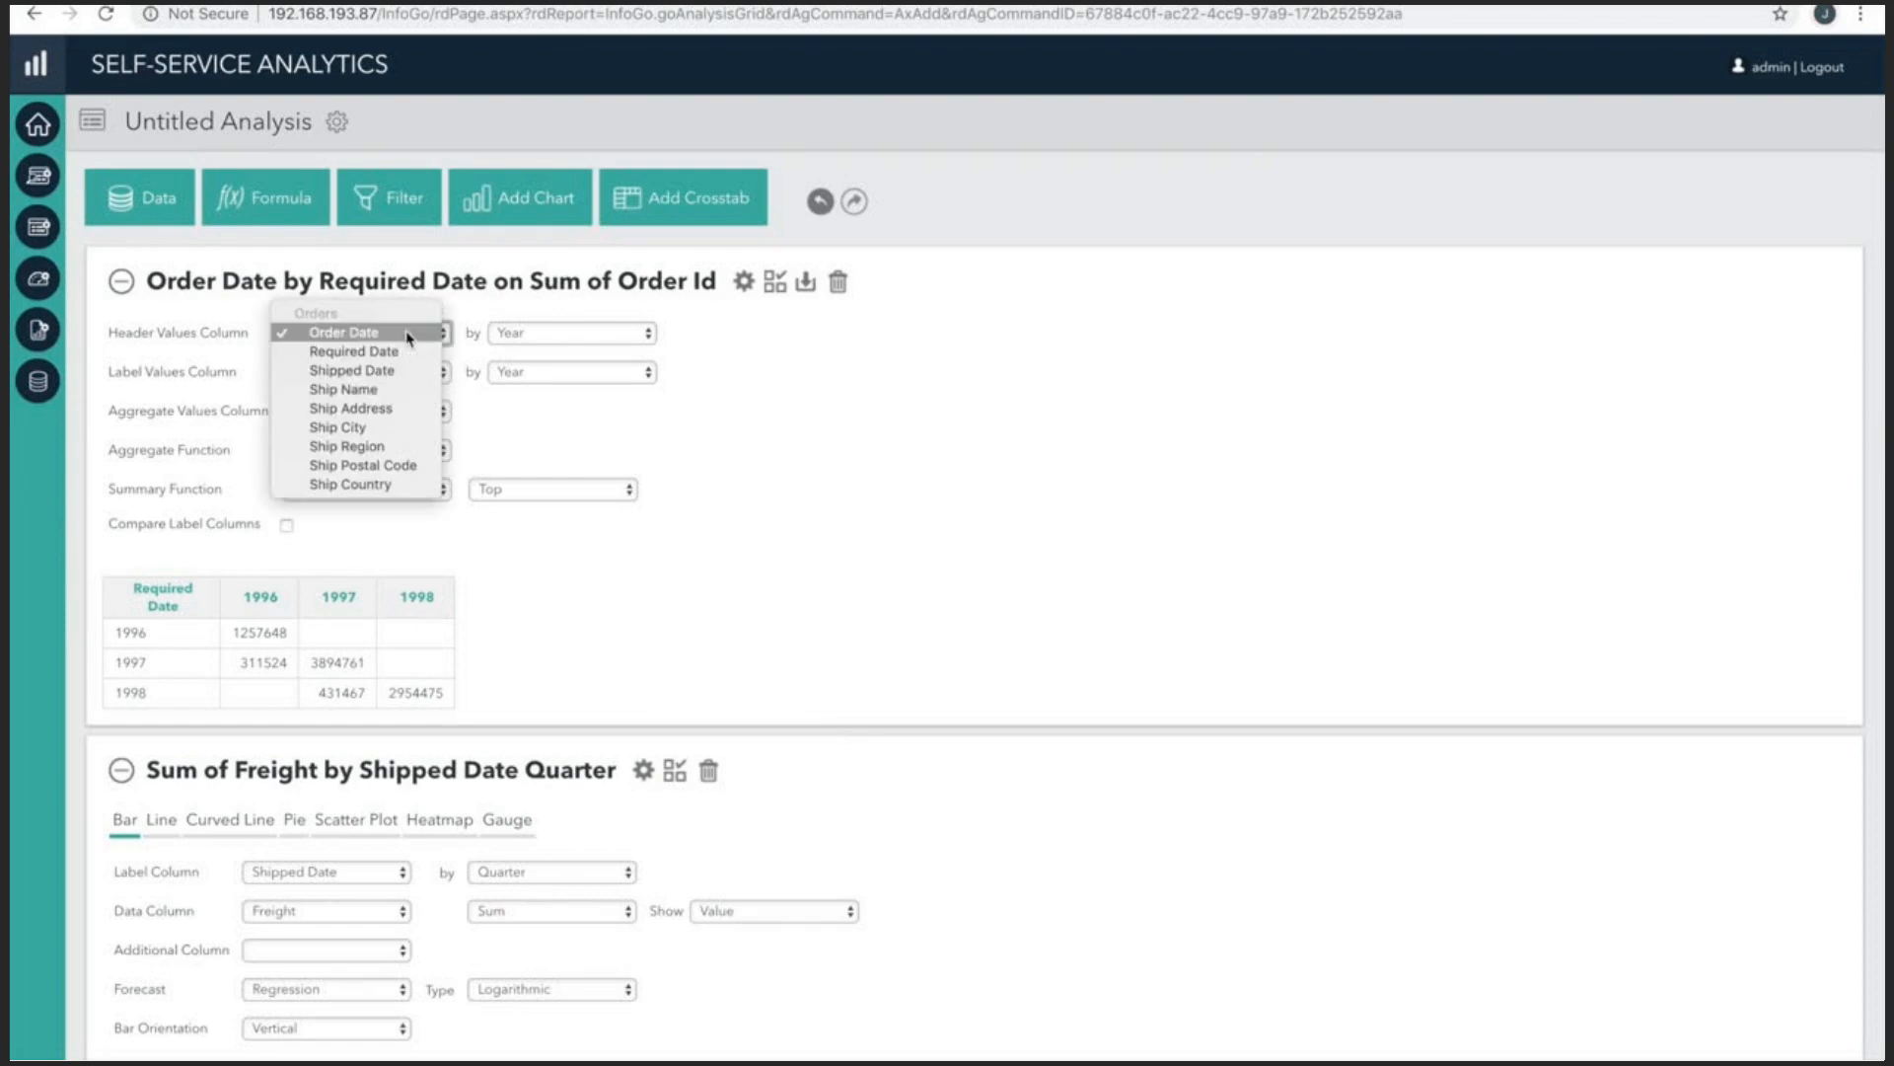
left_click(345, 370)
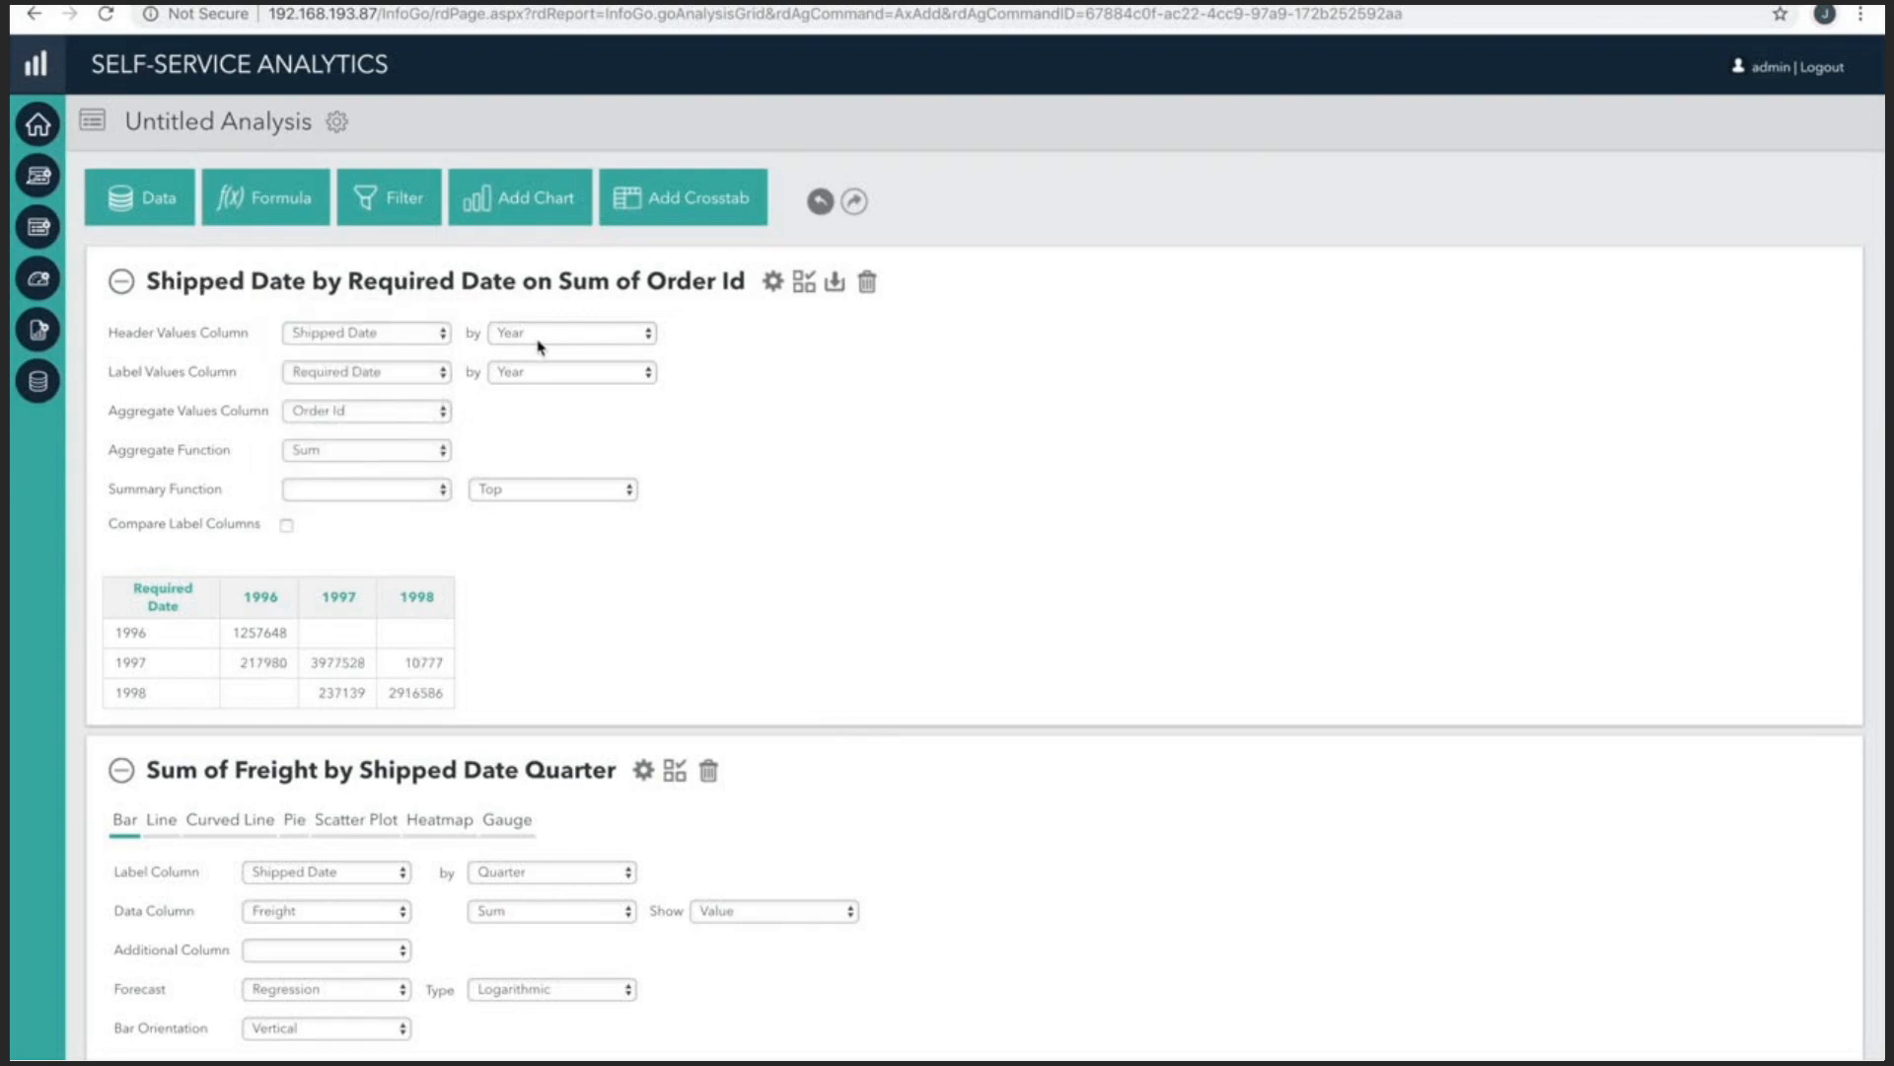
left_click(568, 333)
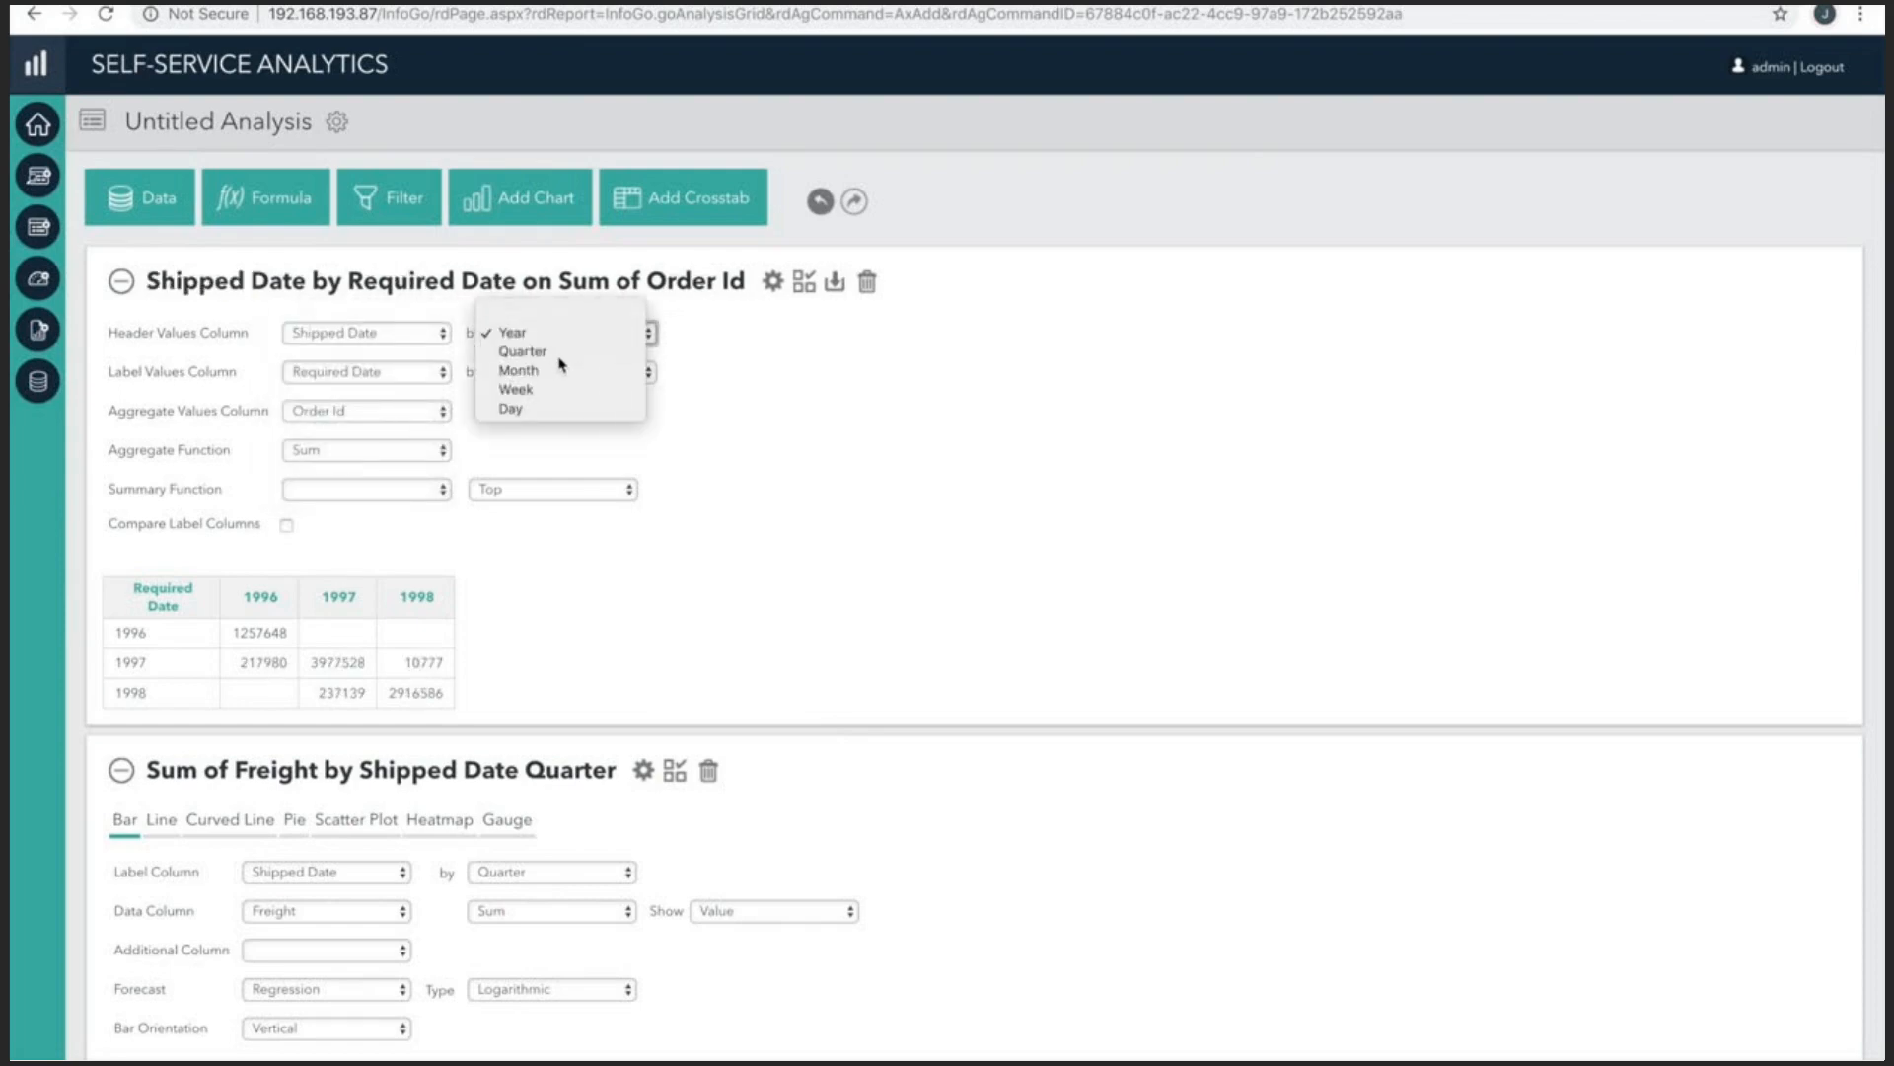
left_click(522, 351)
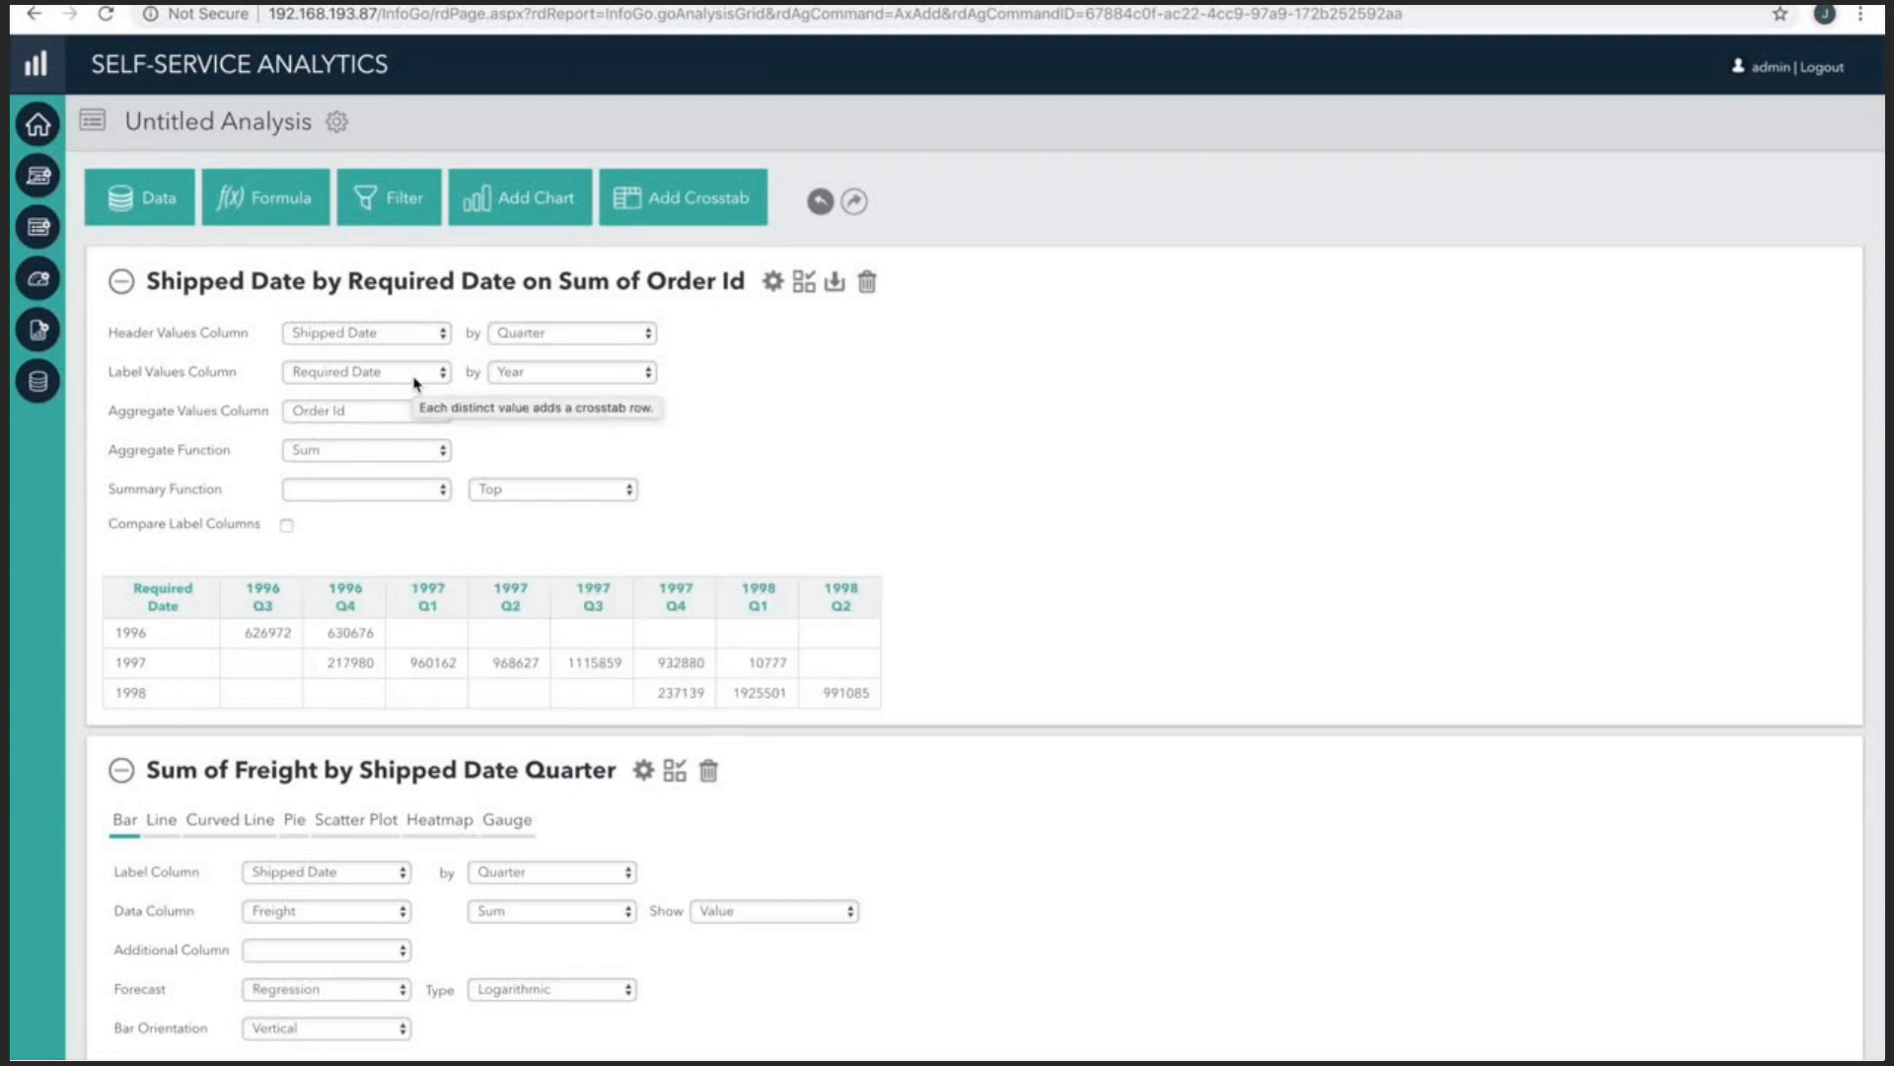
Use Ship Country as the crosstab rows and aggregate Freight instead of Order Id.
left_click(365, 371)
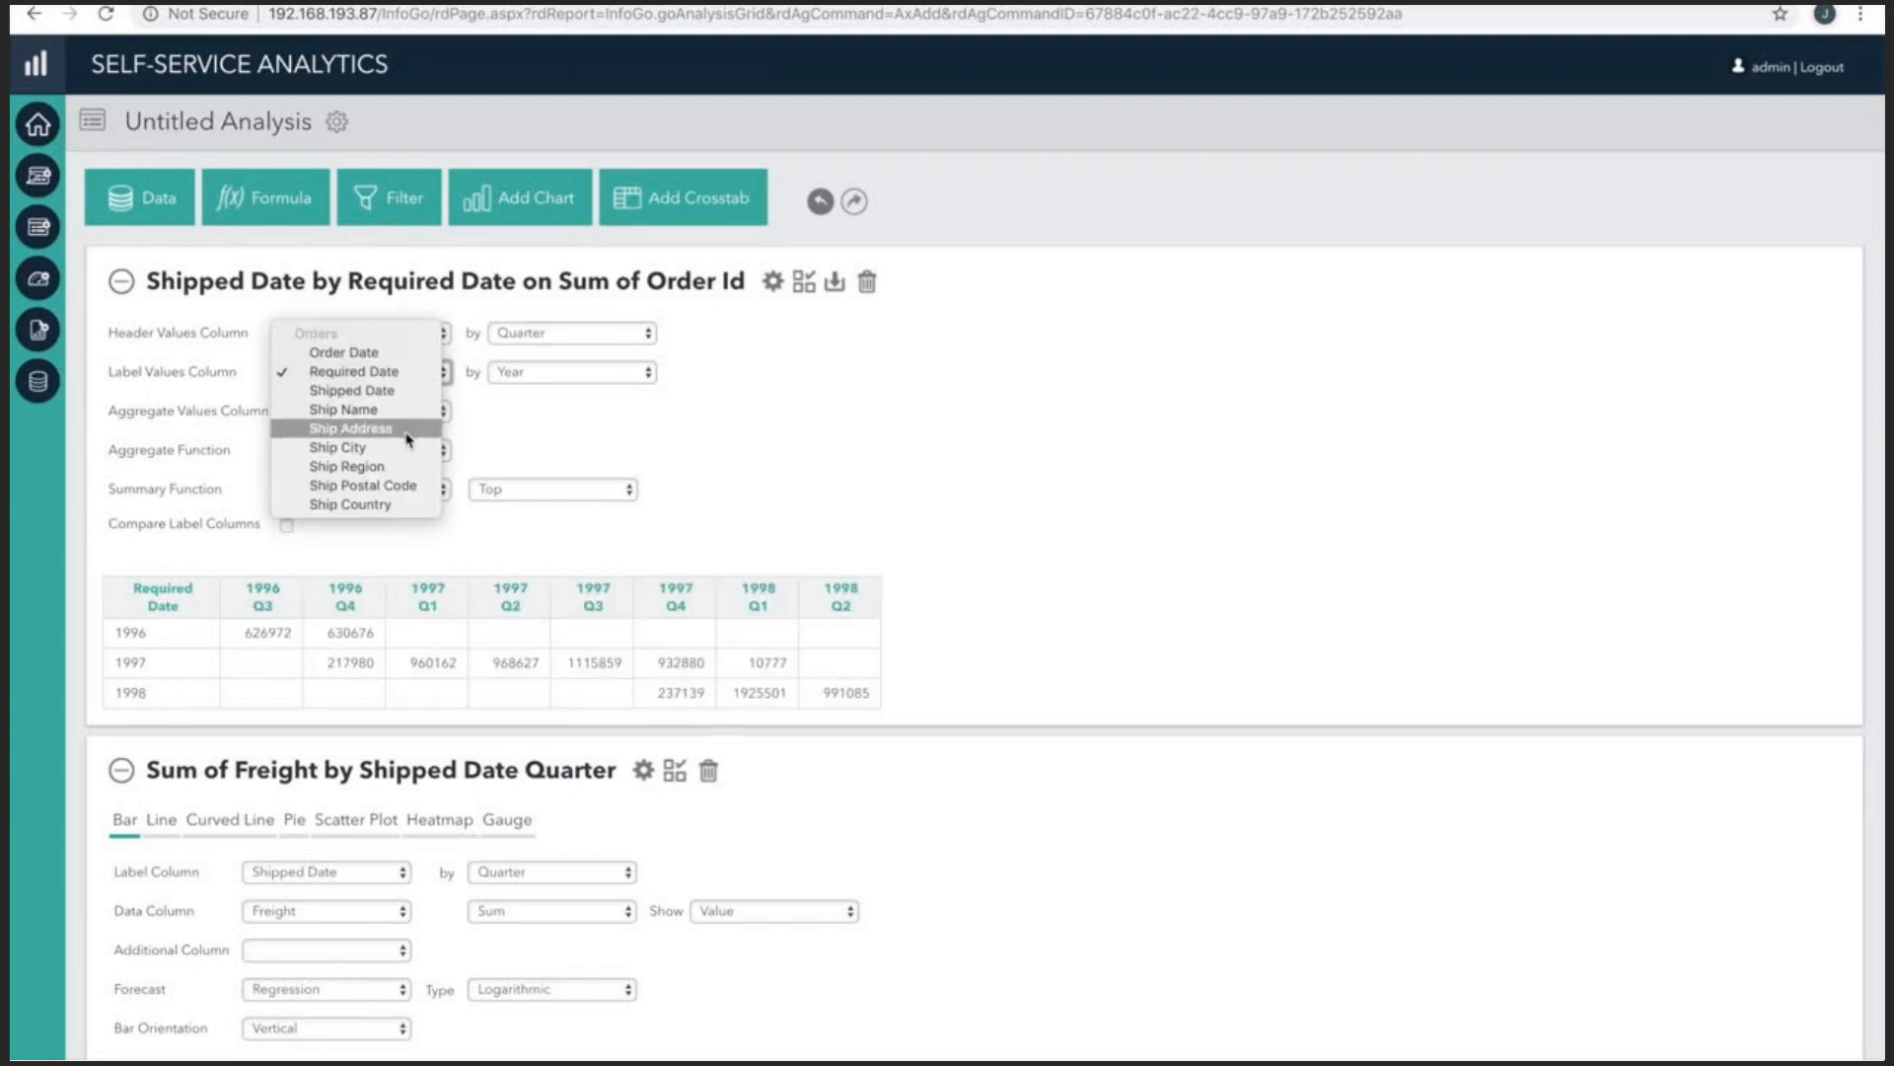
left_click(350, 504)
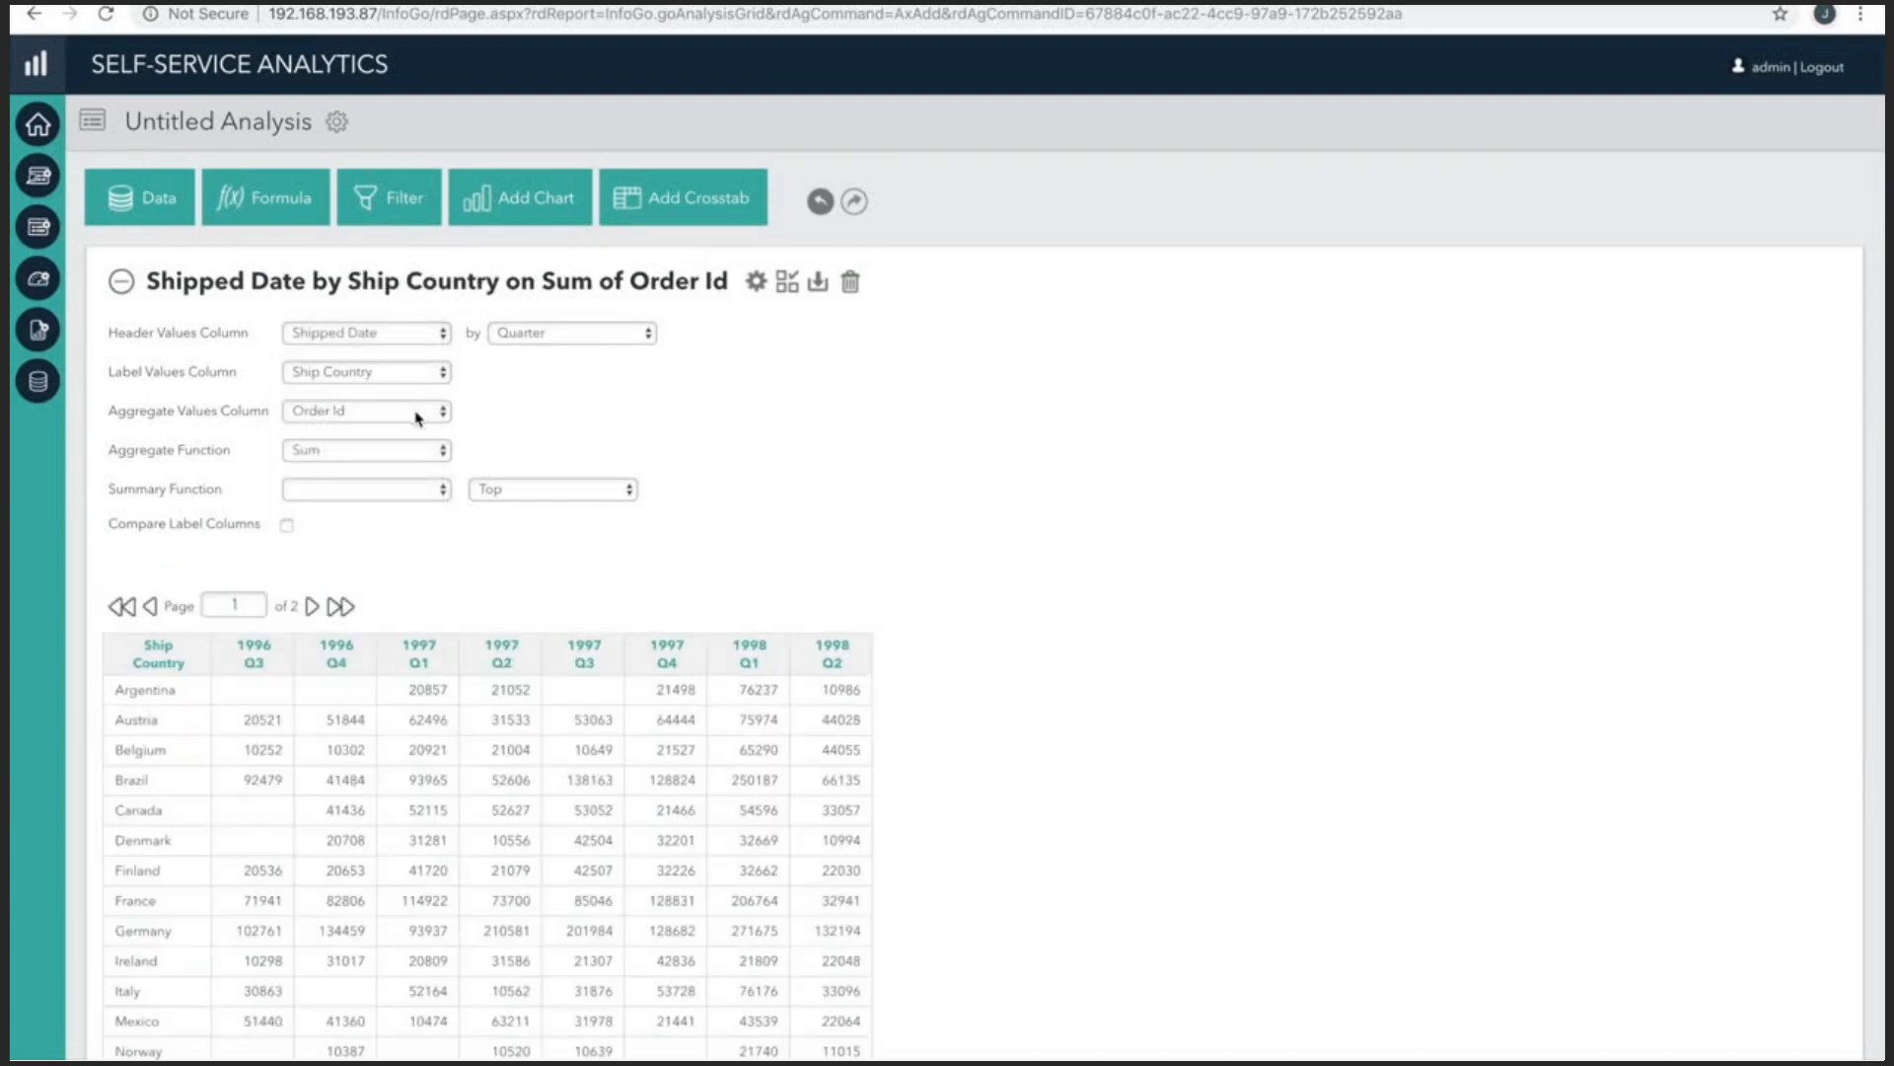
left_click(366, 412)
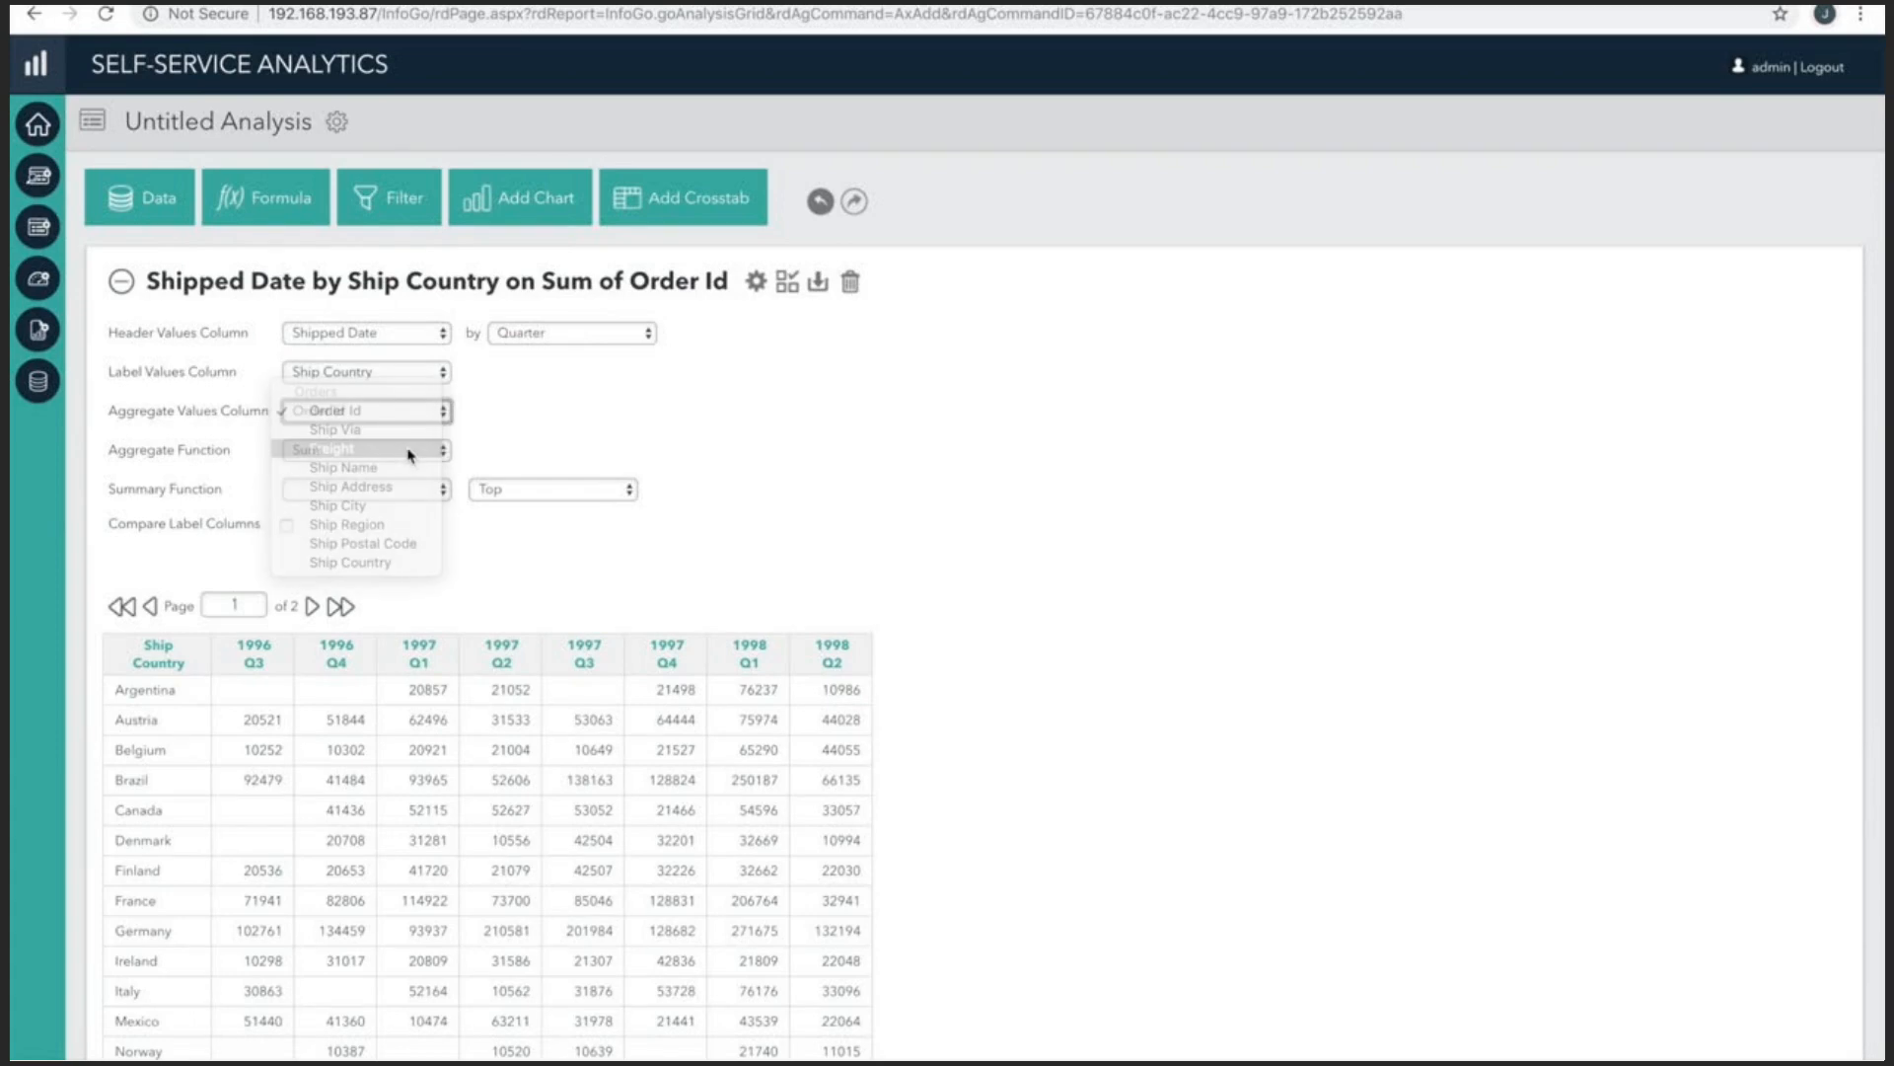
left_click(340, 447)
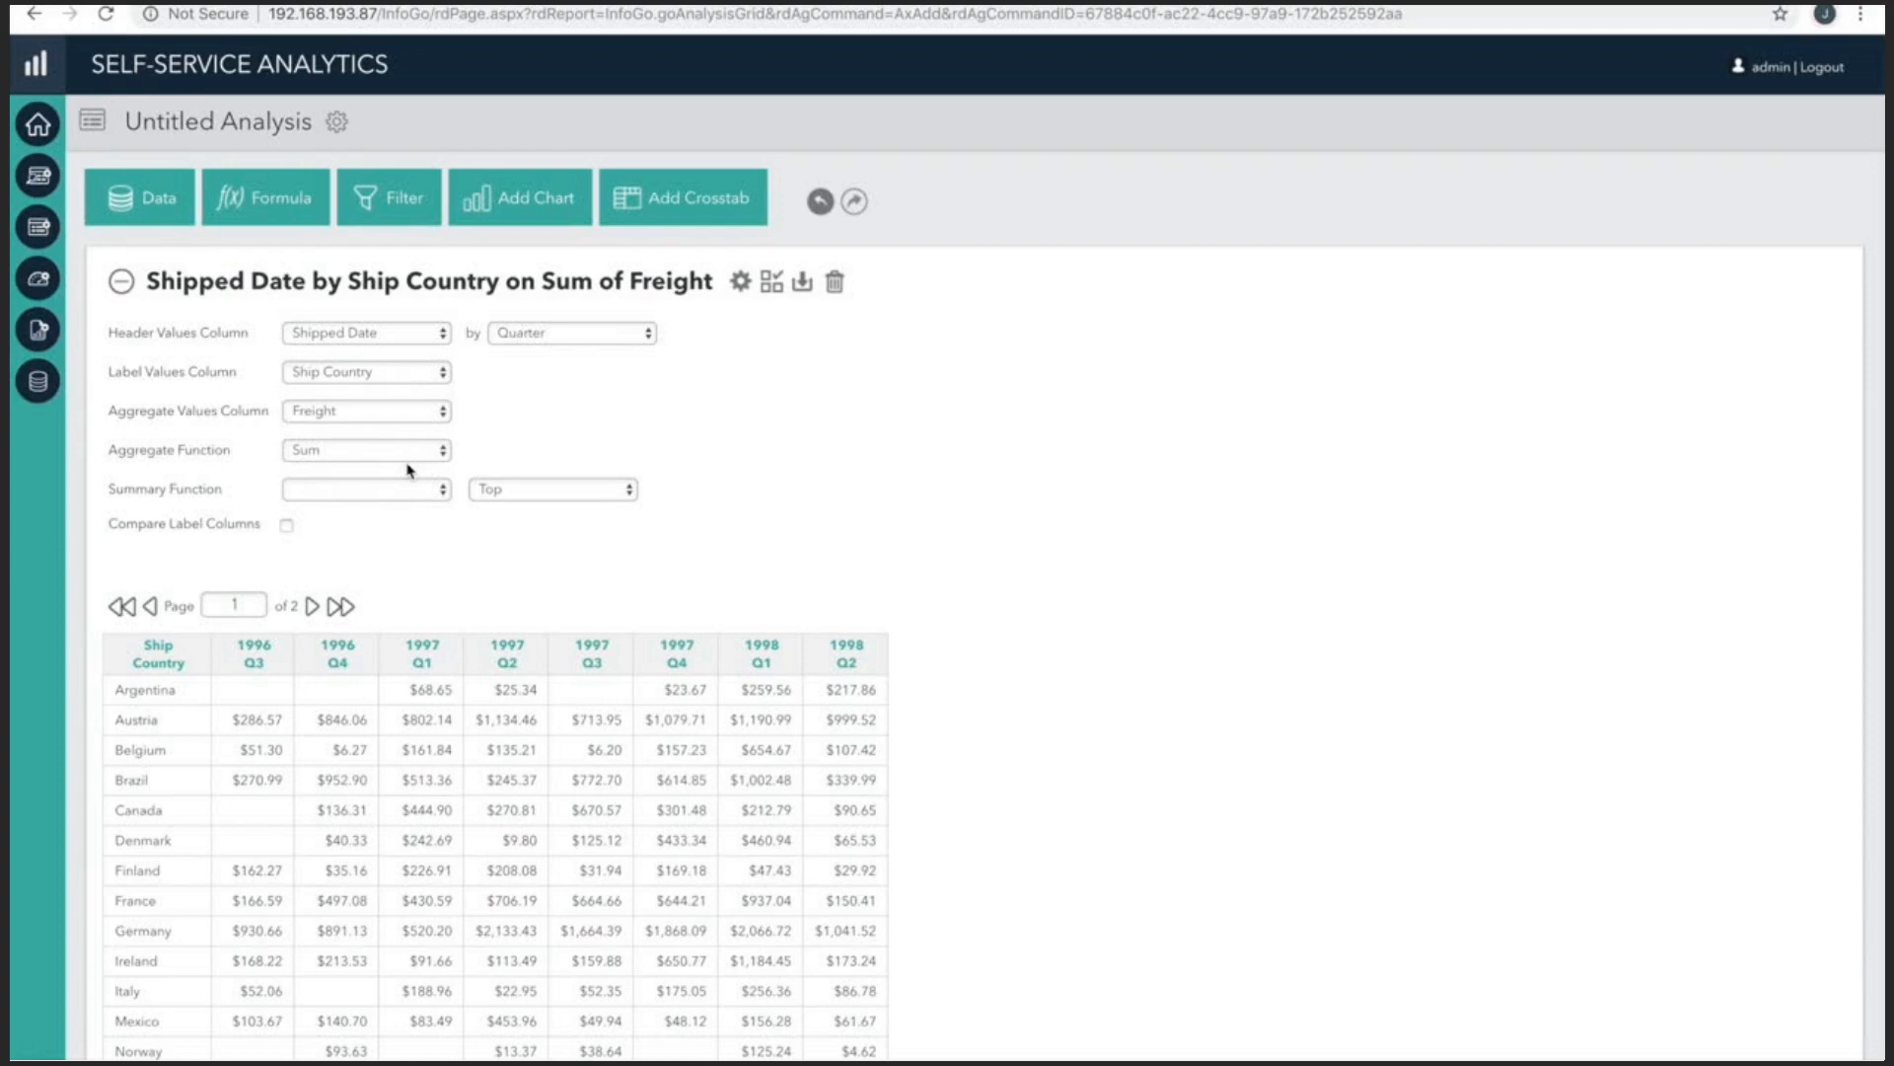
Add Sum summary totals to the crosstab and place them at the Bottom.
scroll("down", 3)
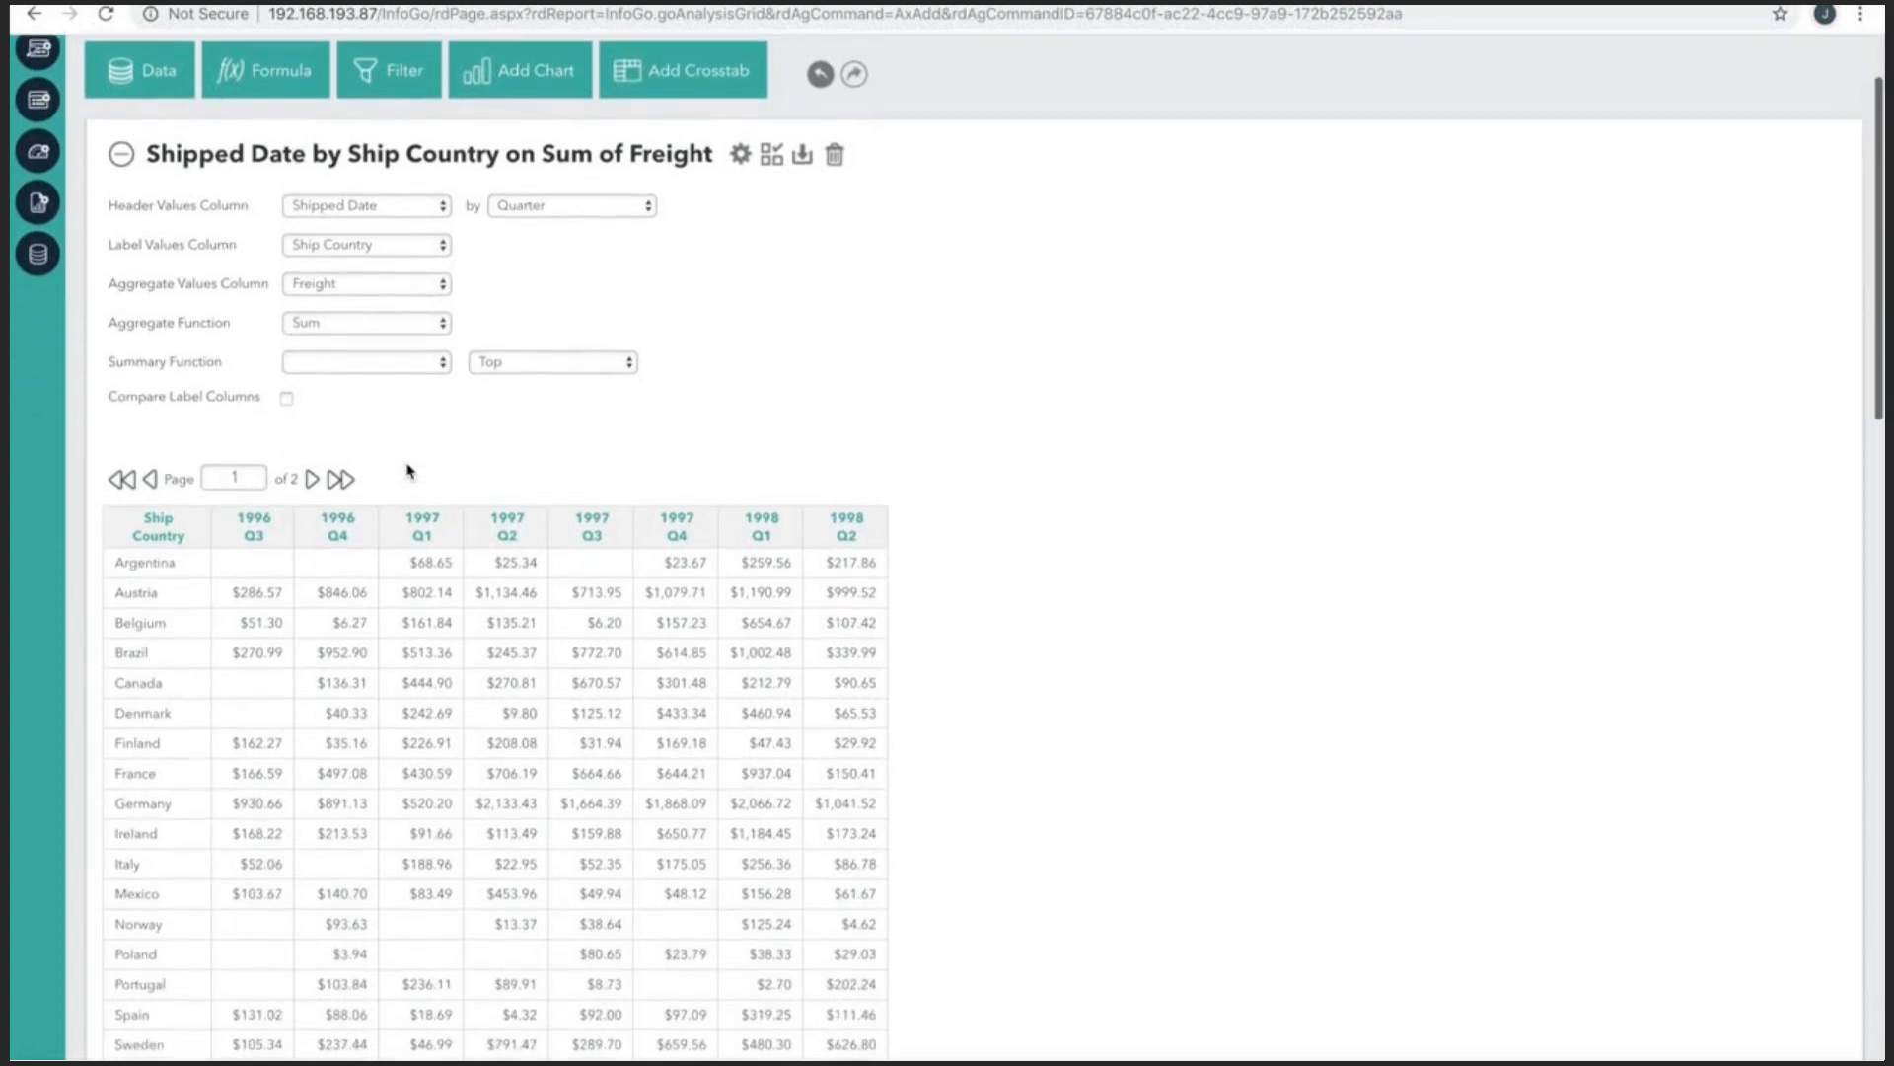
scroll("down", 3)
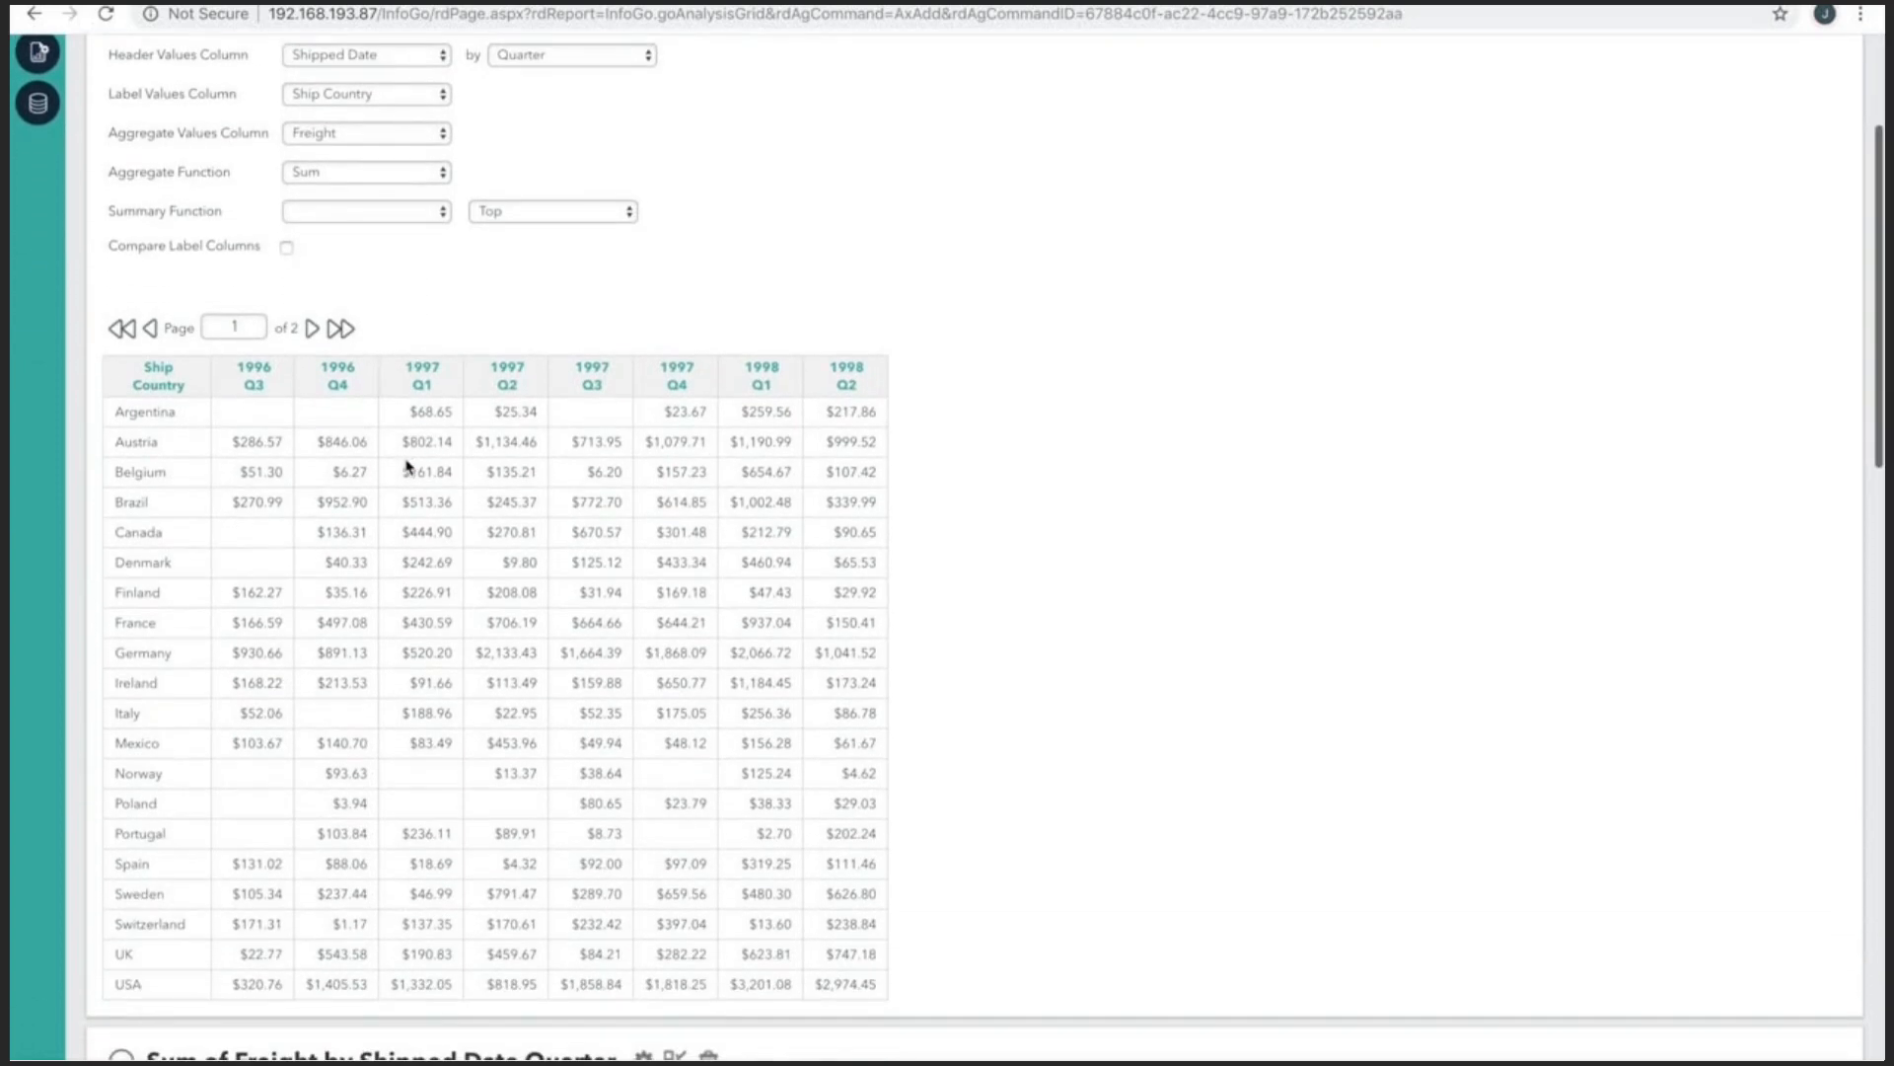
left_click(364, 211)
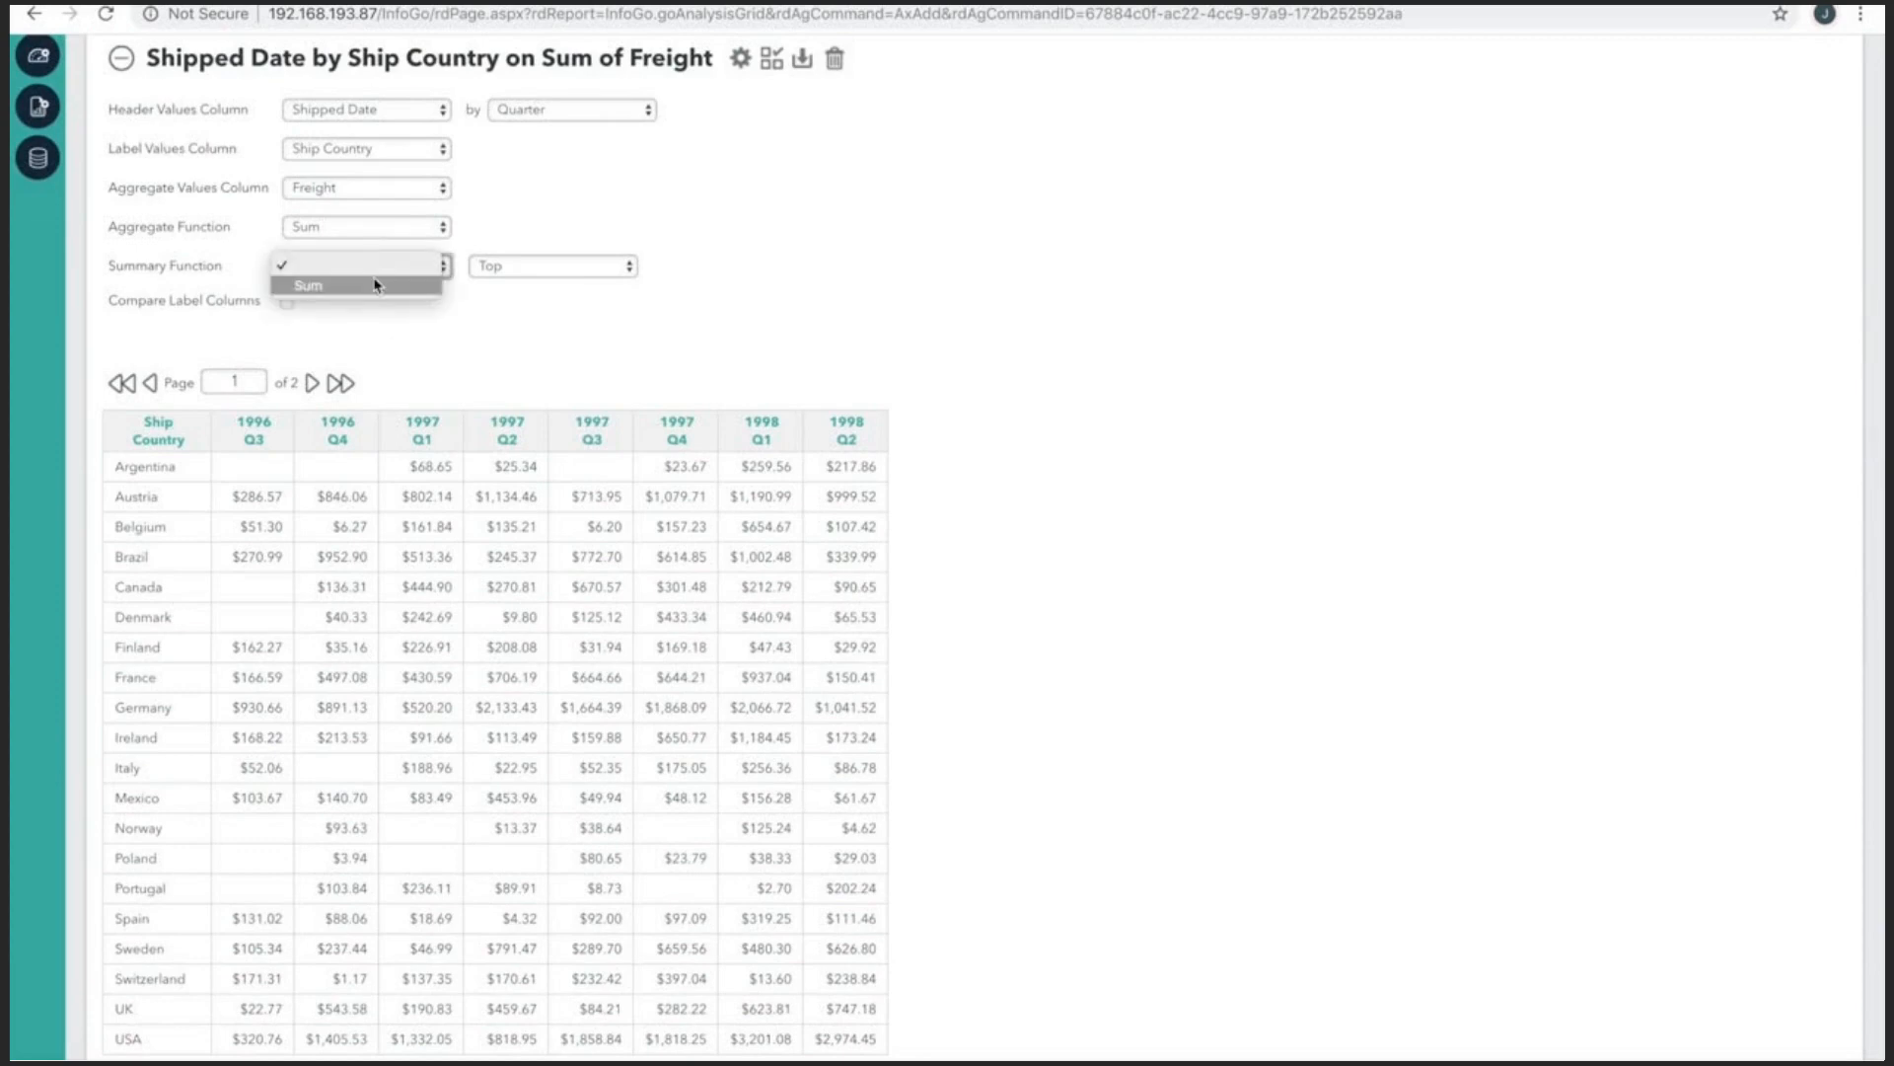
left_click(307, 286)
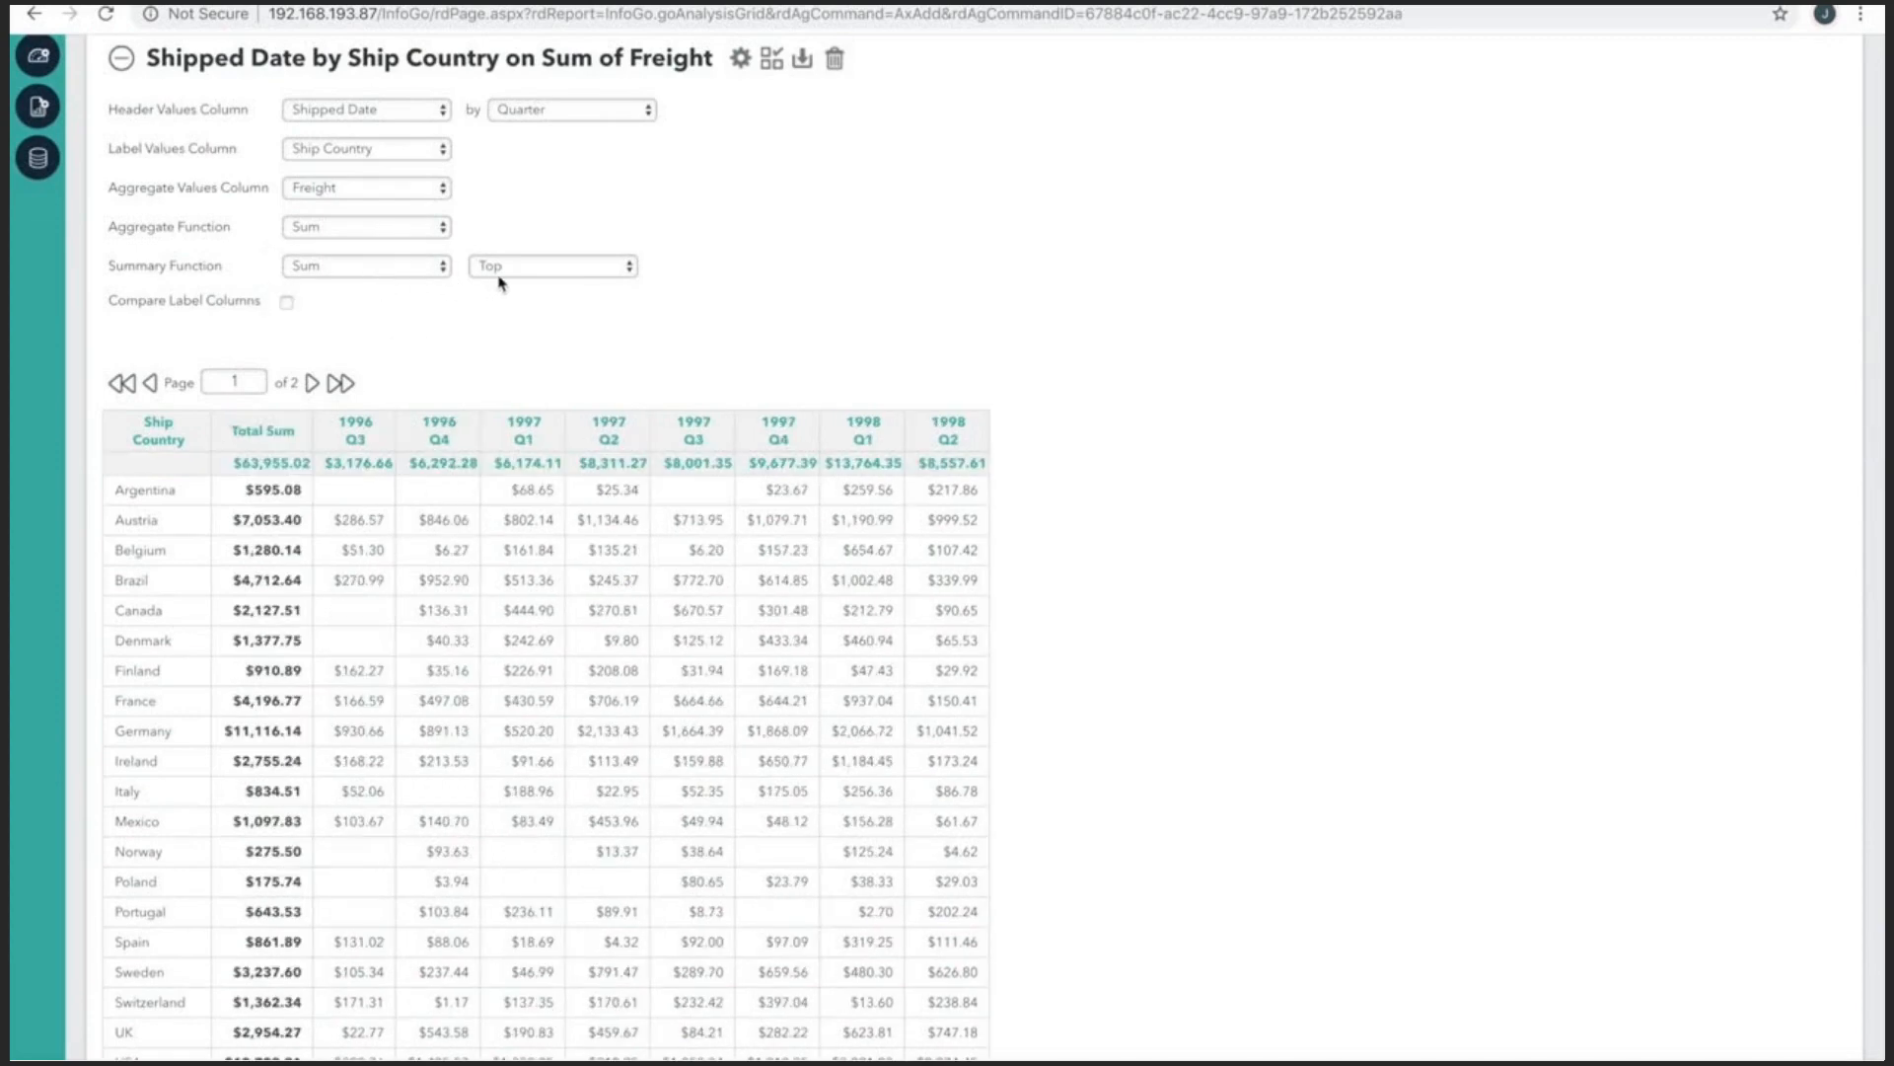
left_click(551, 266)
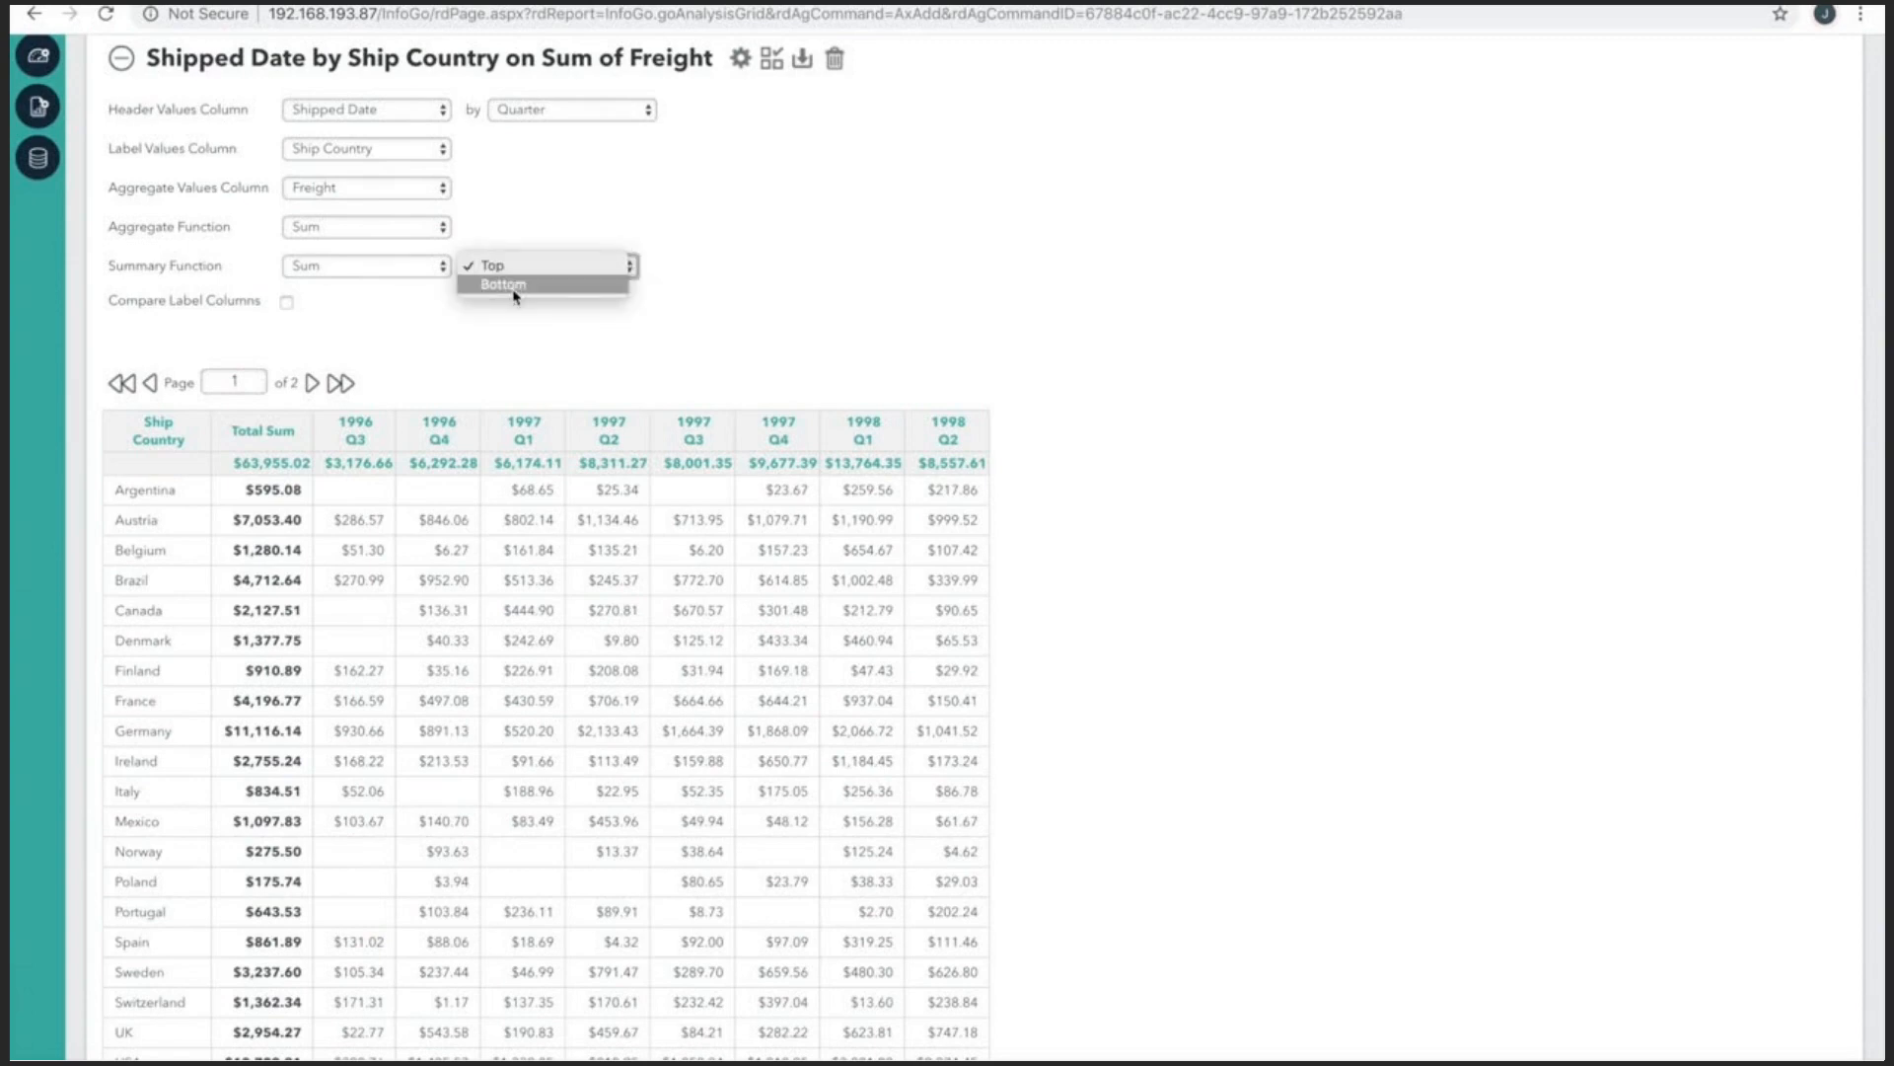
left_click(500, 285)
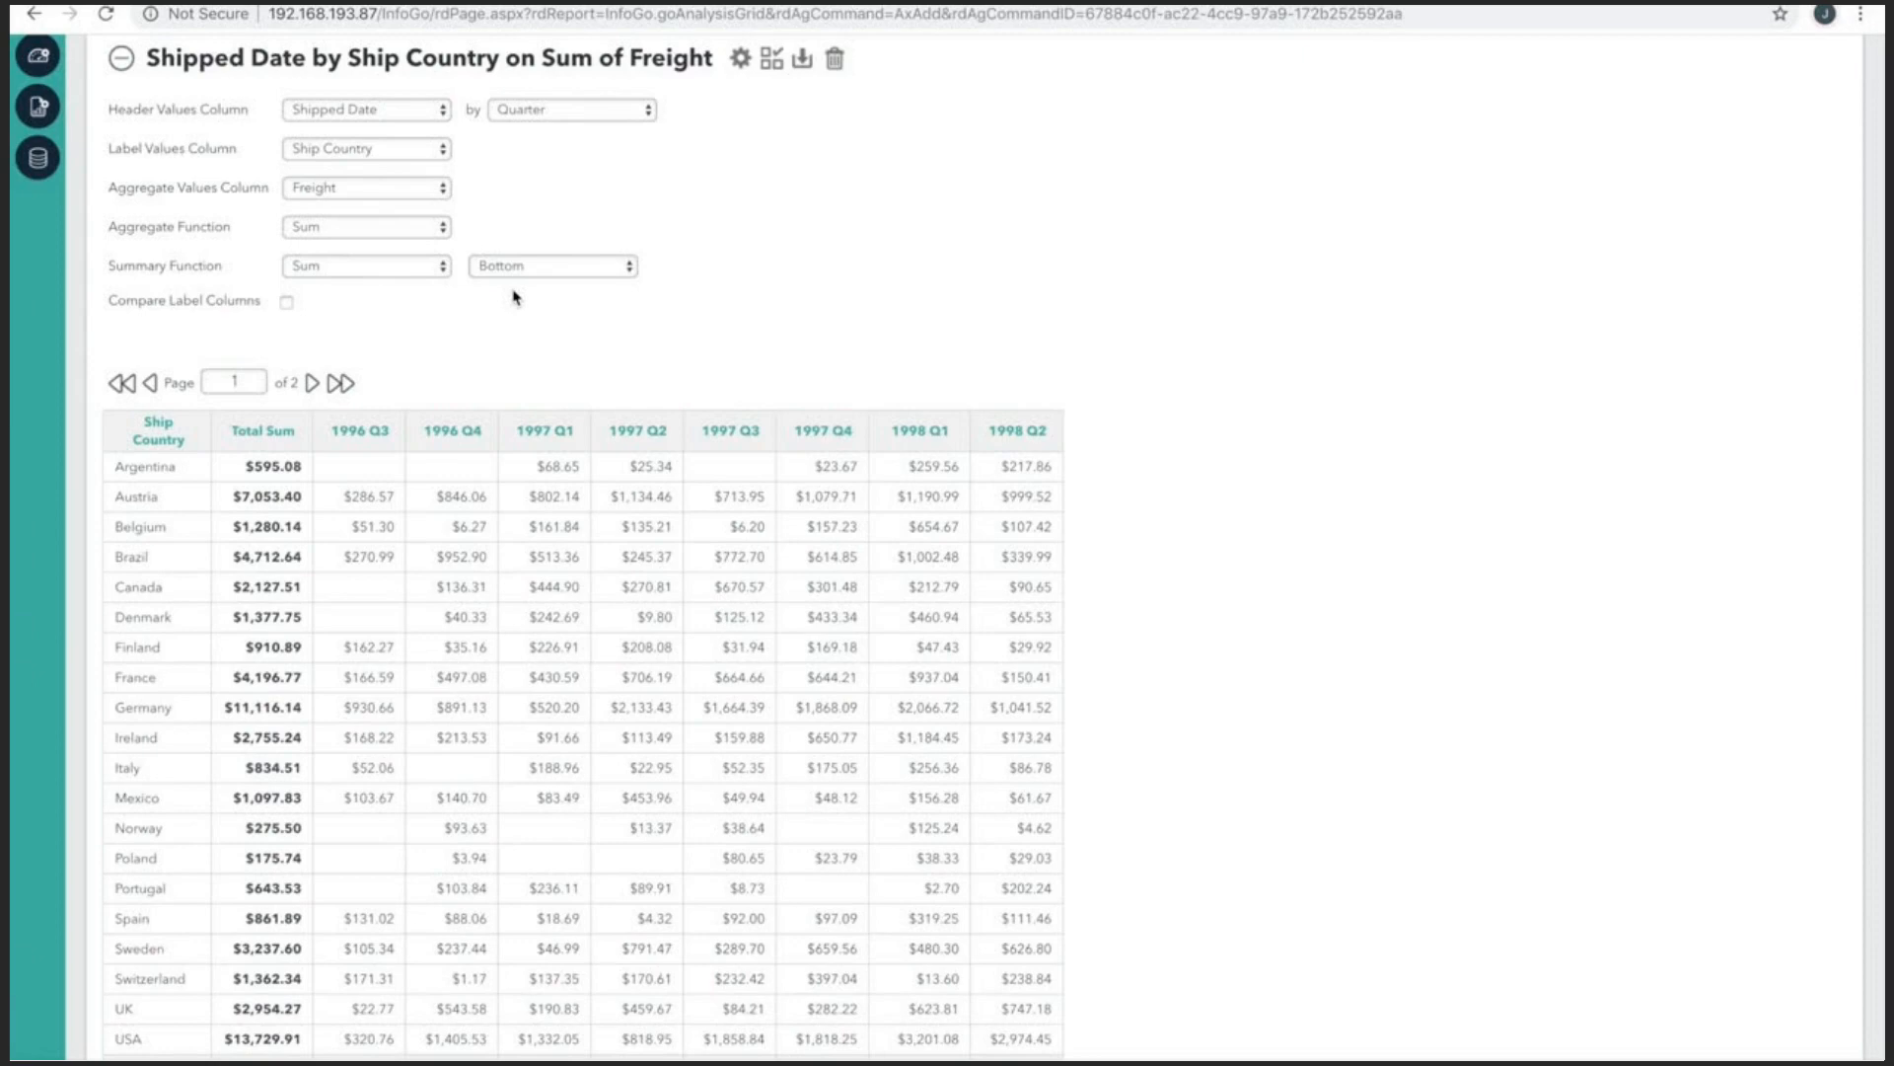
mouse_move(403, 371)
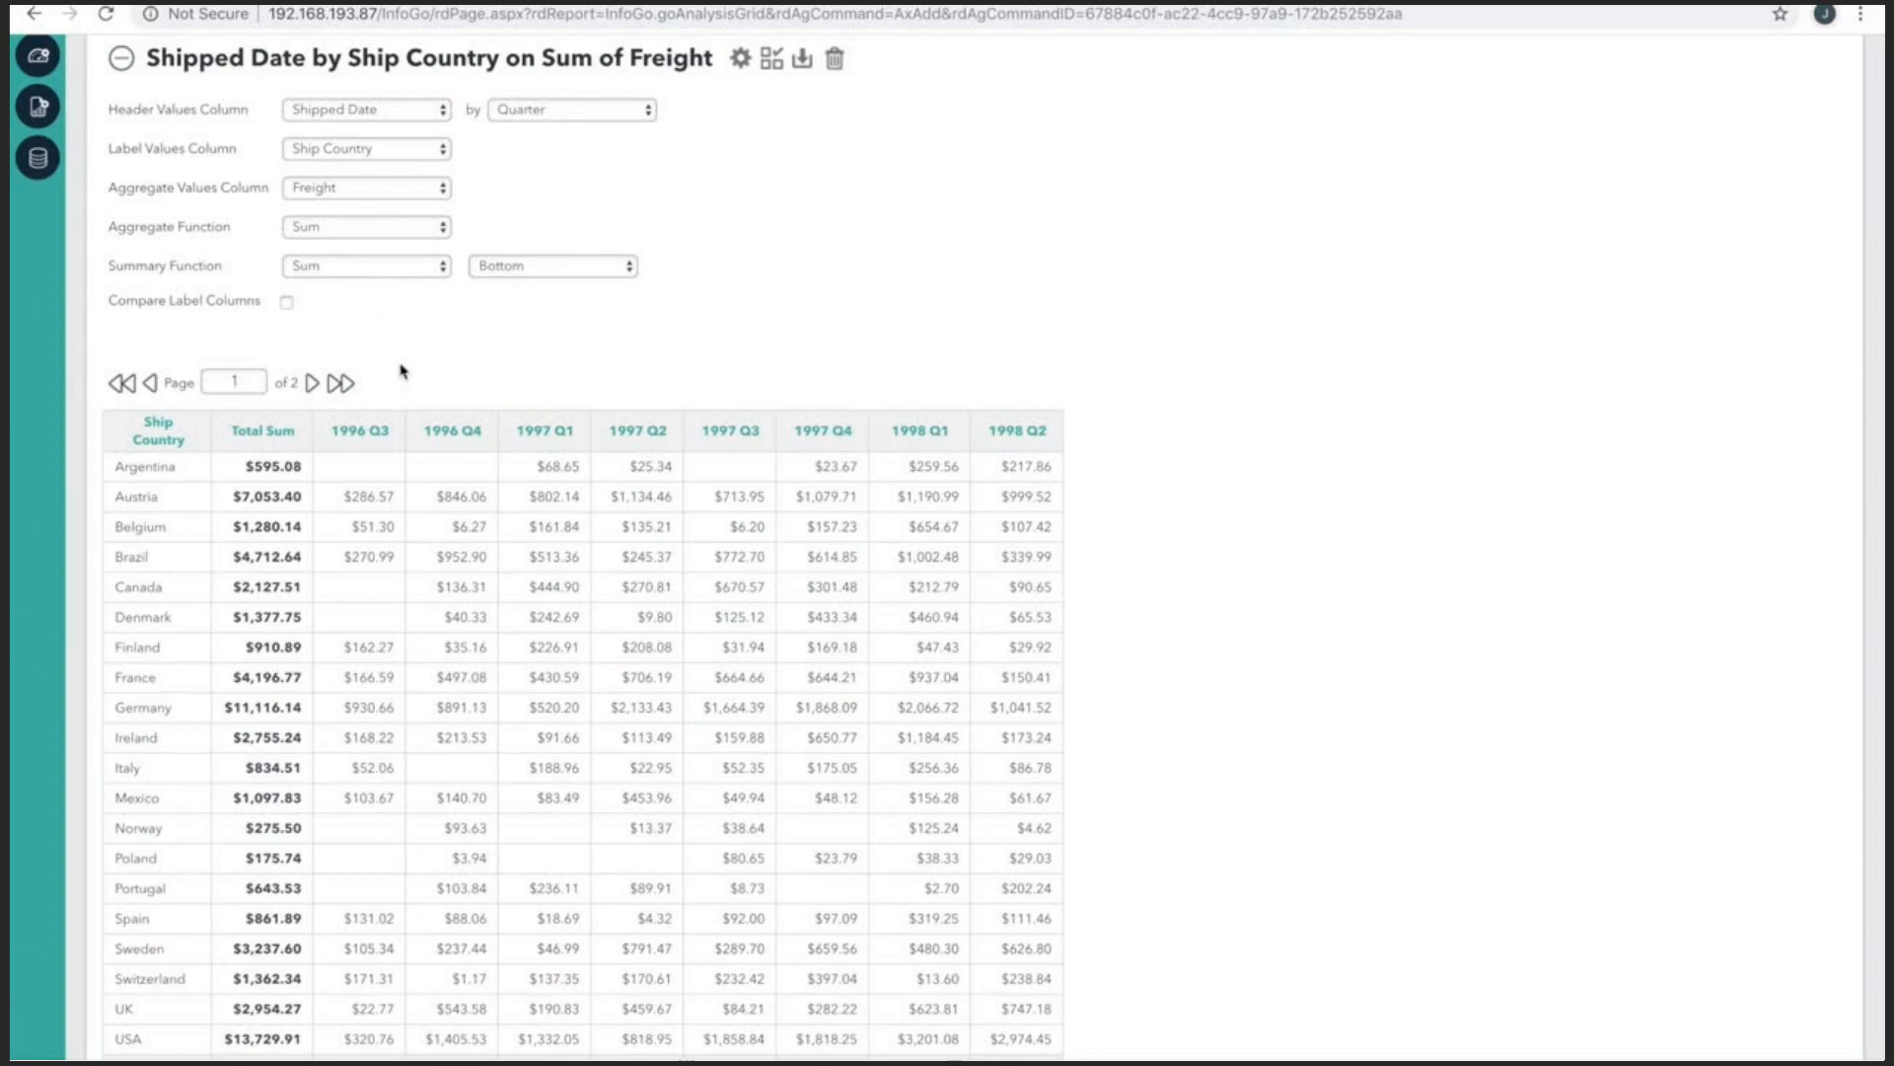
mouse_move(258, 429)
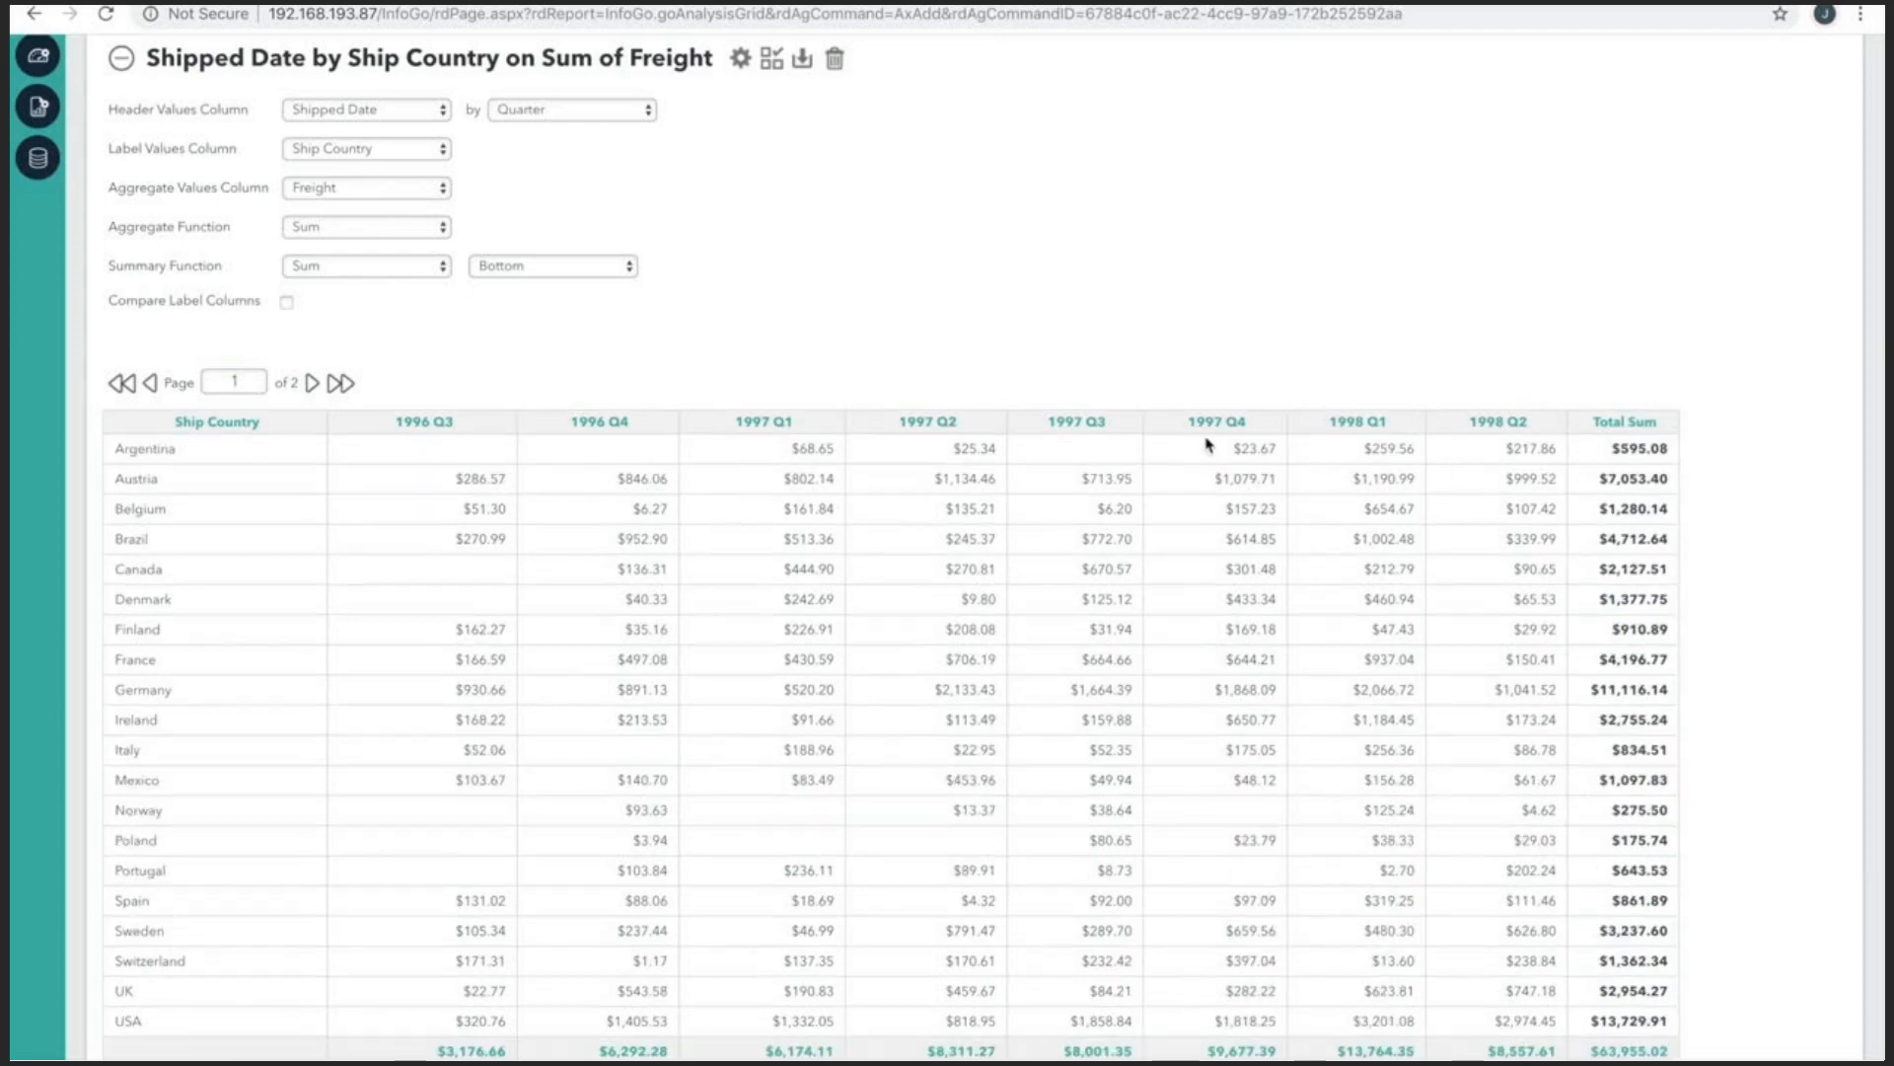
Scroll through the analysis to review the totaled crosstab with its settings panel closed.
scroll("down", 3)
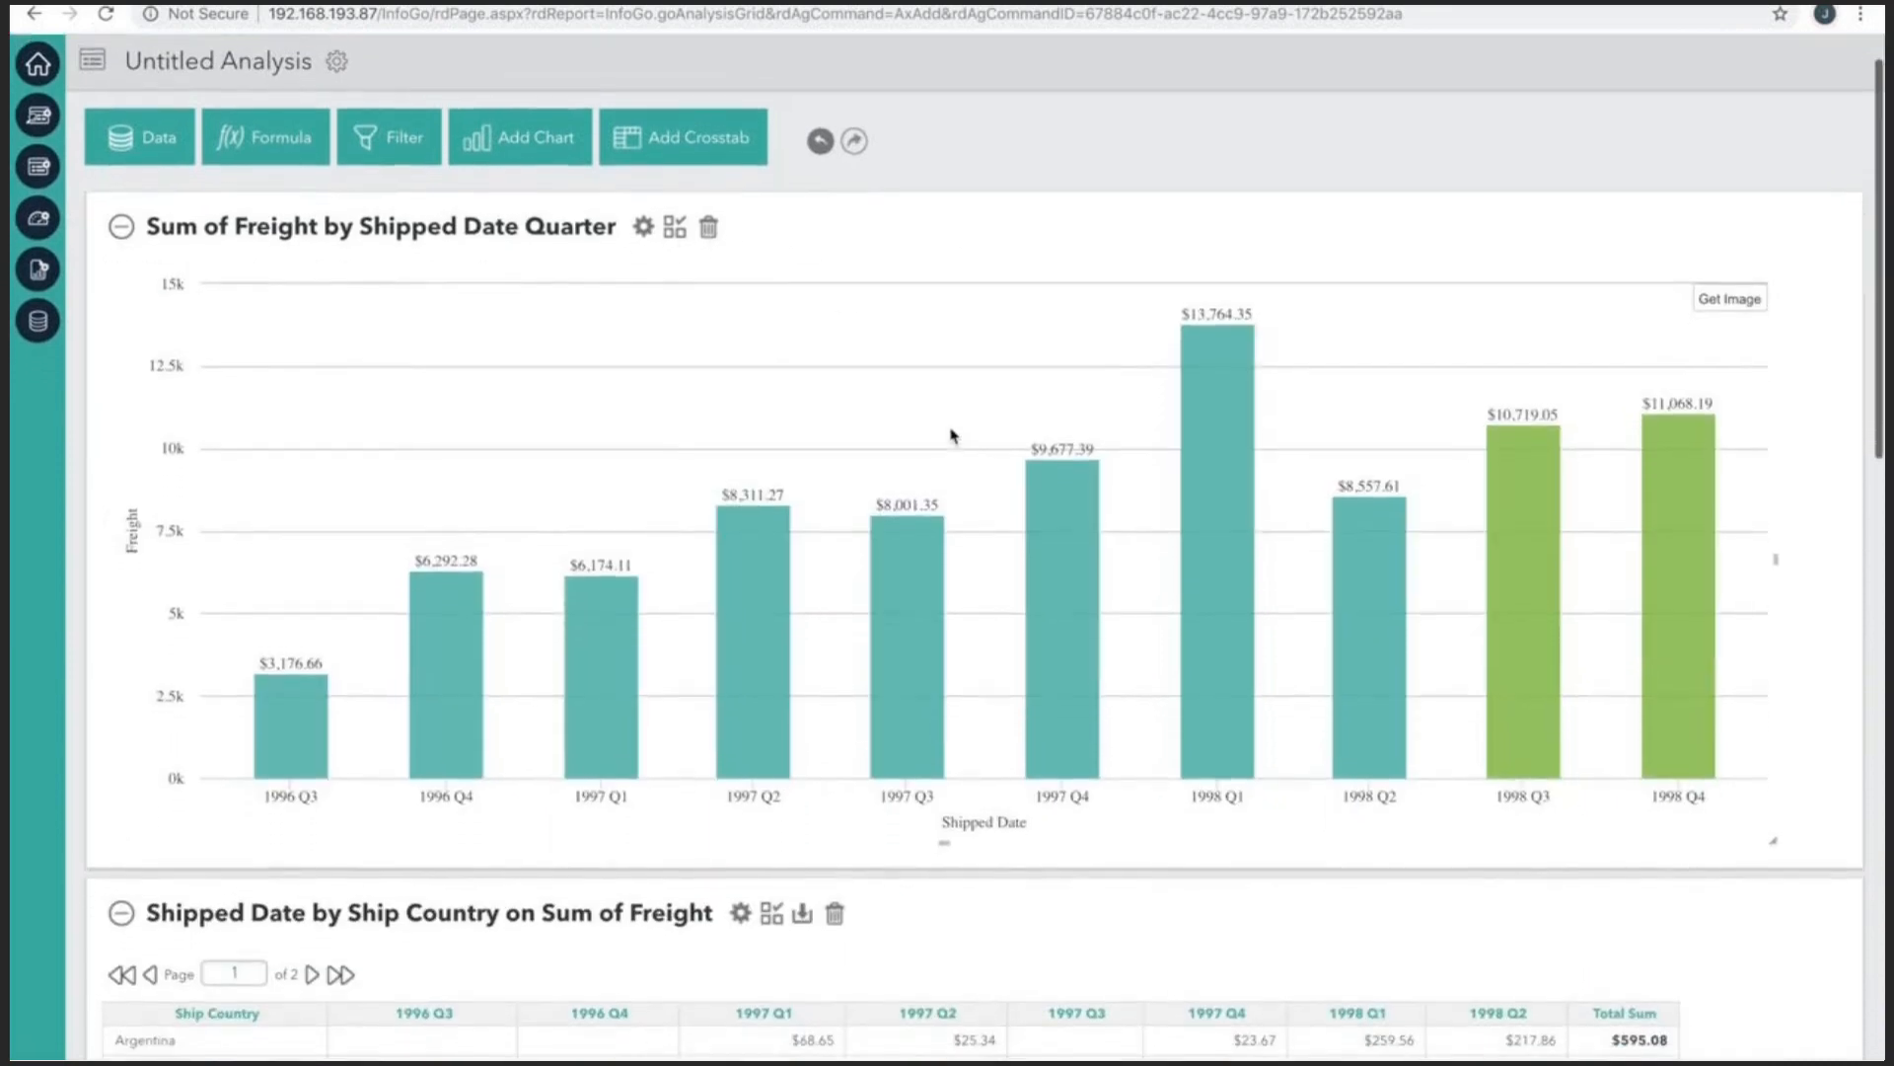
scroll("down", 3)
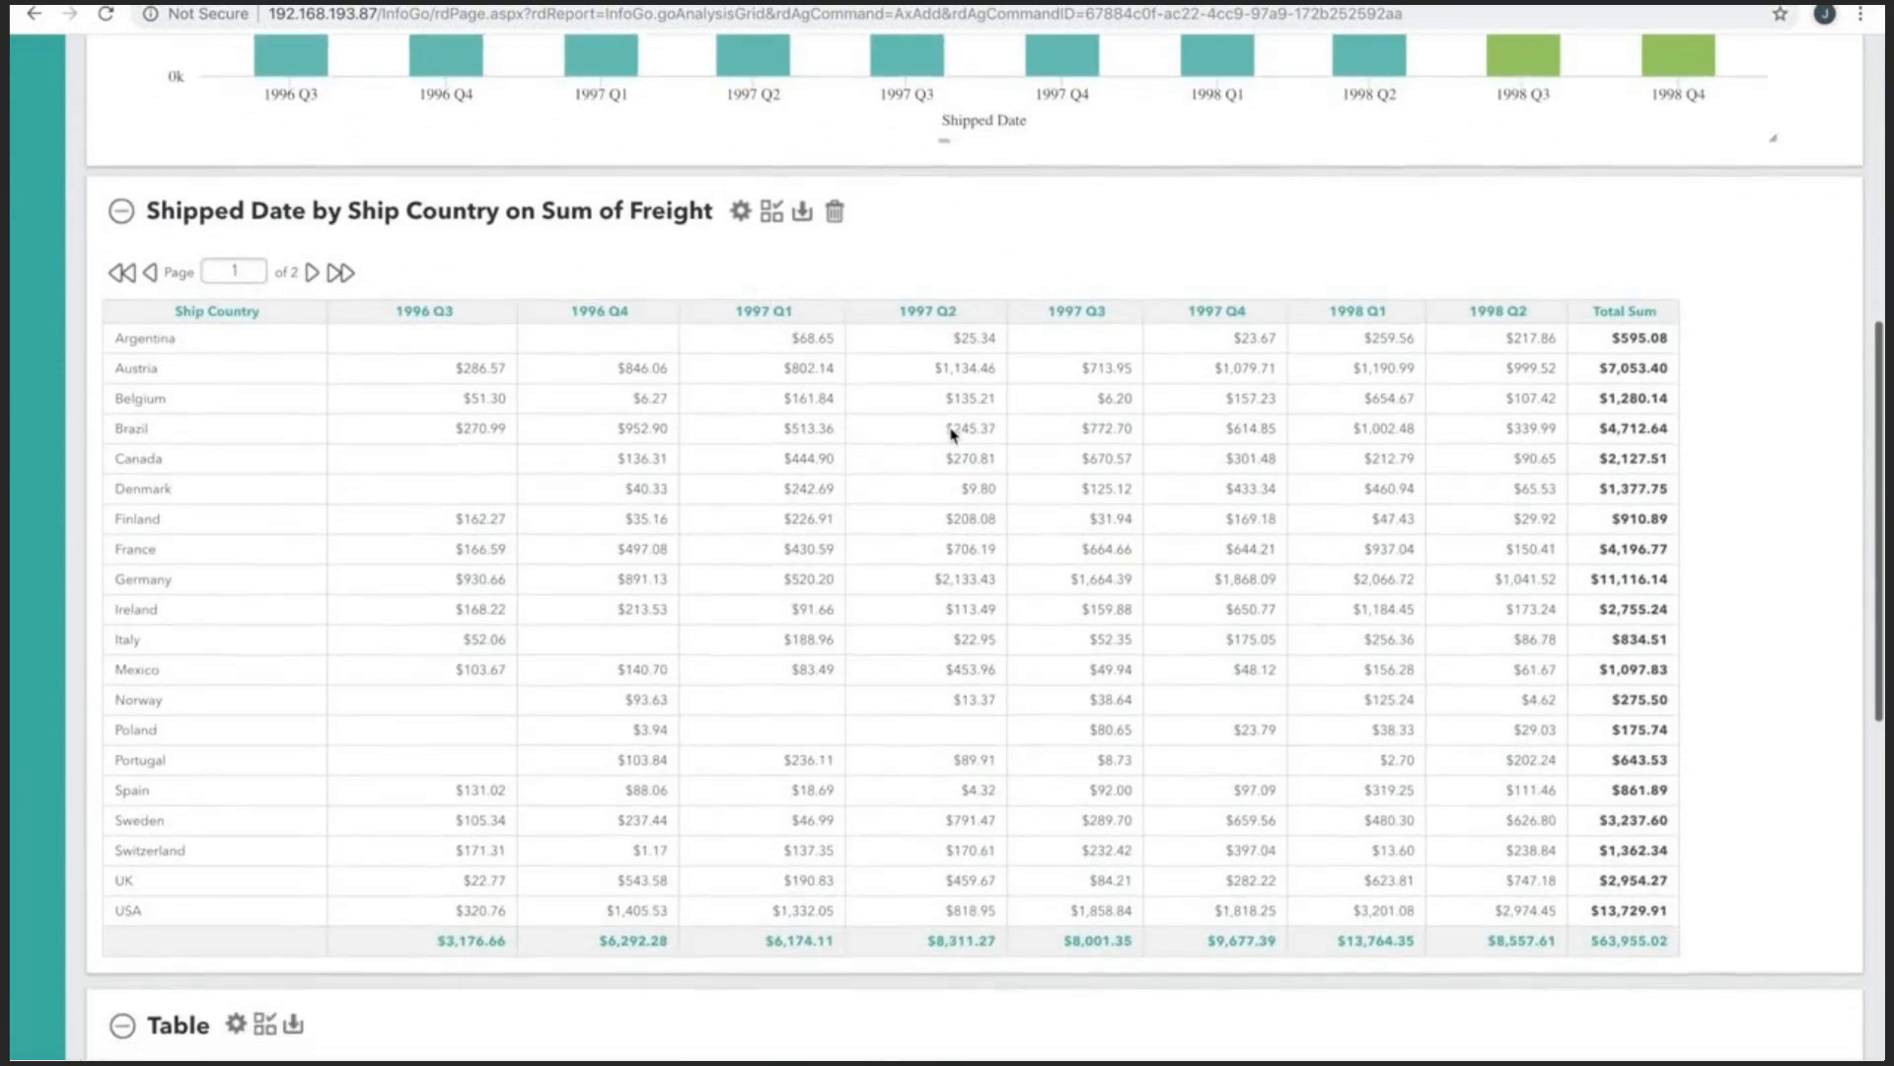
scroll("down", 3)
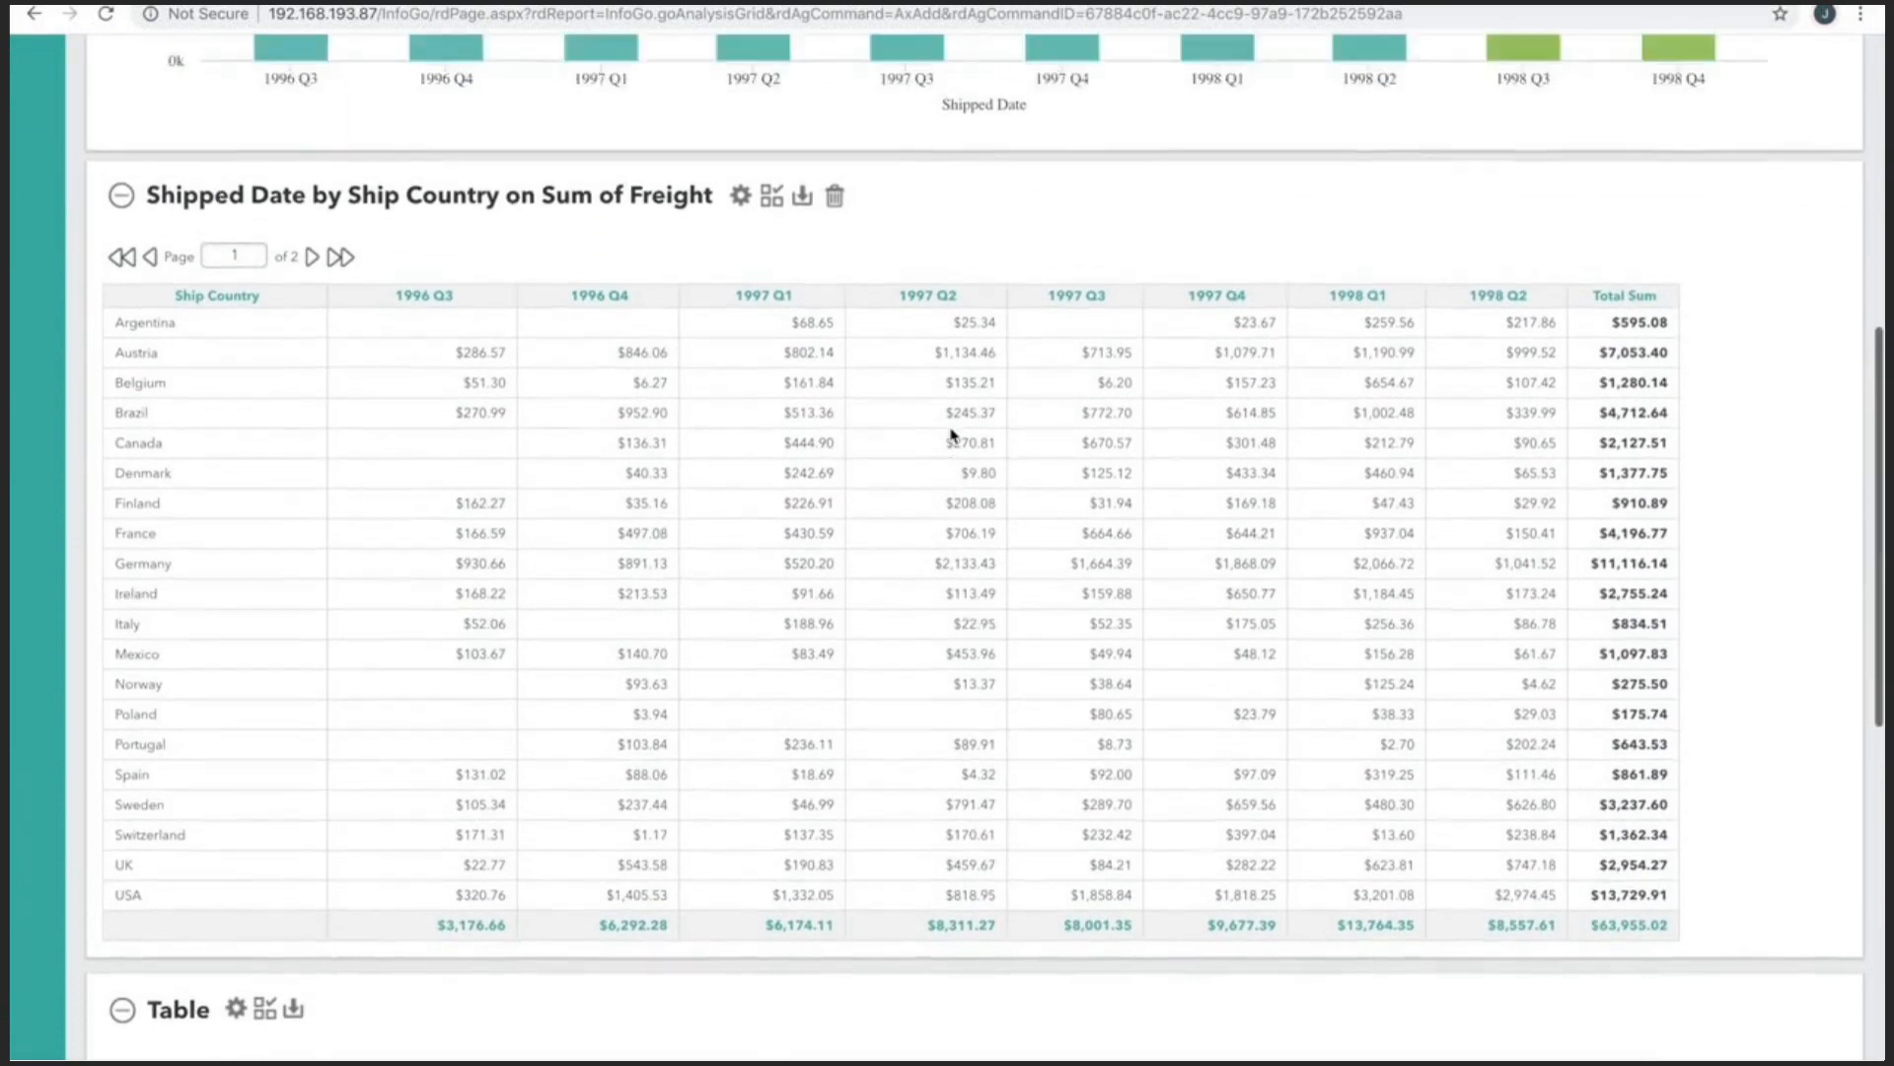
scroll("up", 3)
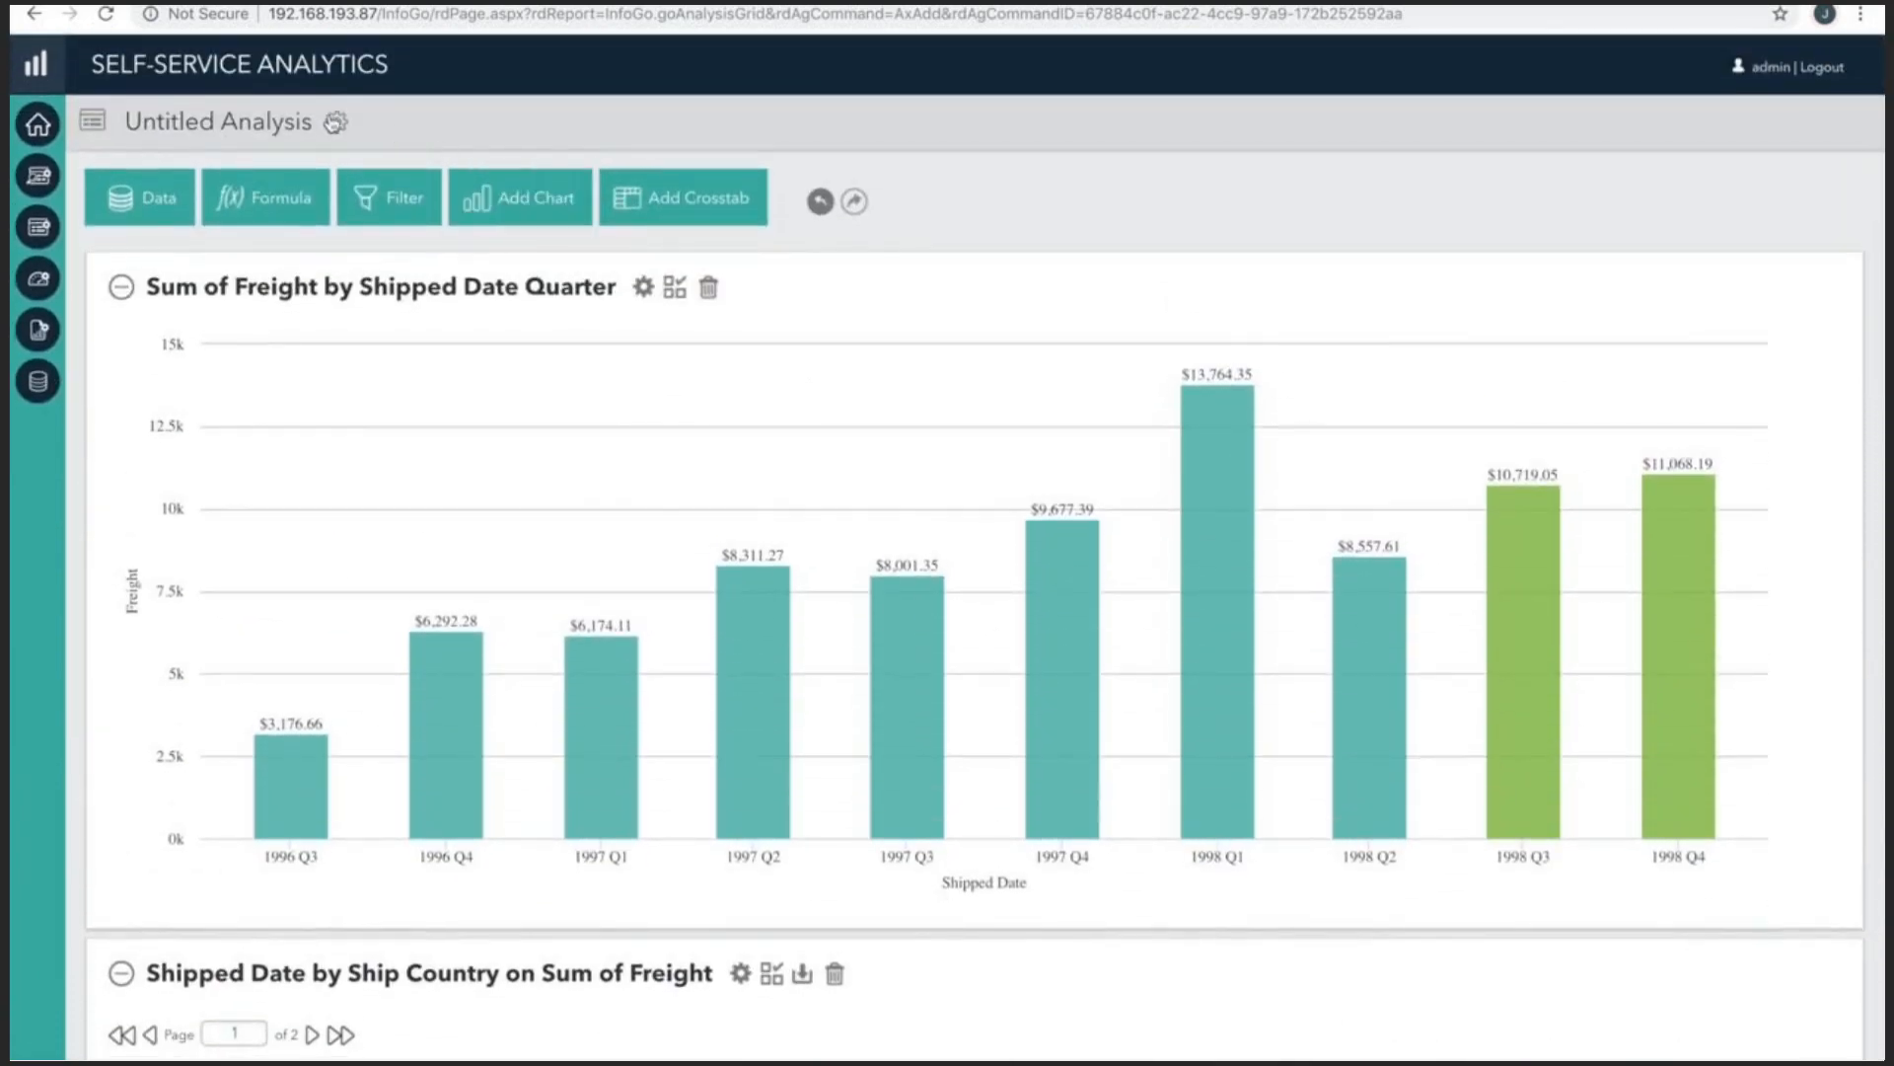
Rename the analysis to 'New Sales Analysis', save, and scroll through the chart and tables.
left_click(343, 122)
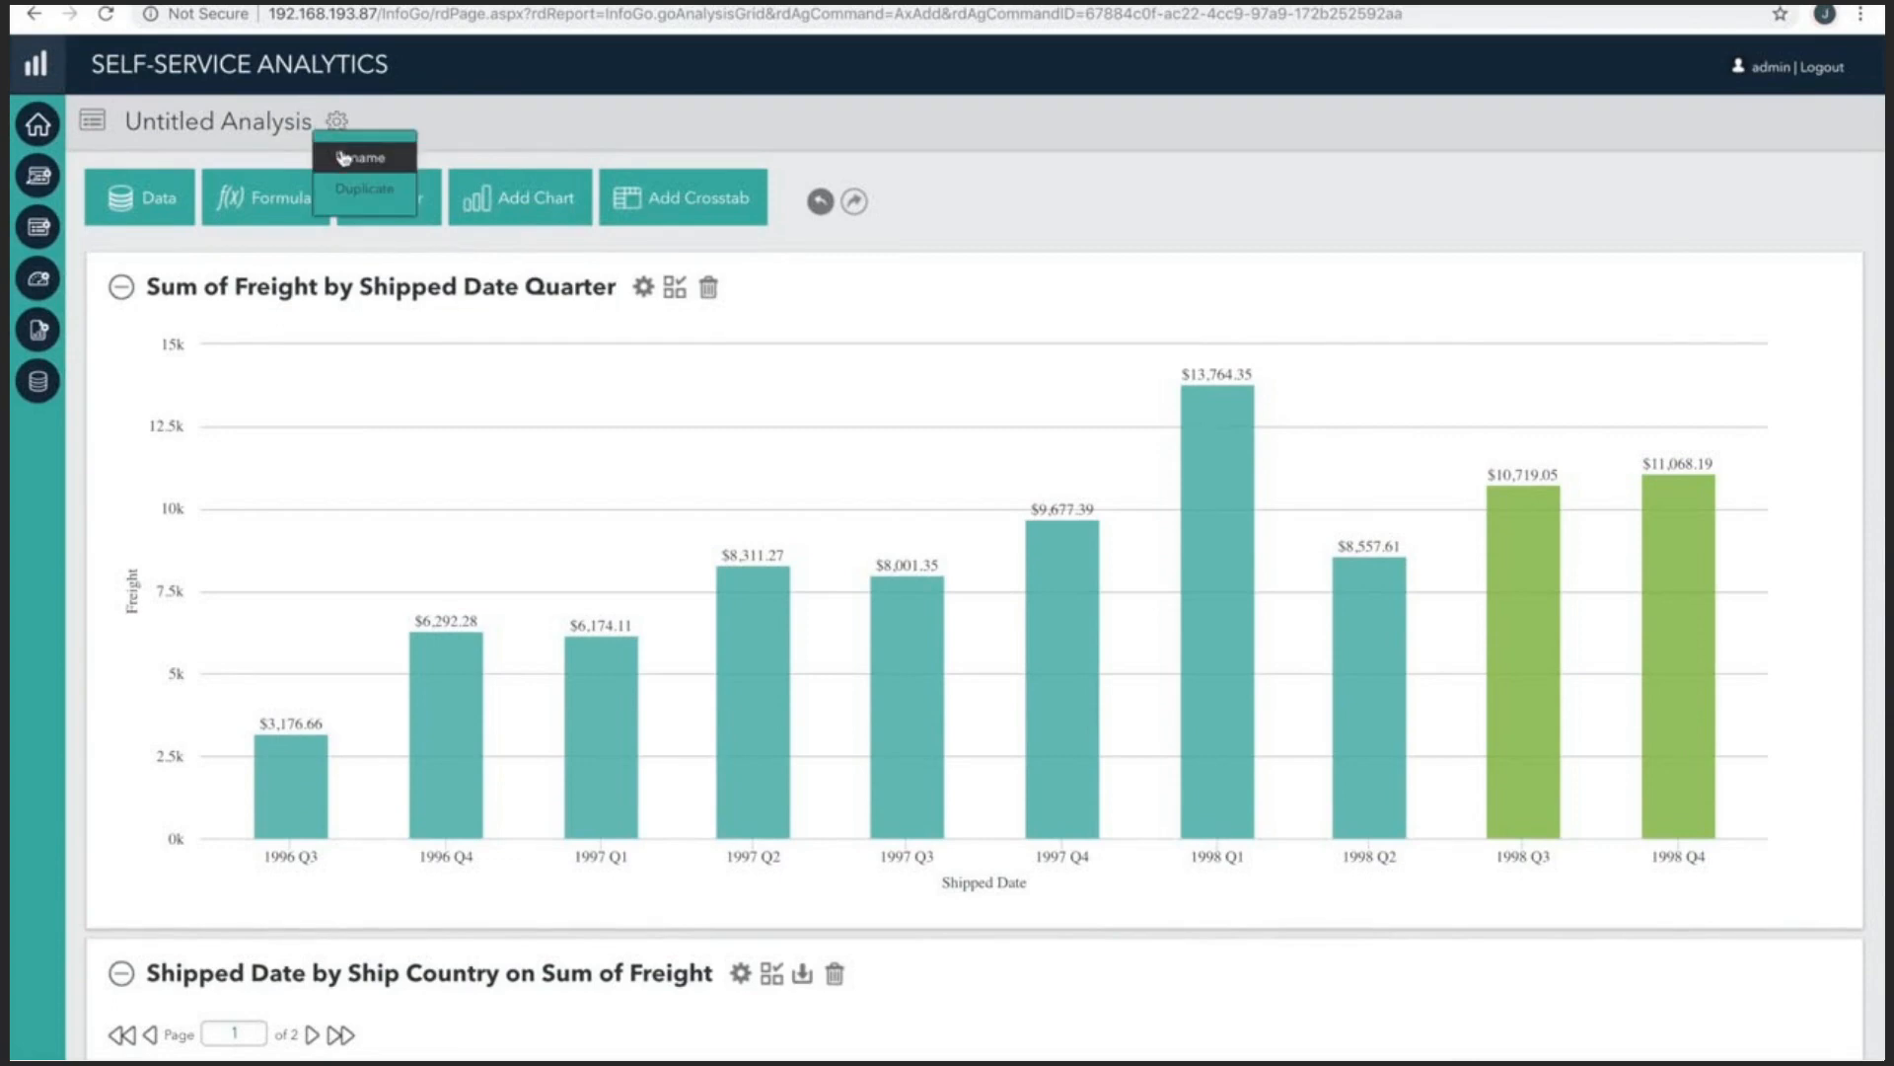
left_click(362, 156)
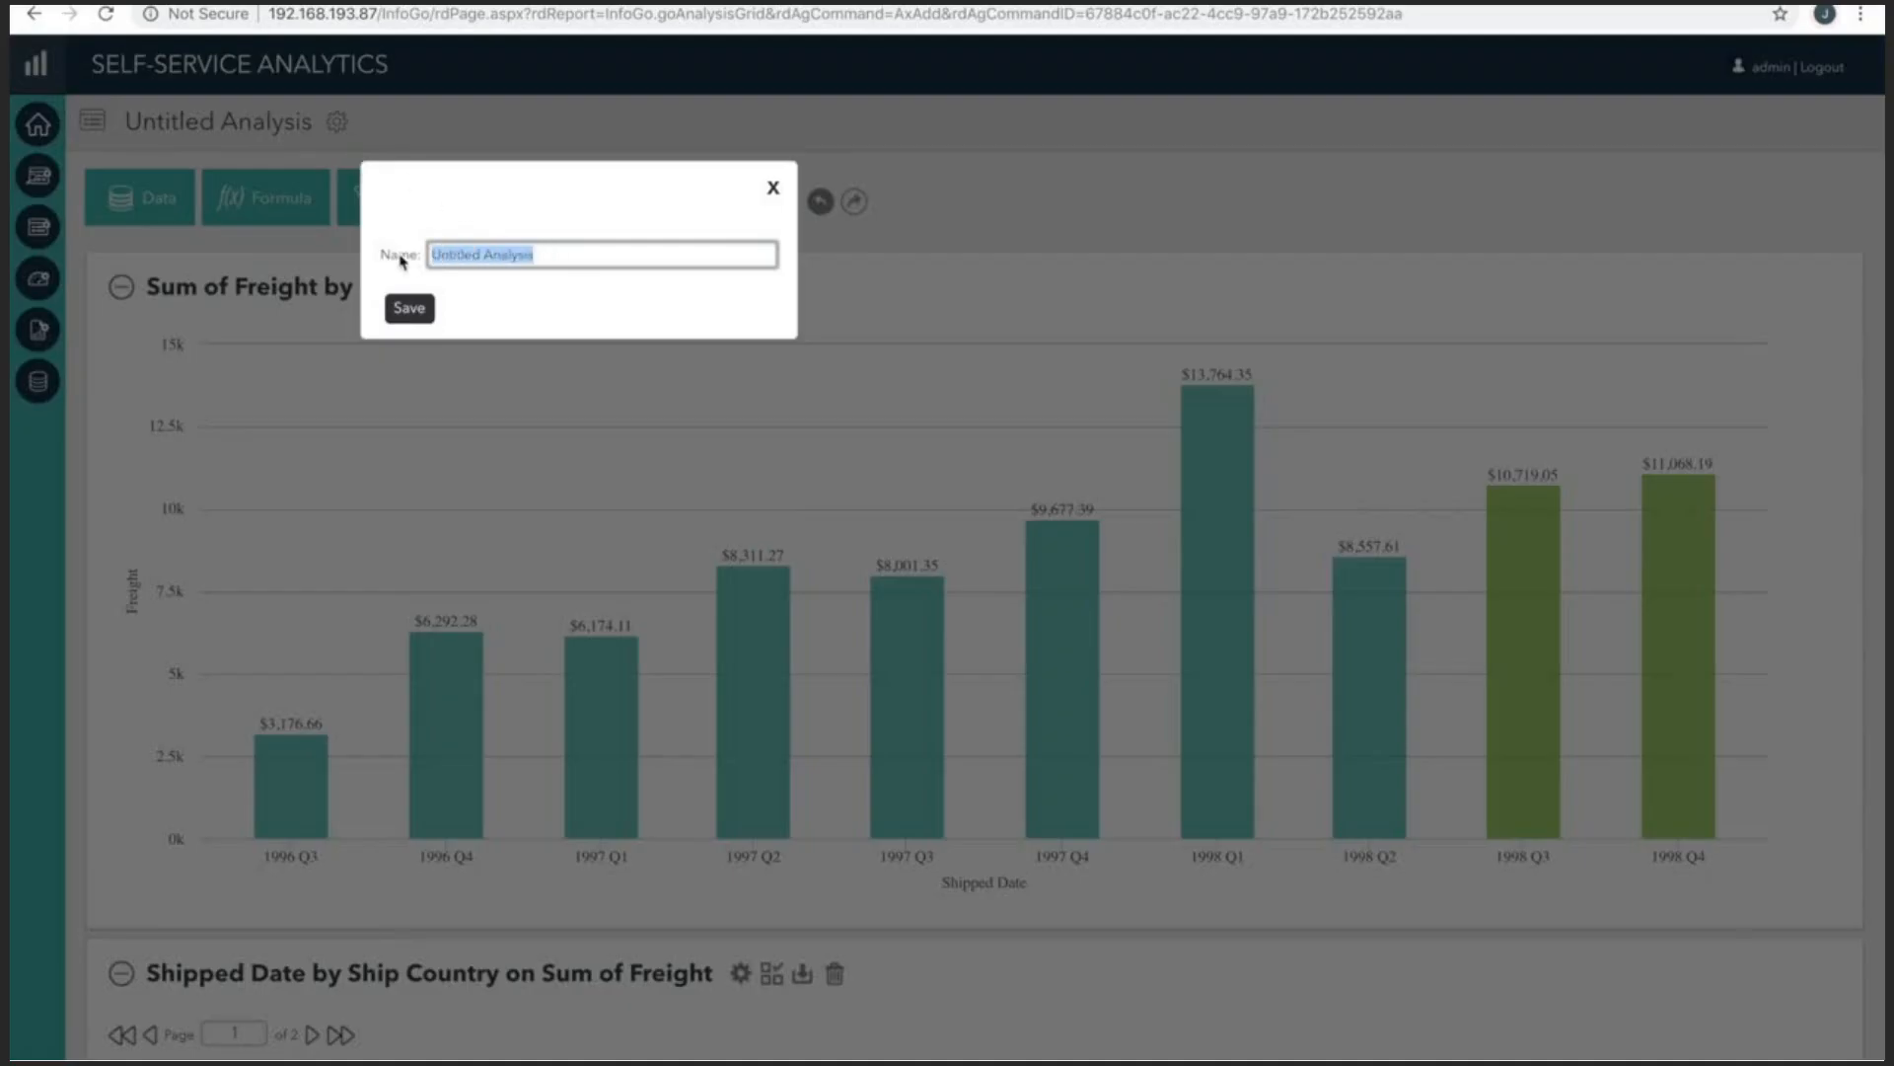
type("New Sales Anal")
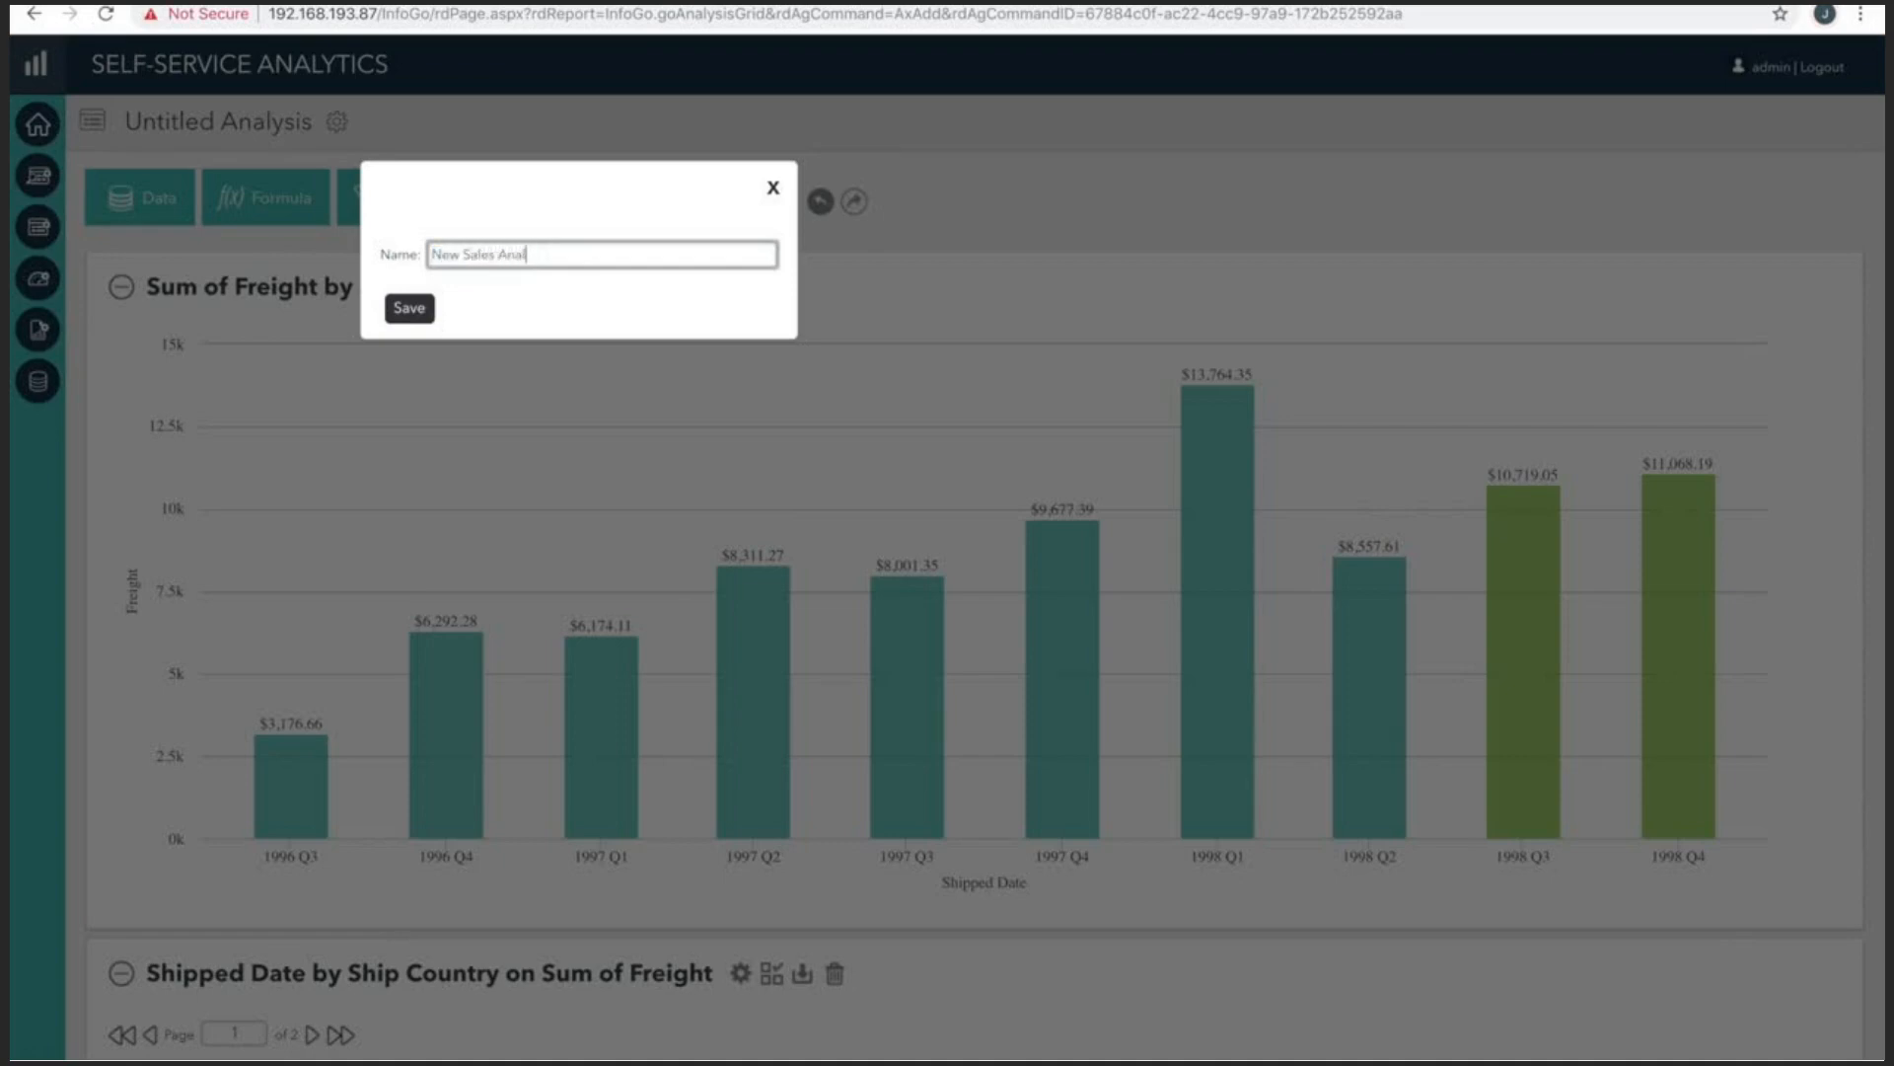
type("ysis")
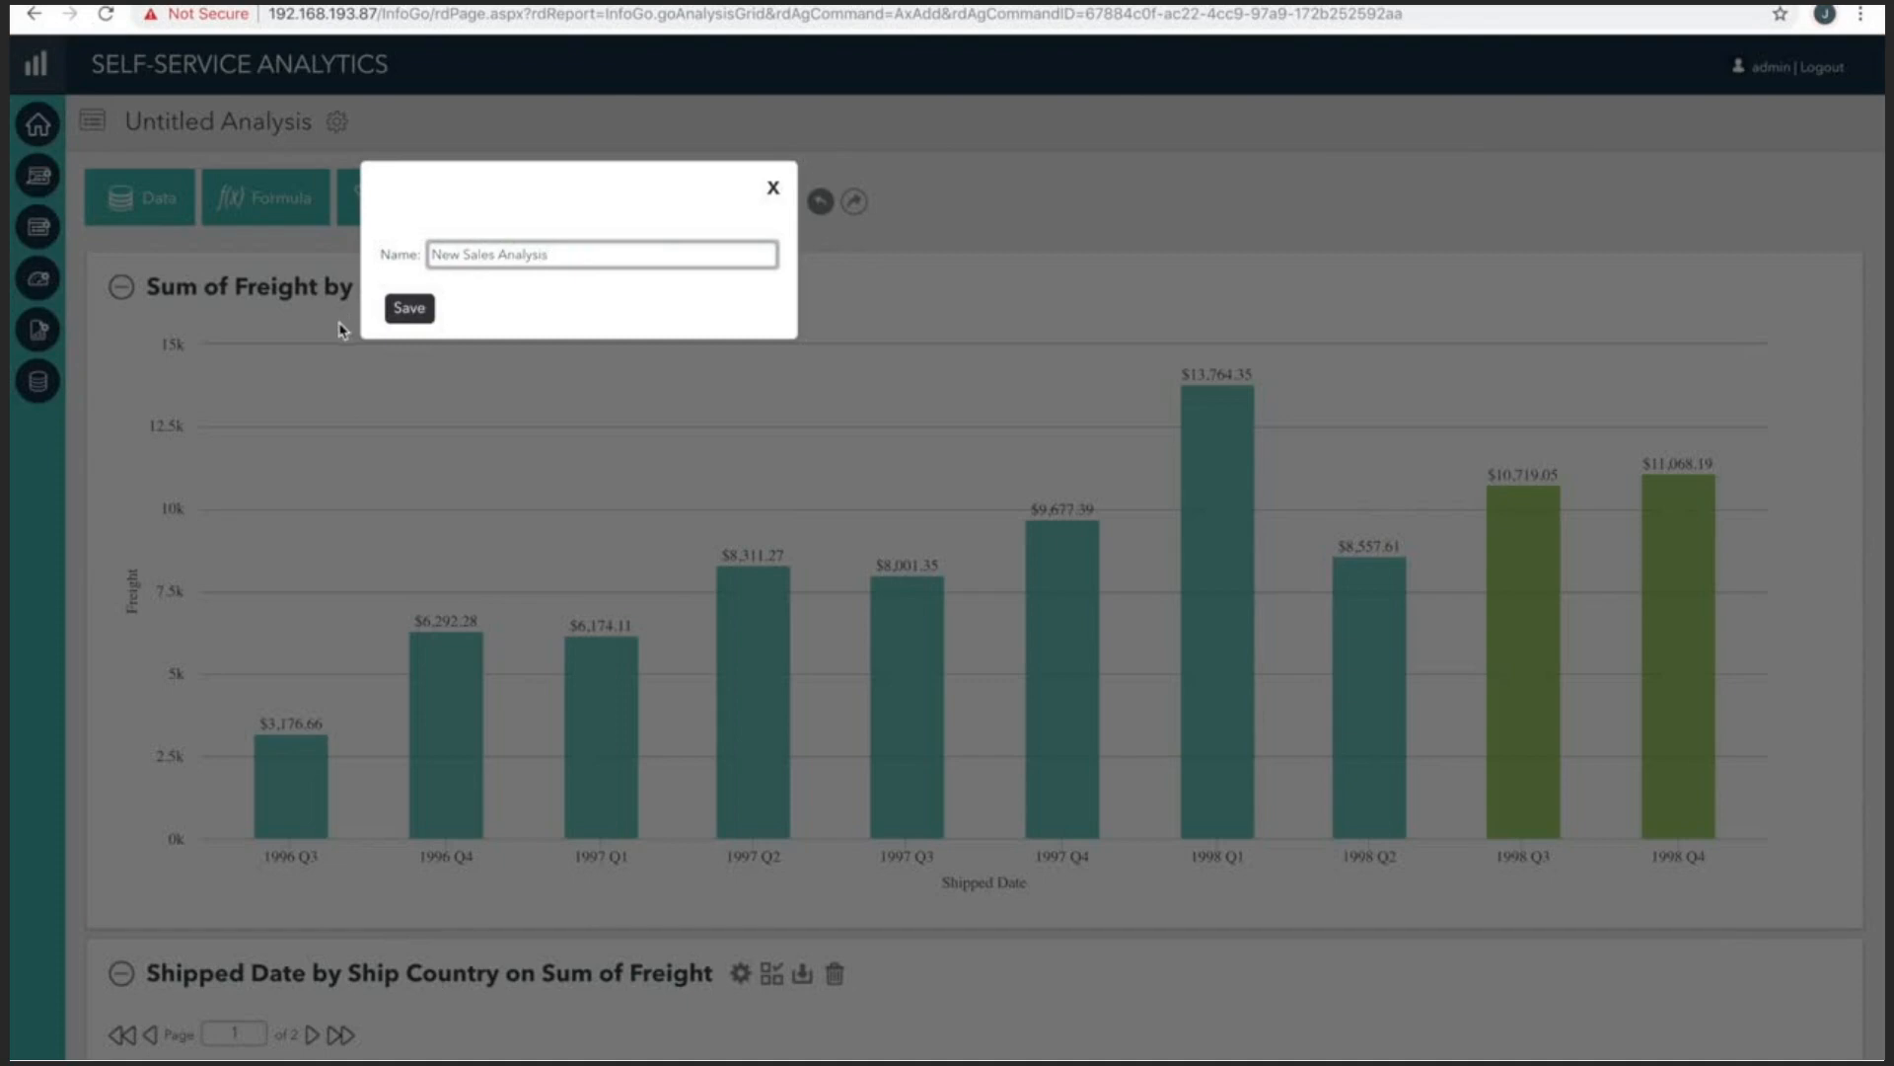
left_click(408, 307)
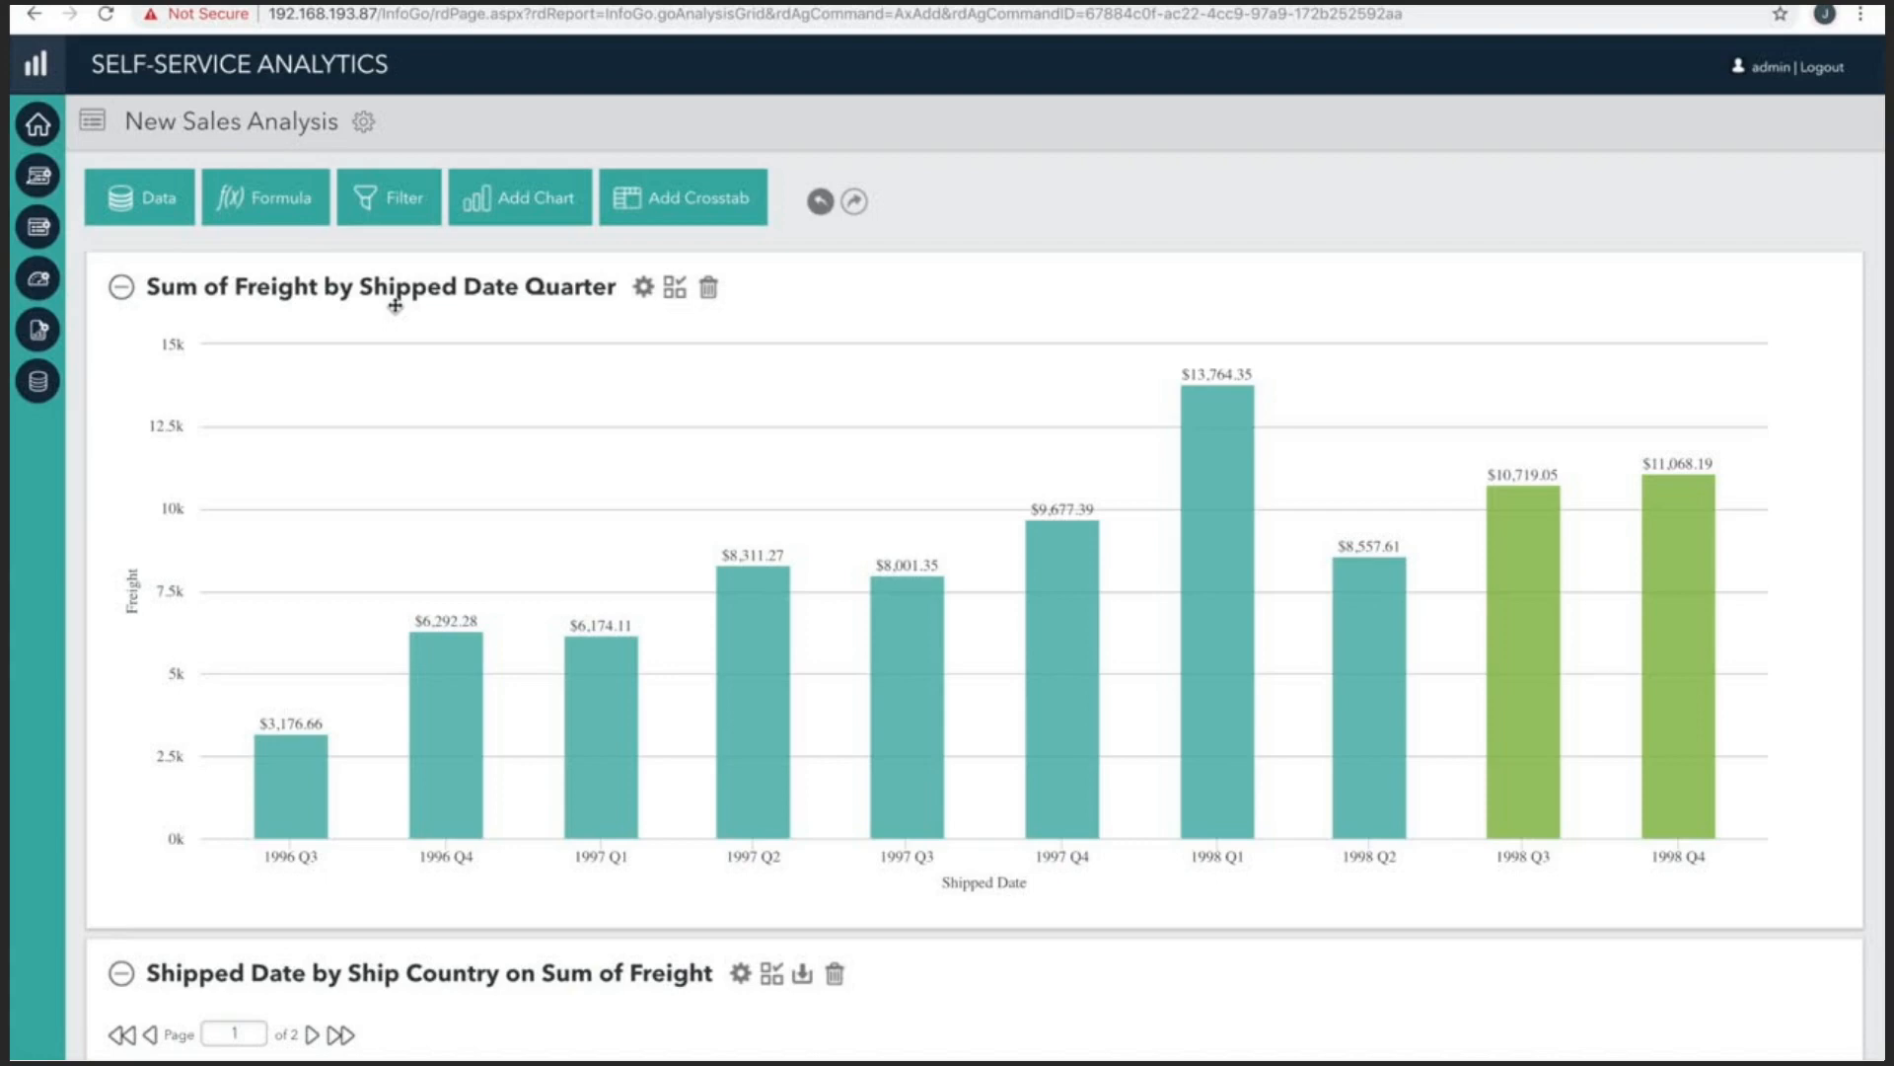
mouse_move(981, 364)
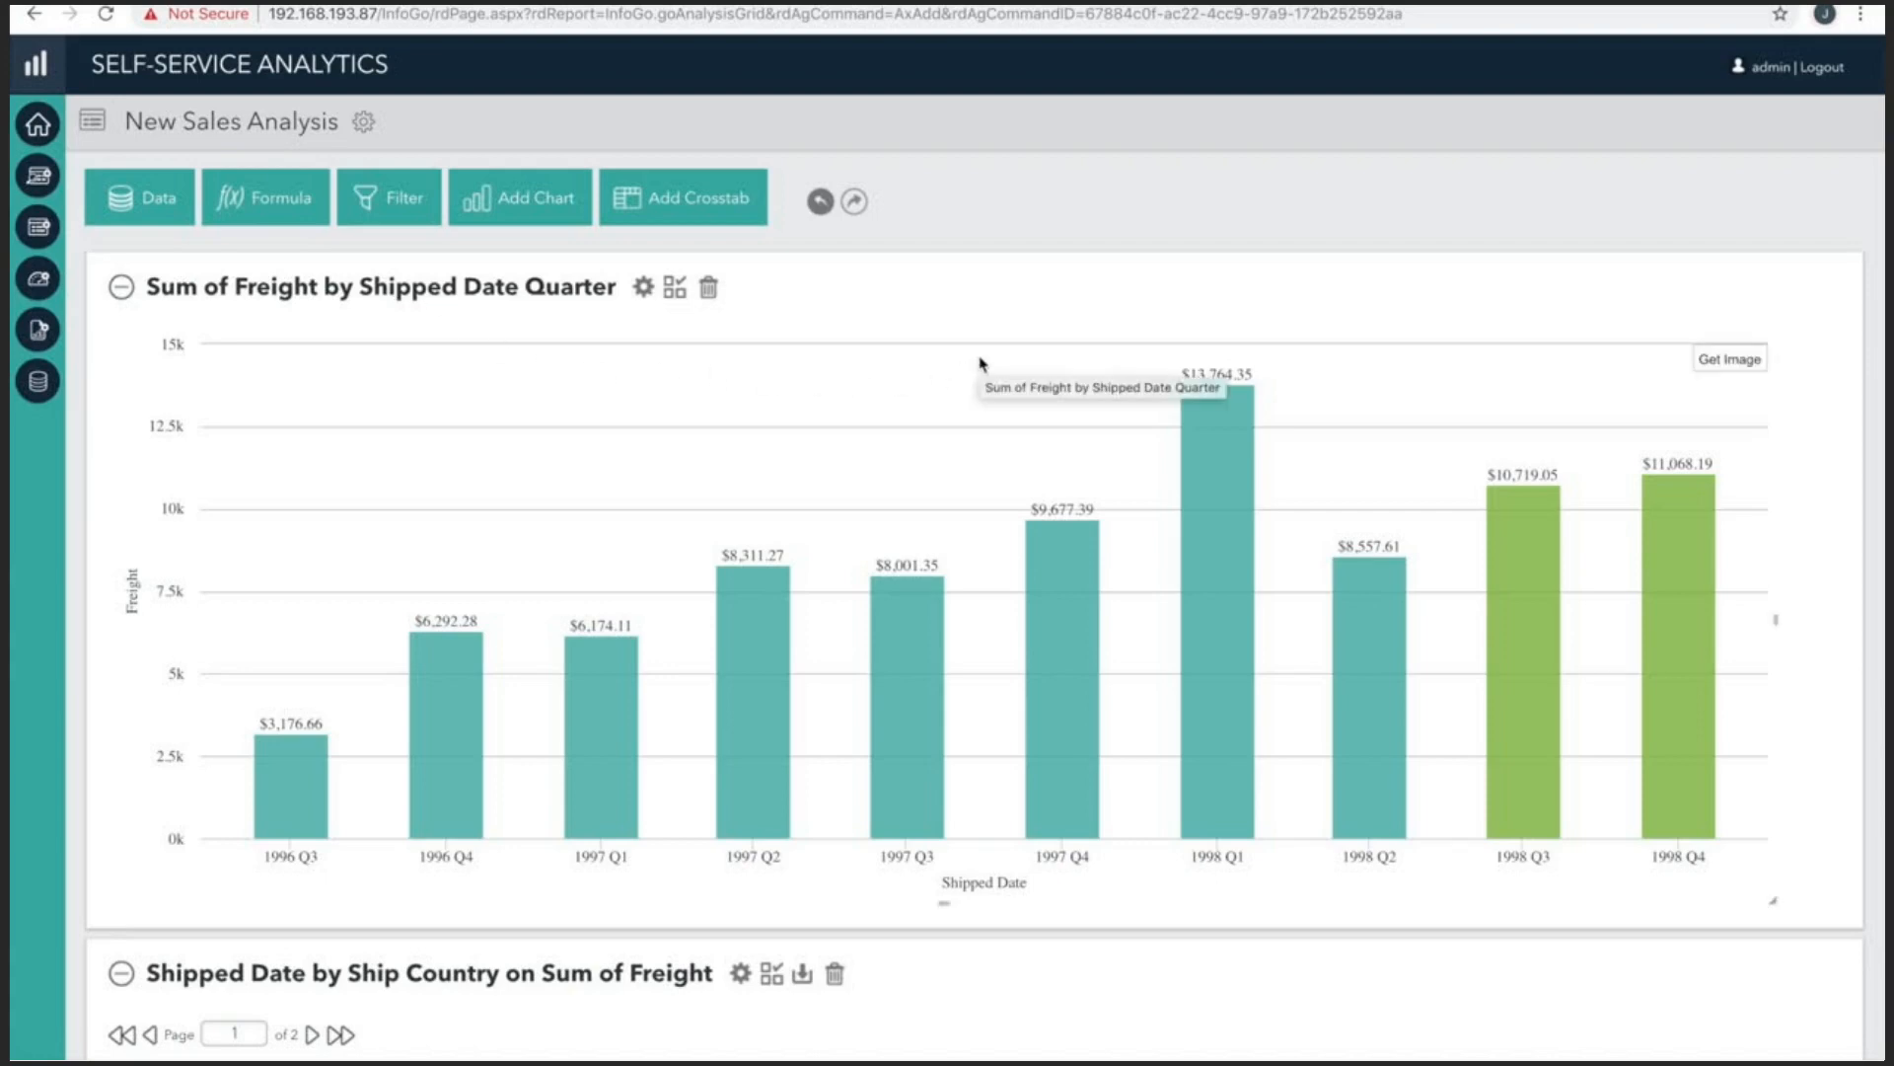
scroll("down", 3)
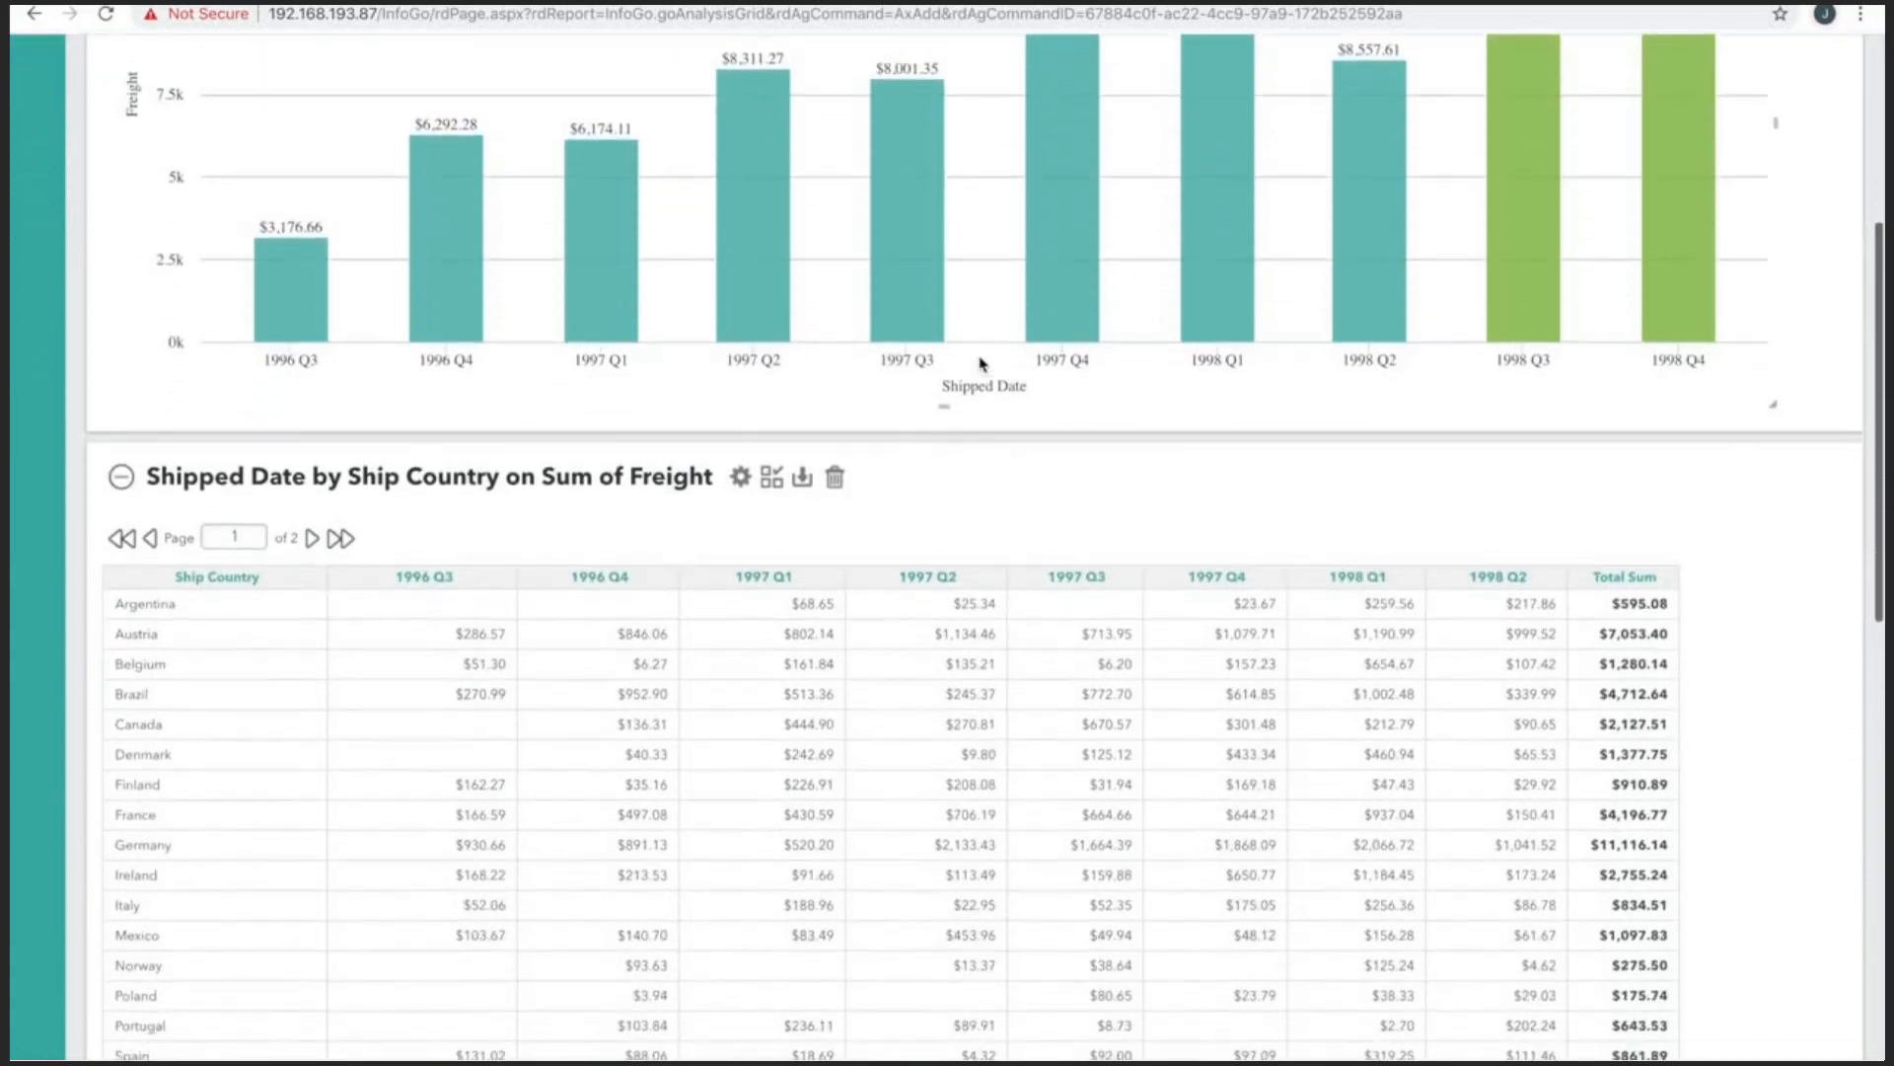
scroll("down", 3)
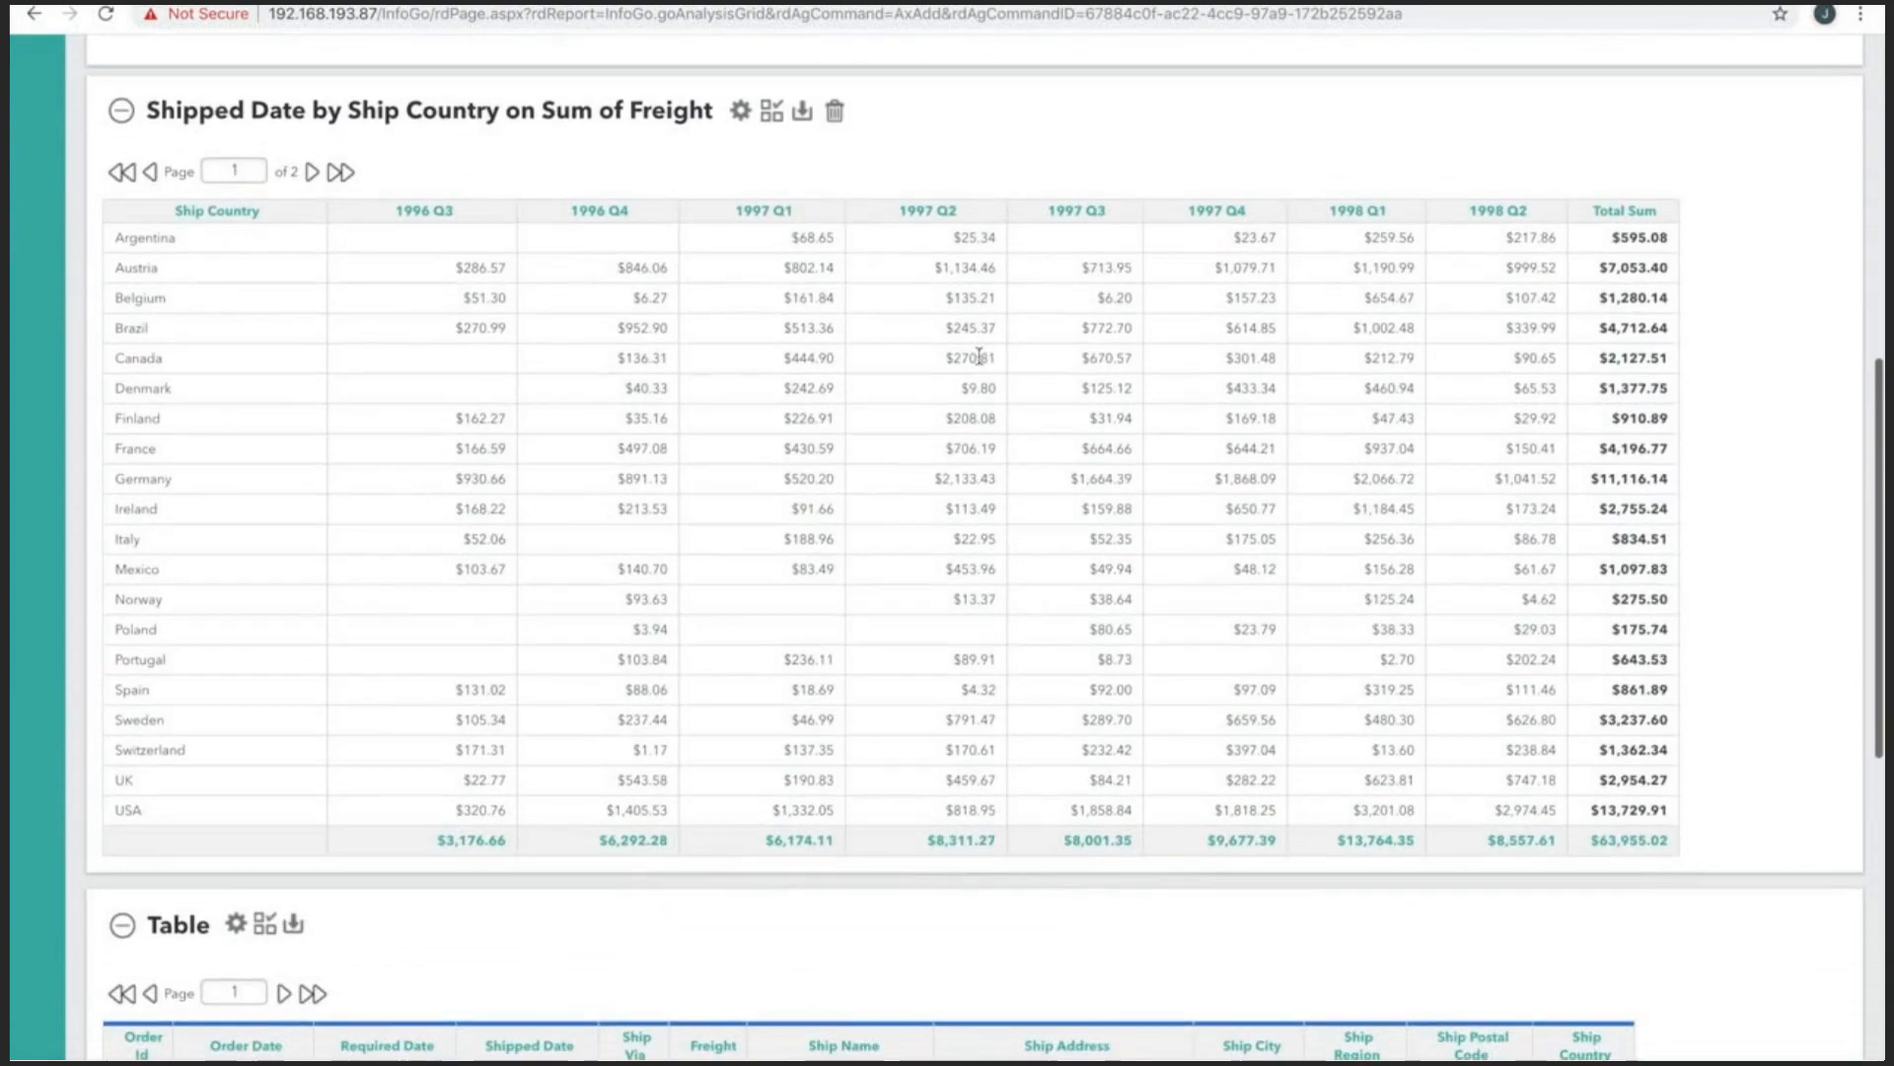
scroll("down", 3)
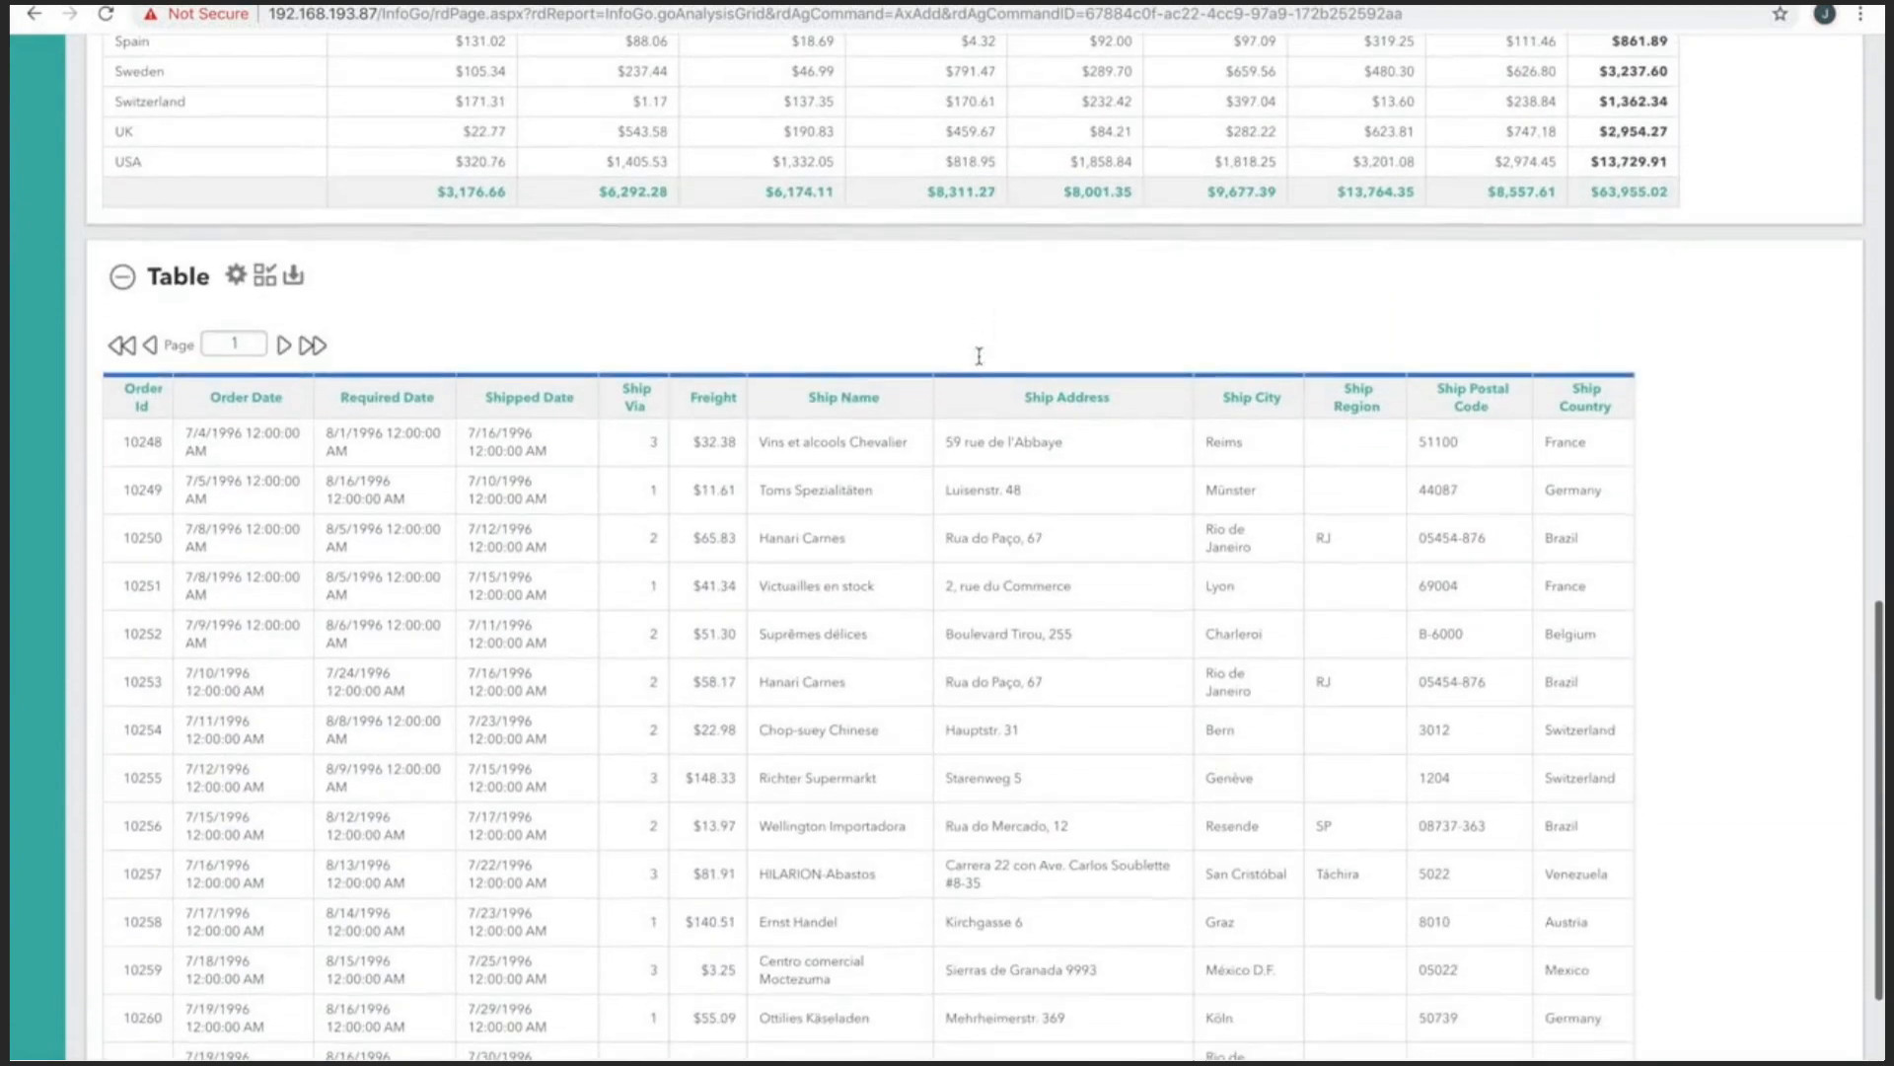